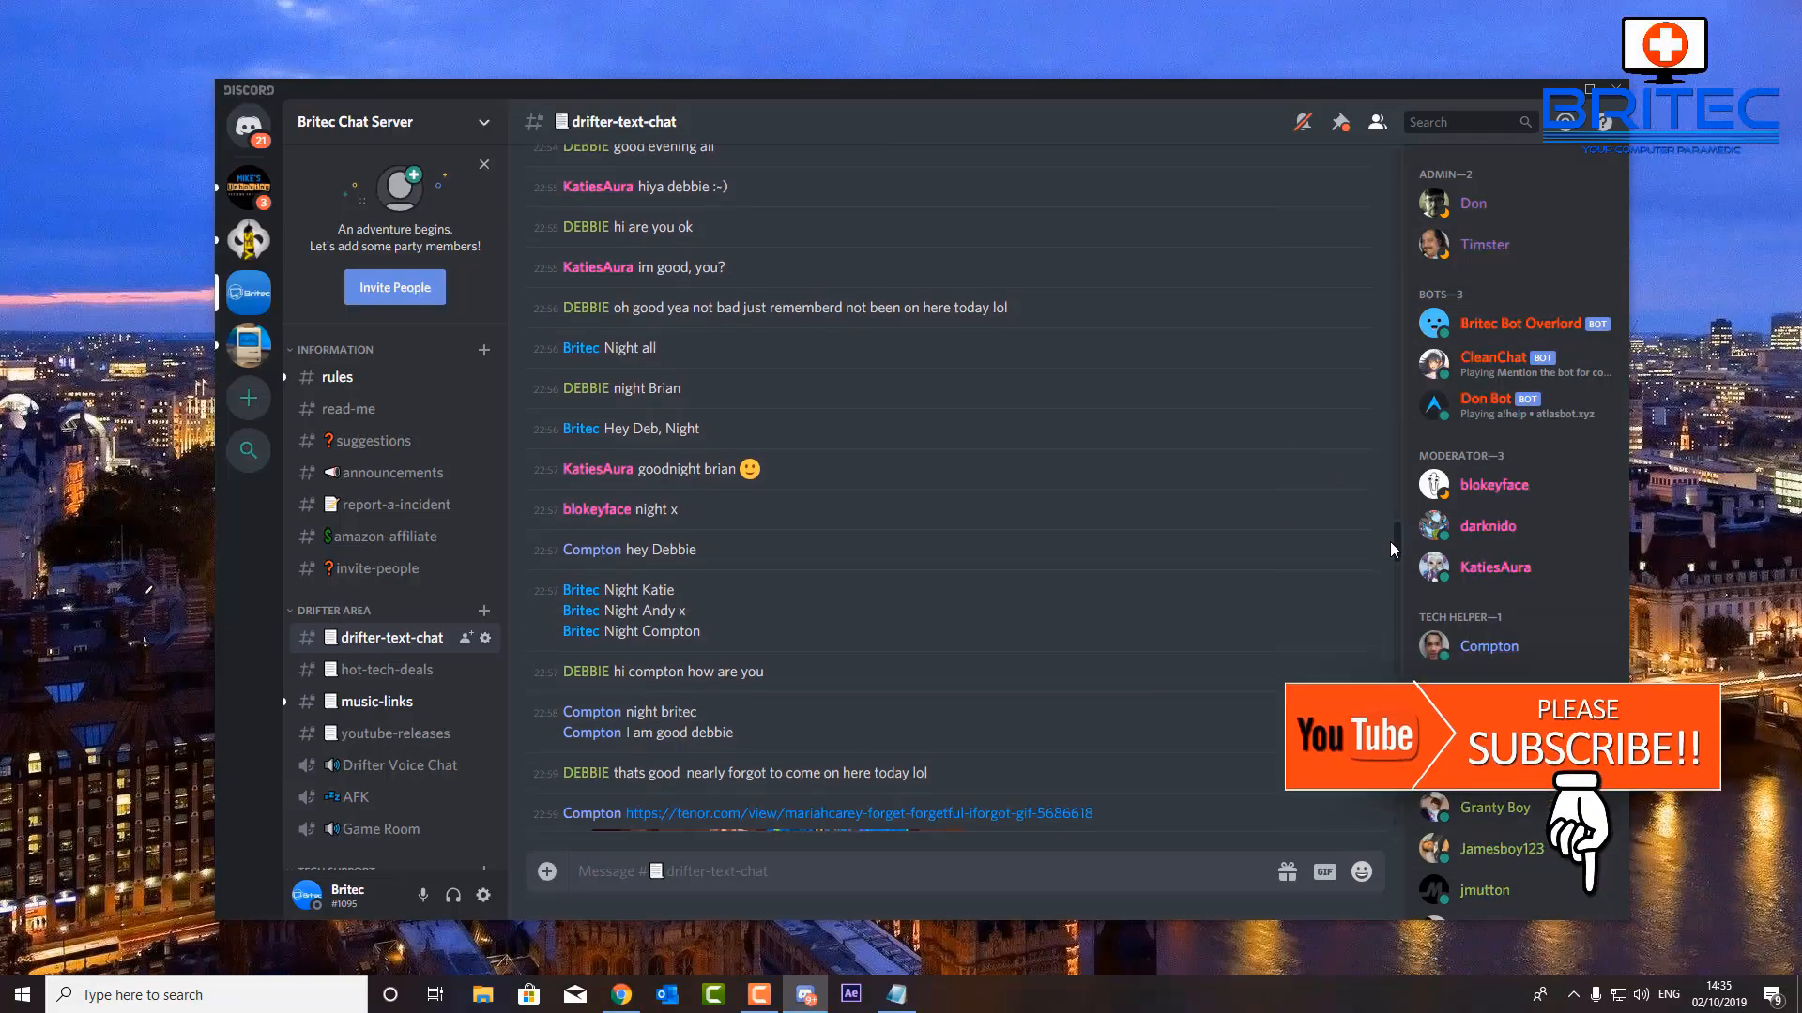
- Launch File Explorer from the taskbar and open Local Disk (C:)
scroll(down, 3)
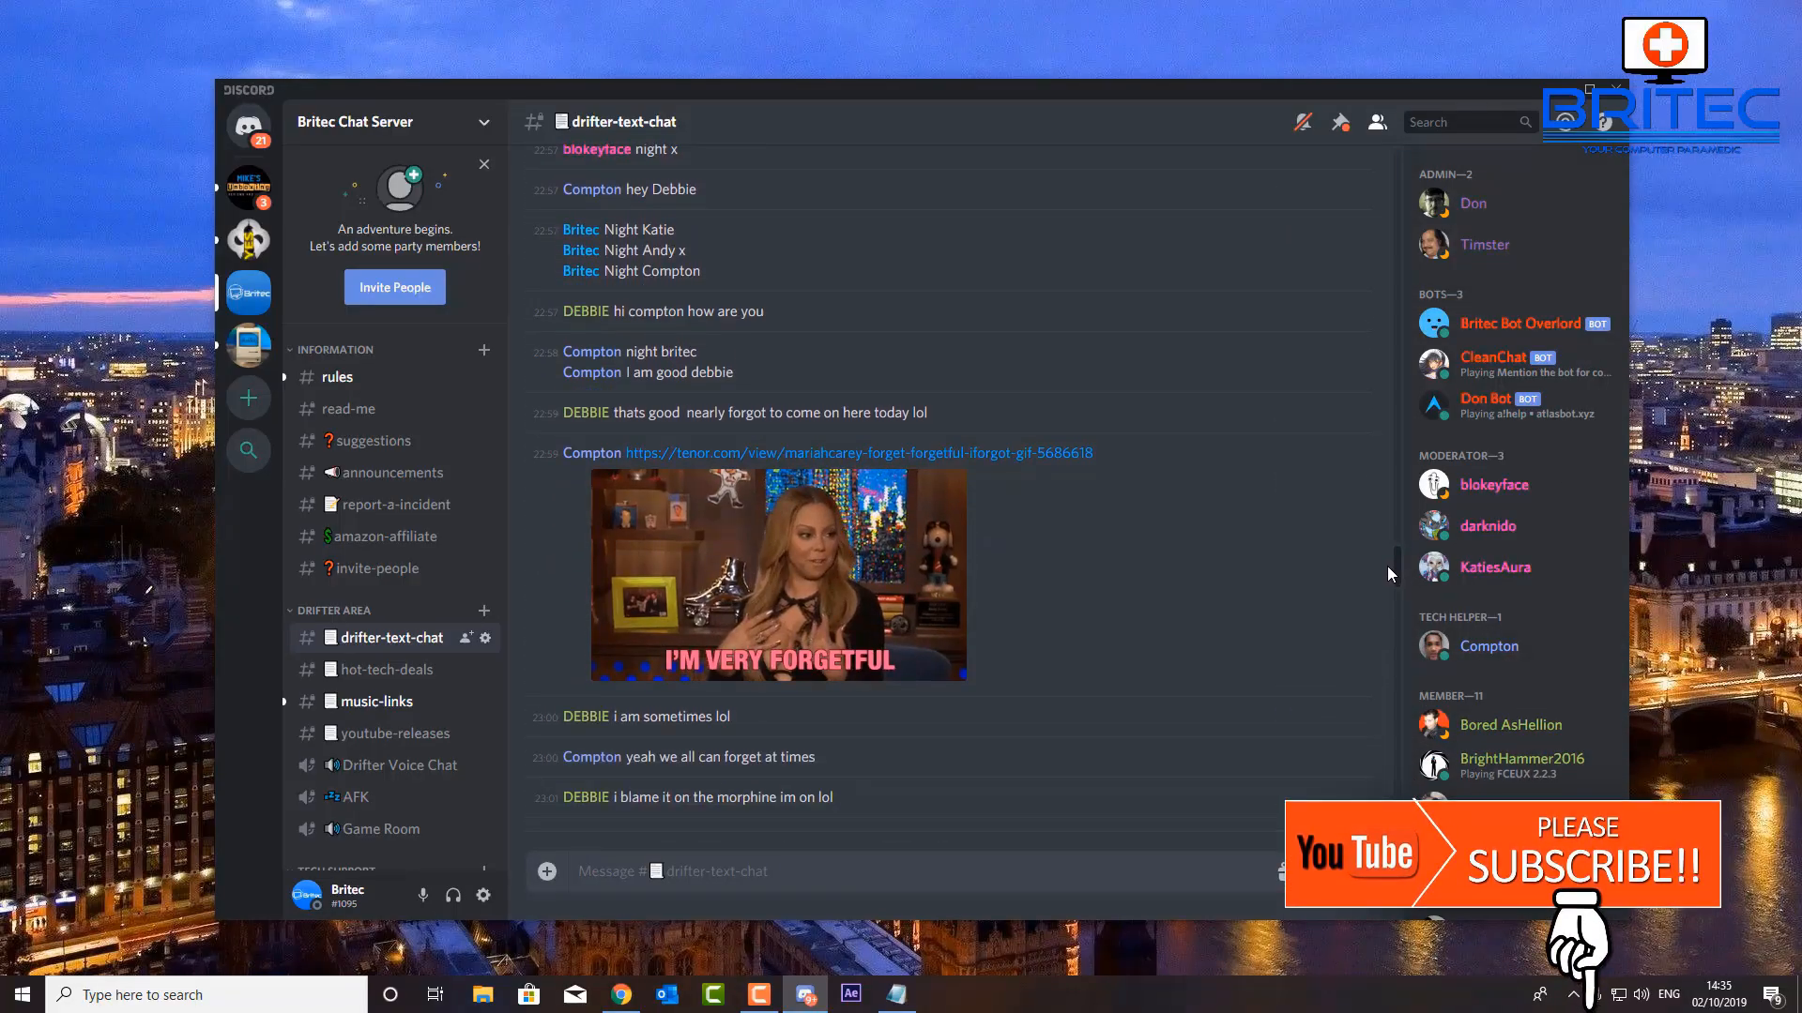
scroll(down, 3)
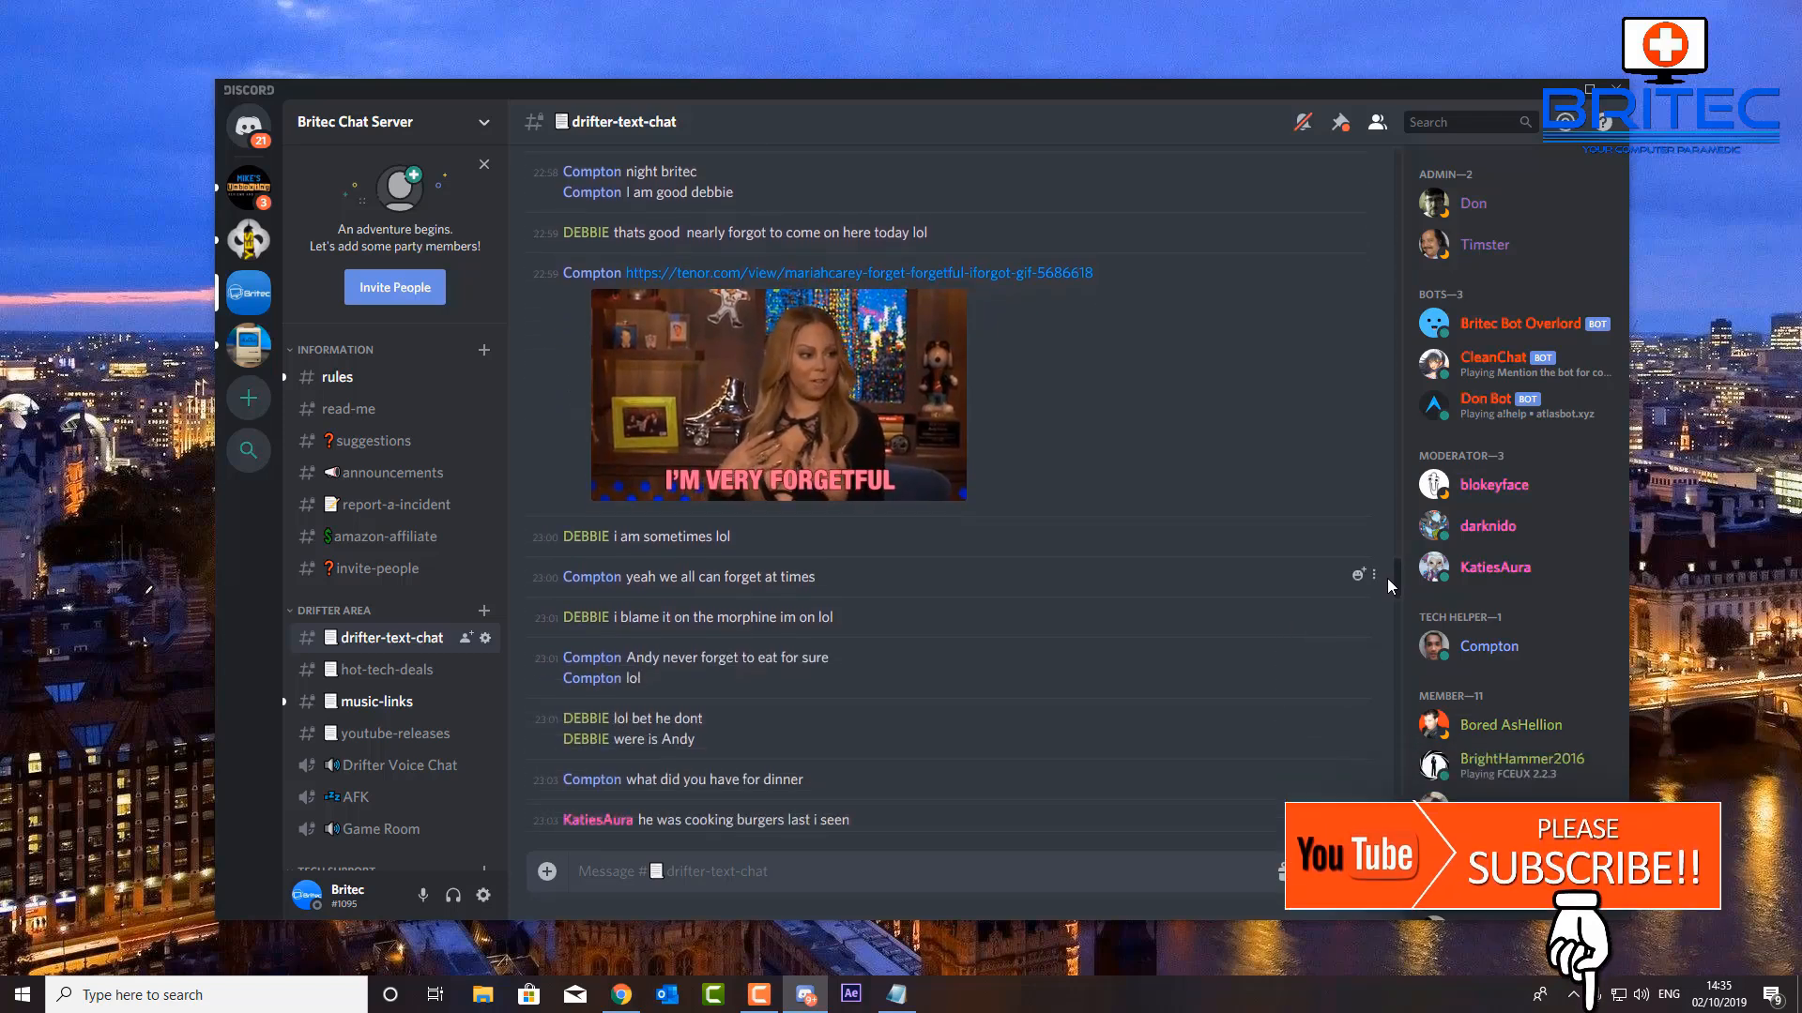
scroll(down, 3)
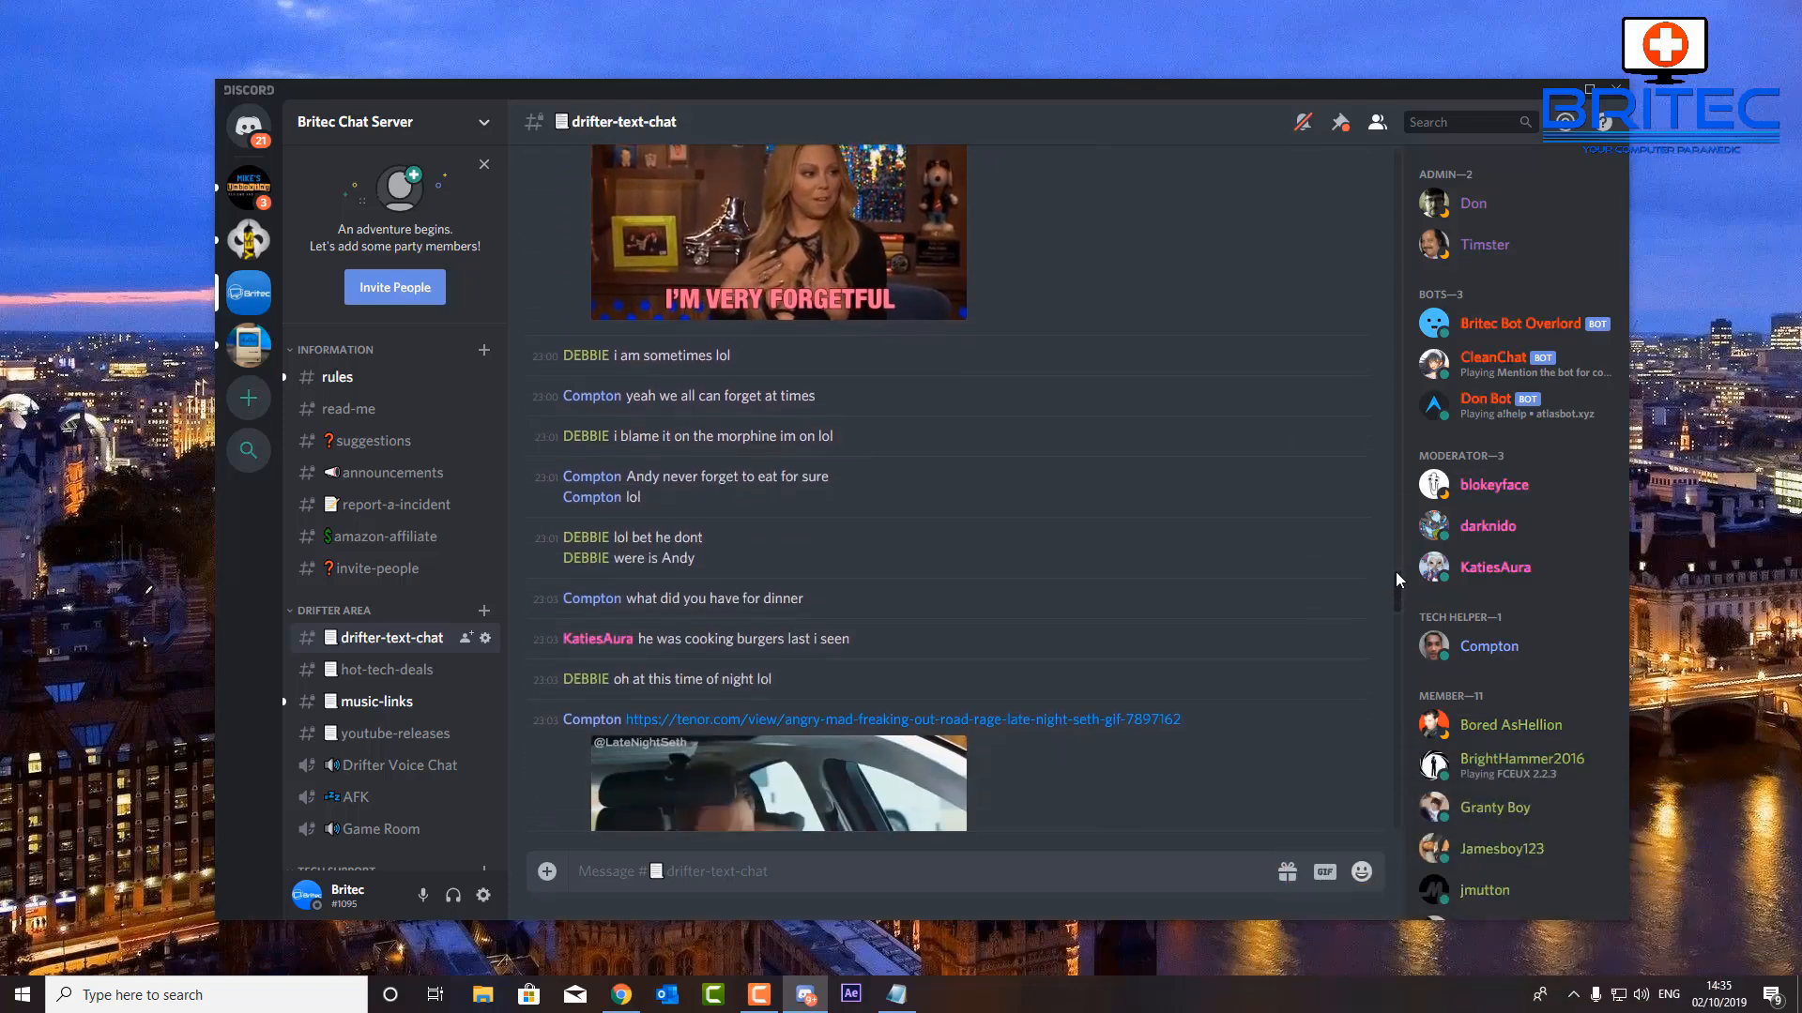
scroll(down, 3)
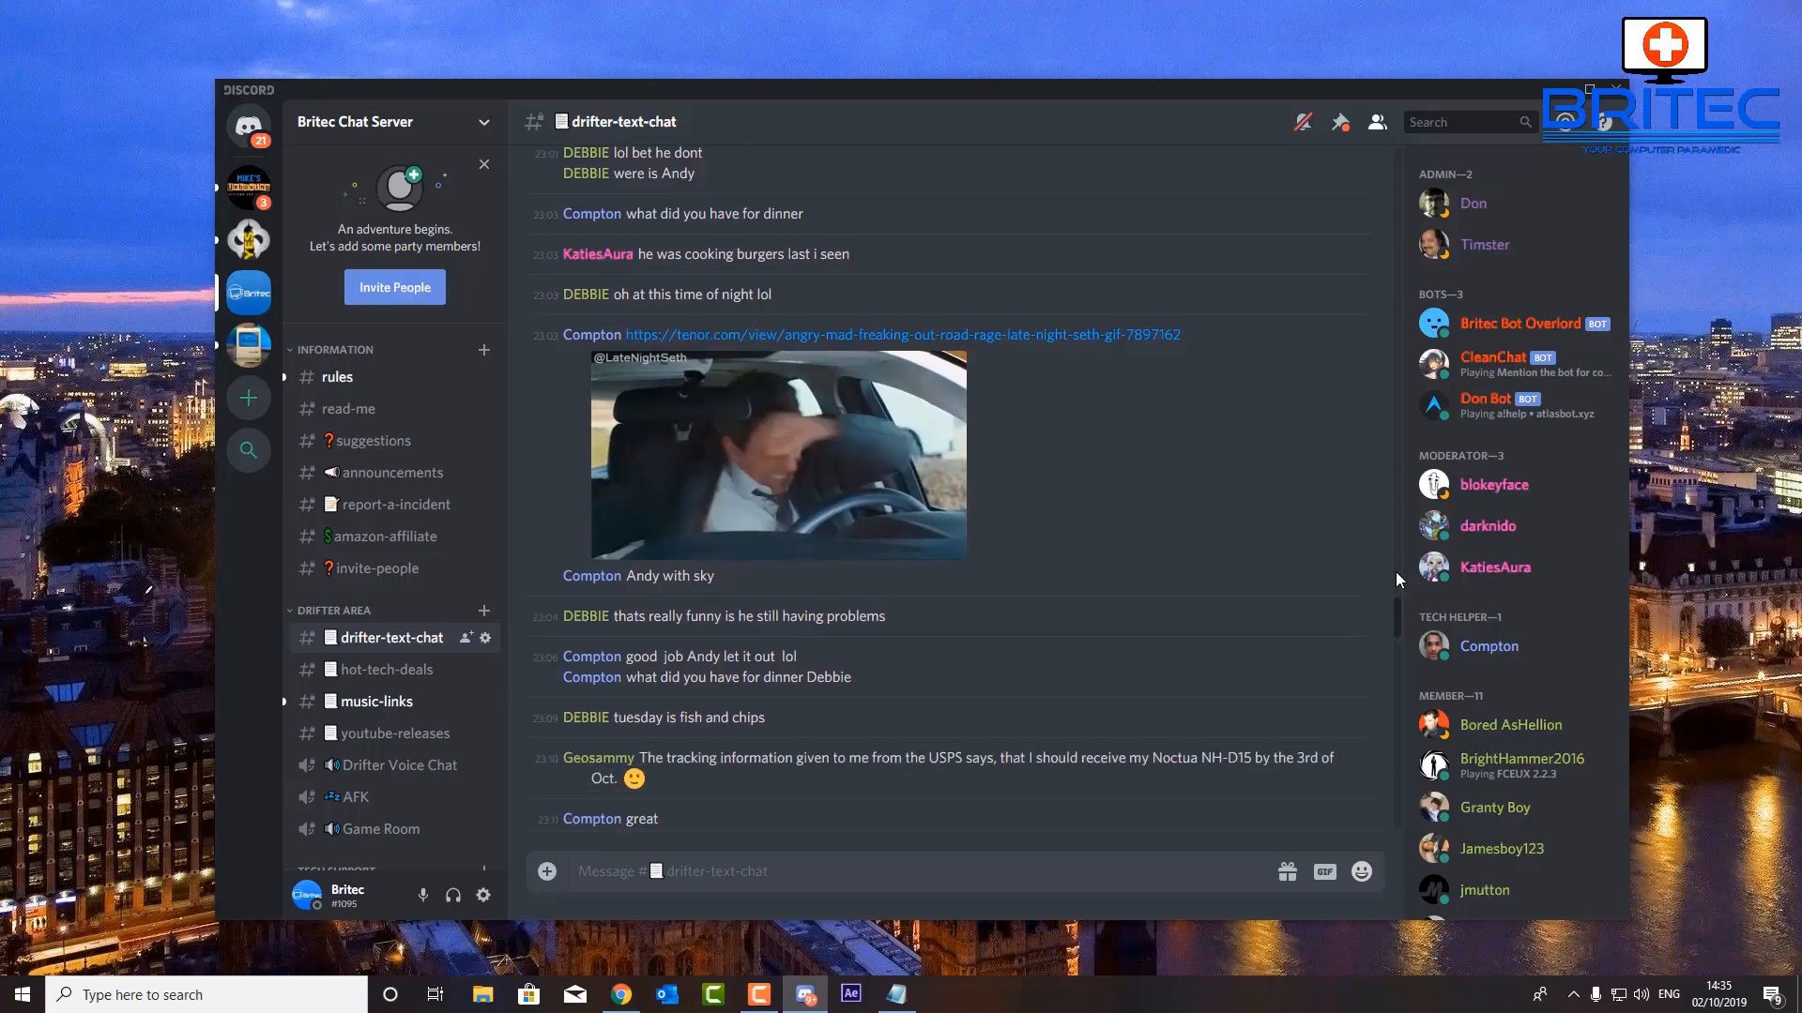
scroll(down, 3)
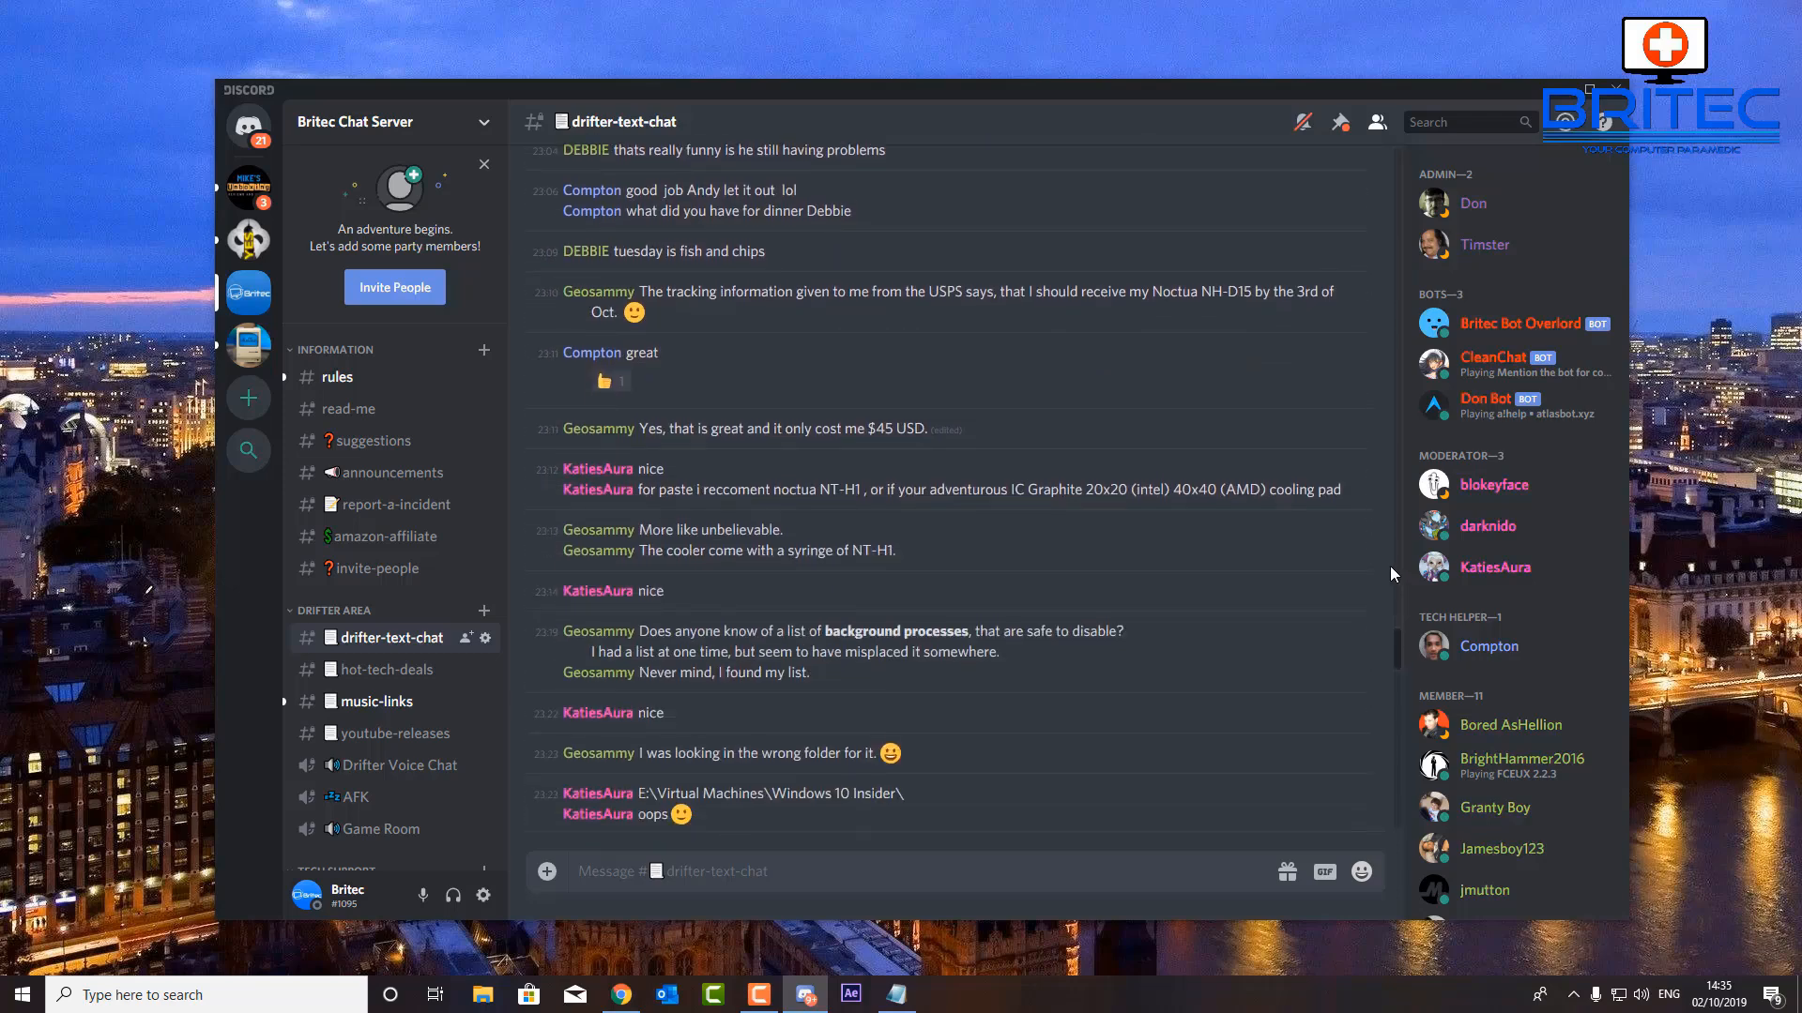
scroll(down, 3)
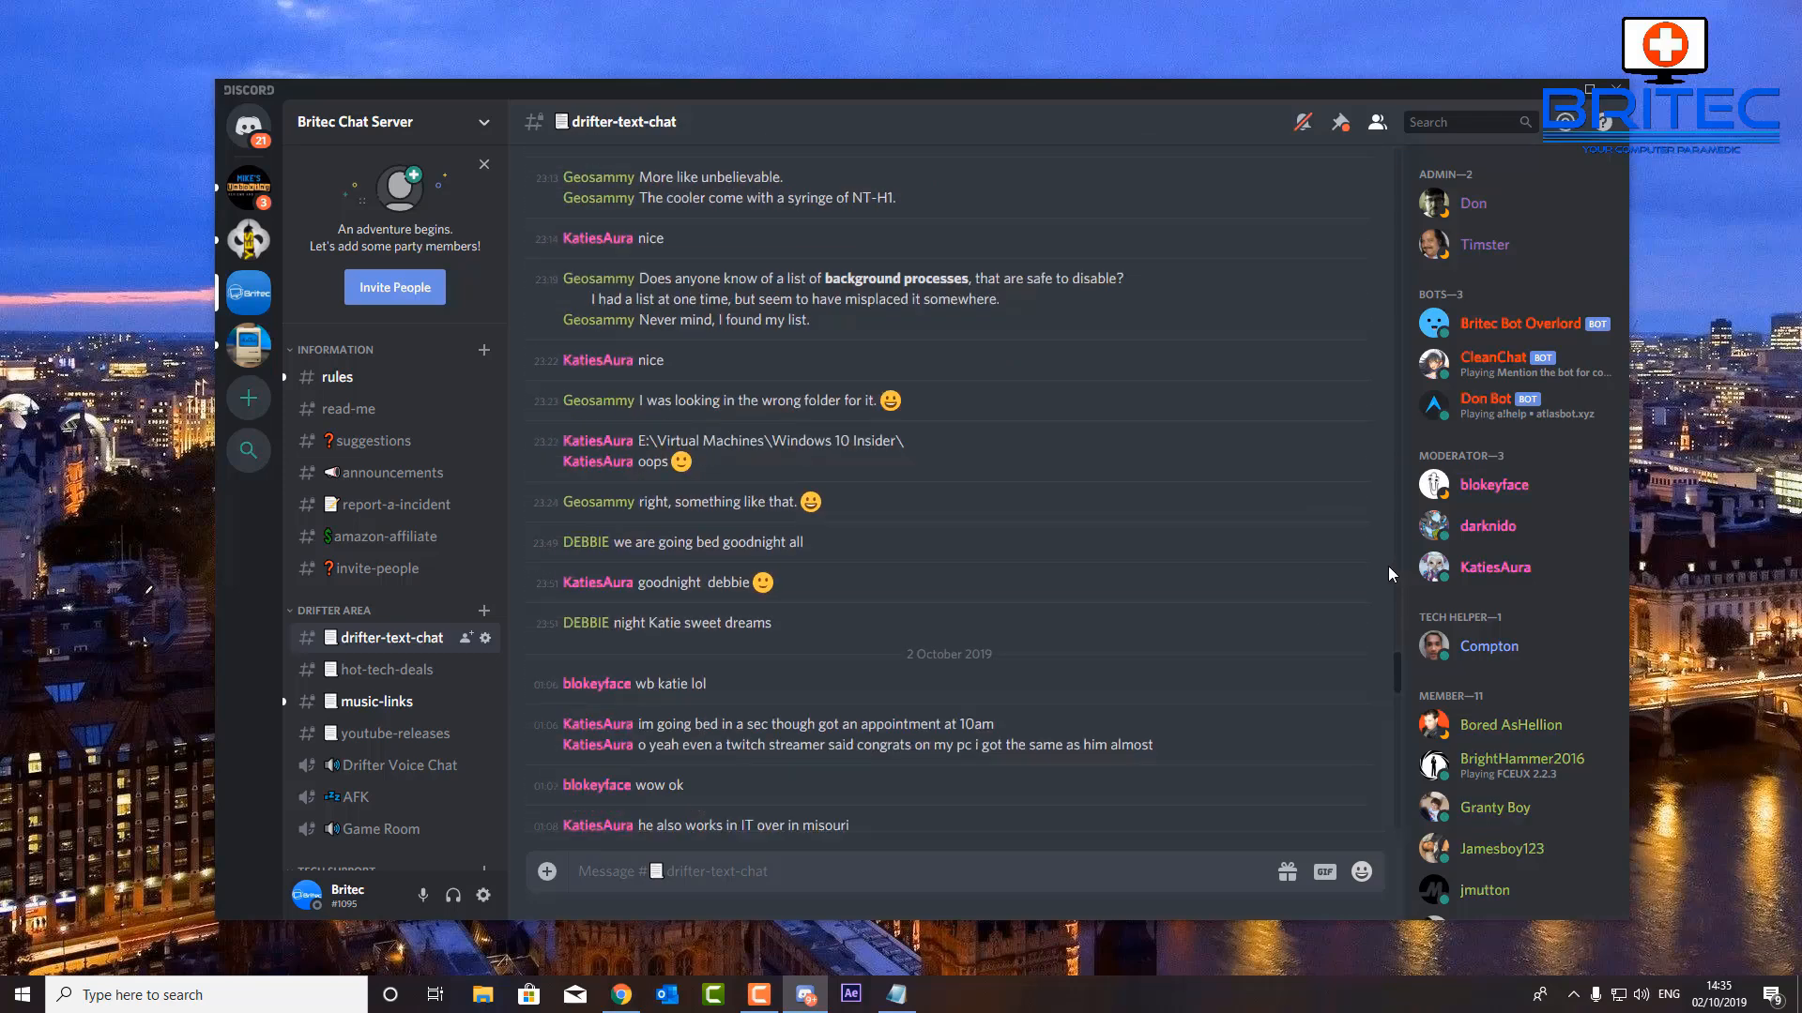
scroll(down, 3)
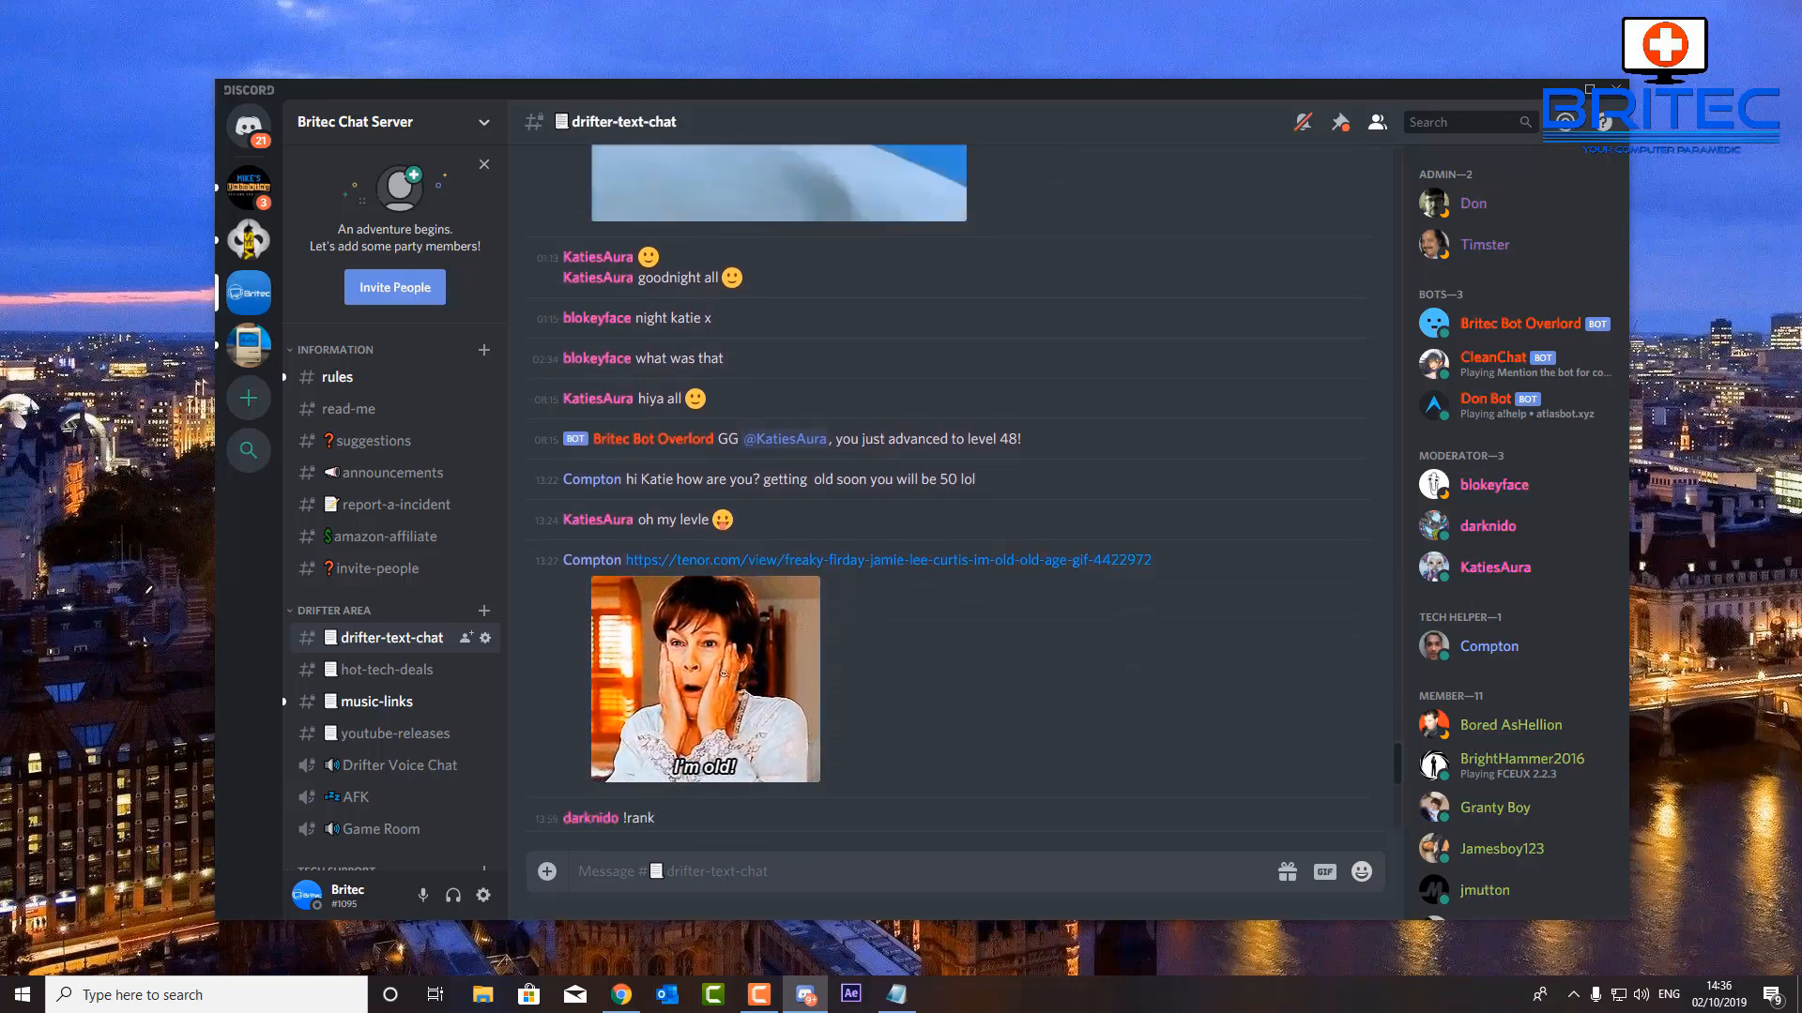
click(482, 994)
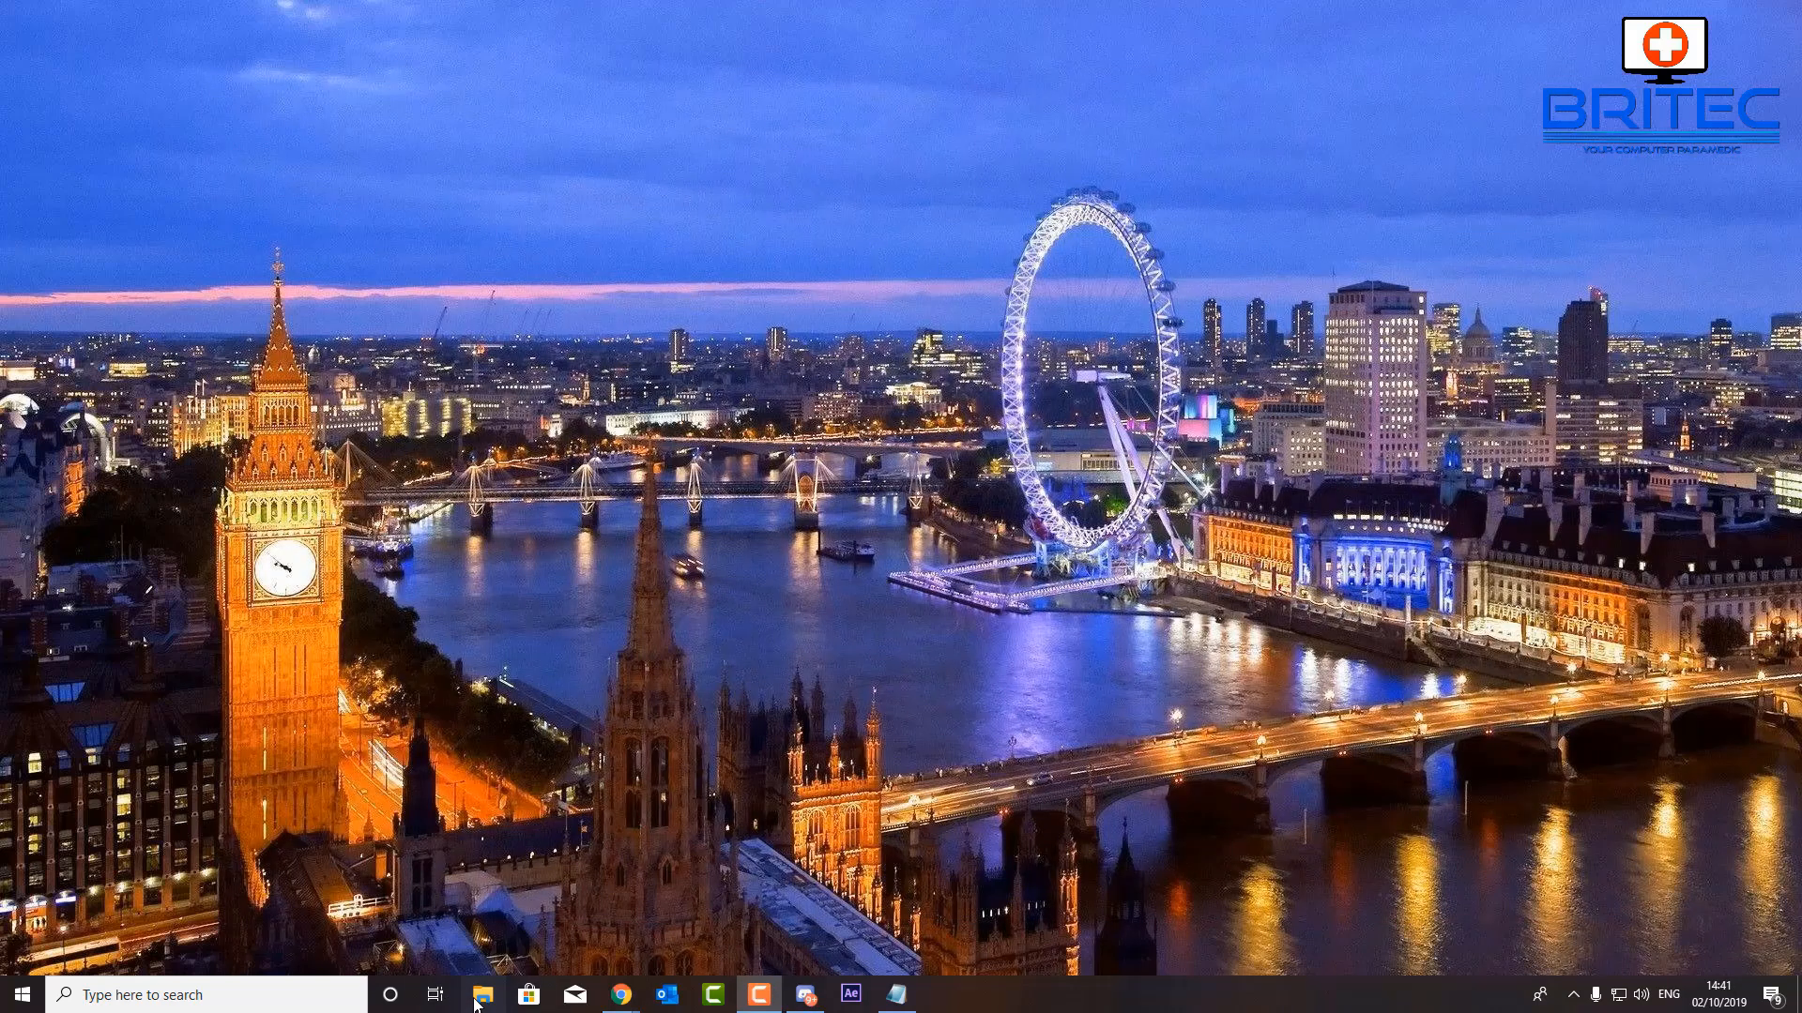
click(482, 994)
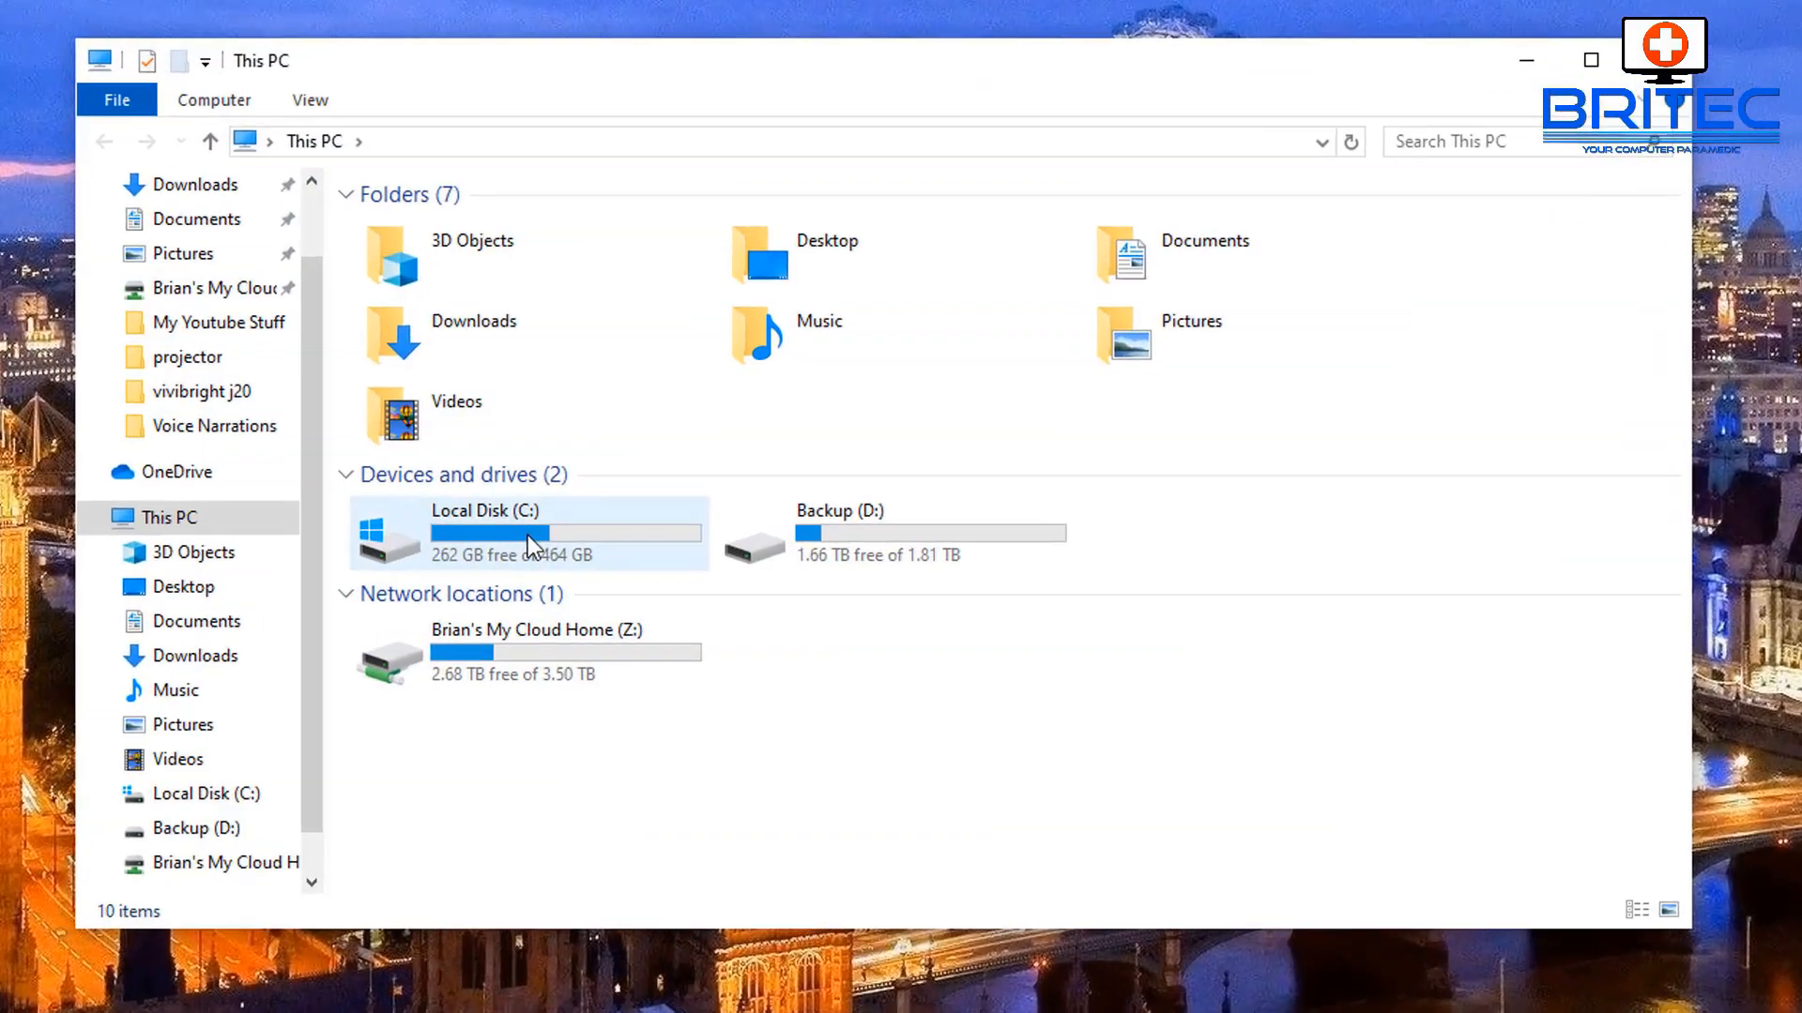
double_click(482, 510)
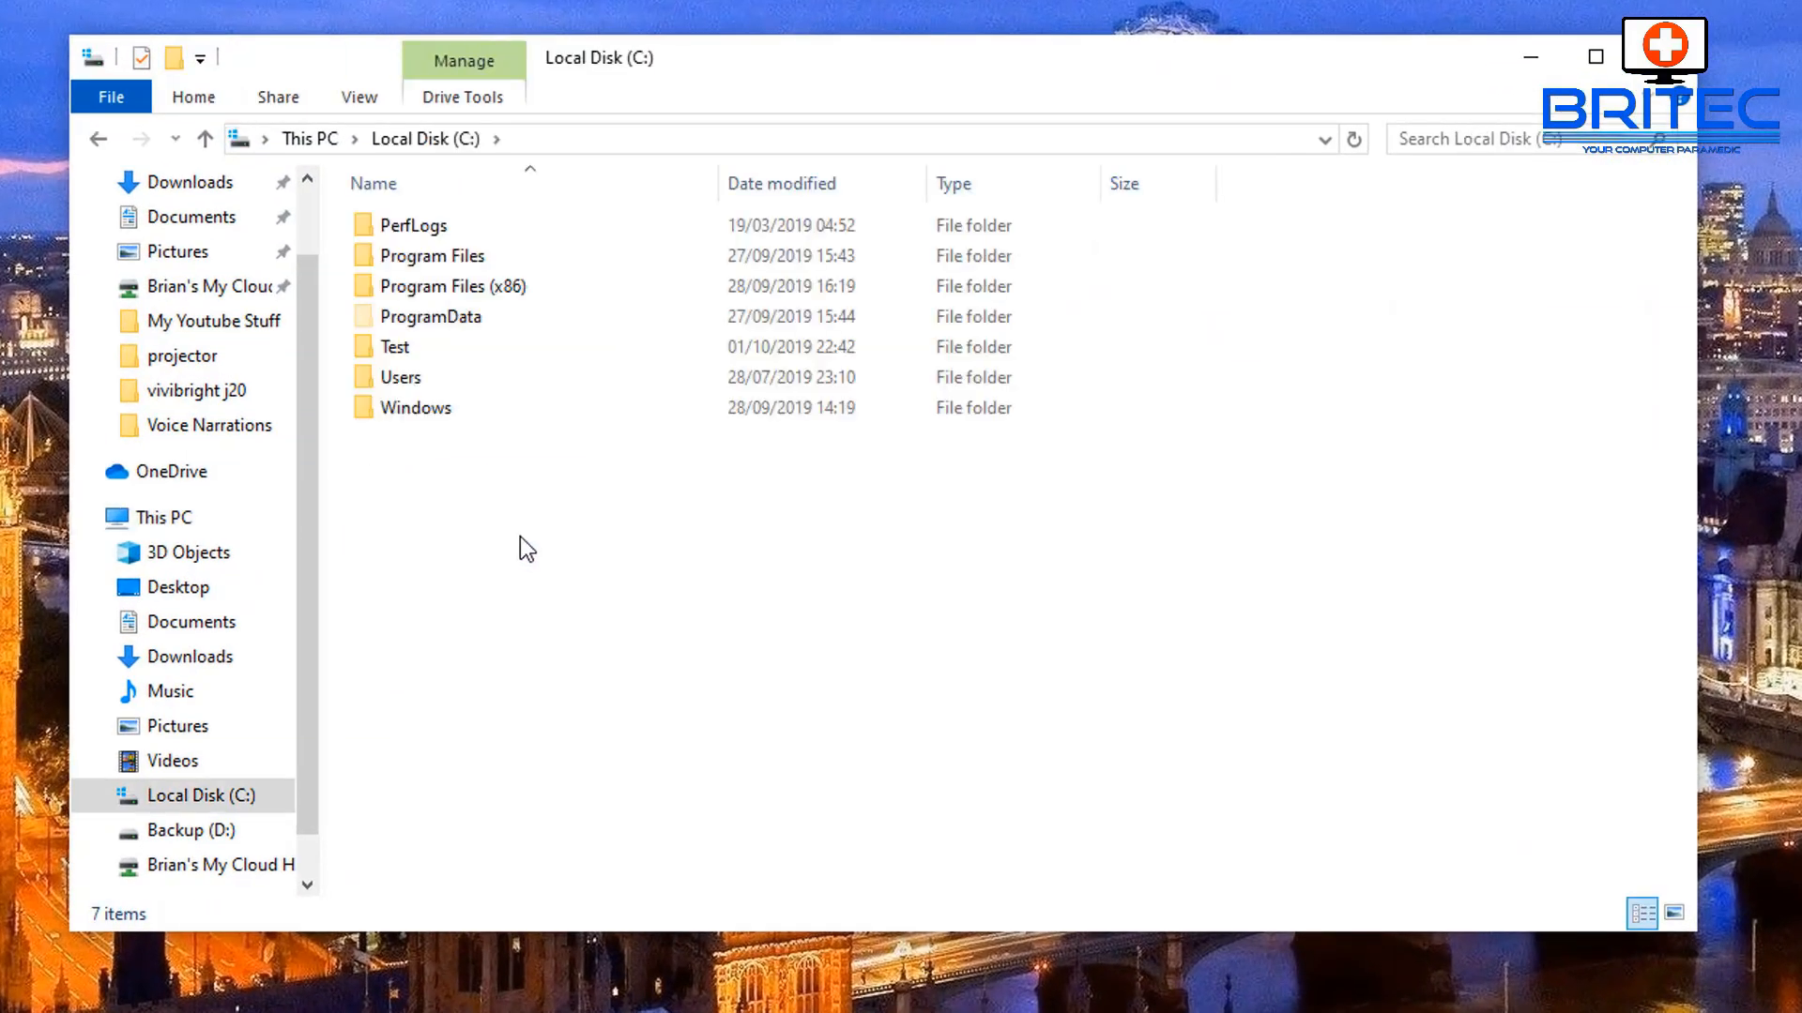
- Open the Users folder and then the user's profile folder
click(397, 377)
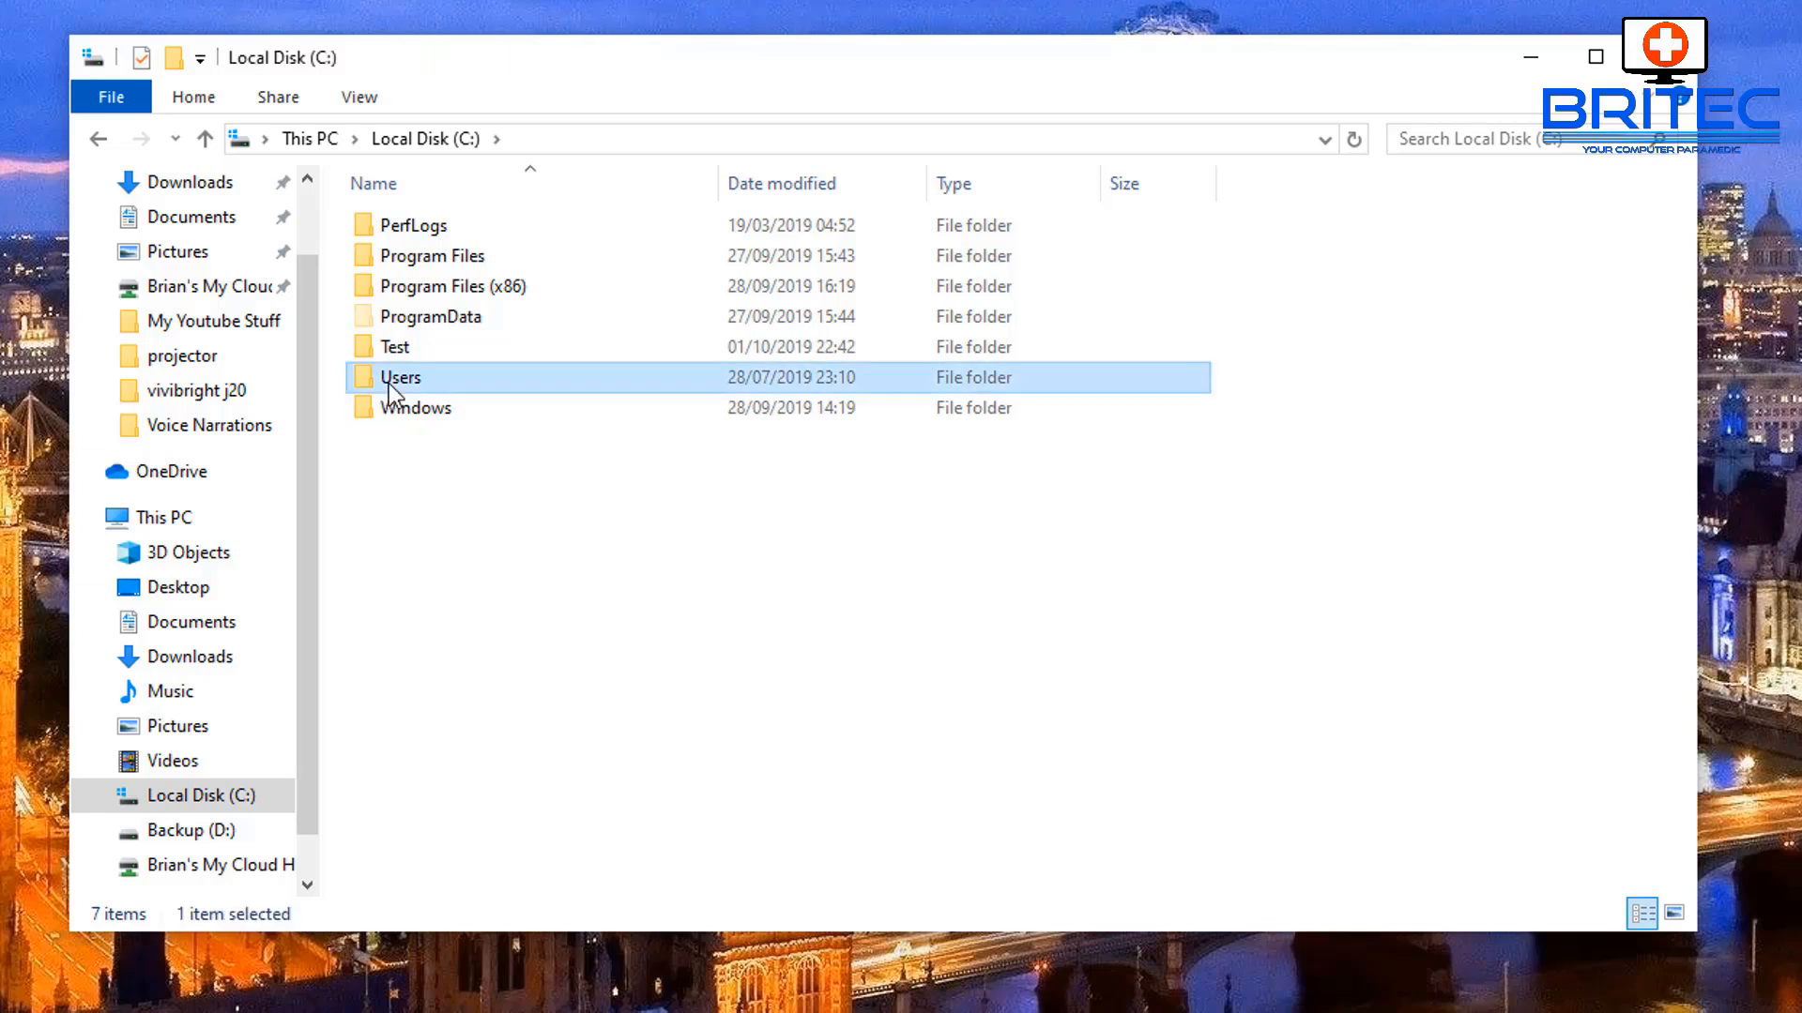
double_click(398, 377)
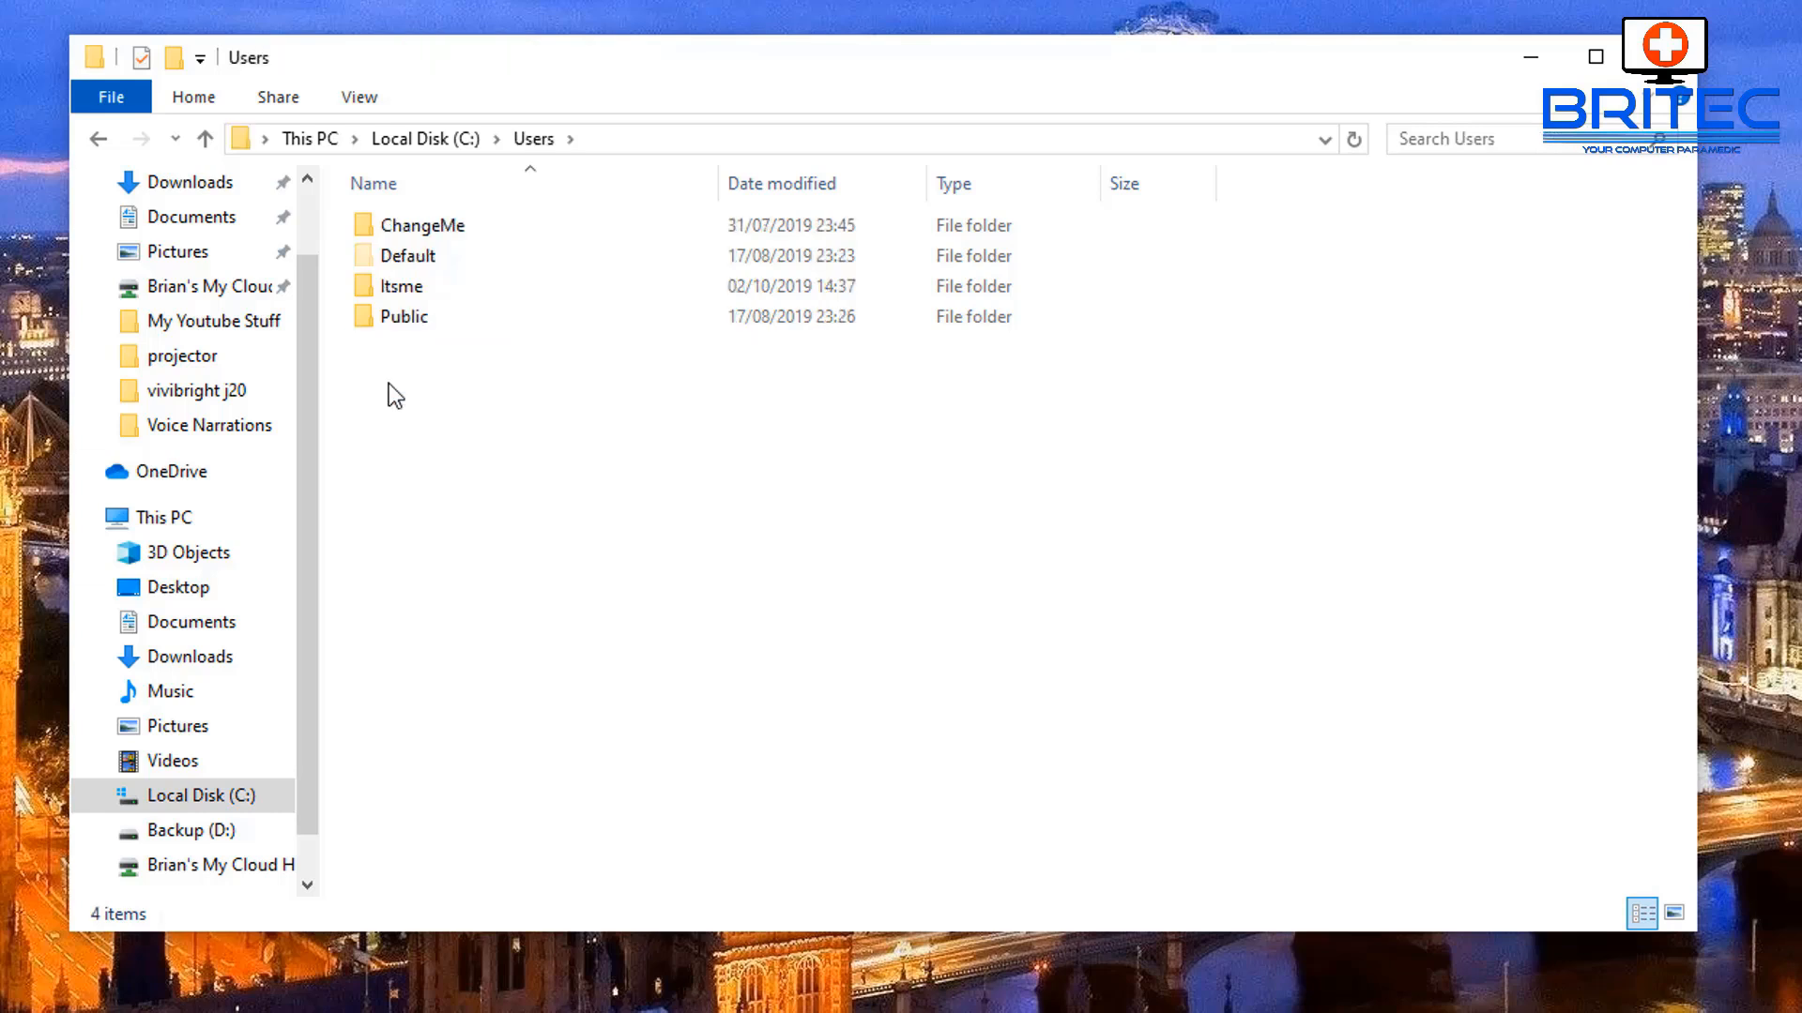
mouse_move(411, 356)
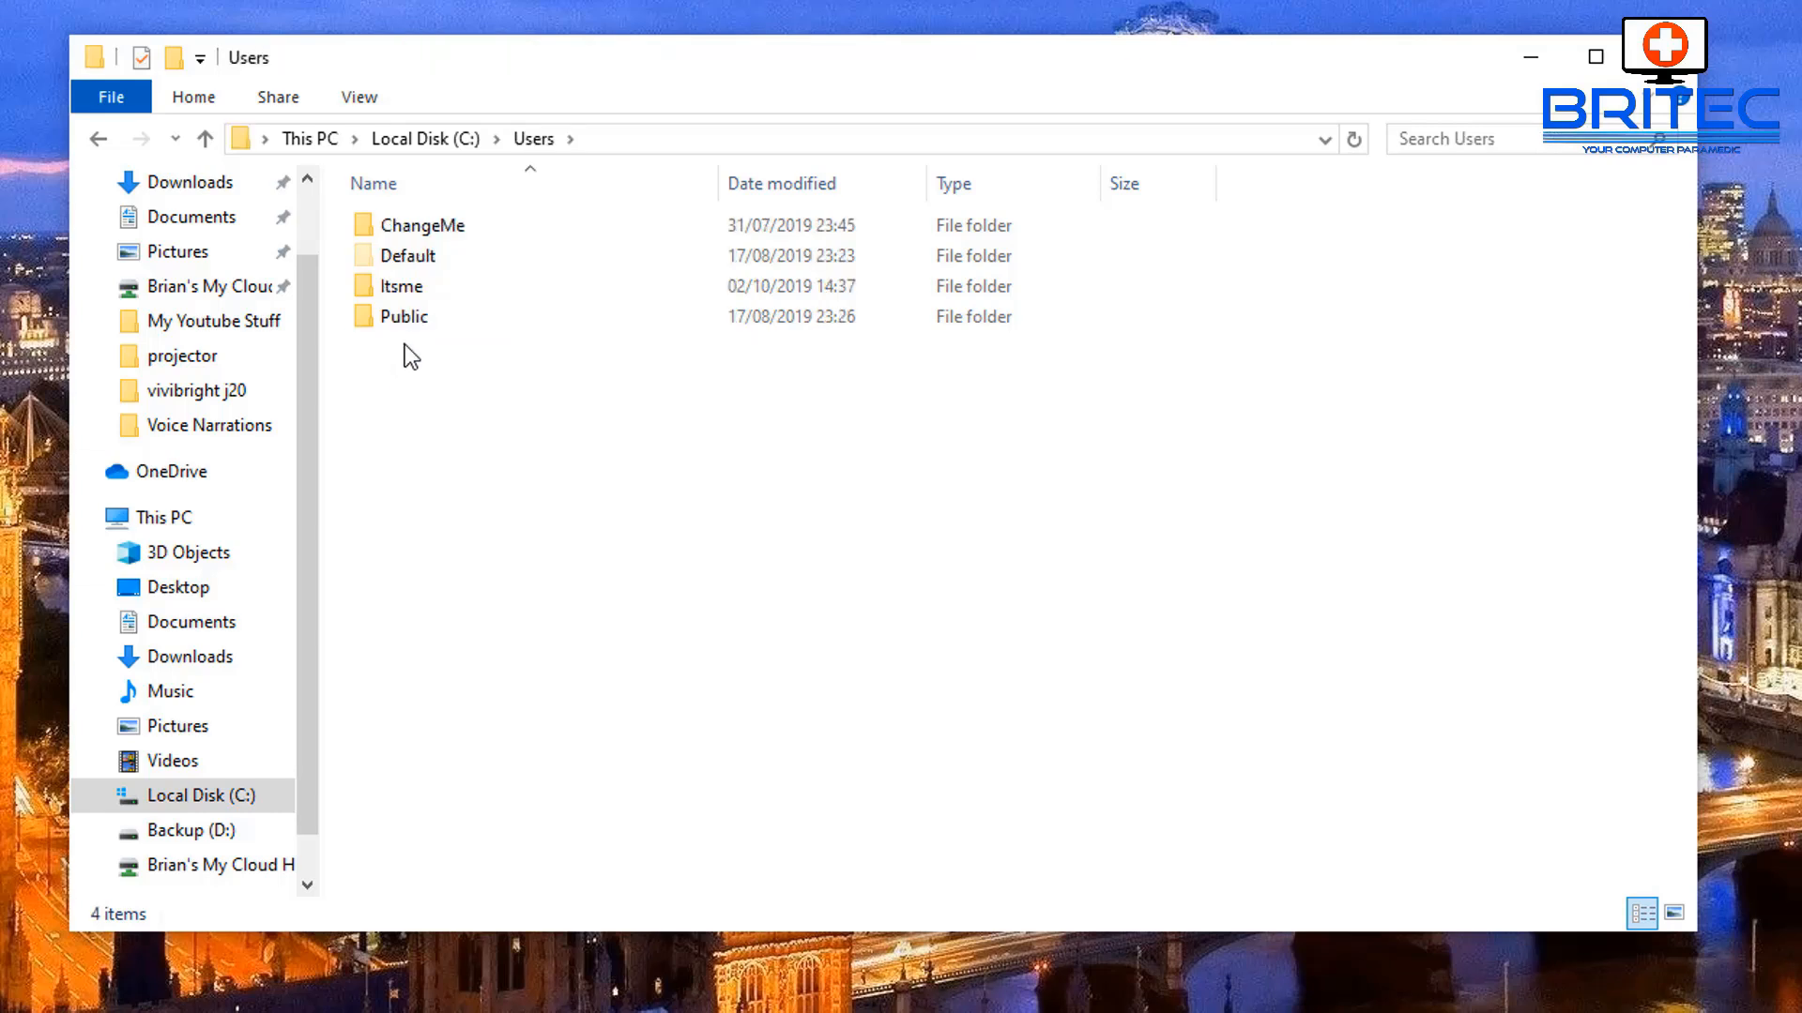
click(402, 285)
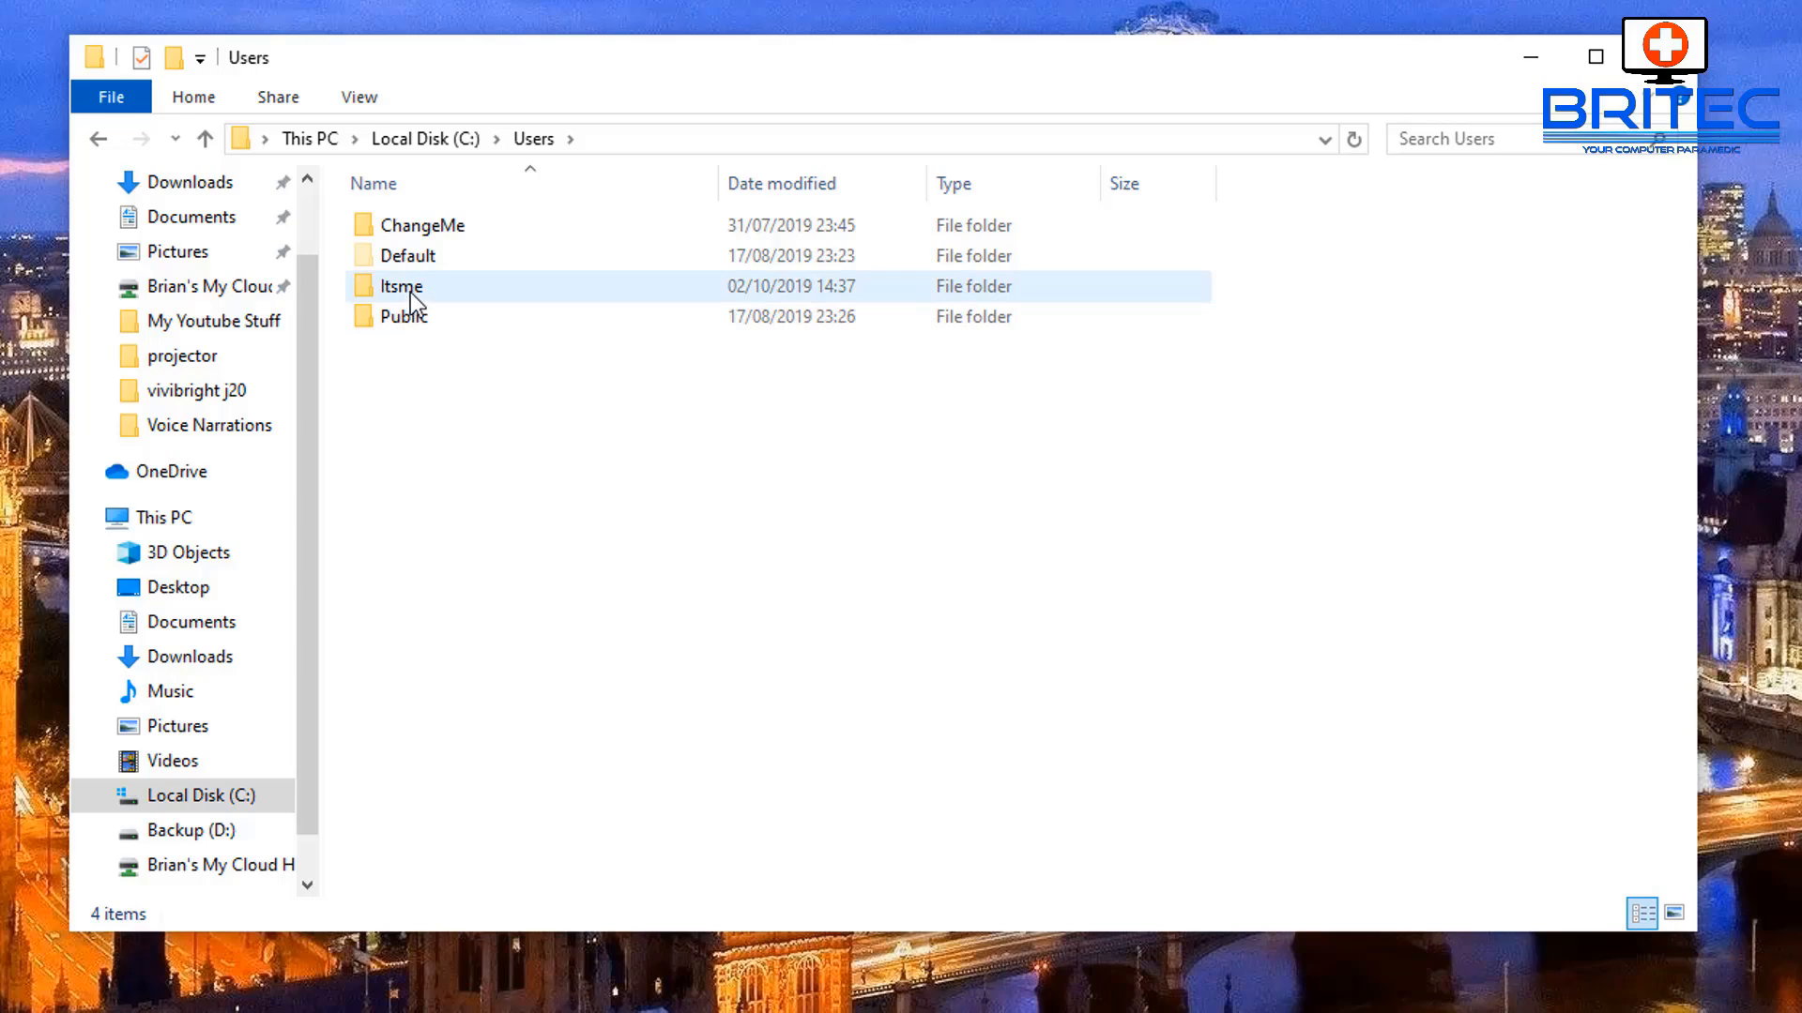
double_click(400, 285)
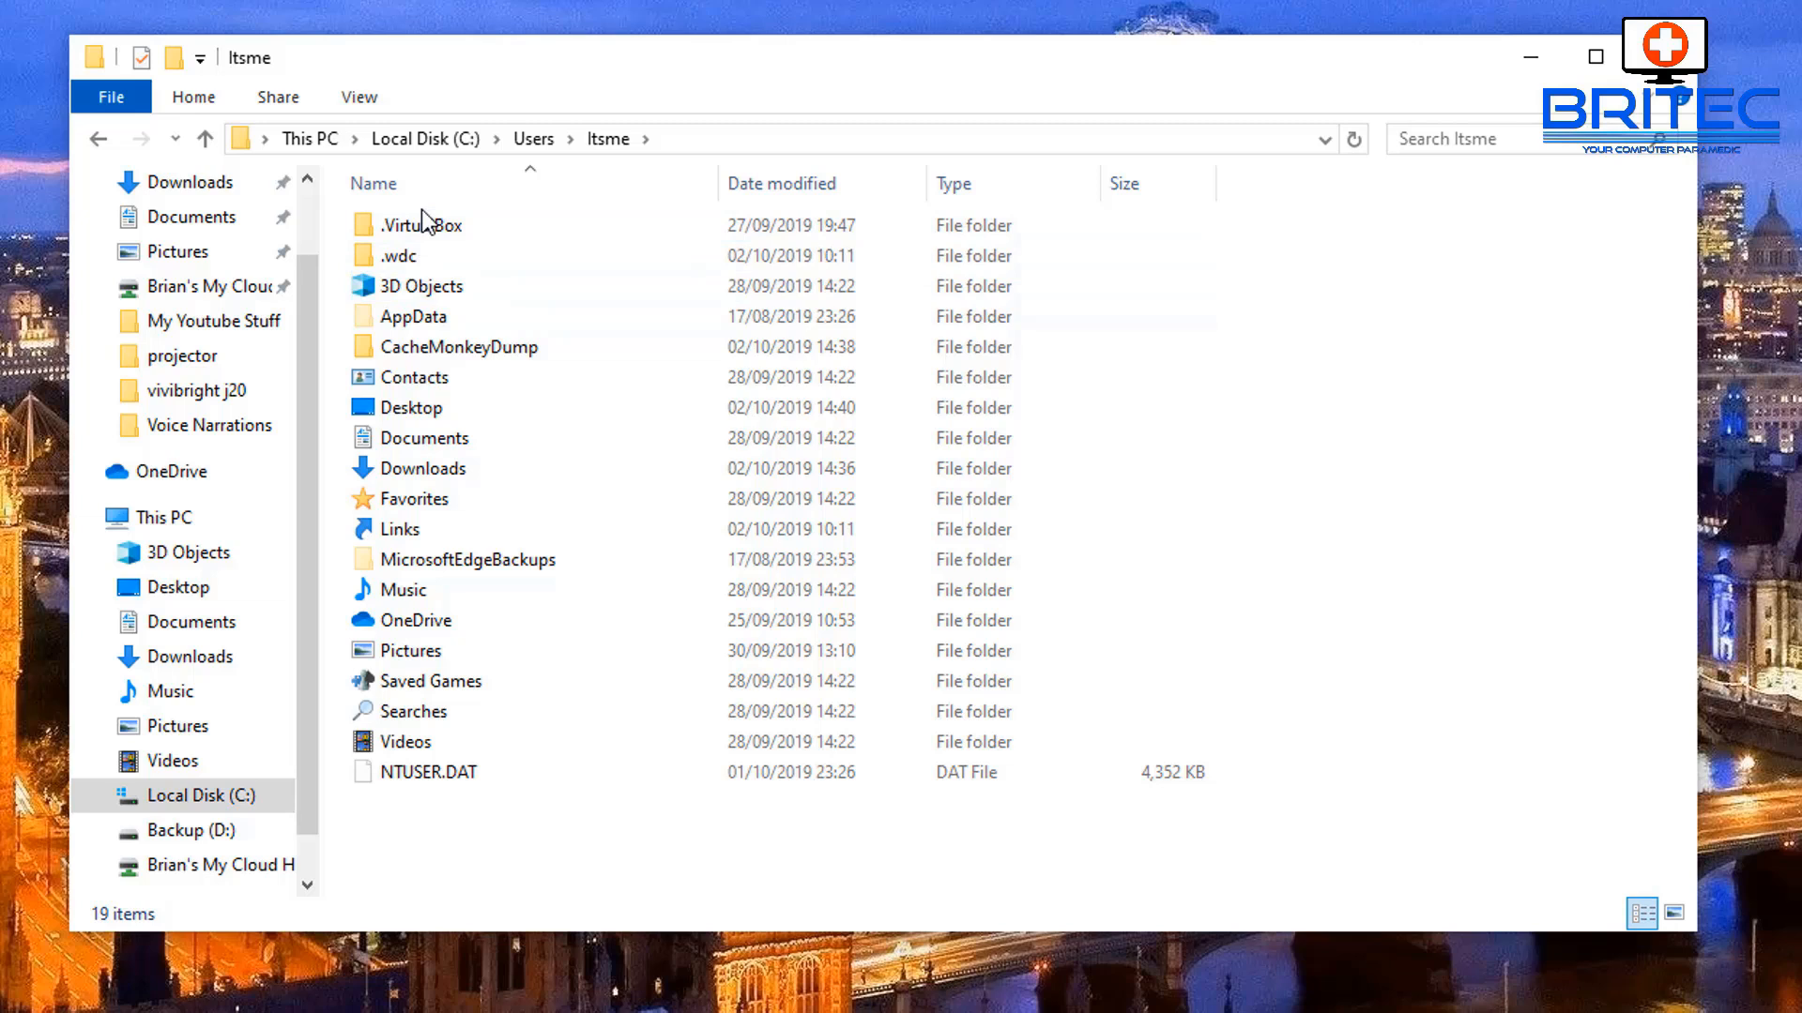
click(423, 225)
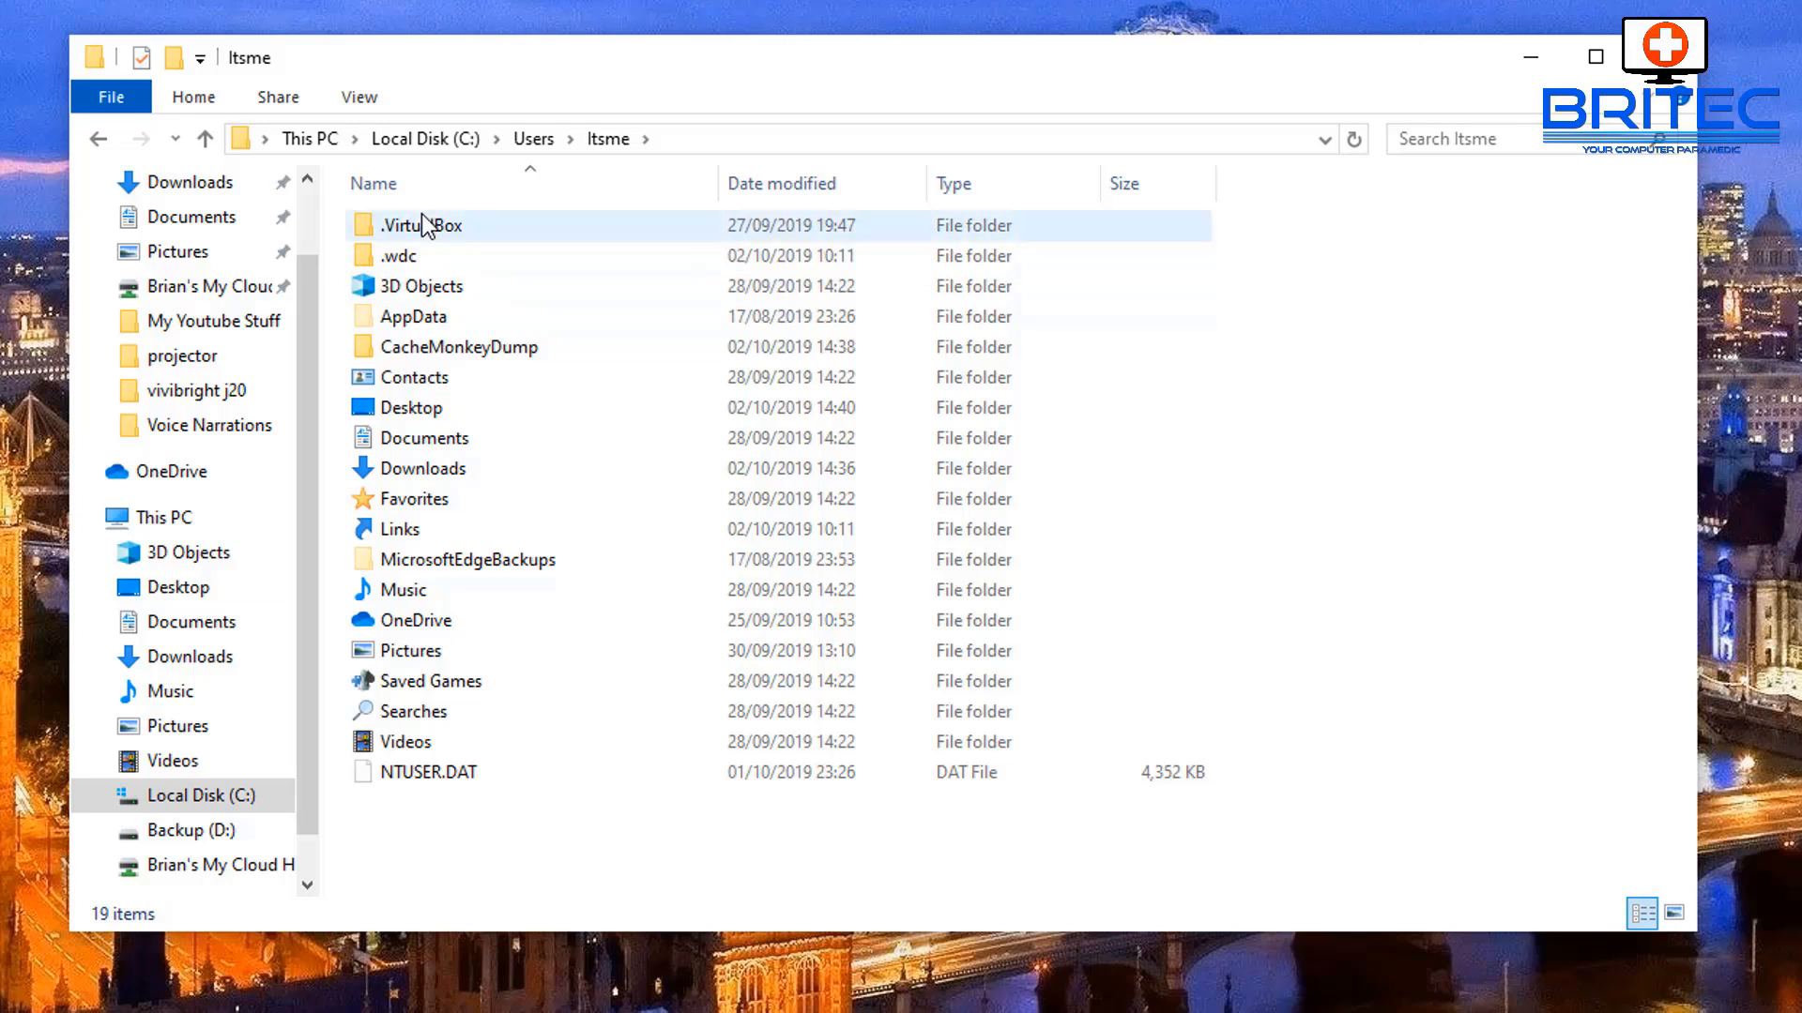
click(411, 316)
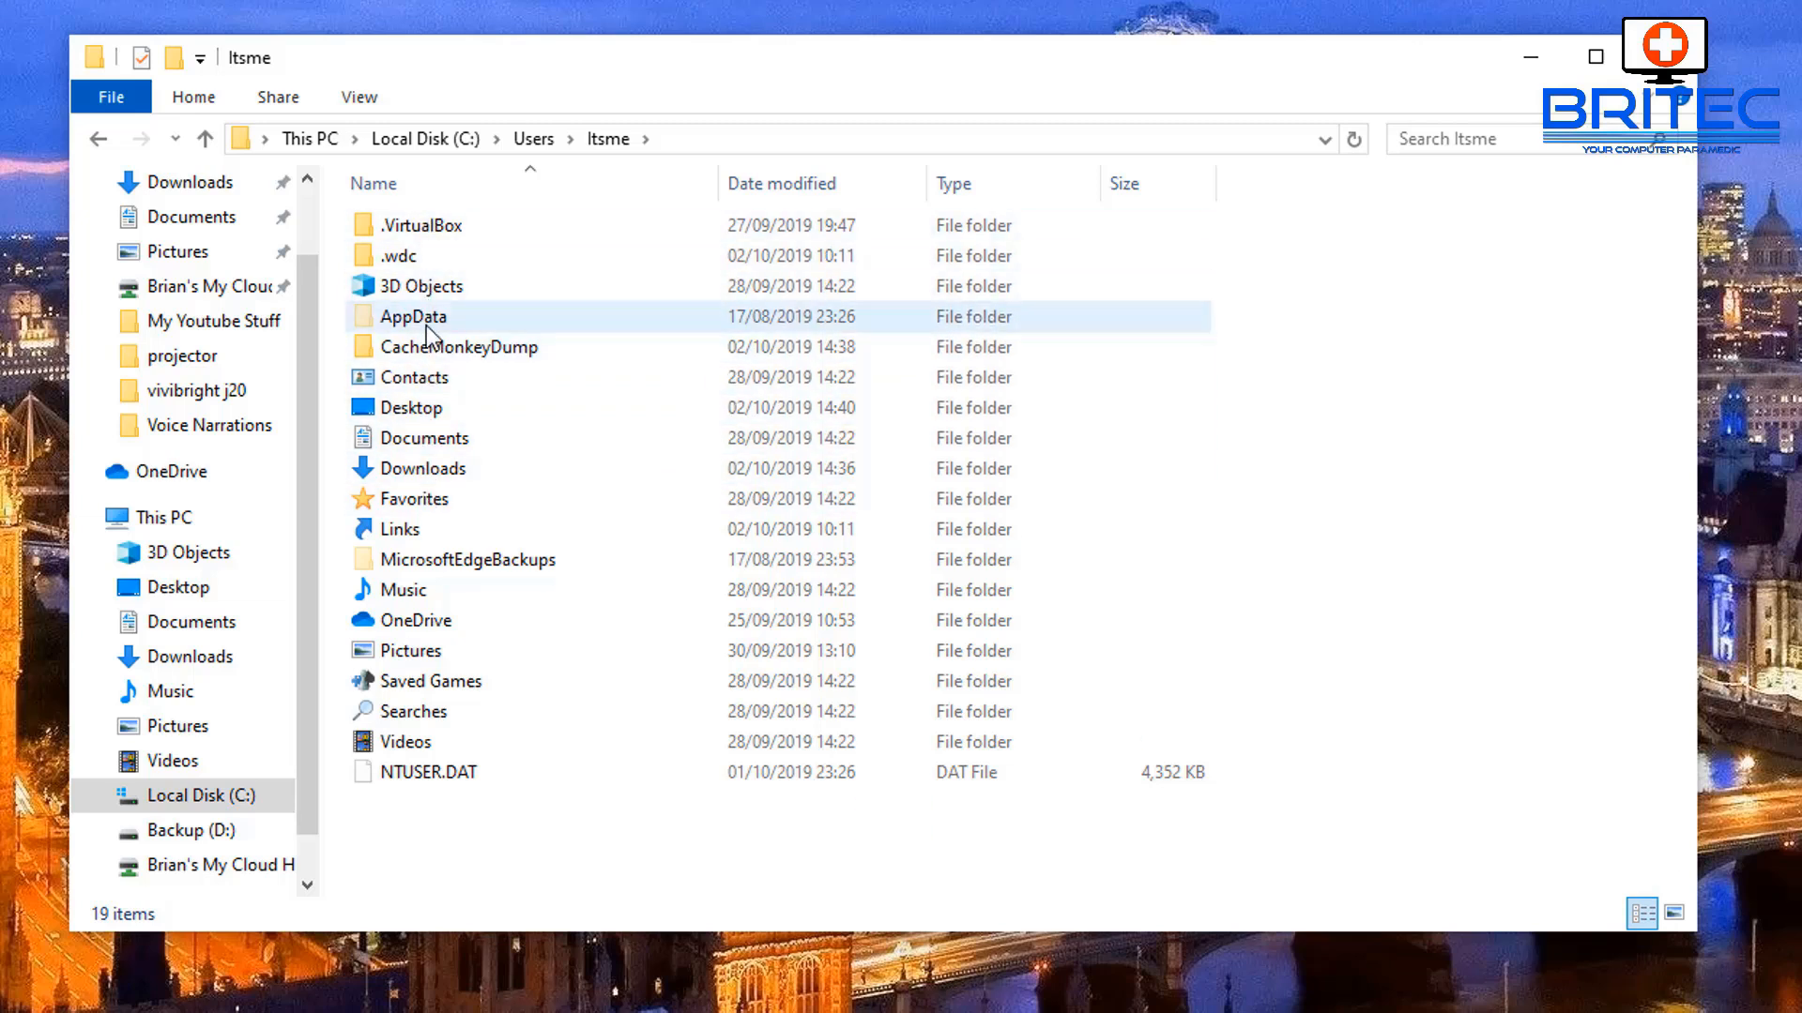
mouse_move(428, 334)
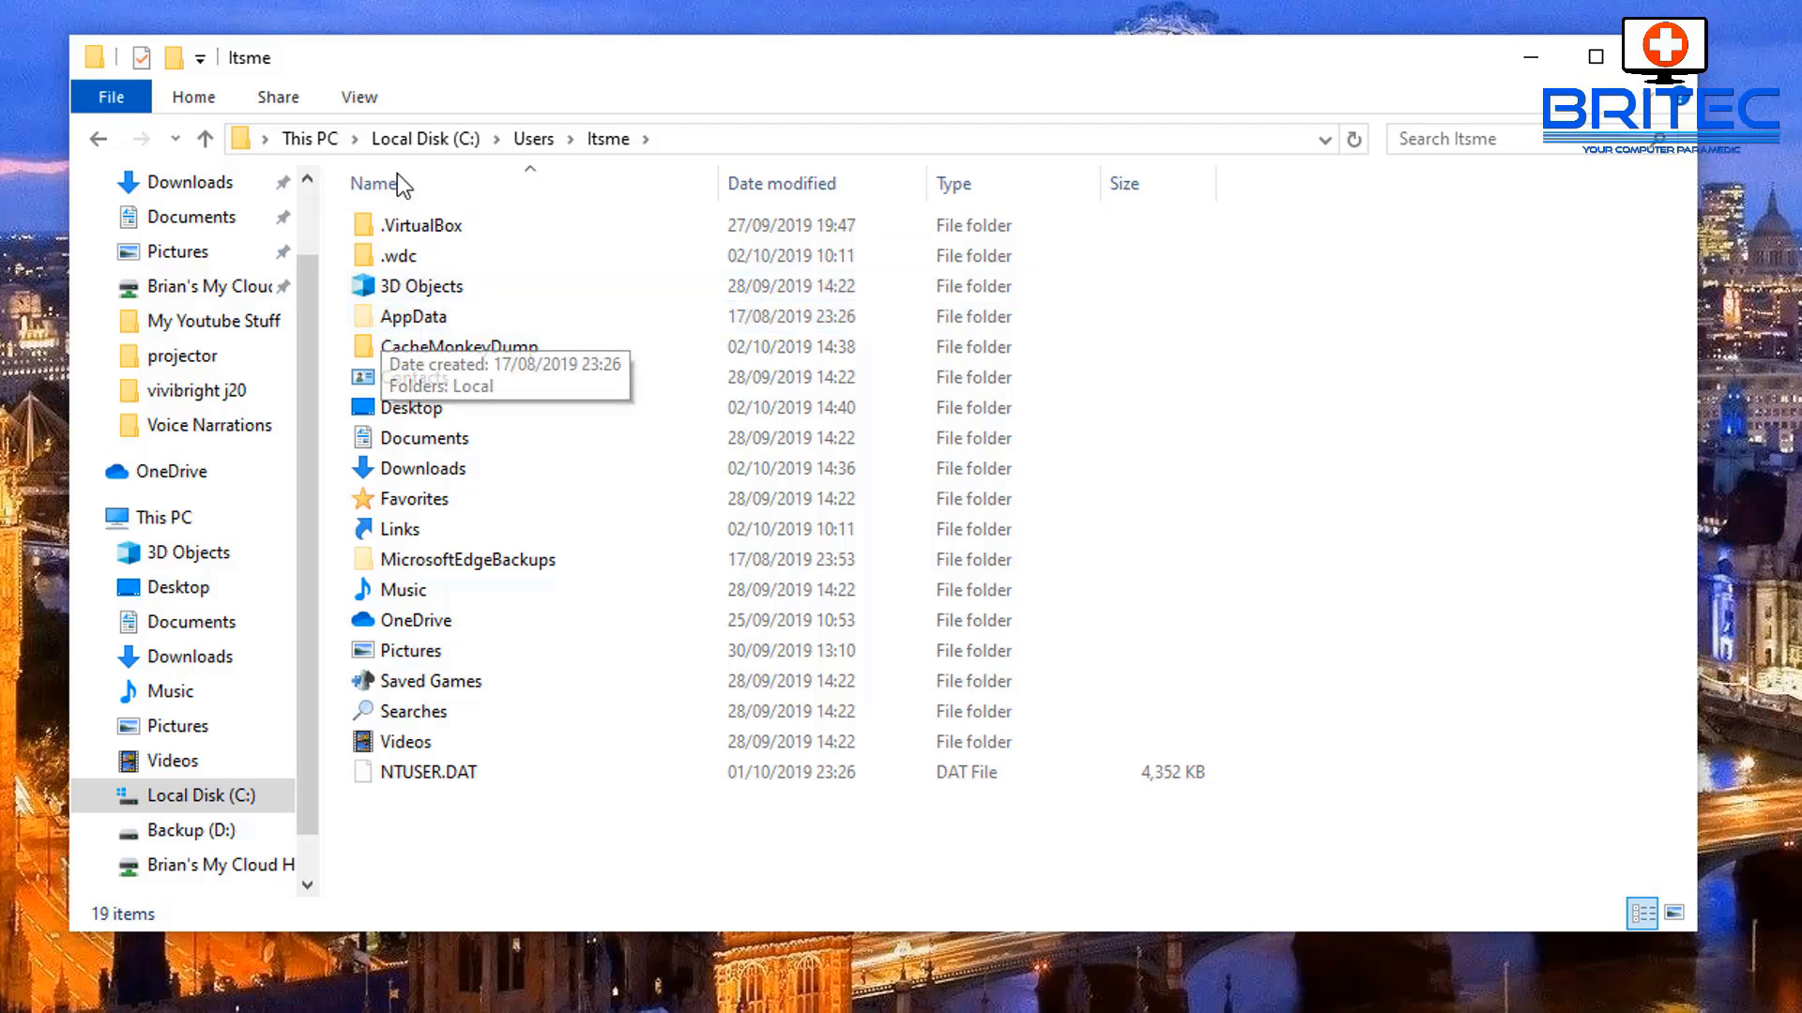
click(356, 96)
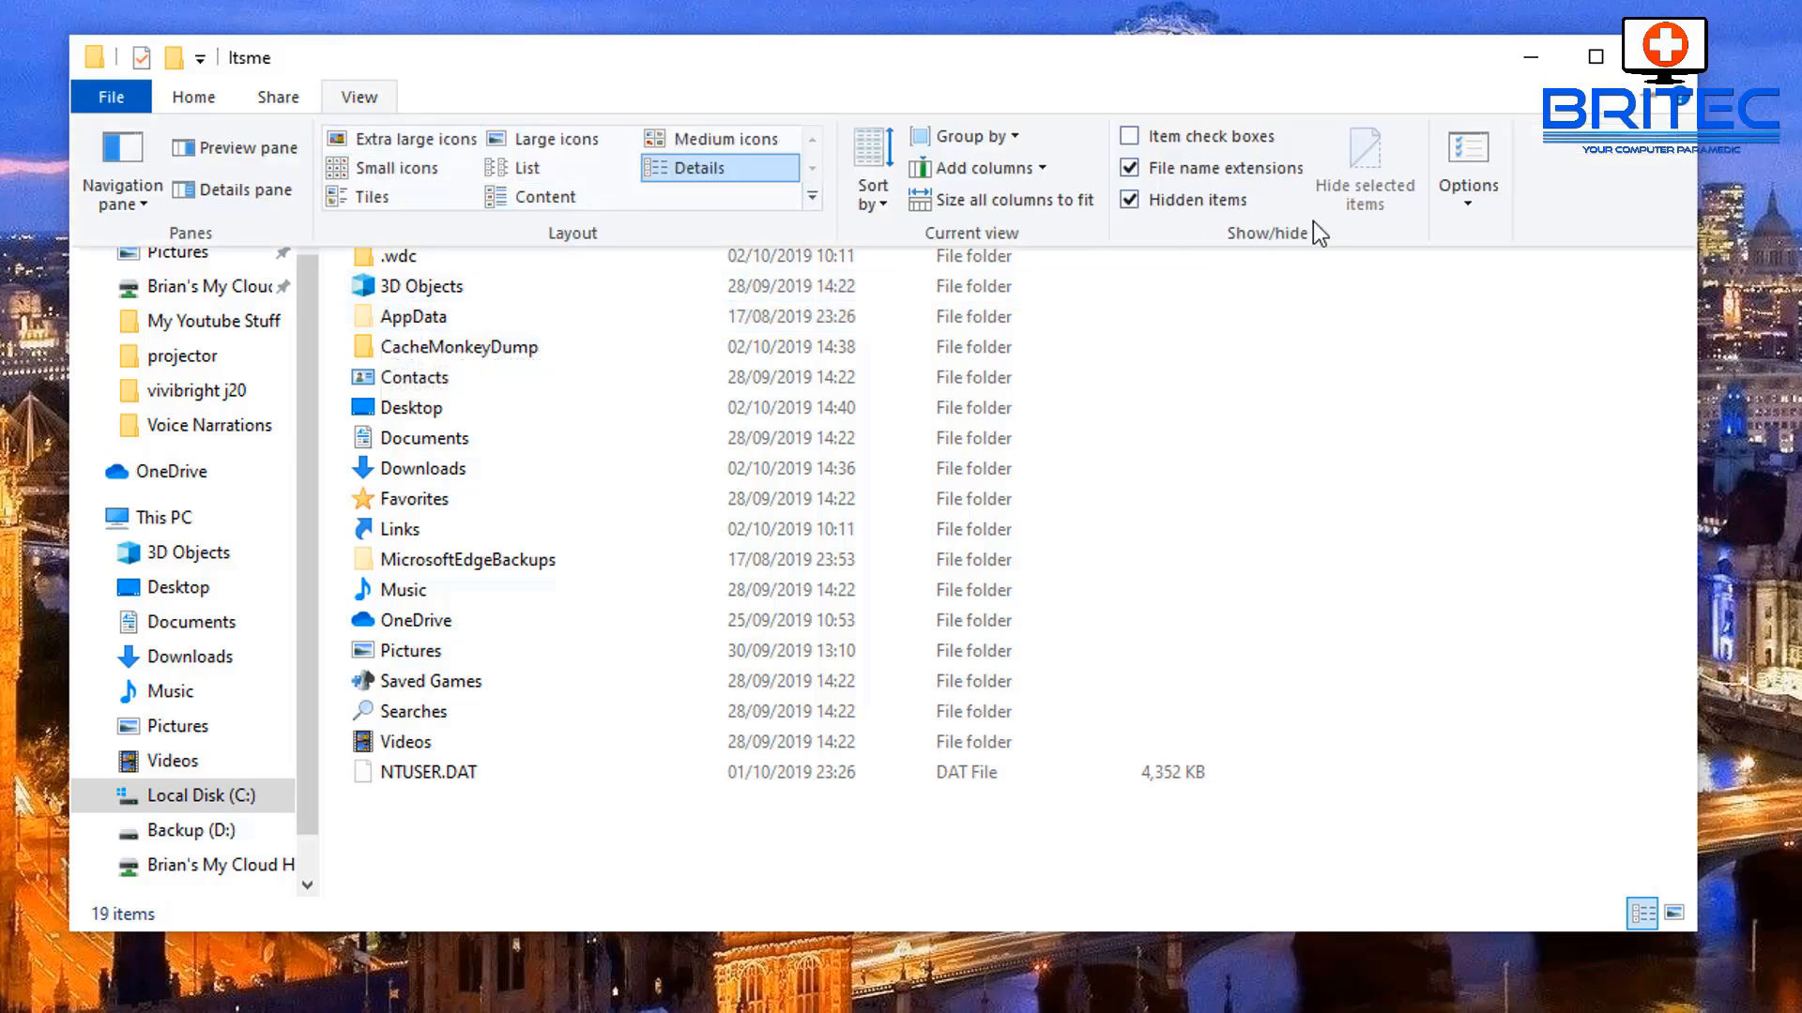
click(1468, 161)
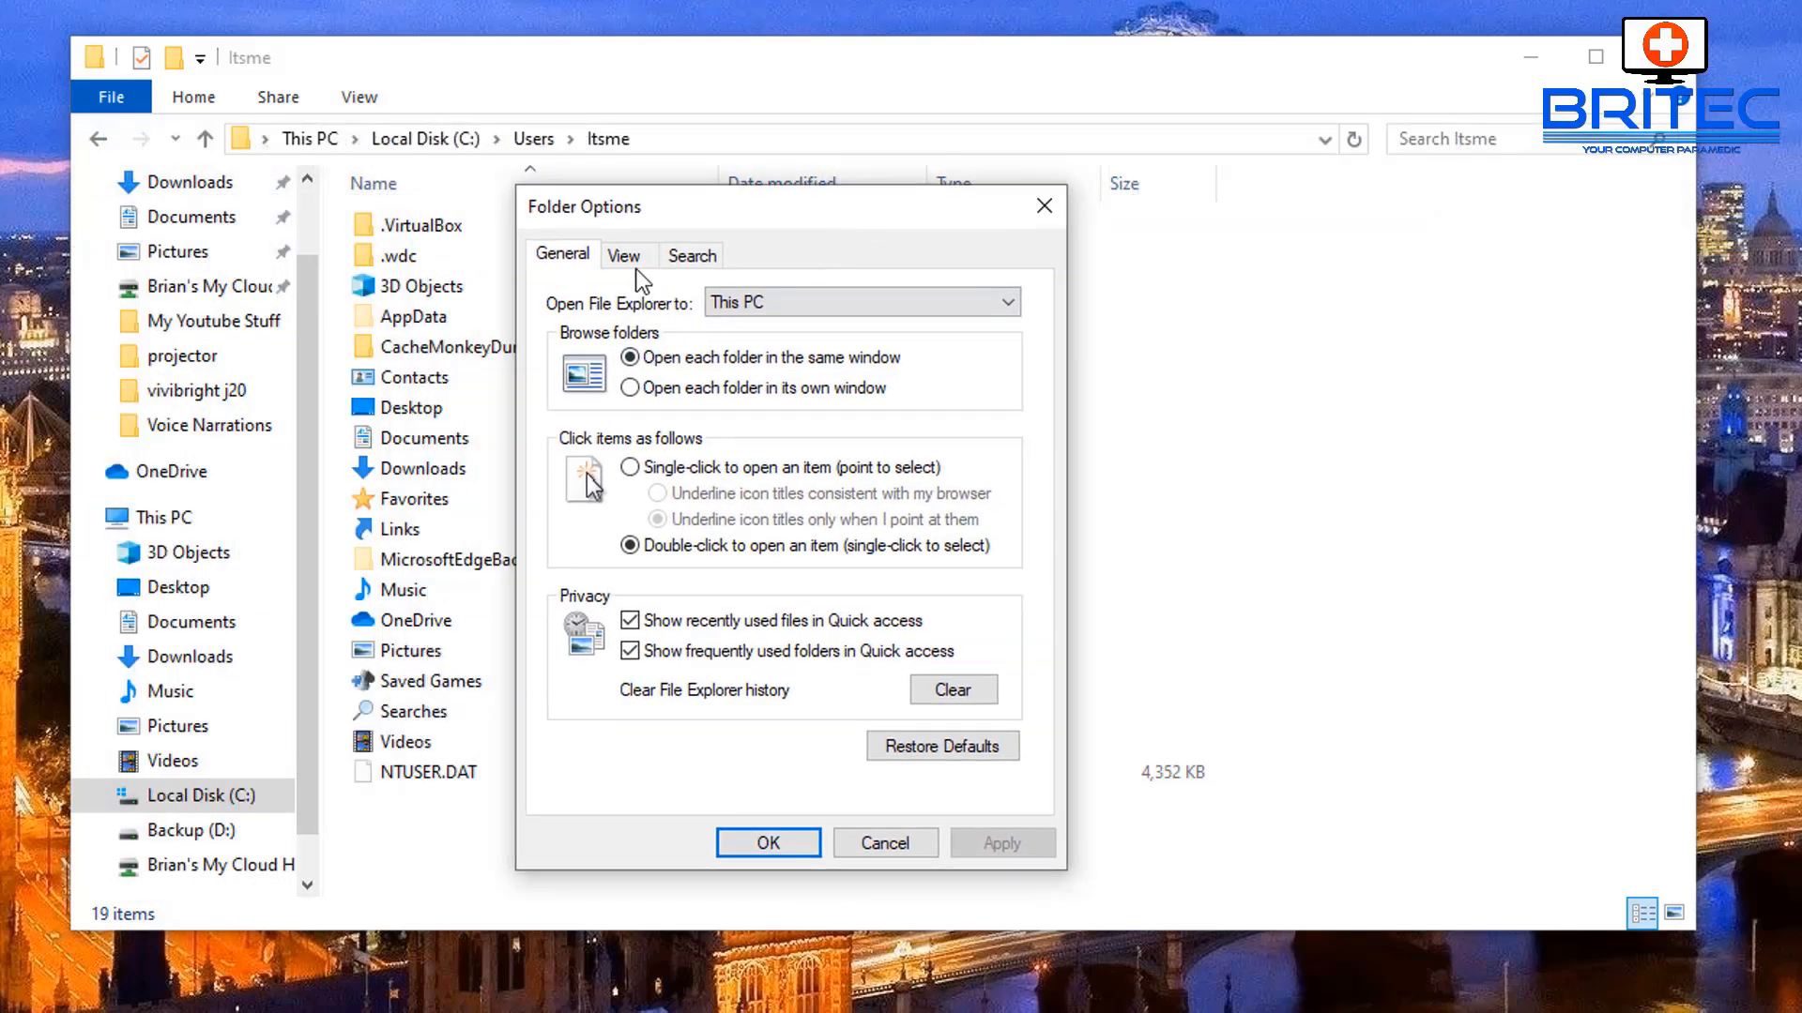
click(623, 256)
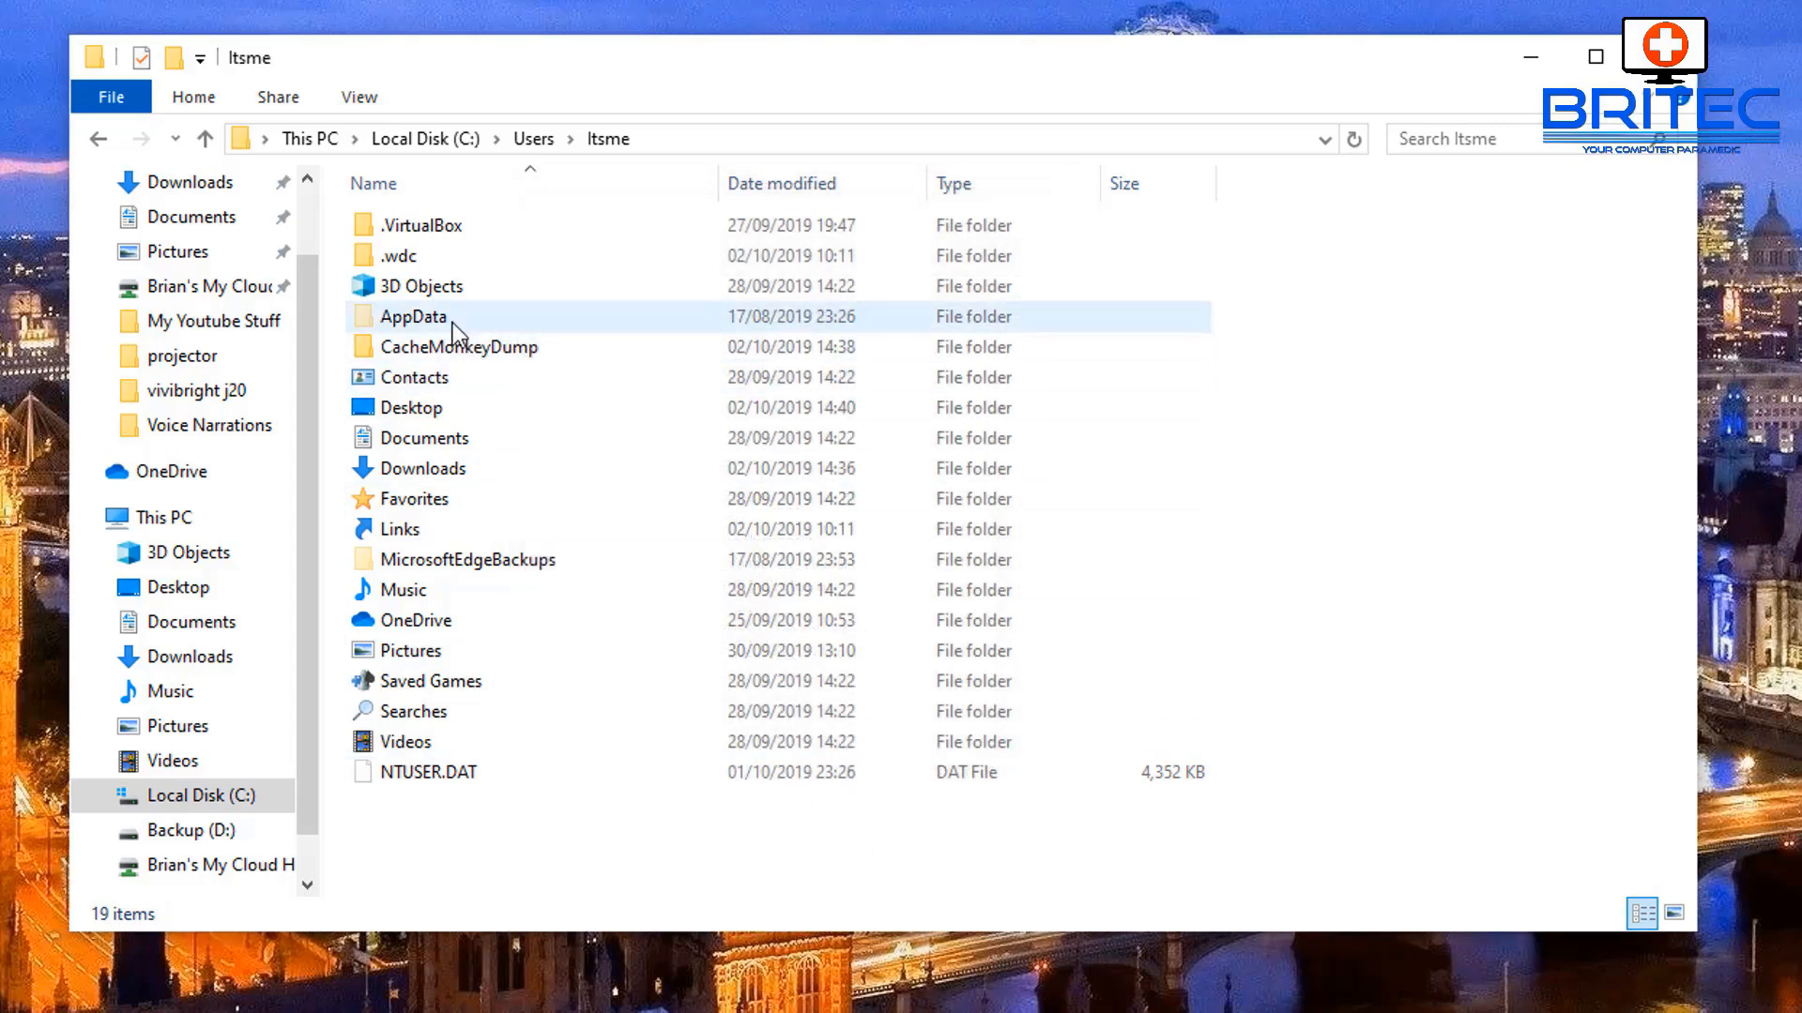
- Navigate through AppData and Roaming into the Discord folder
double_click(411, 315)
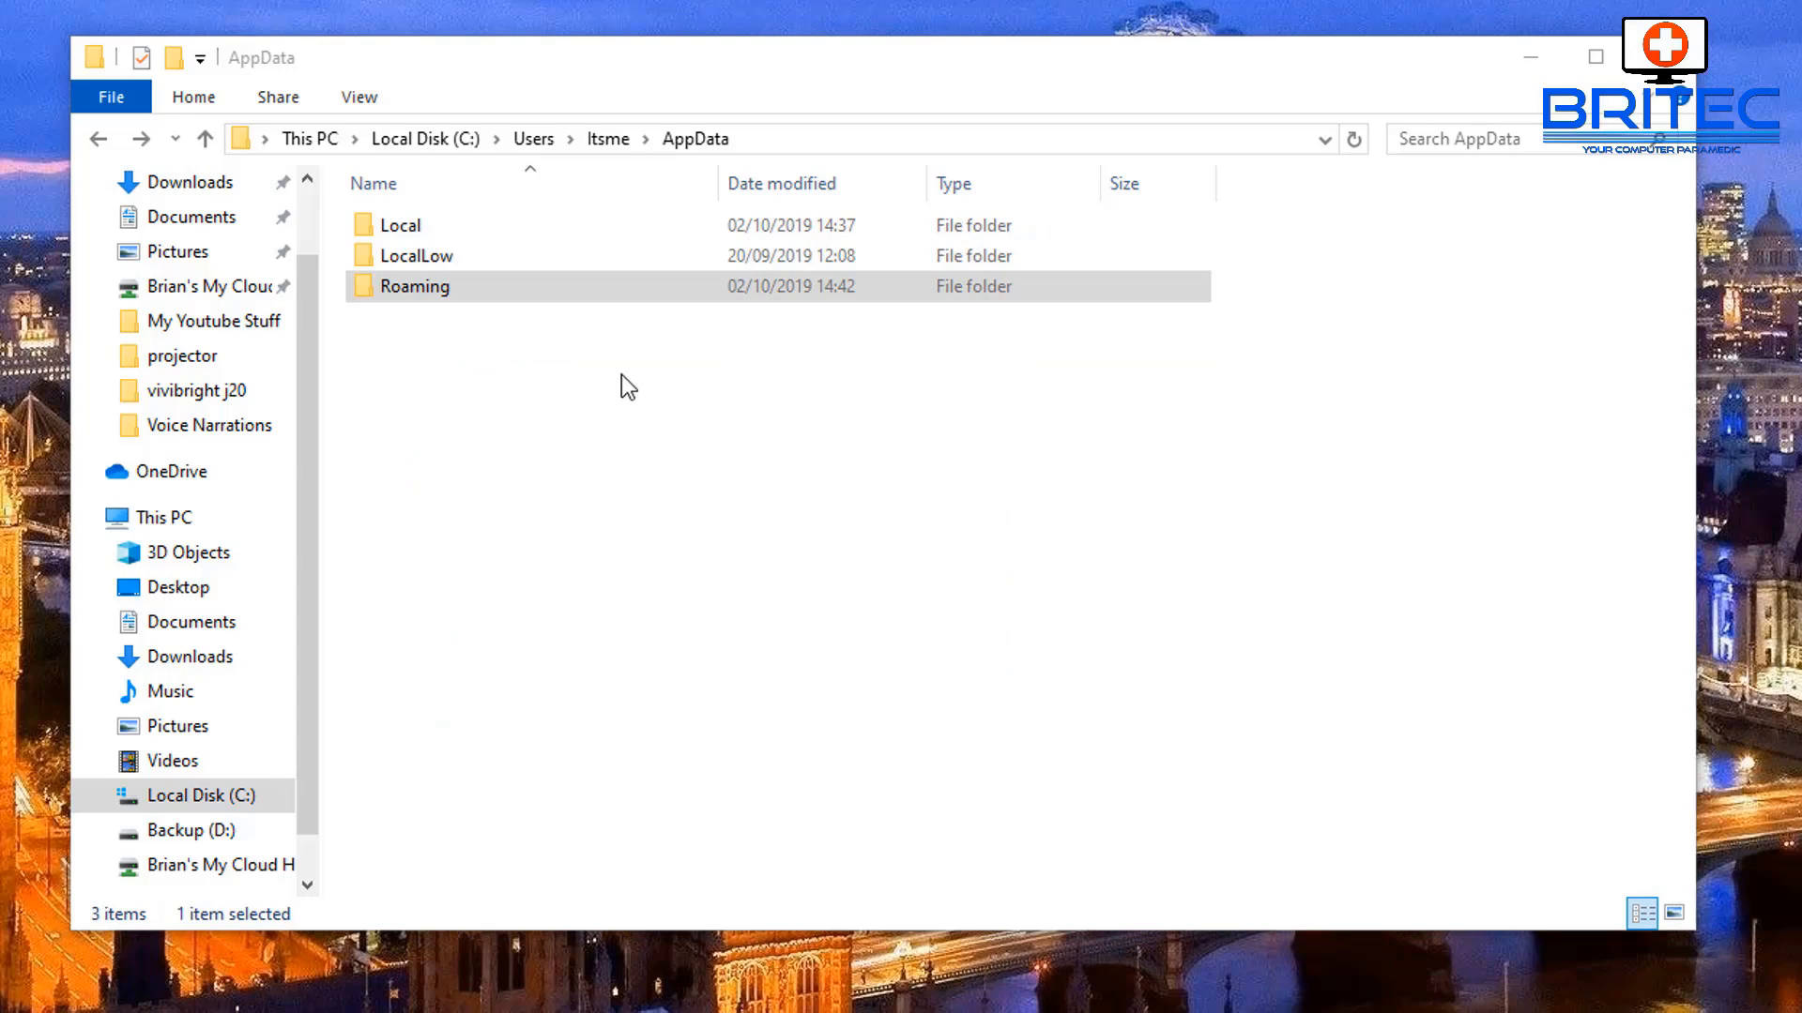
double_click(415, 285)
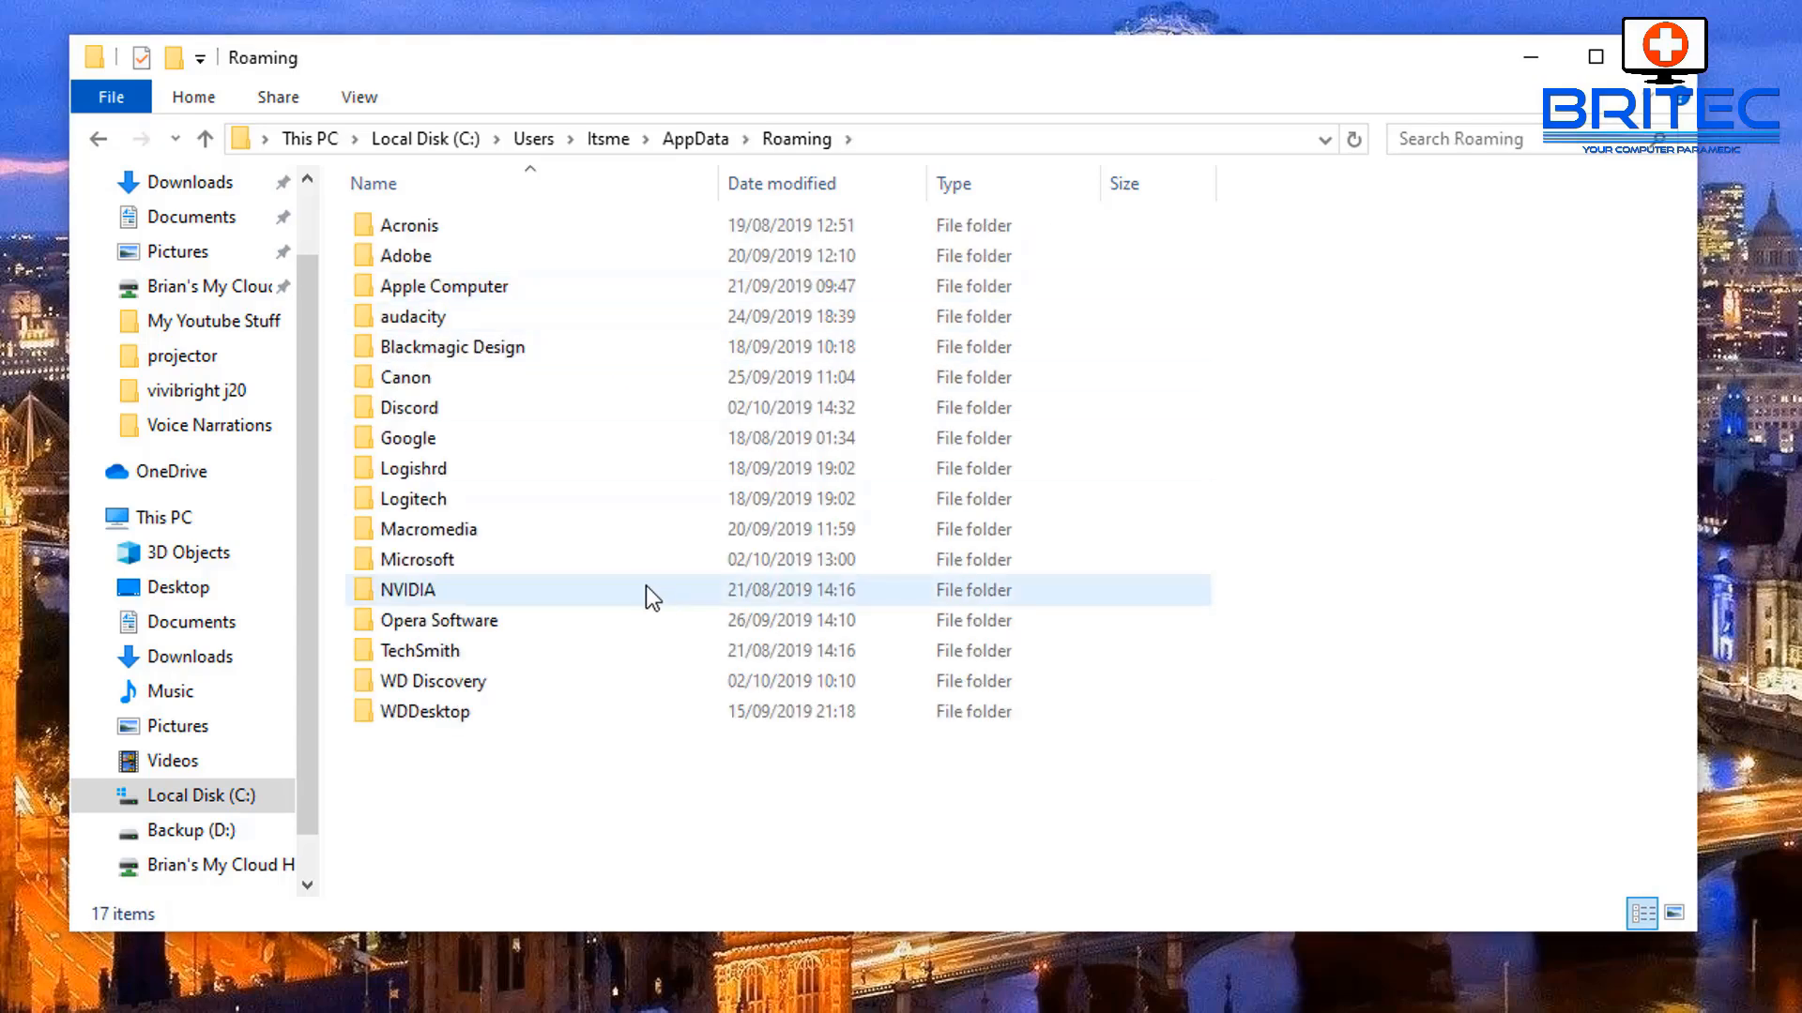
click(407, 408)
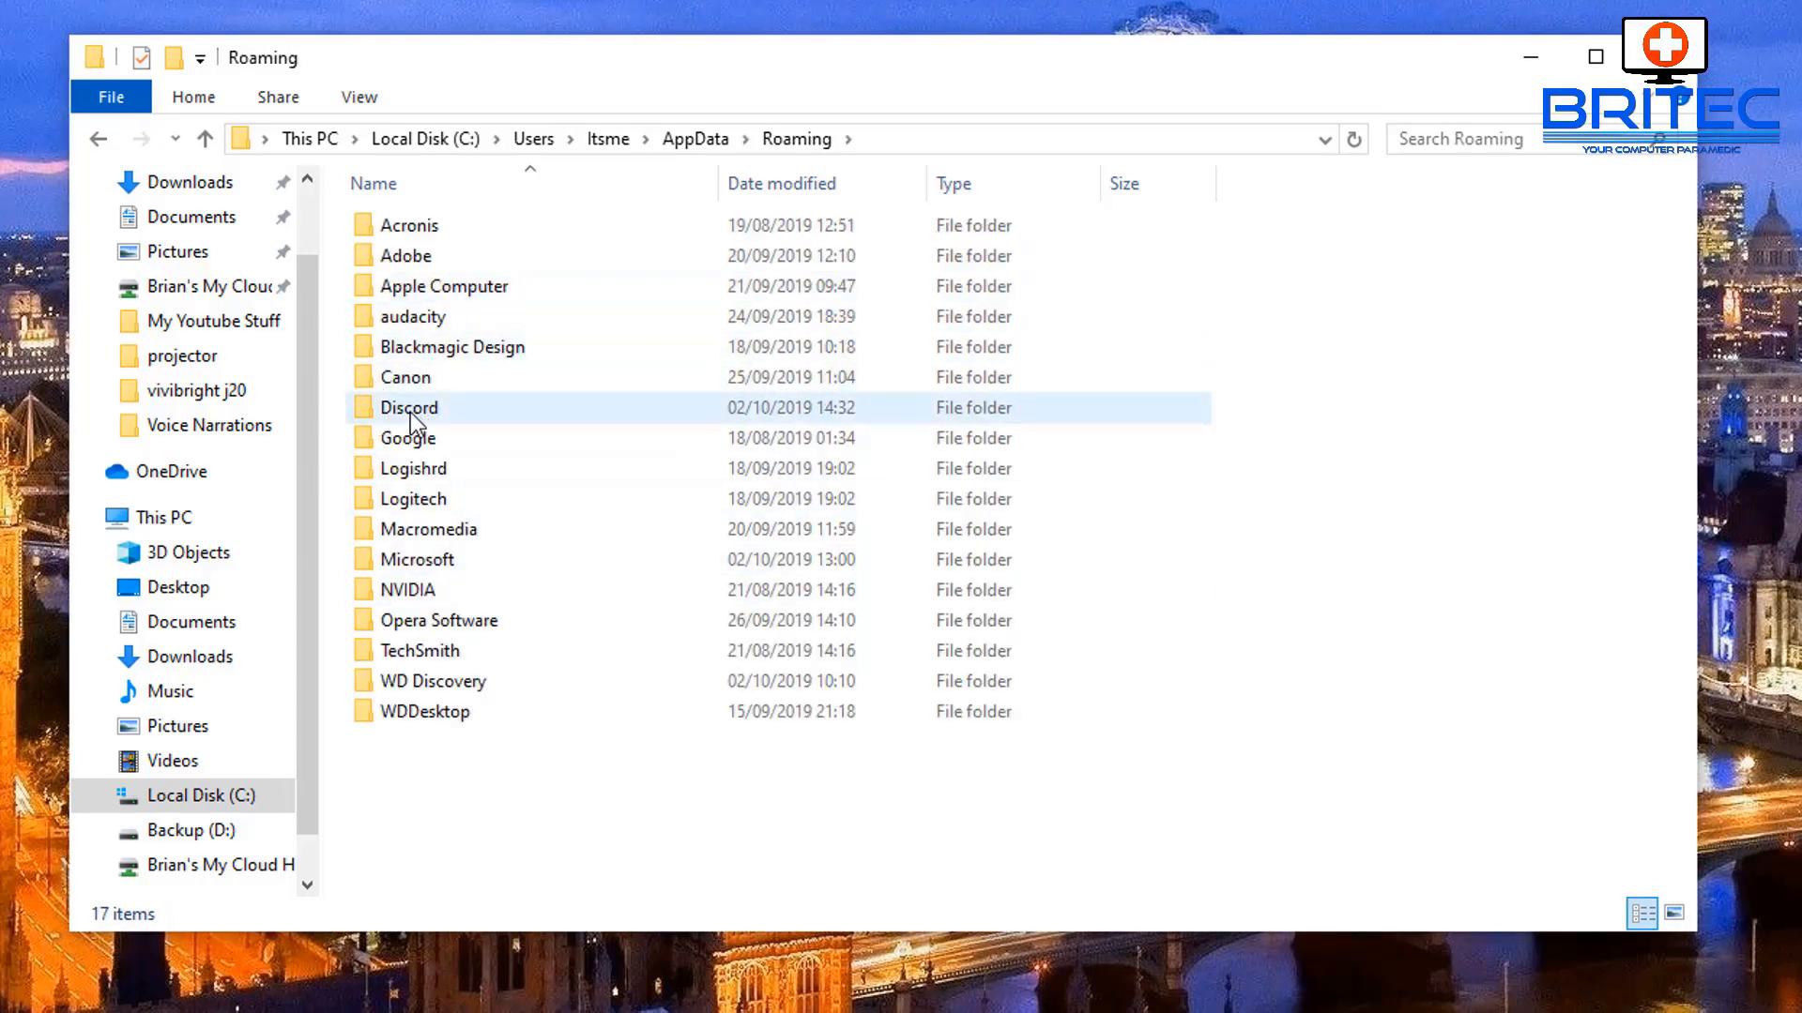
double_click(407, 407)
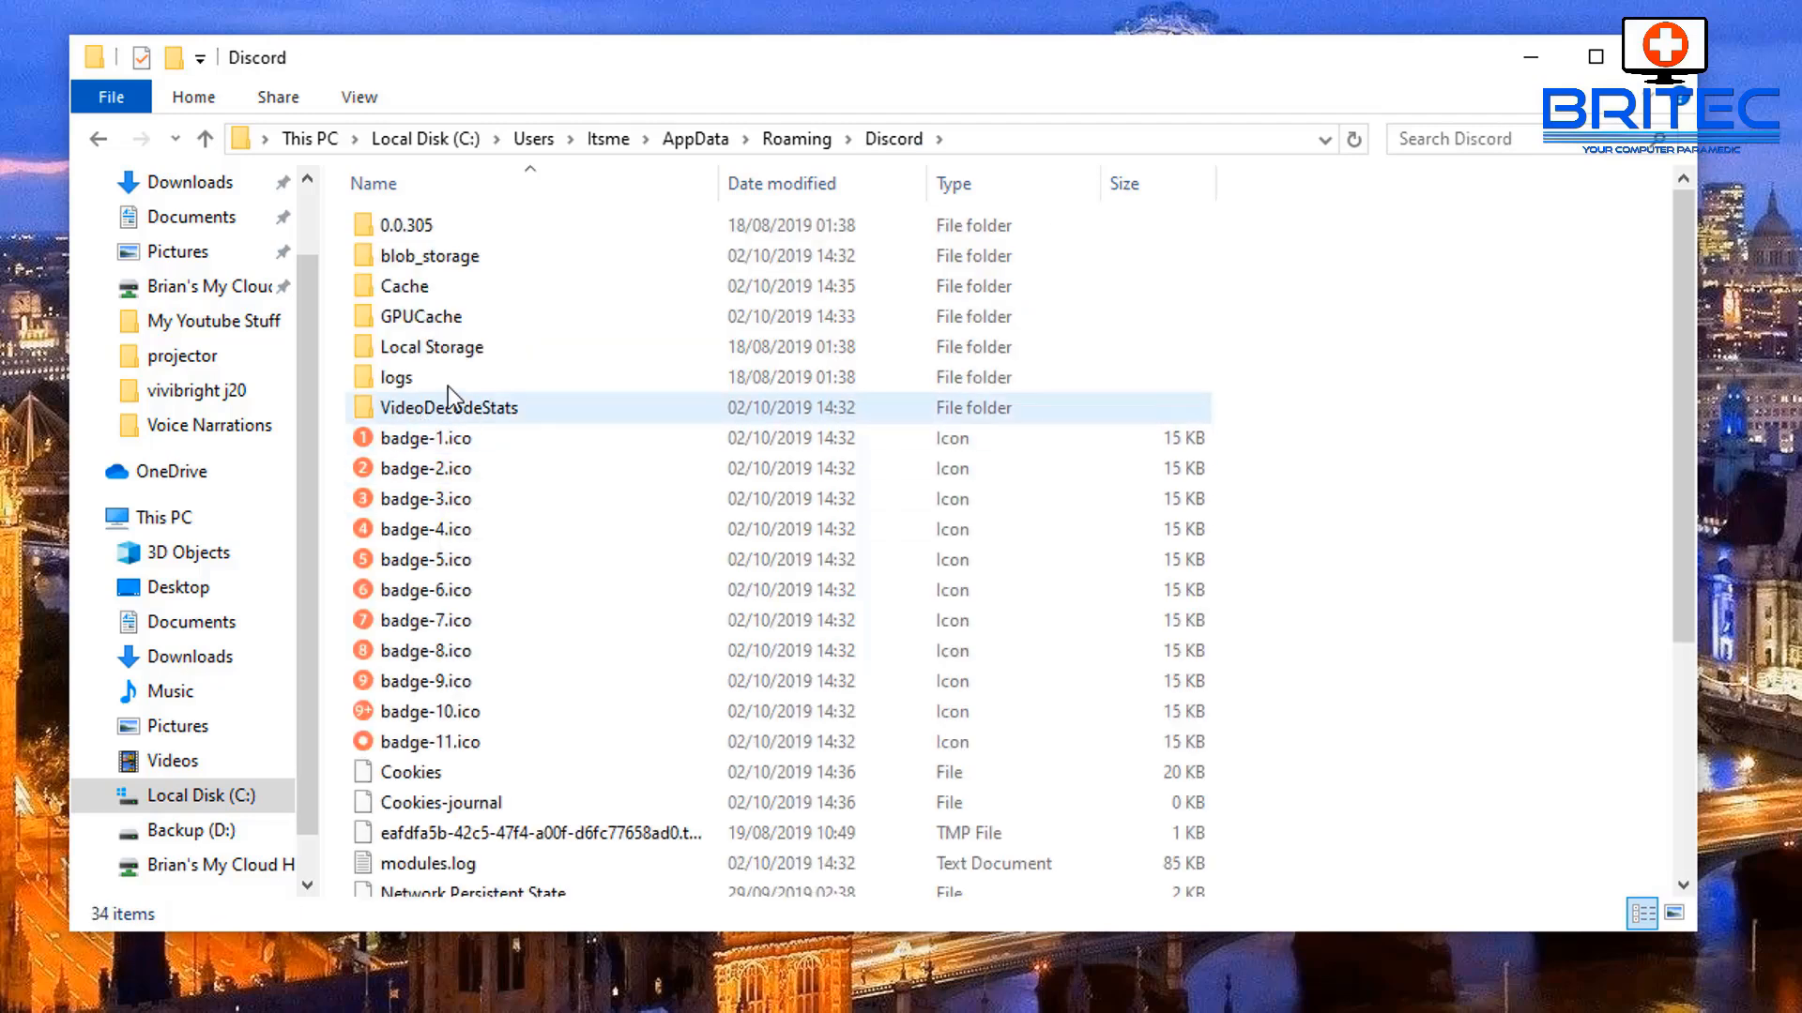
mouse_move(402, 285)
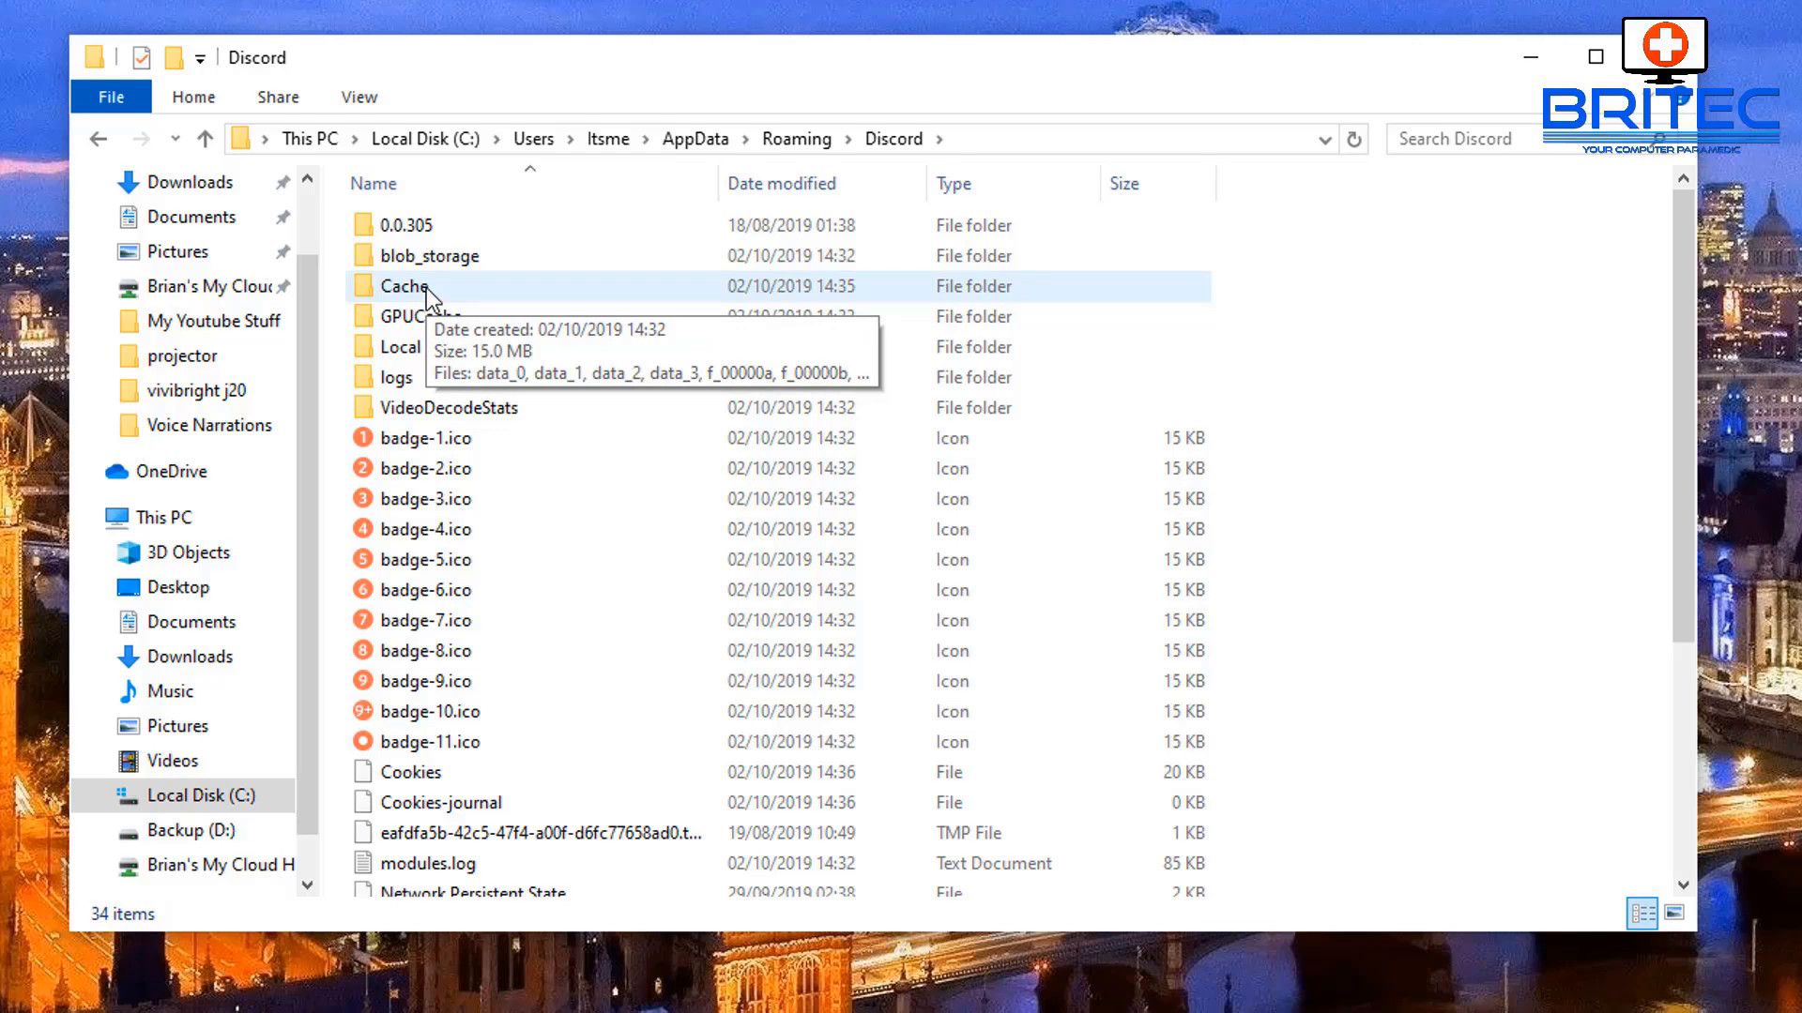
mouse_move(469, 302)
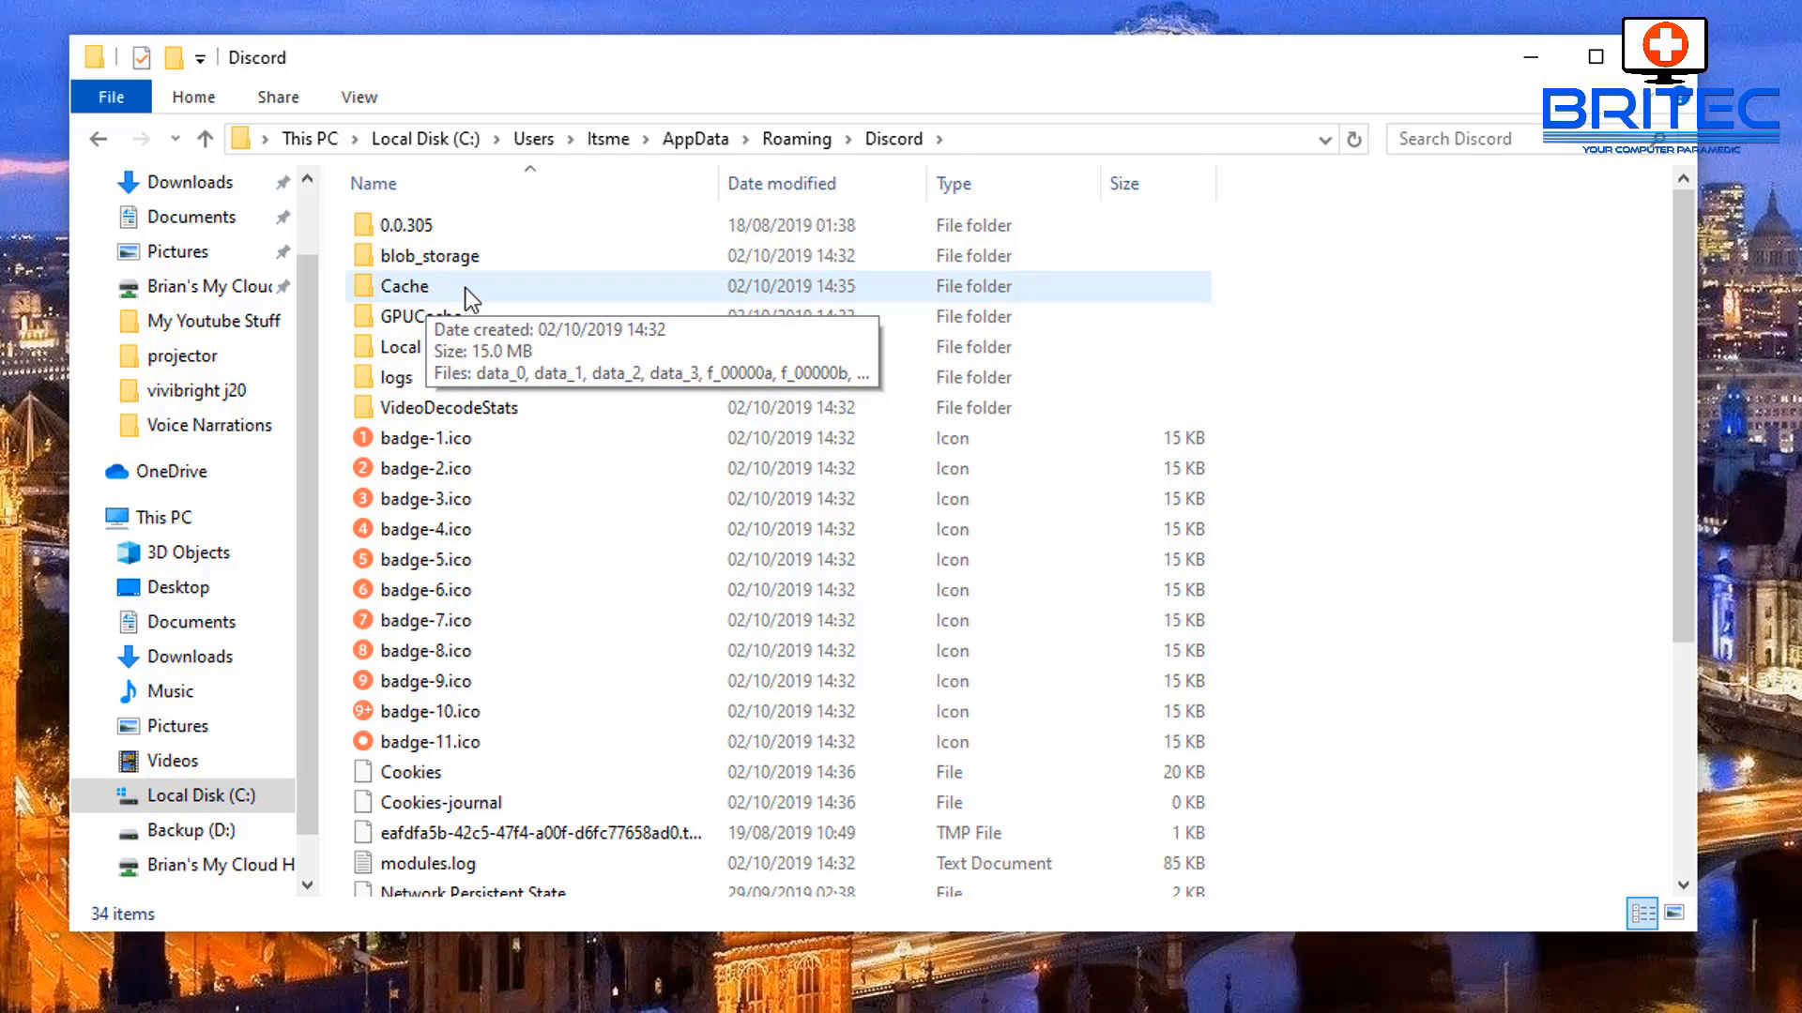
- Open Discord's Cache folder and look through its 88 cached files
click(406, 285)
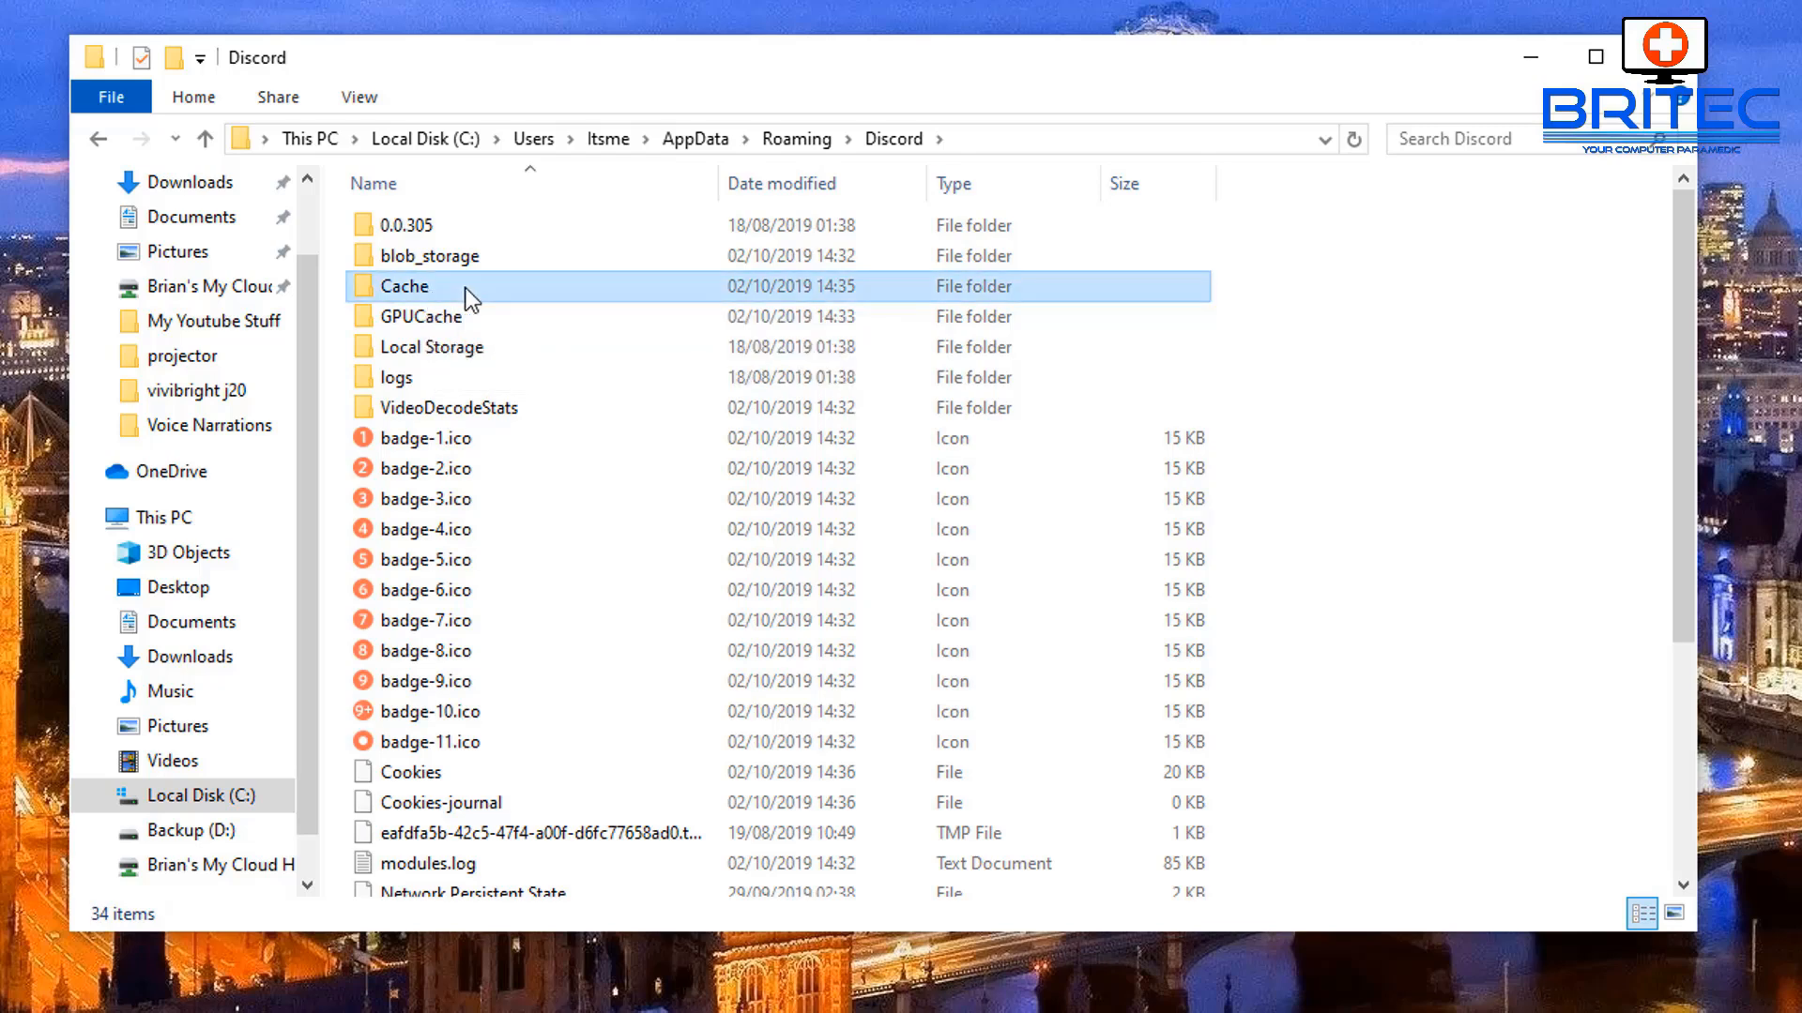
double_click(403, 286)
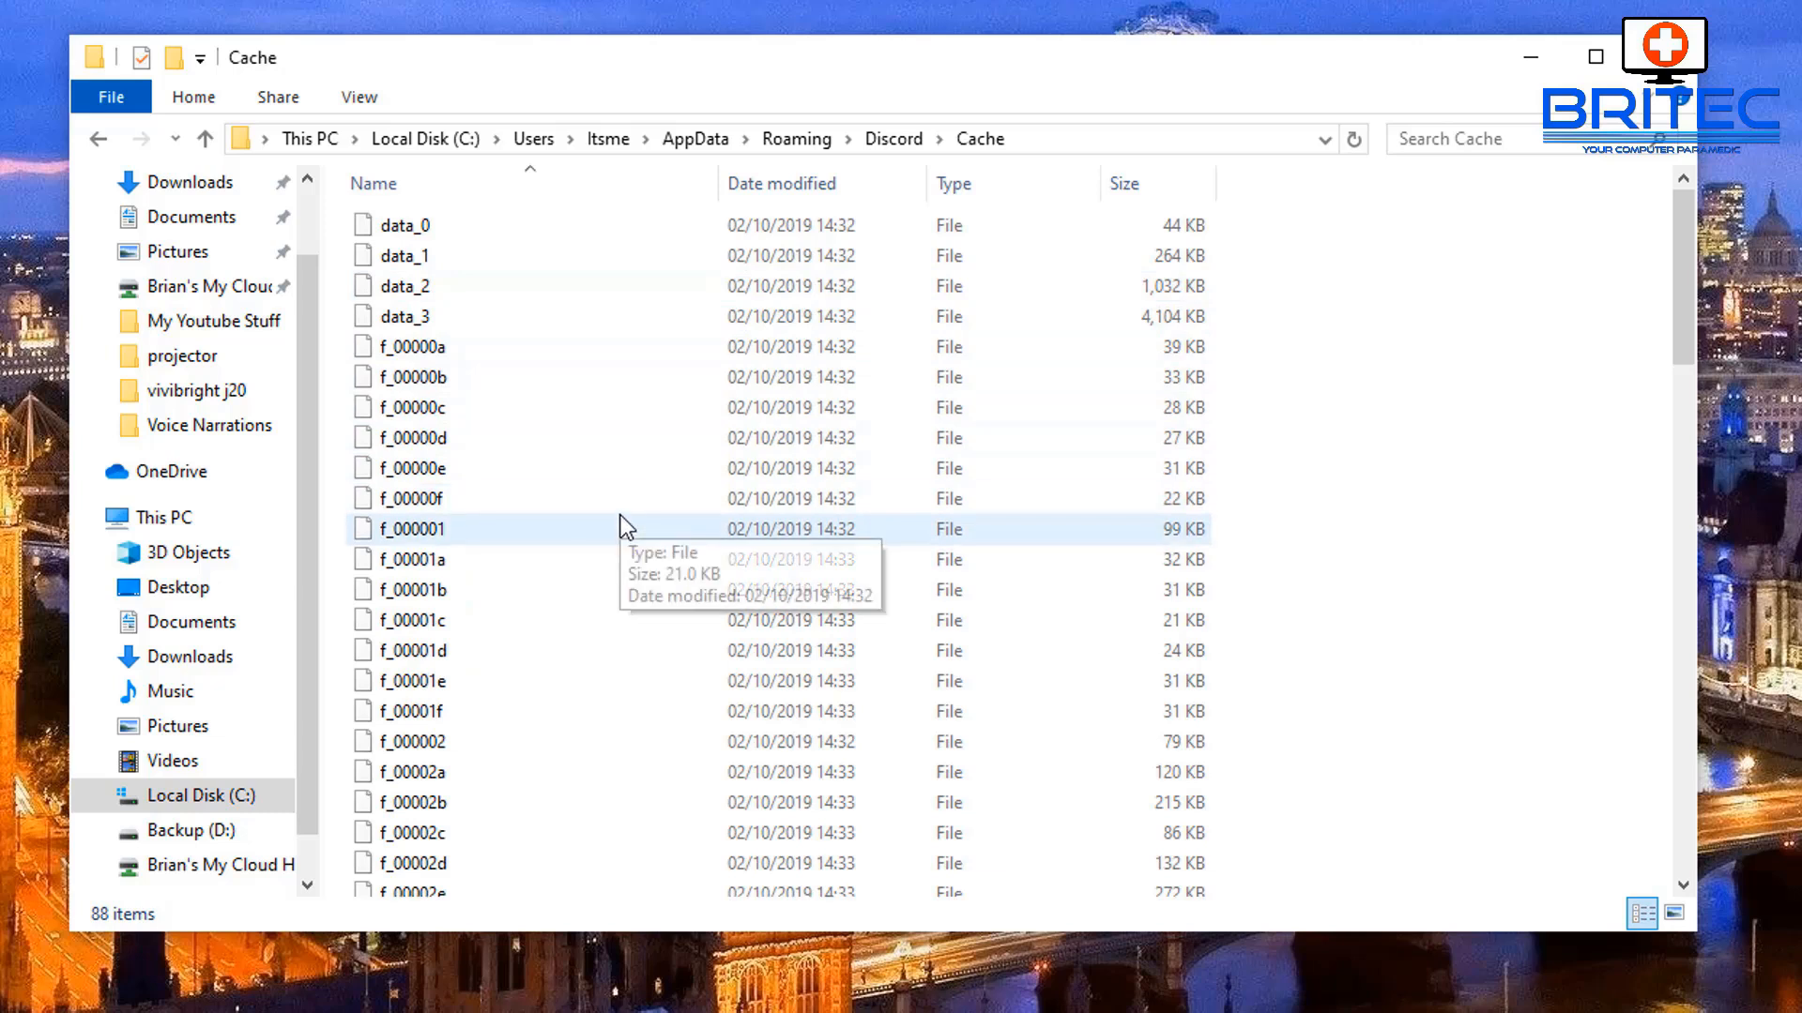
scroll(down, 3)
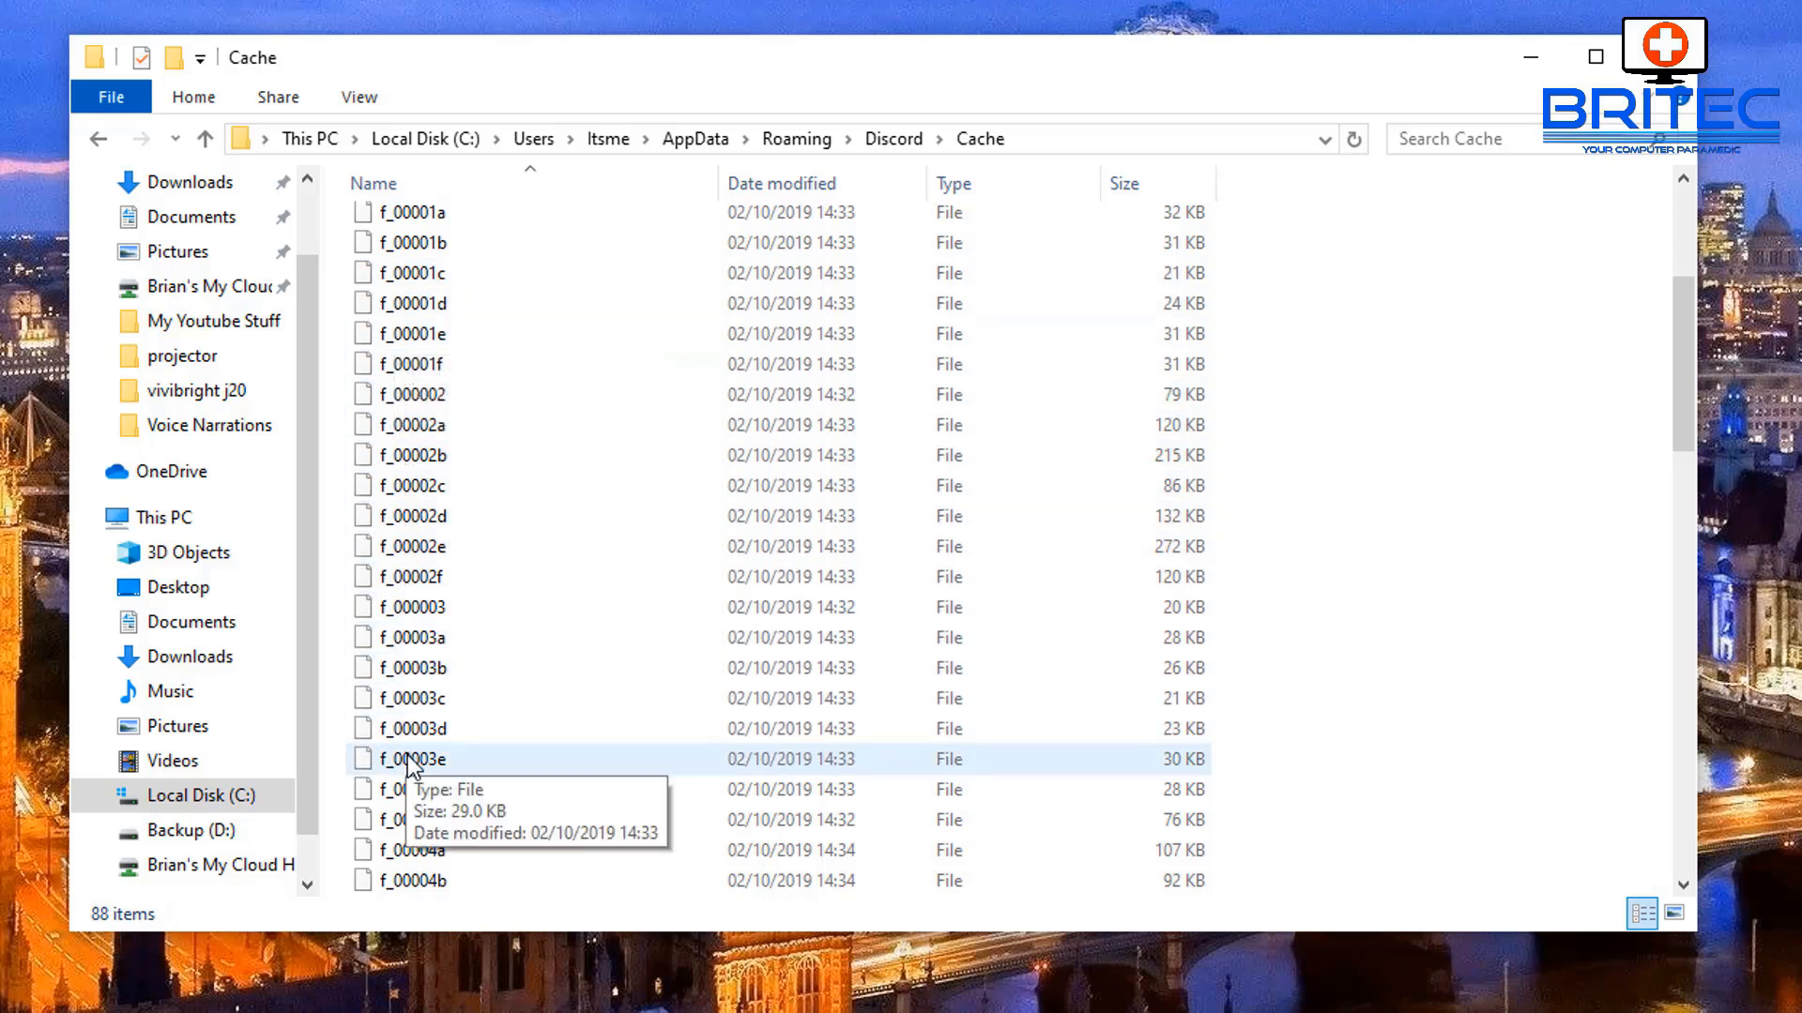
scroll(down, 3)
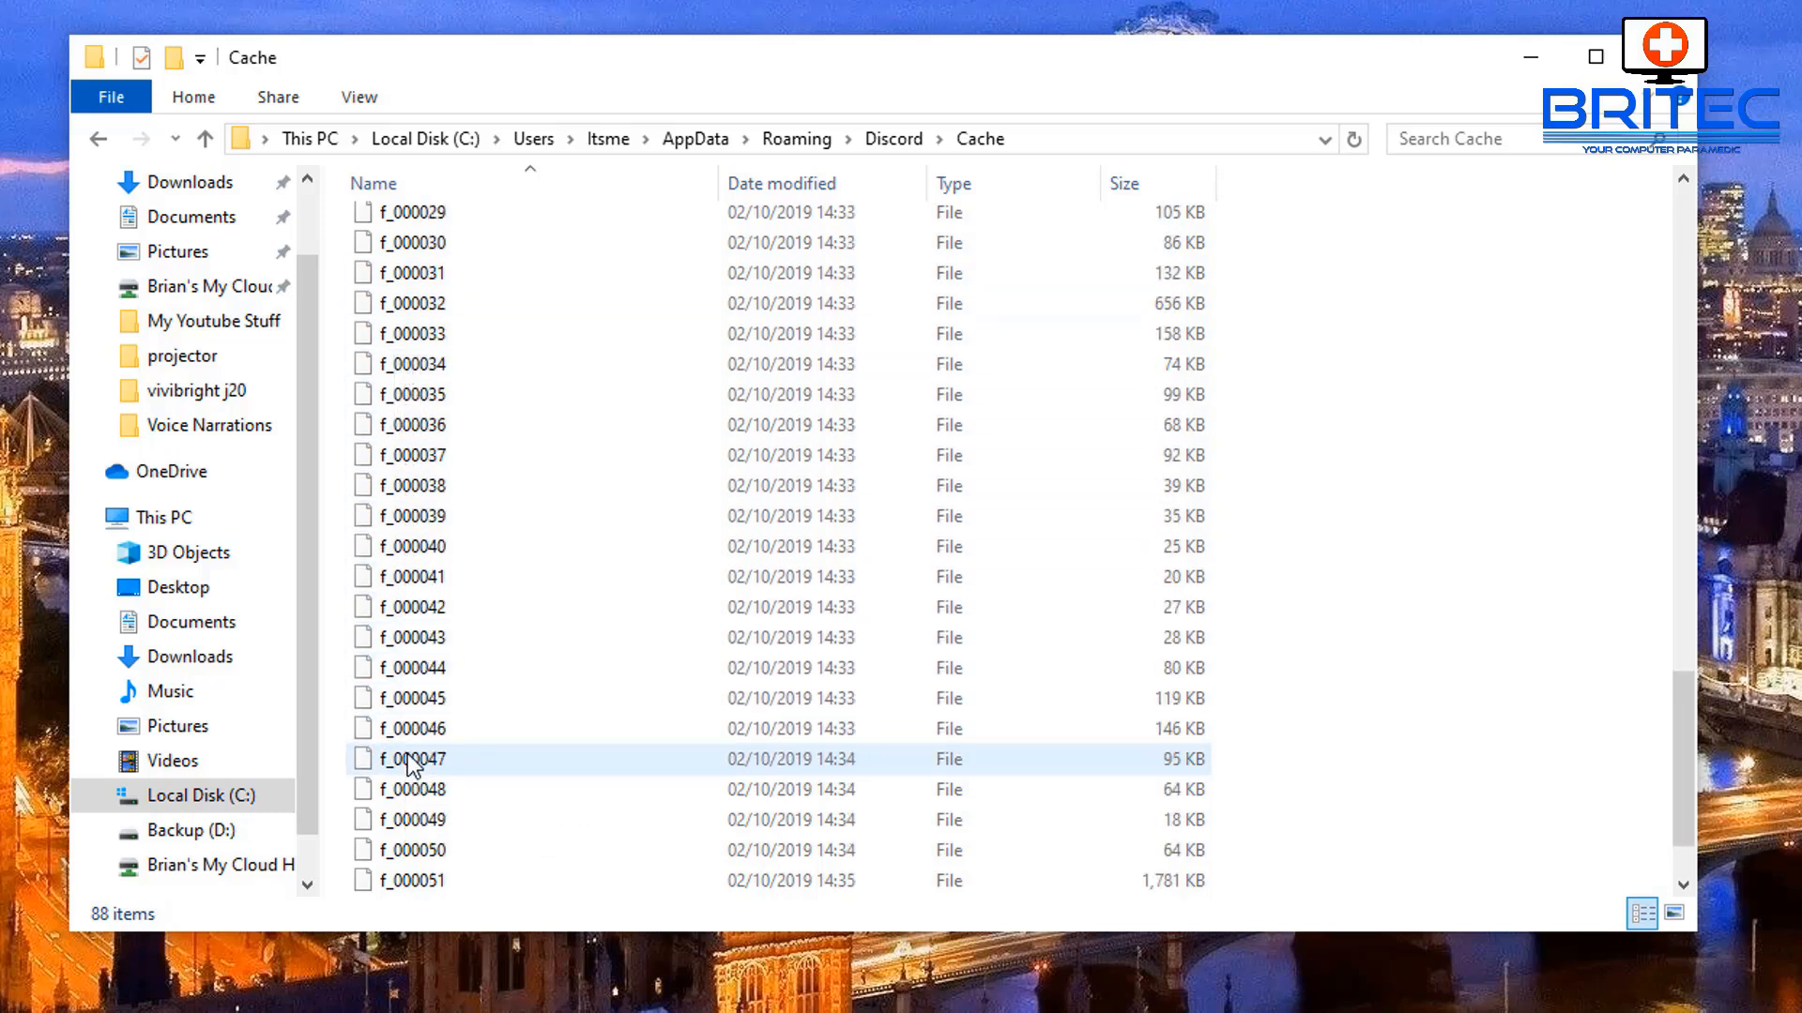
scroll(down, 3)
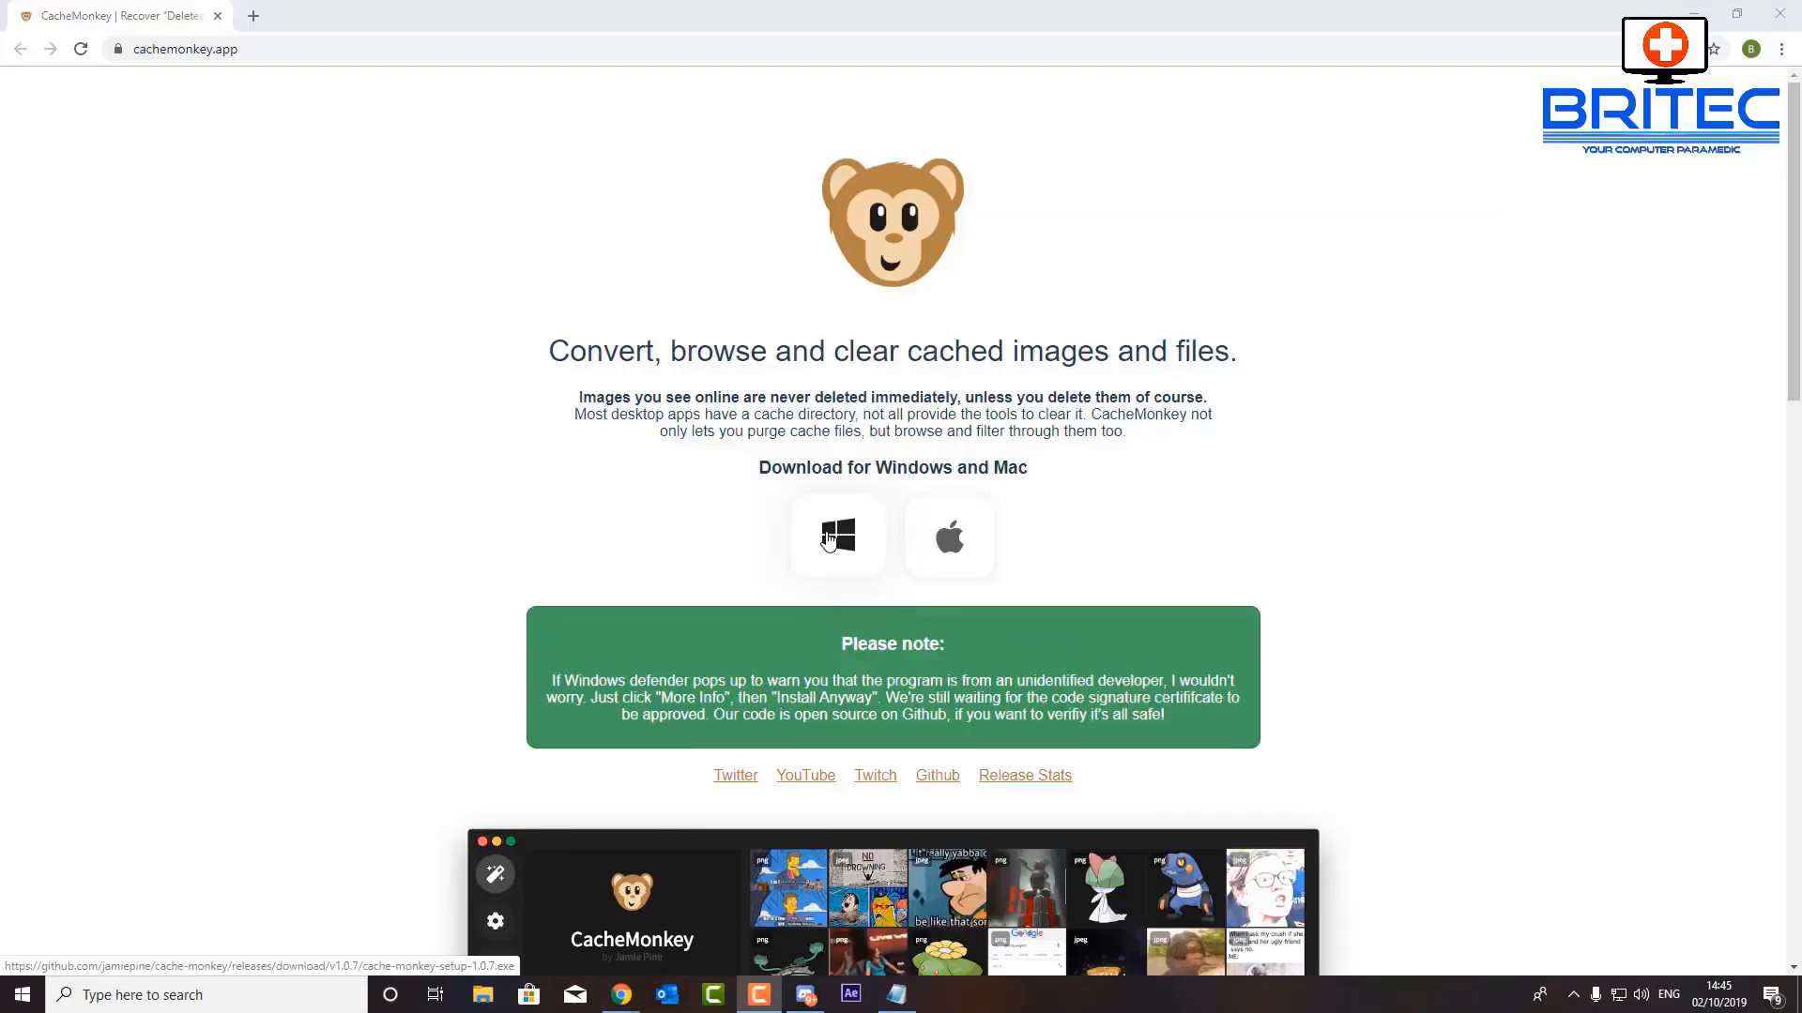
- Download CacheMonkey for Windows, run its installer and close Chrome
click(837, 536)
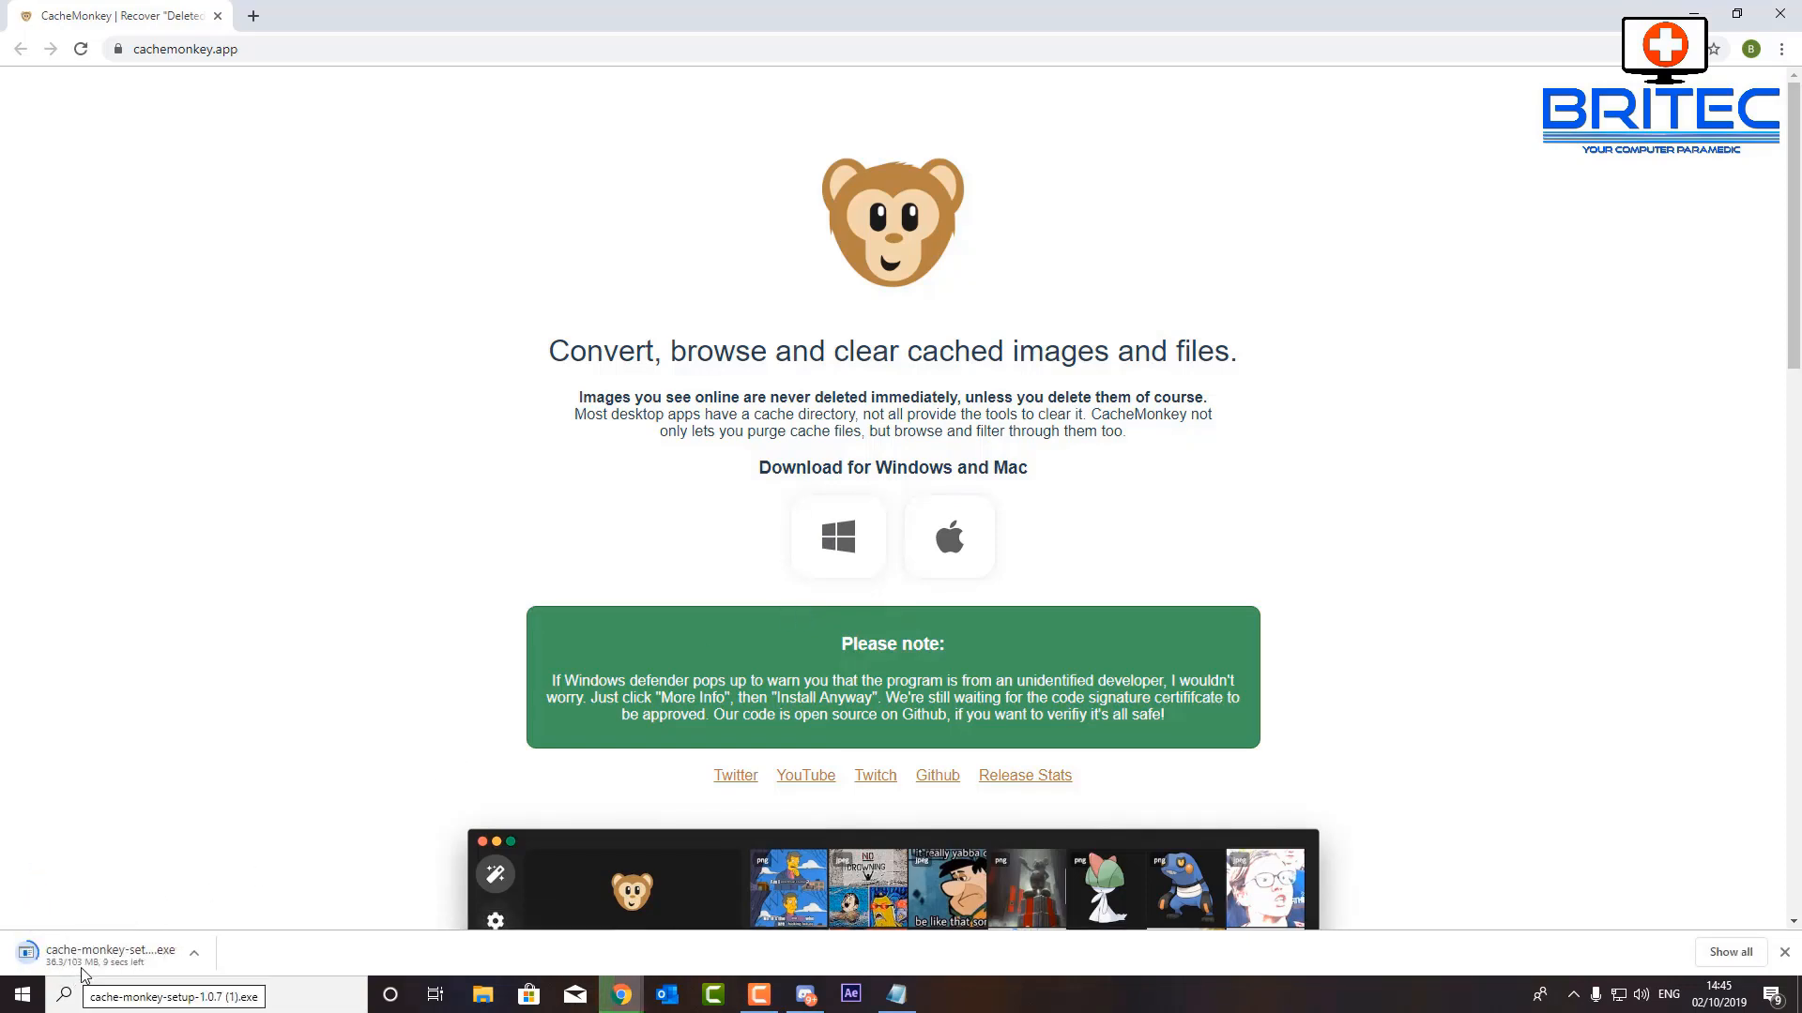
scroll(down, 3)
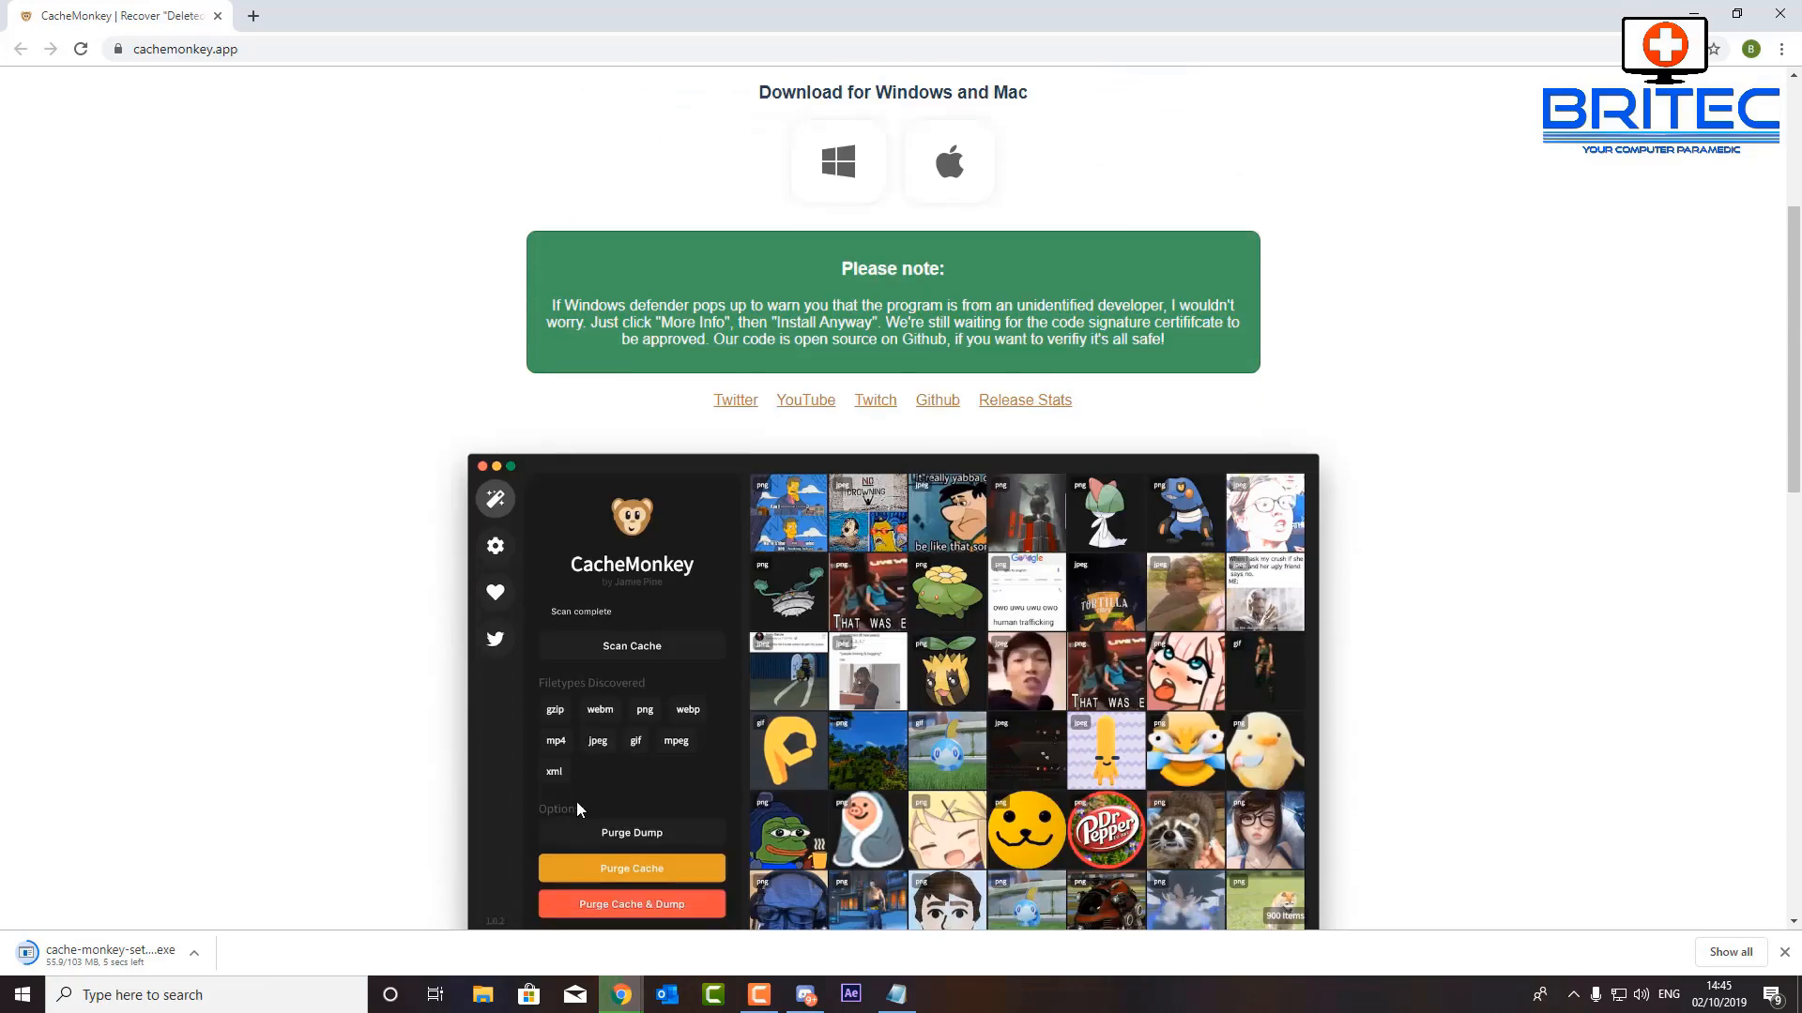
scroll(down, 3)
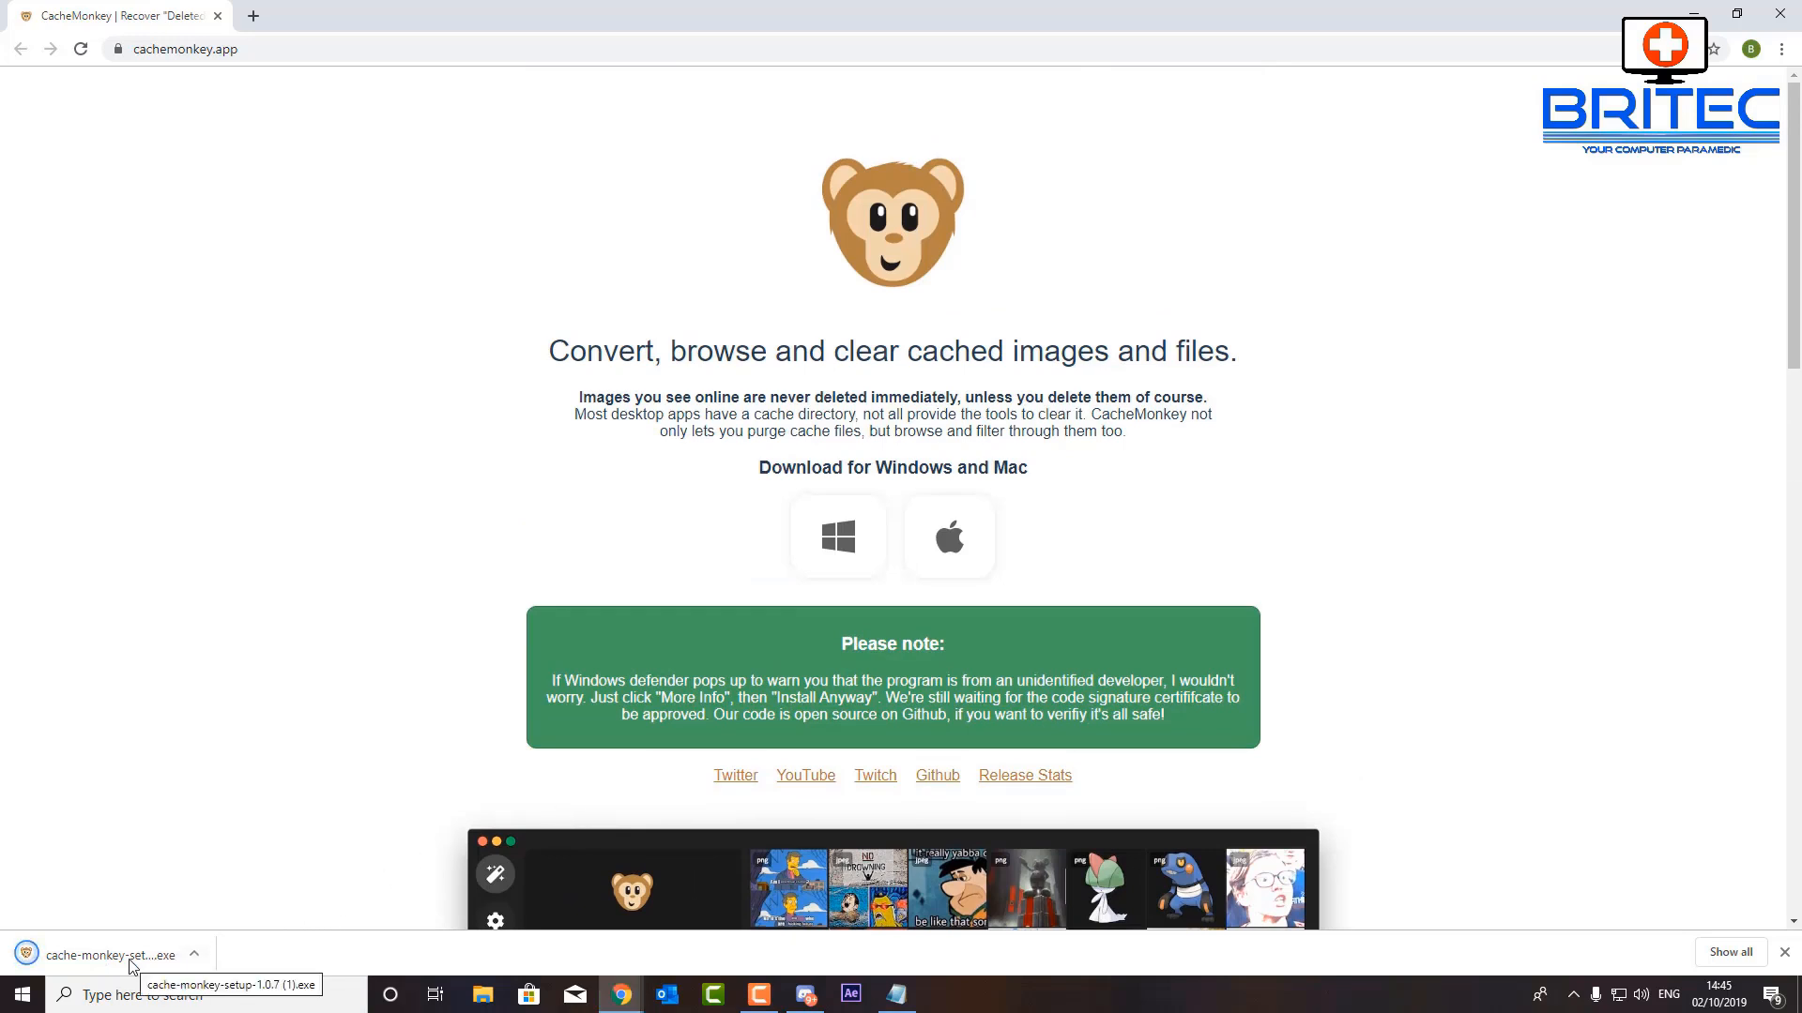
click(107, 953)
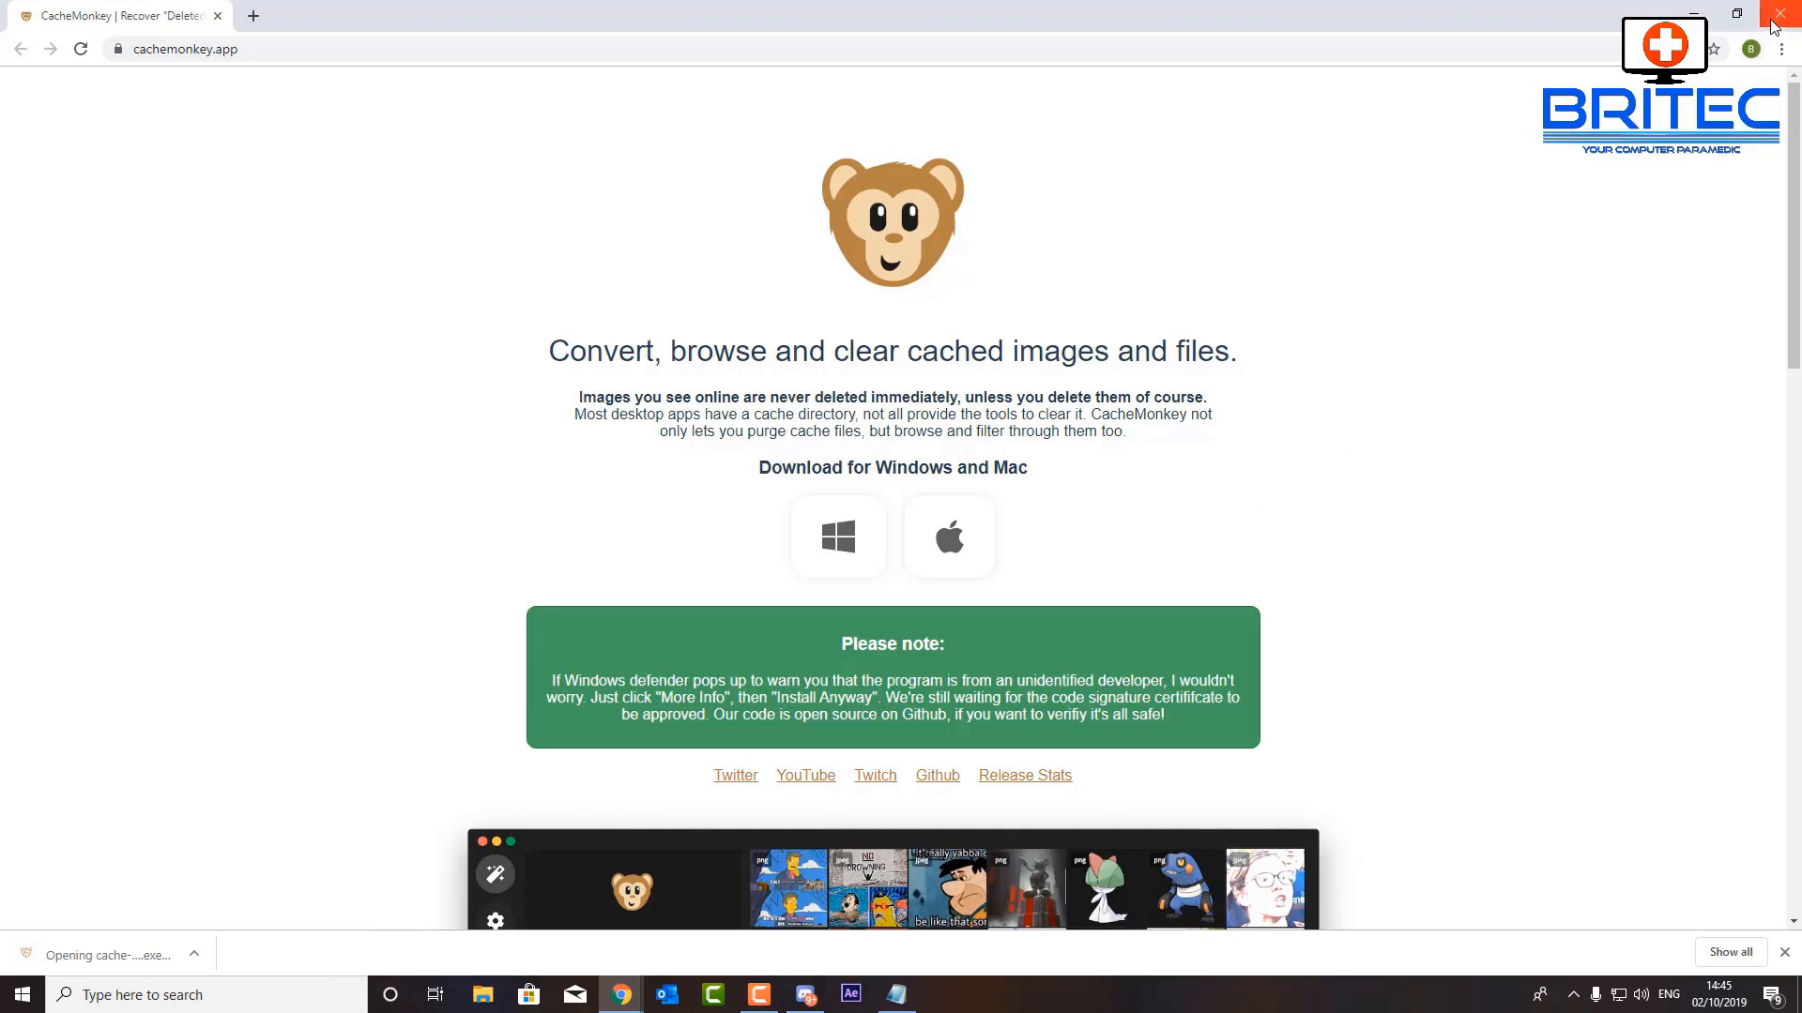
click(1779, 14)
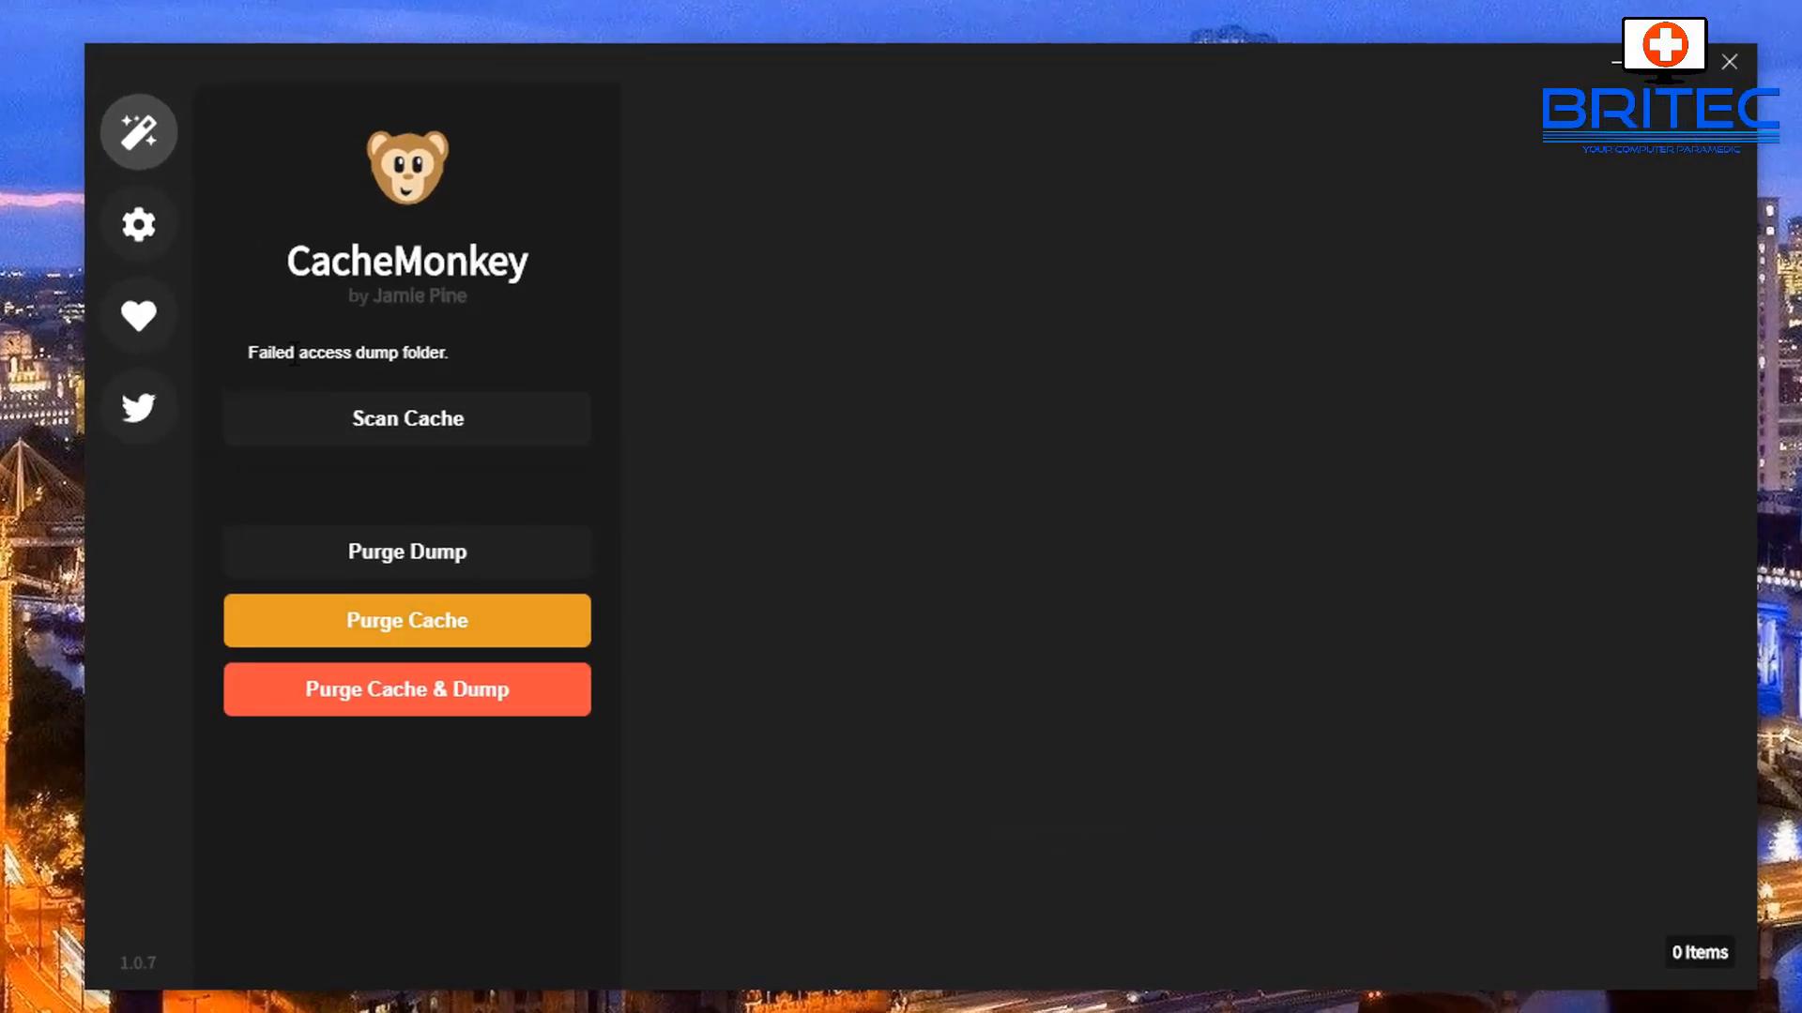
mouse_move(398, 434)
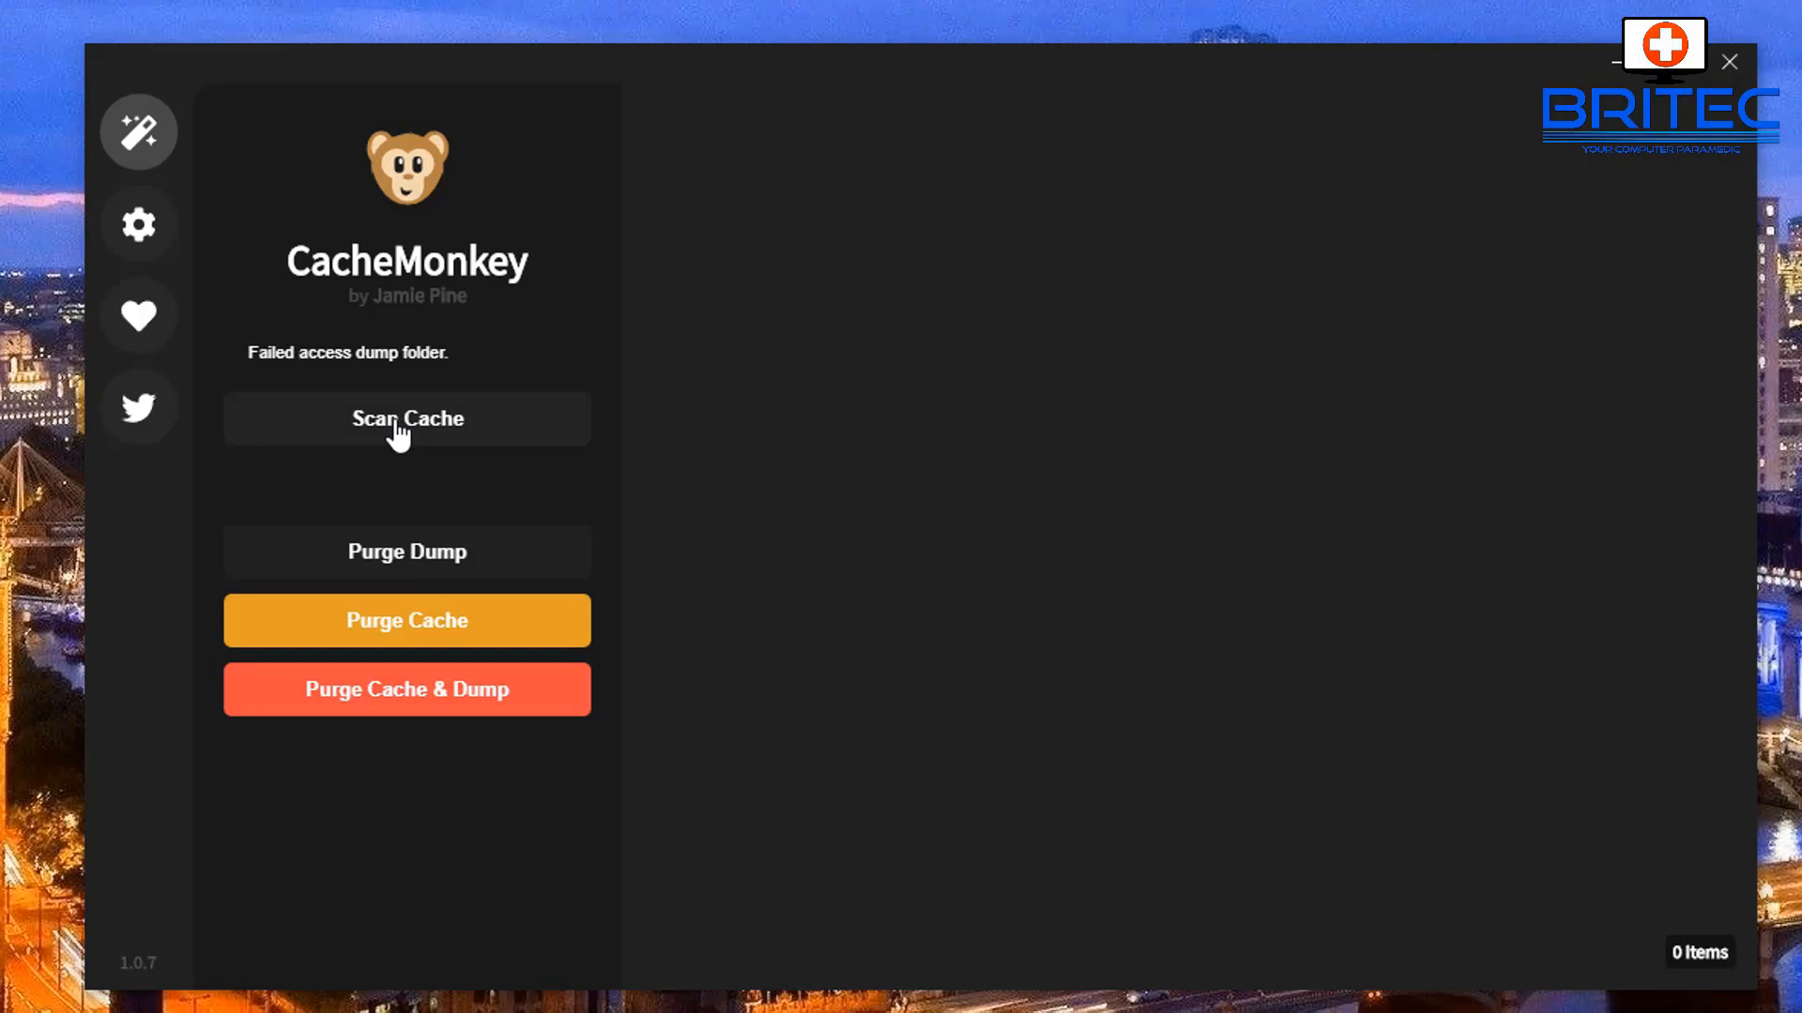
- Scan the cache to list 73 items across gzip, webm, png, mp4, jpeg and gif
click(405, 419)
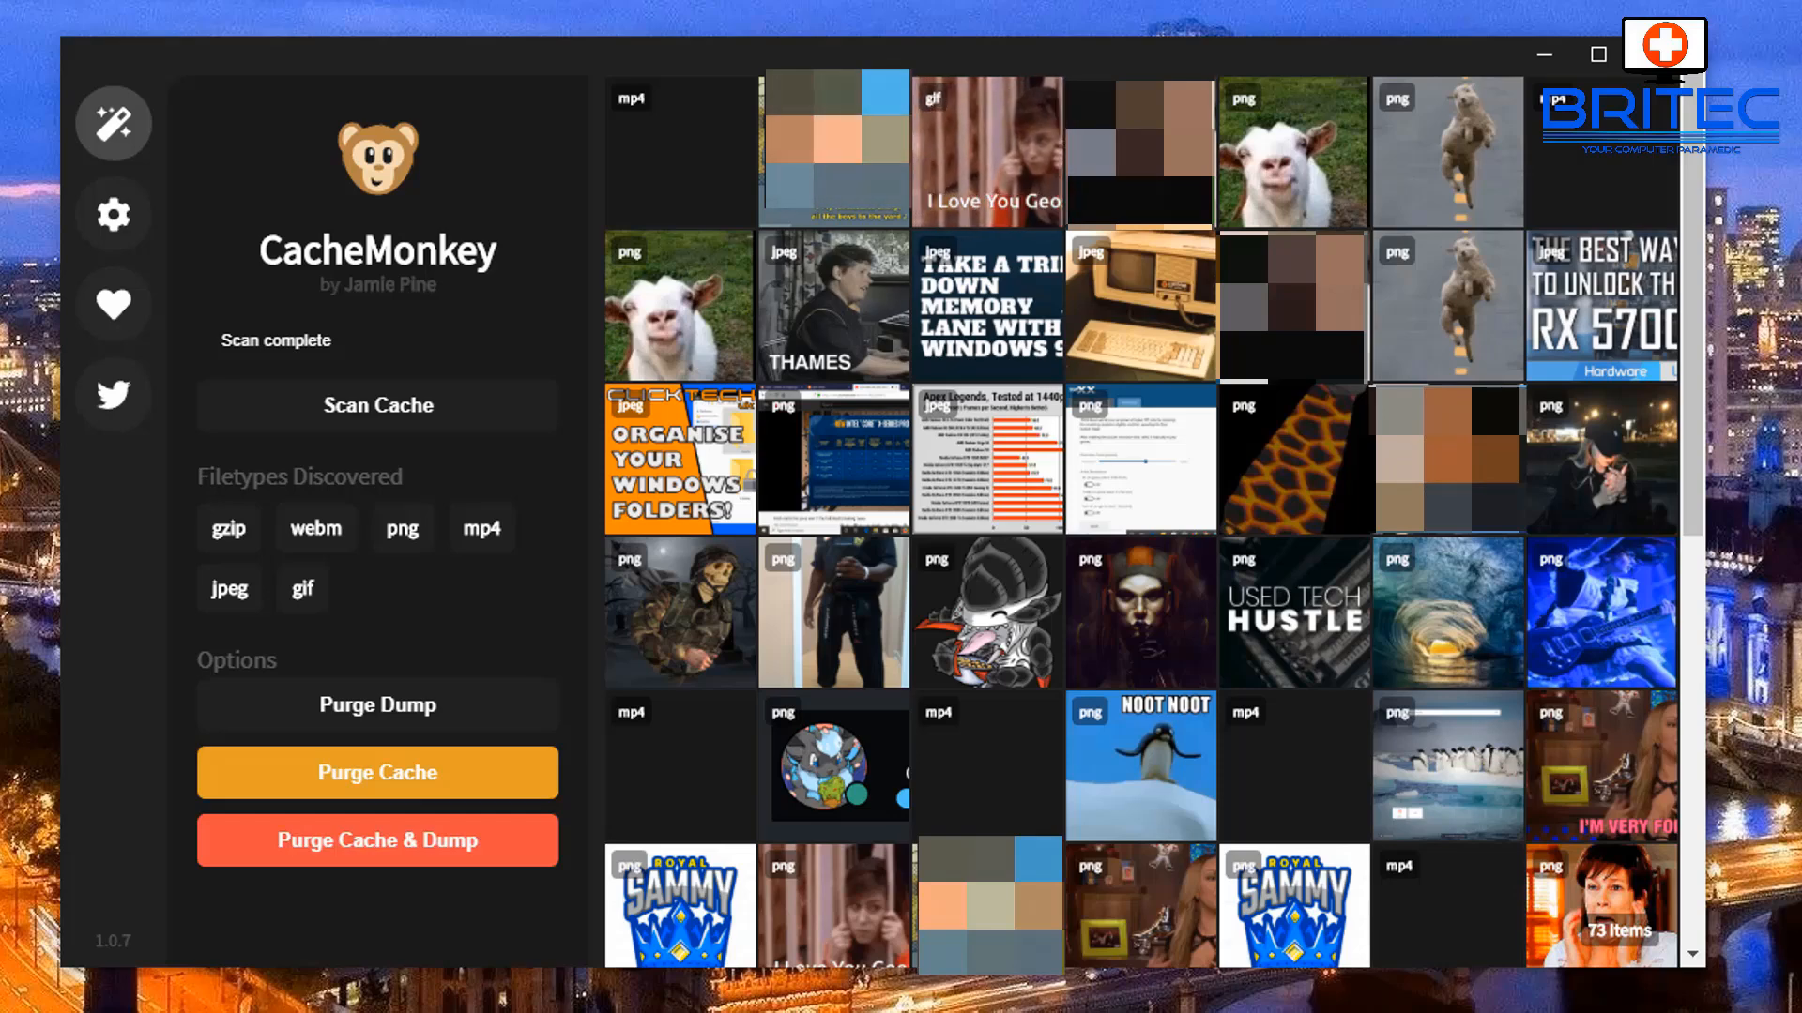
mouse_move(110, 304)
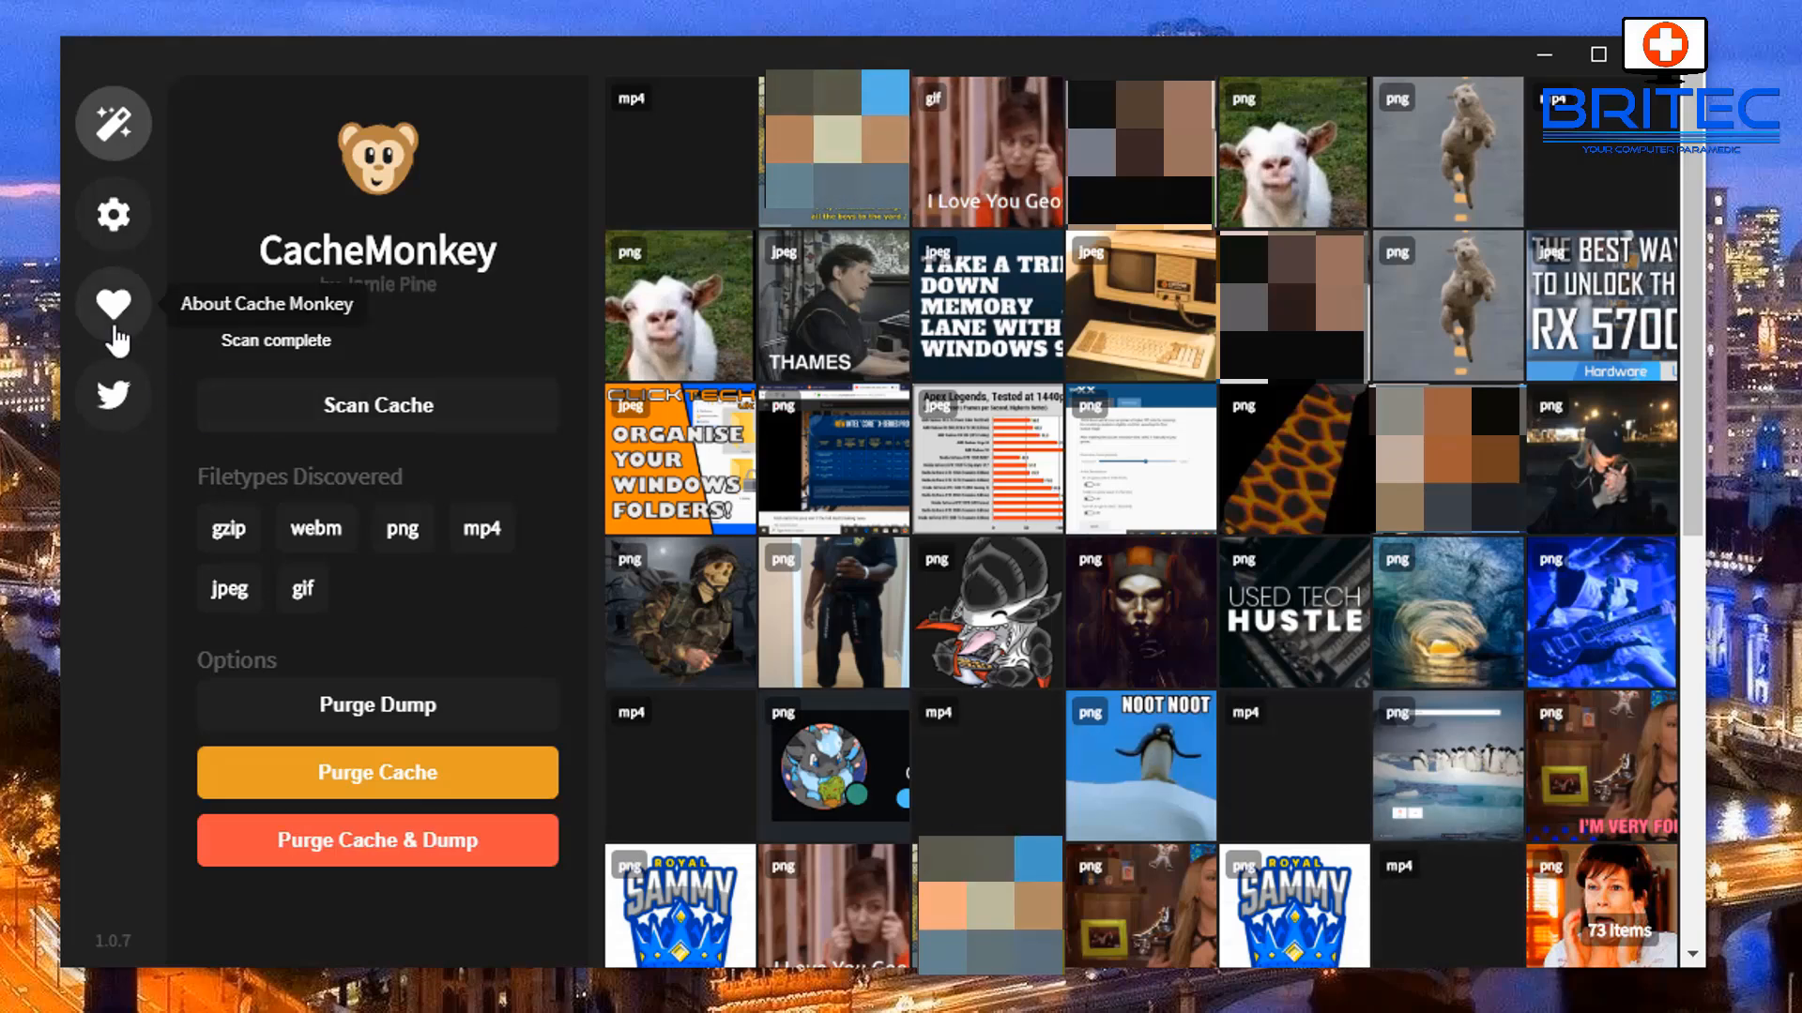
click(115, 315)
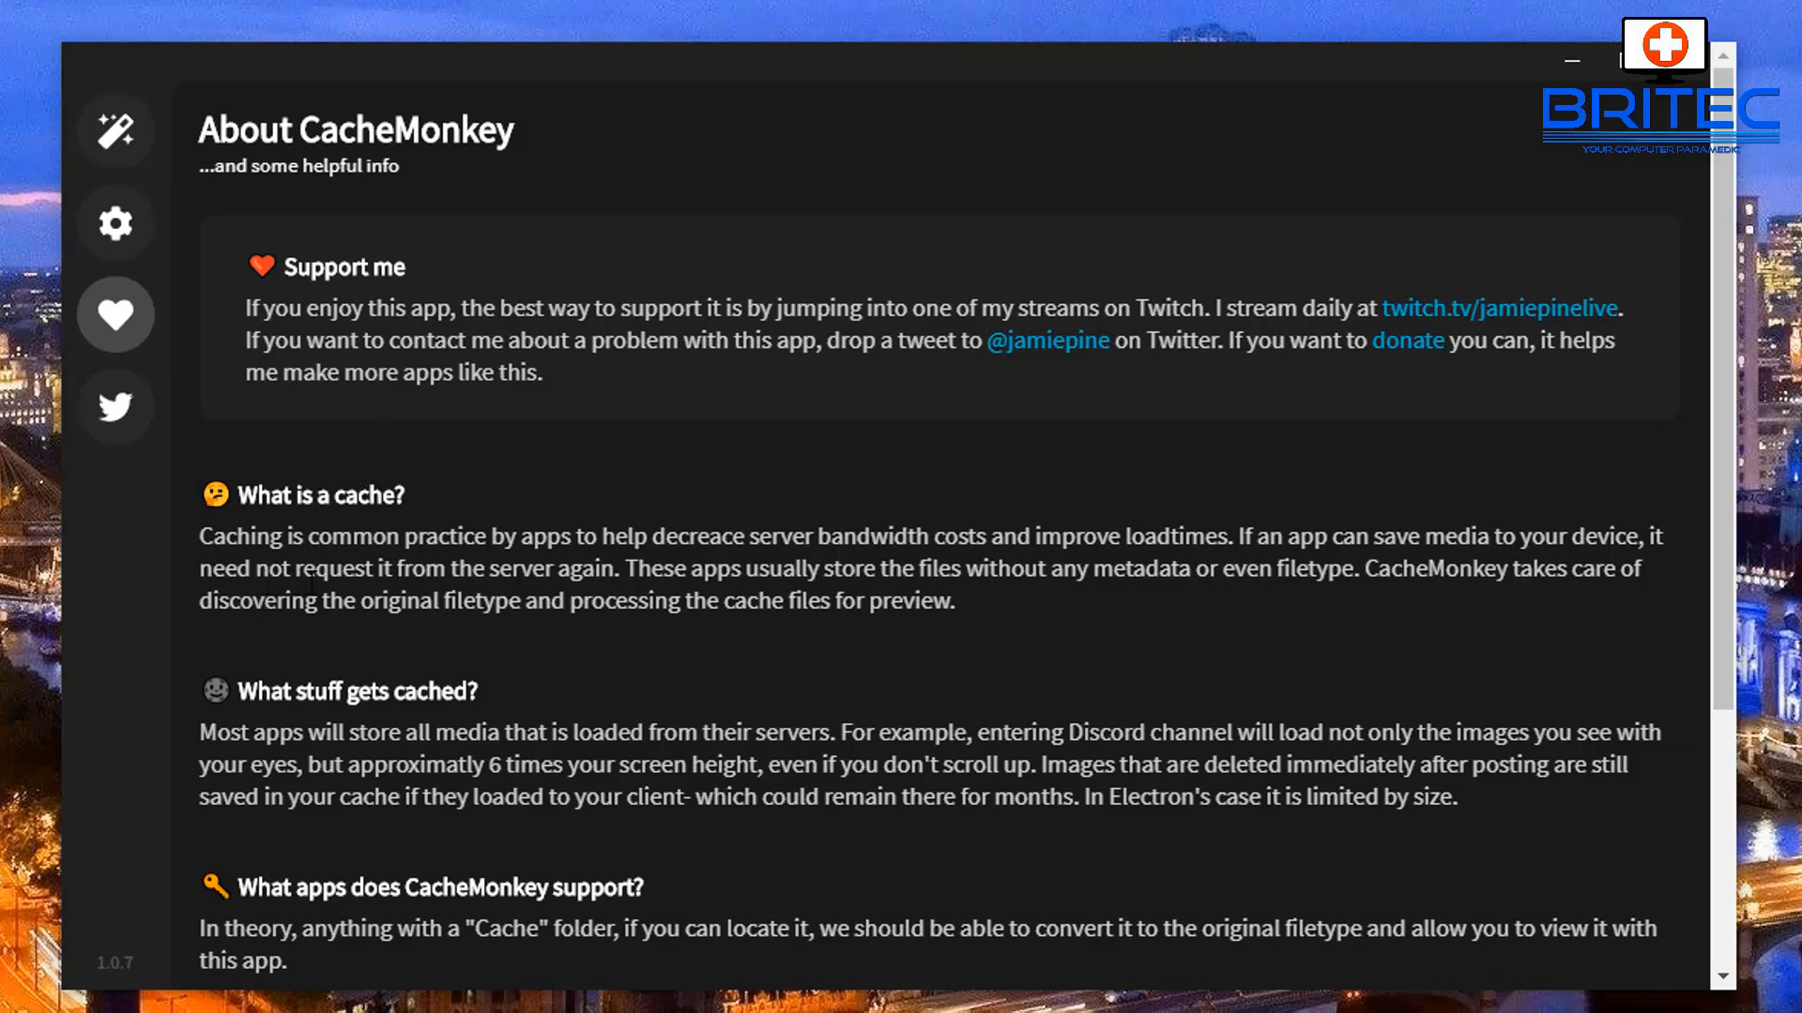
mouse_move(1020, 358)
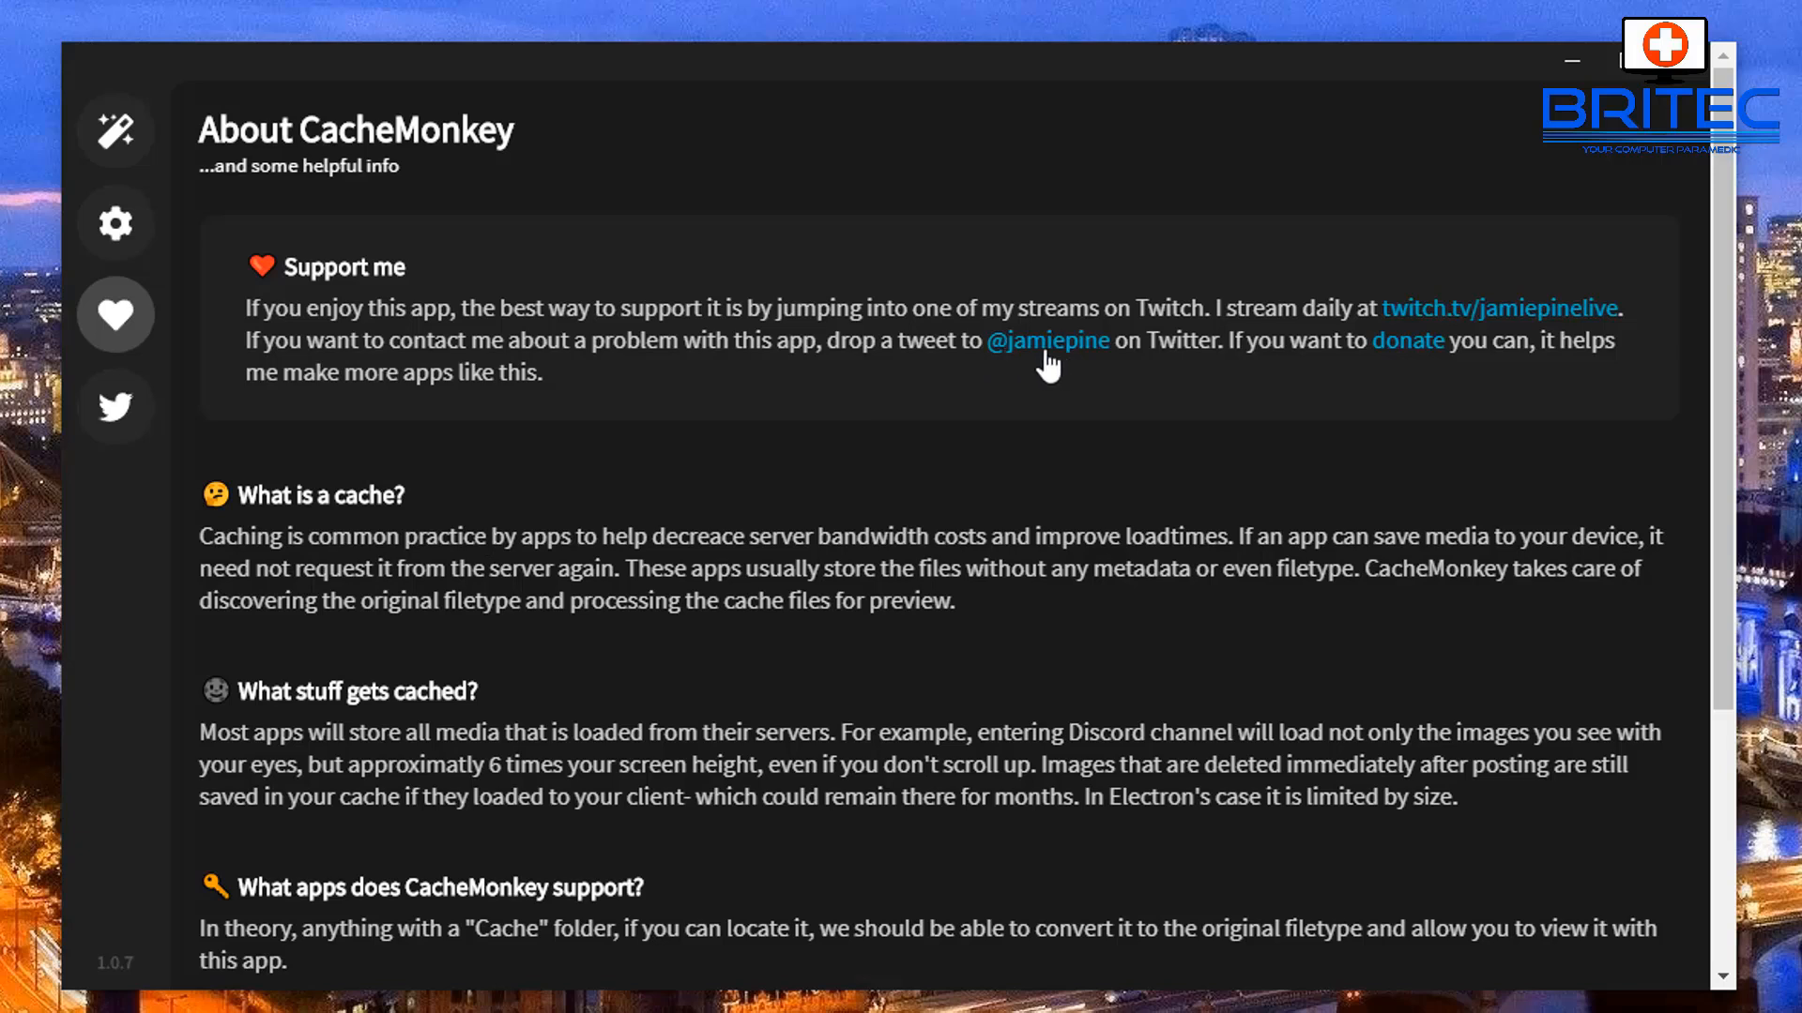
mouse_move(1422, 358)
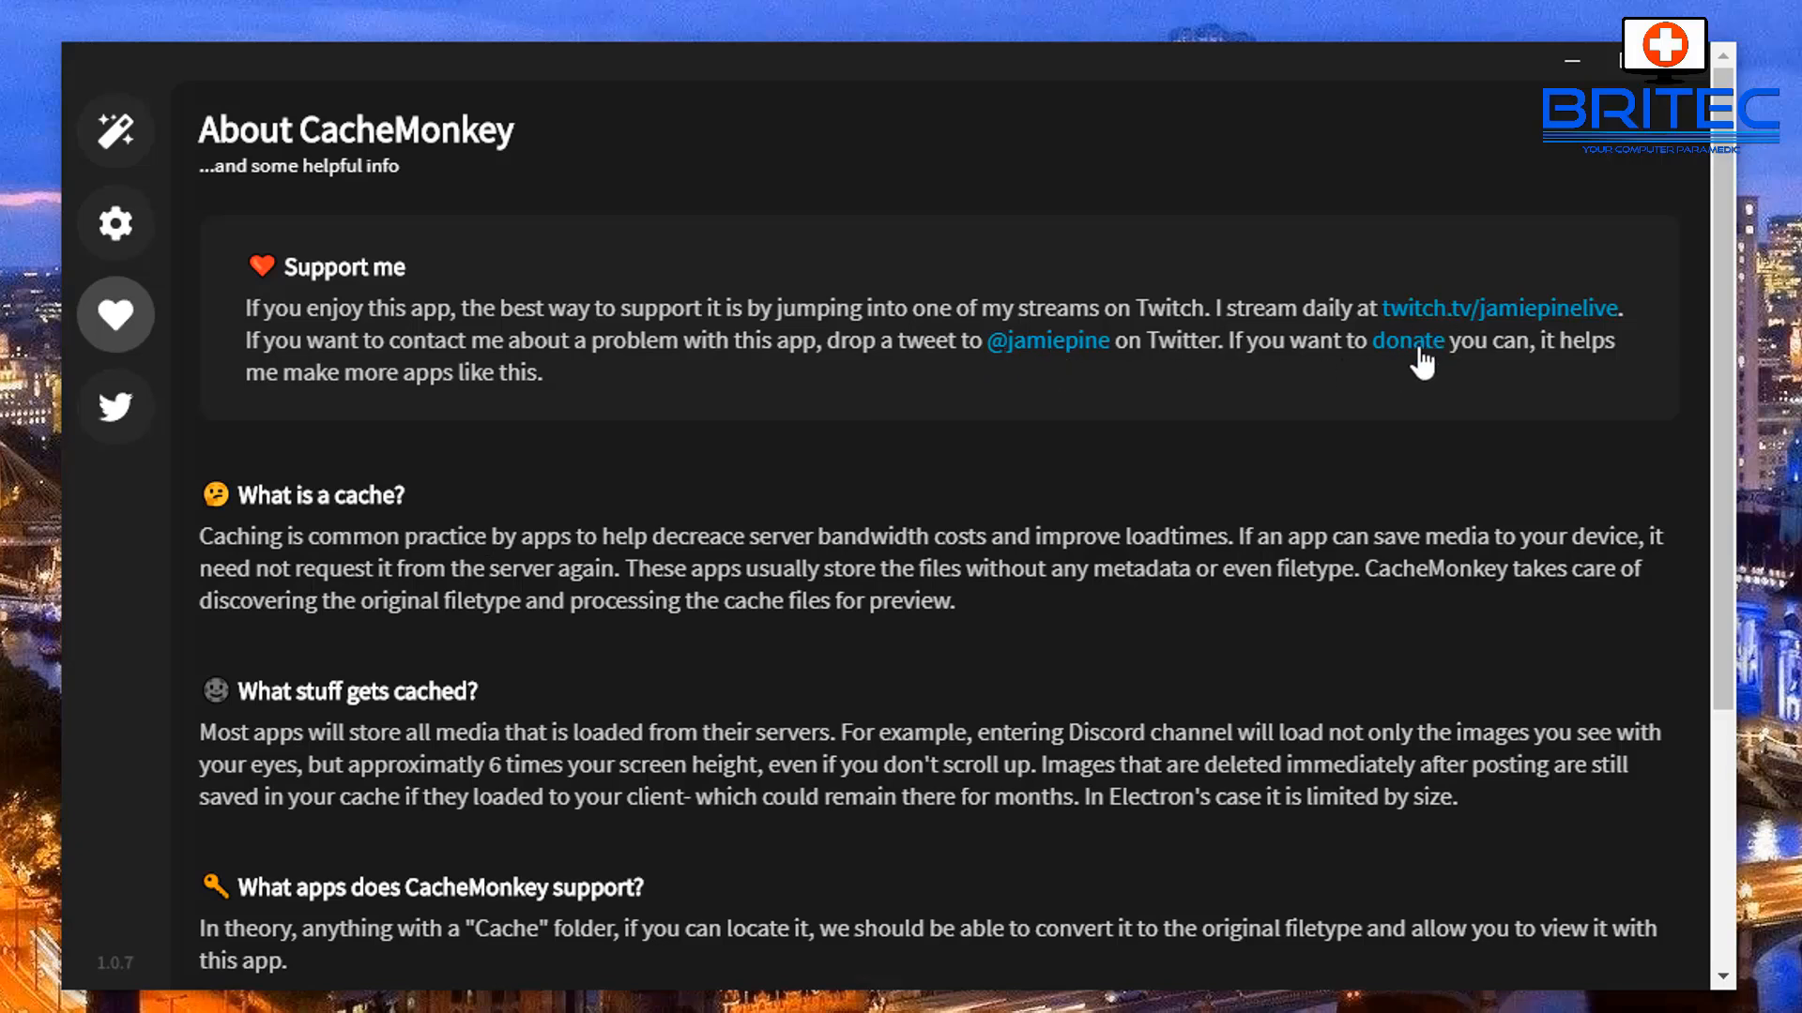
mouse_move(233, 467)
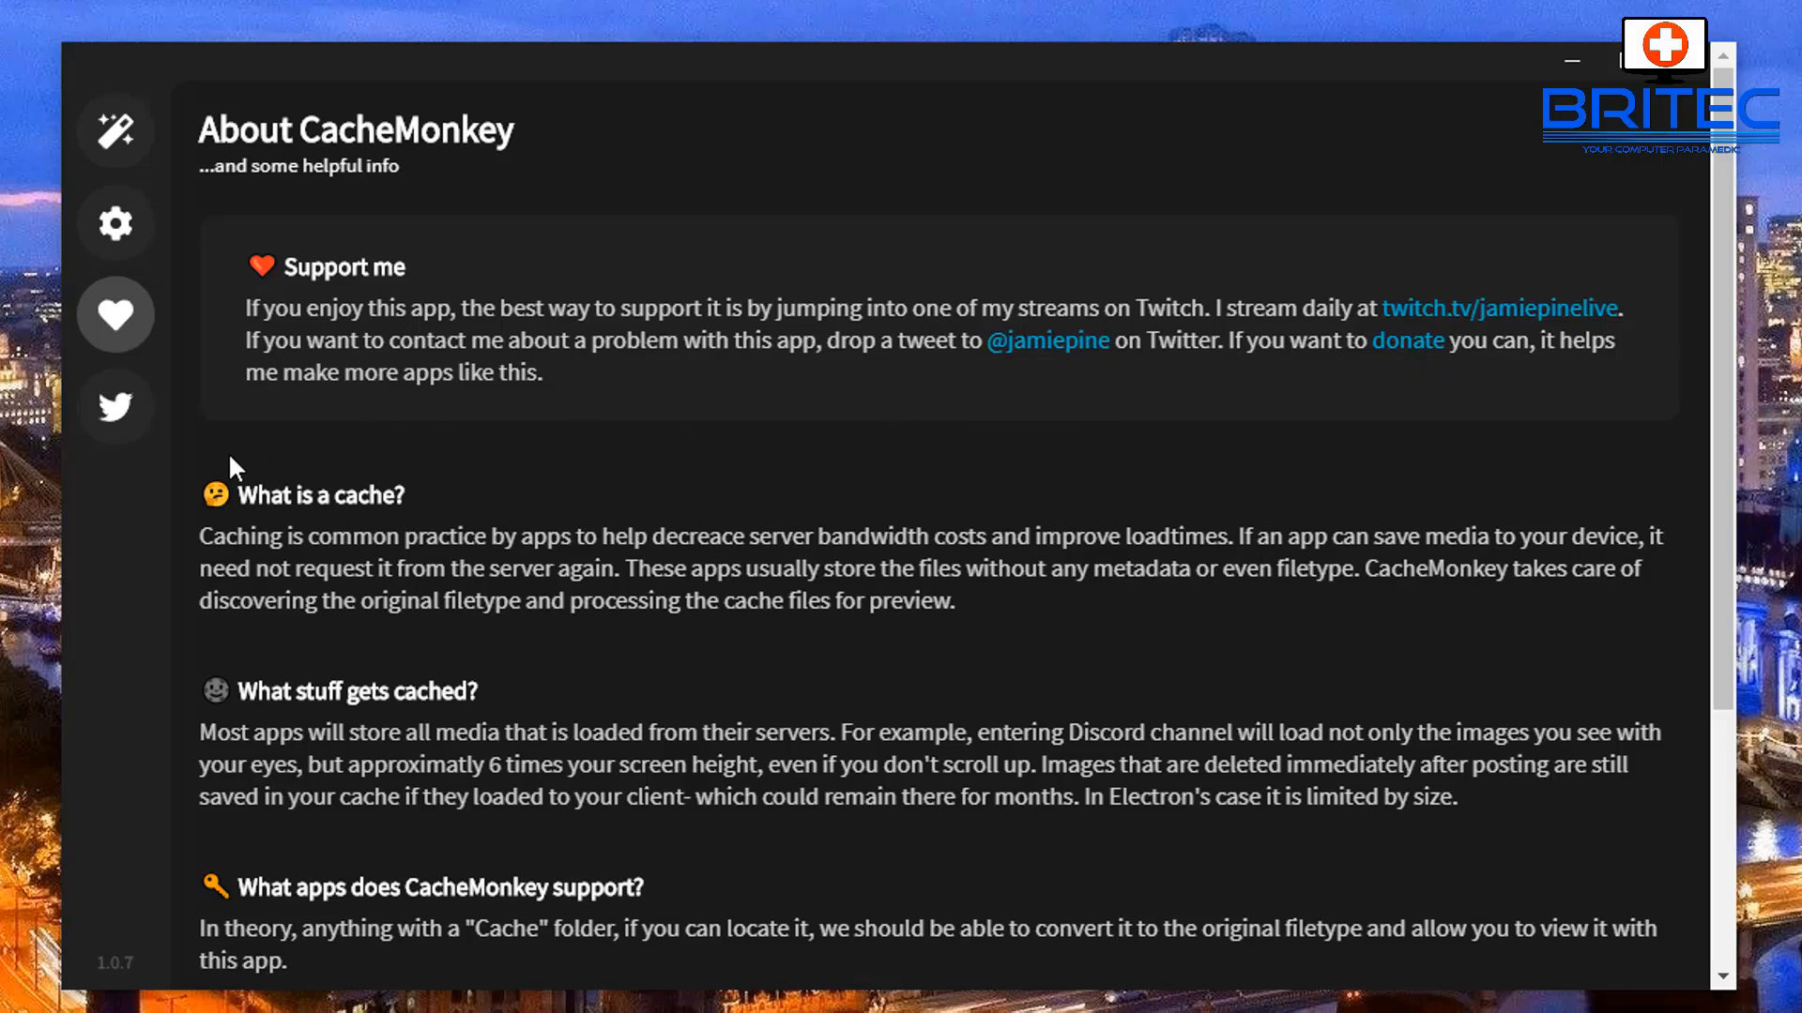
mouse_move(179, 456)
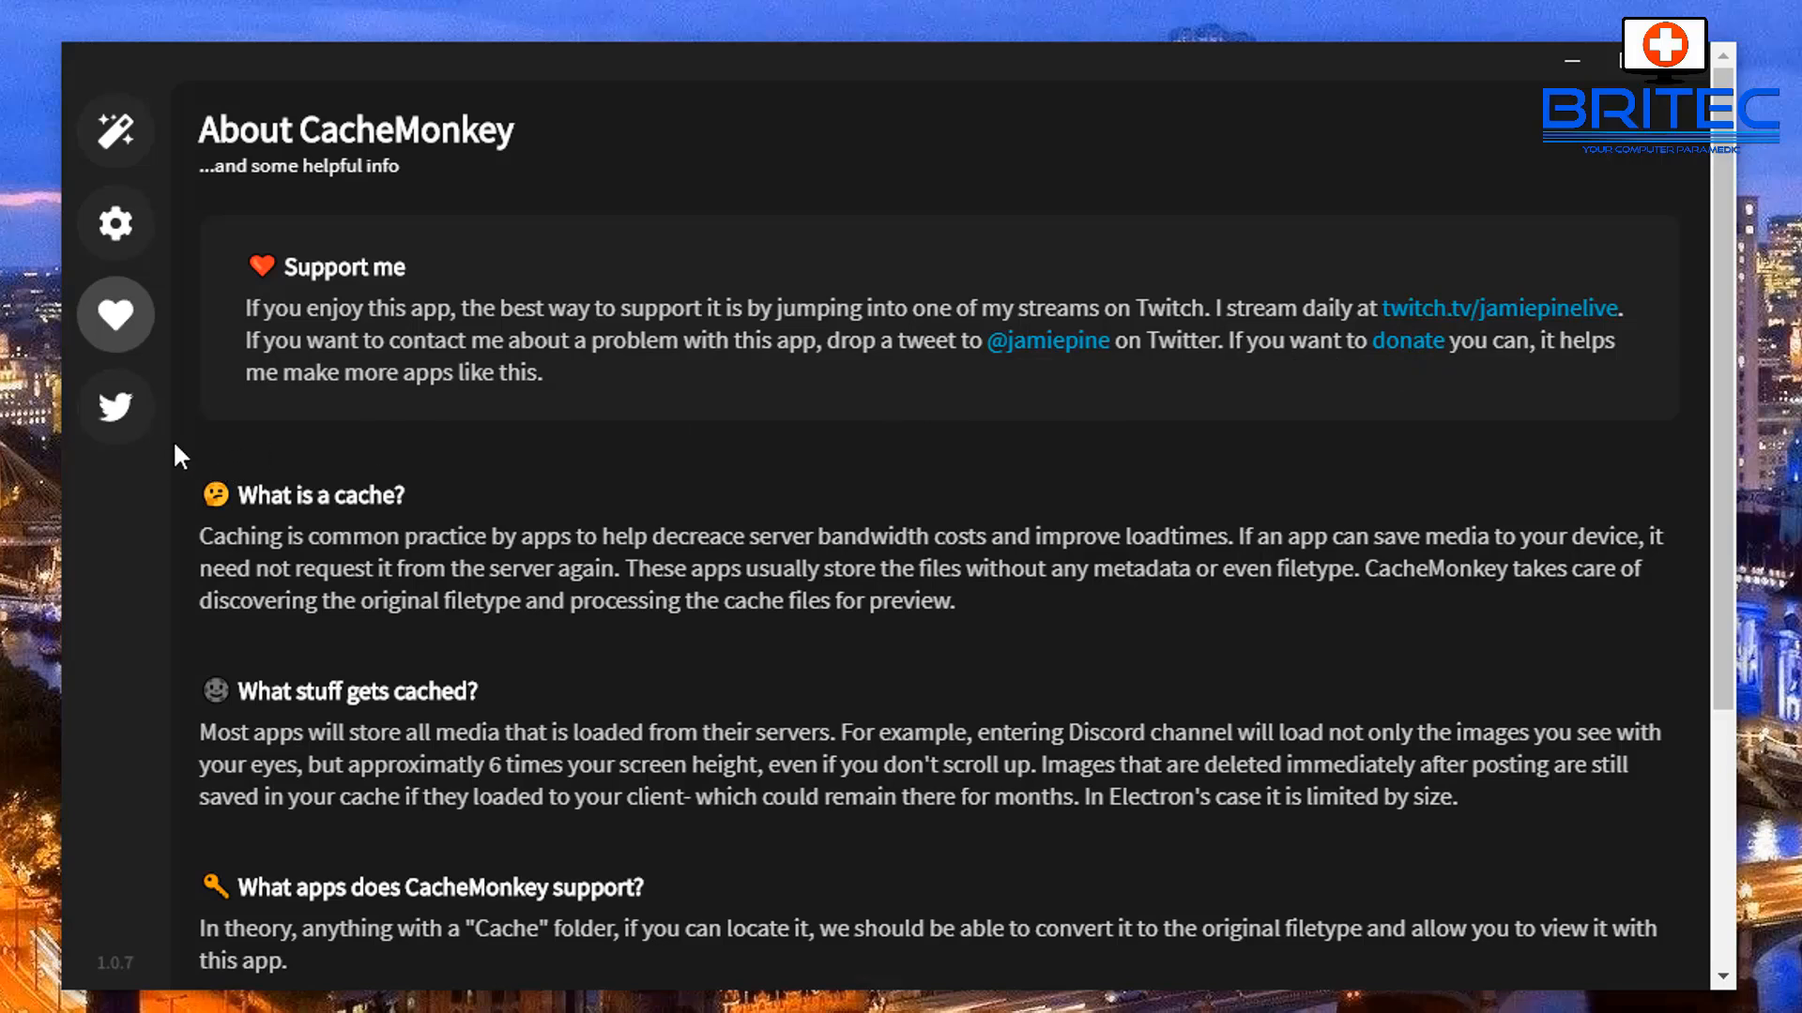
mouse_move(114, 316)
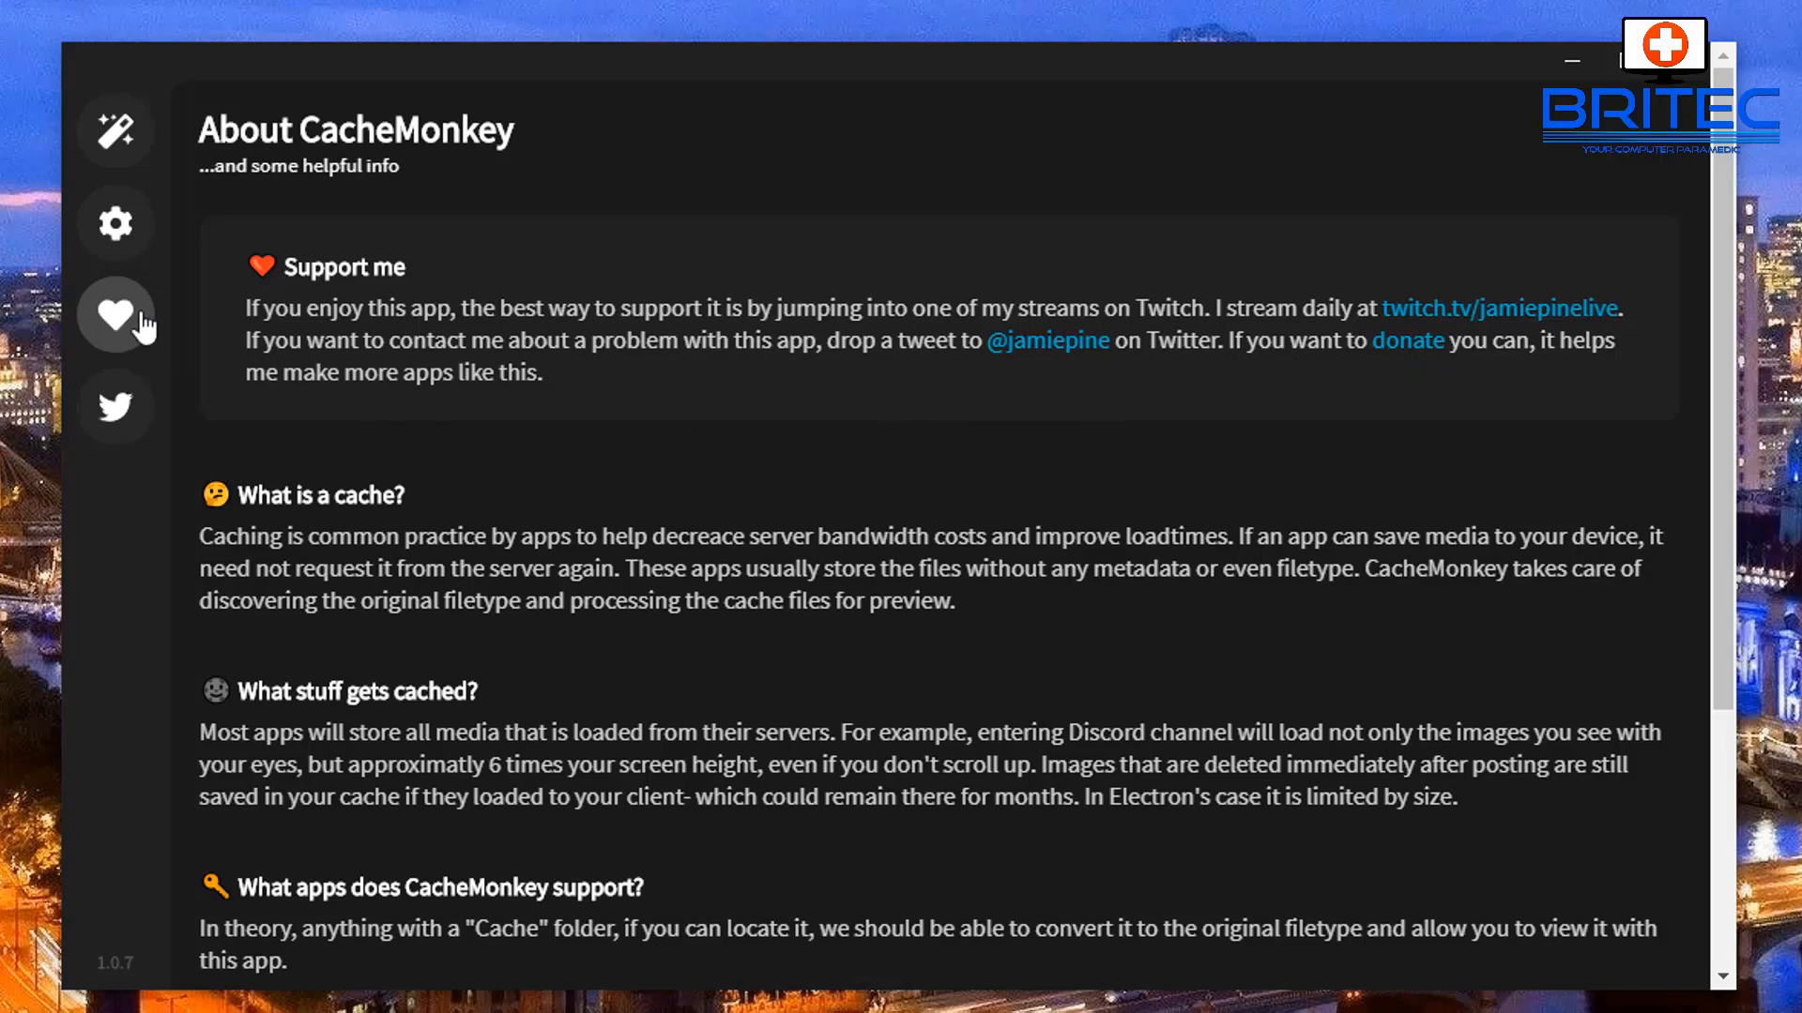
- Leave the About page for CacheMonkey's Settings page
click(114, 222)
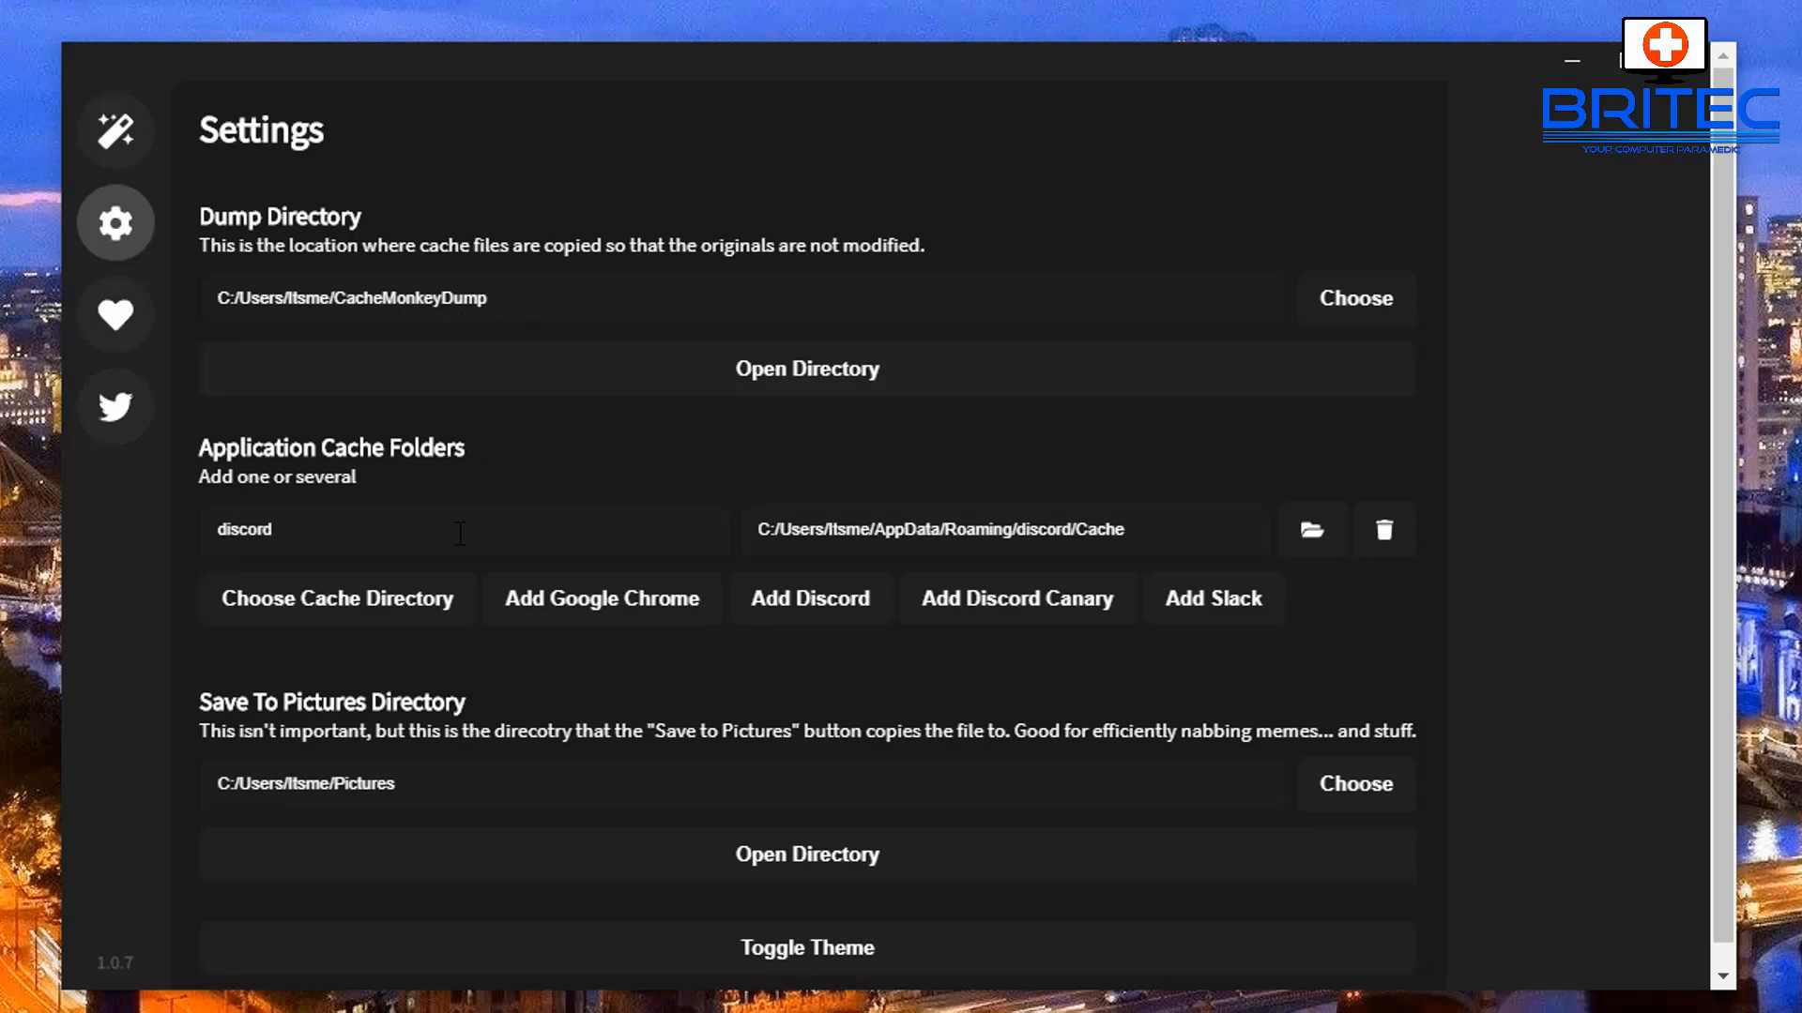
mouse_move(426, 649)
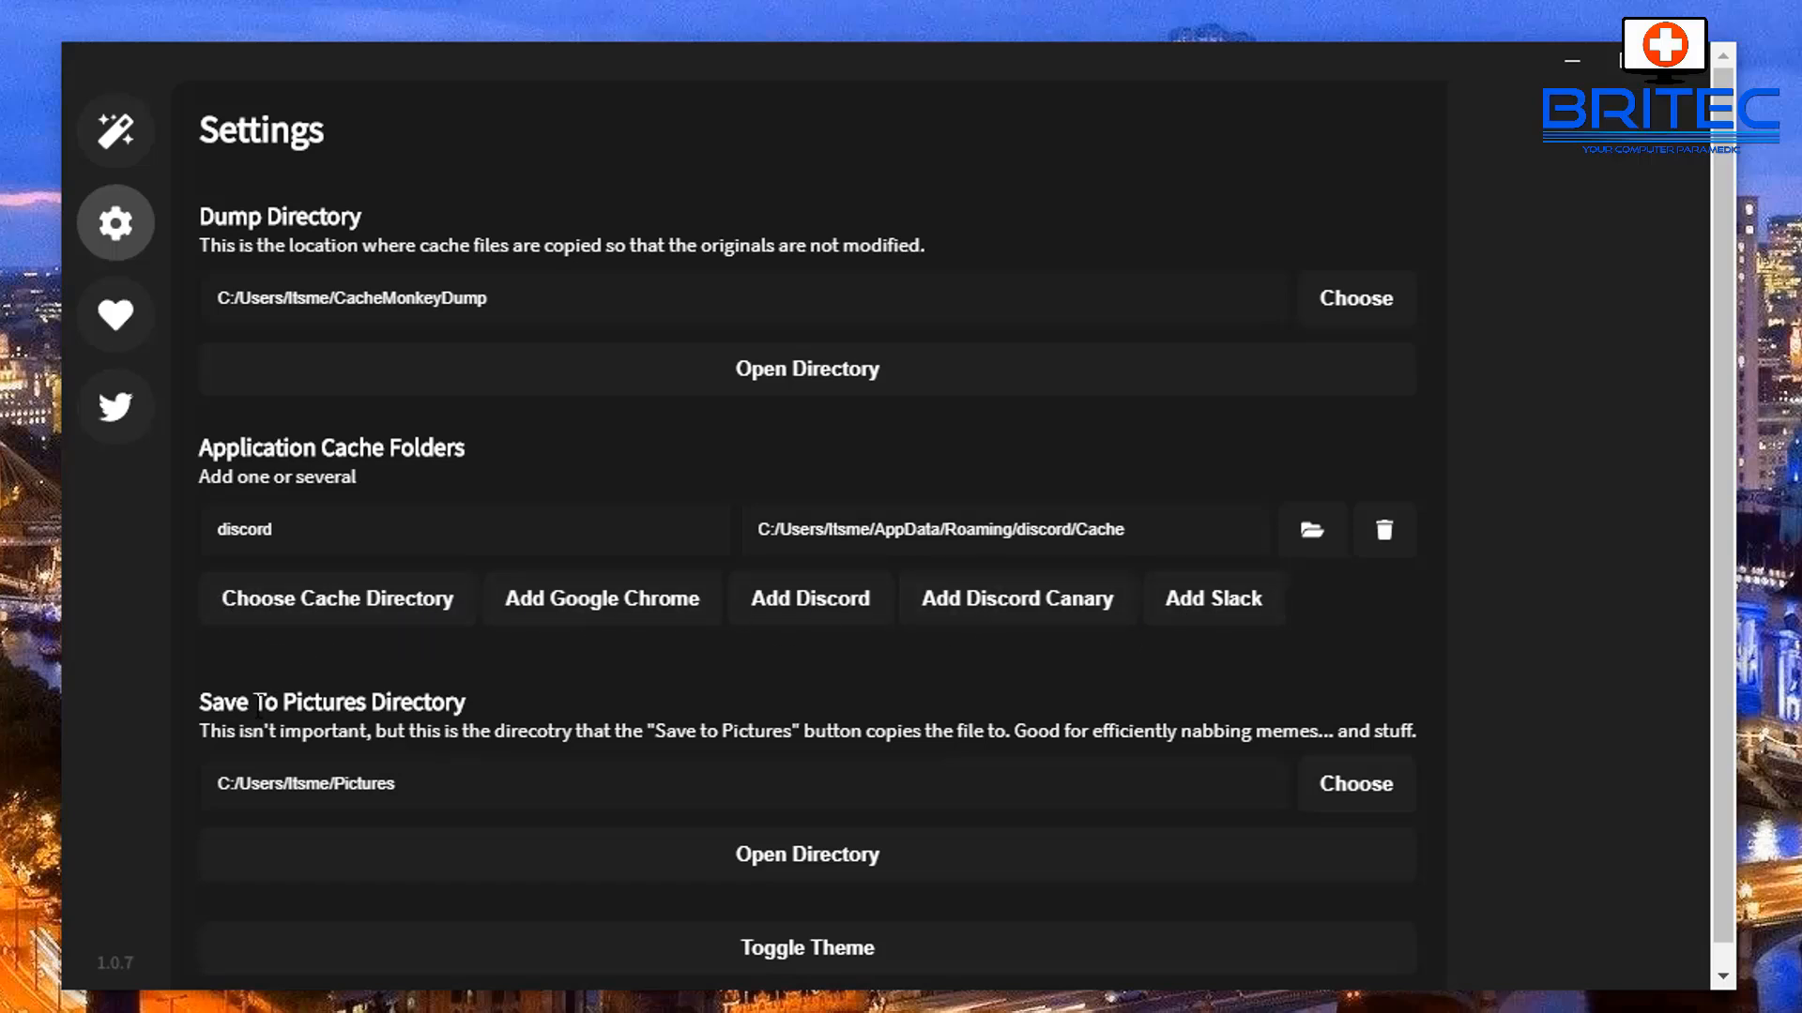
- Review the dump directory and Discord cache folder paths, then return Home
scroll(up, 3)
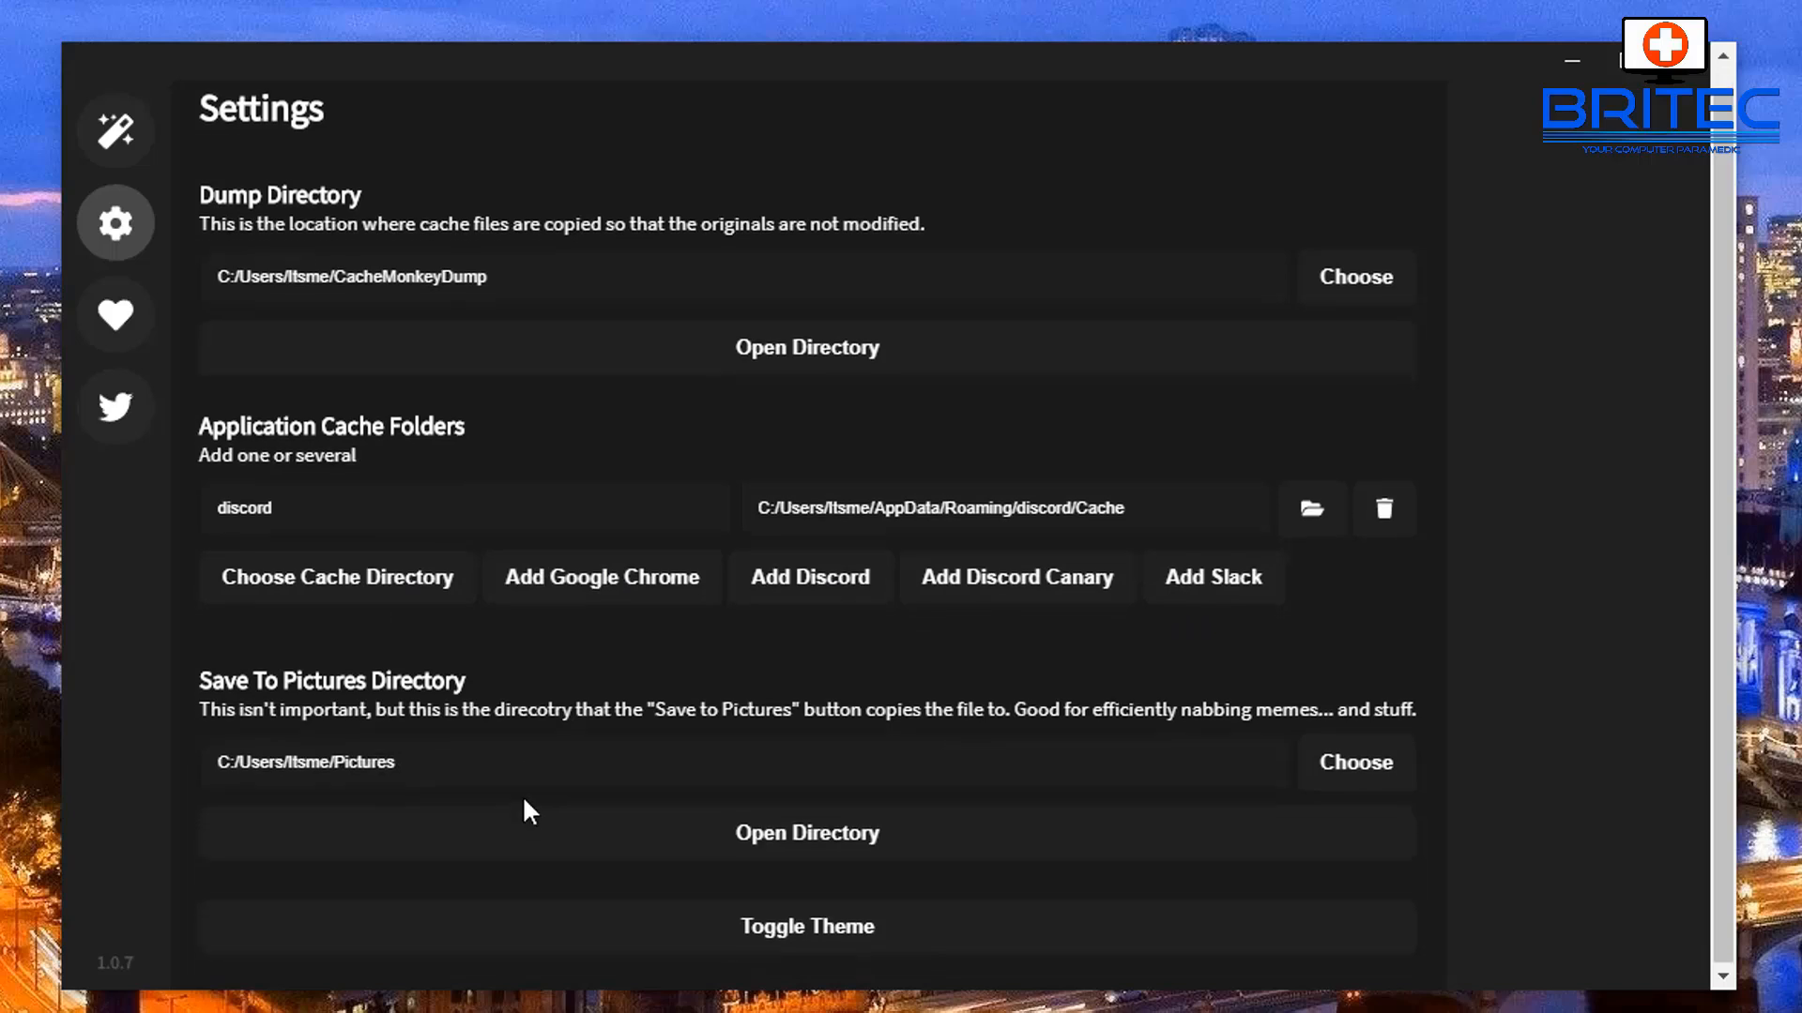
mouse_move(637, 948)
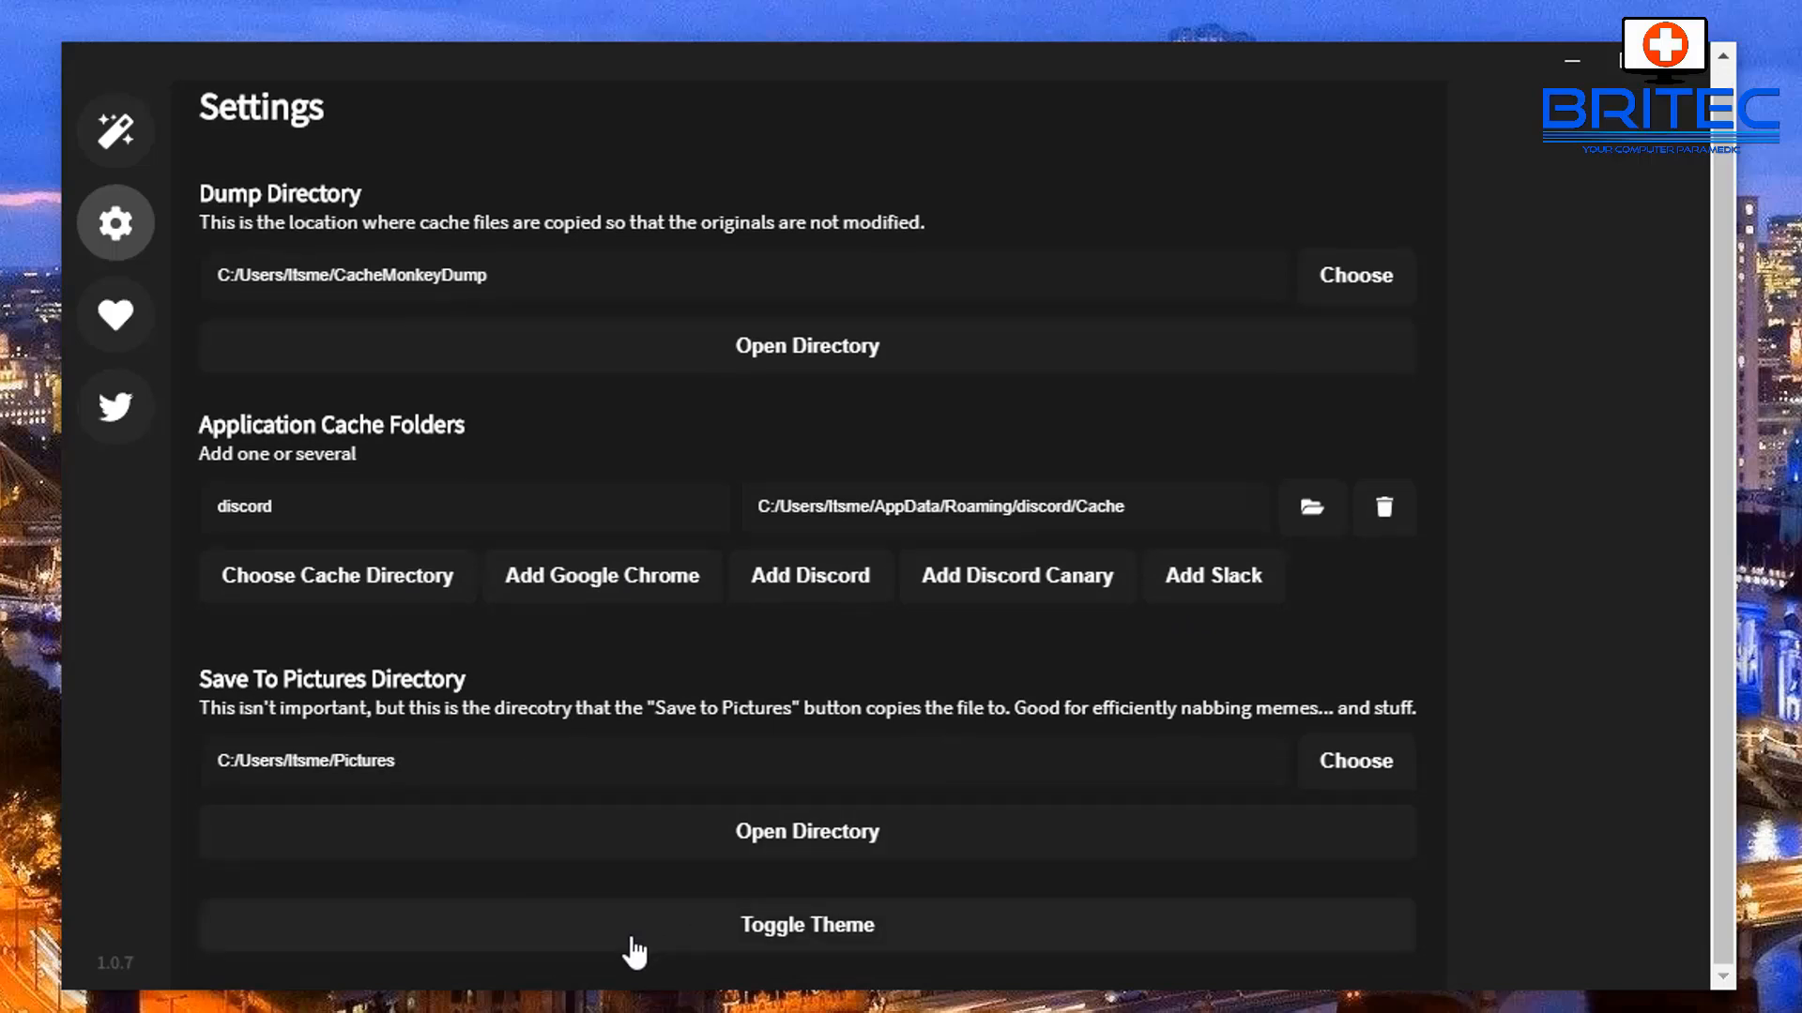
mouse_move(212, 583)
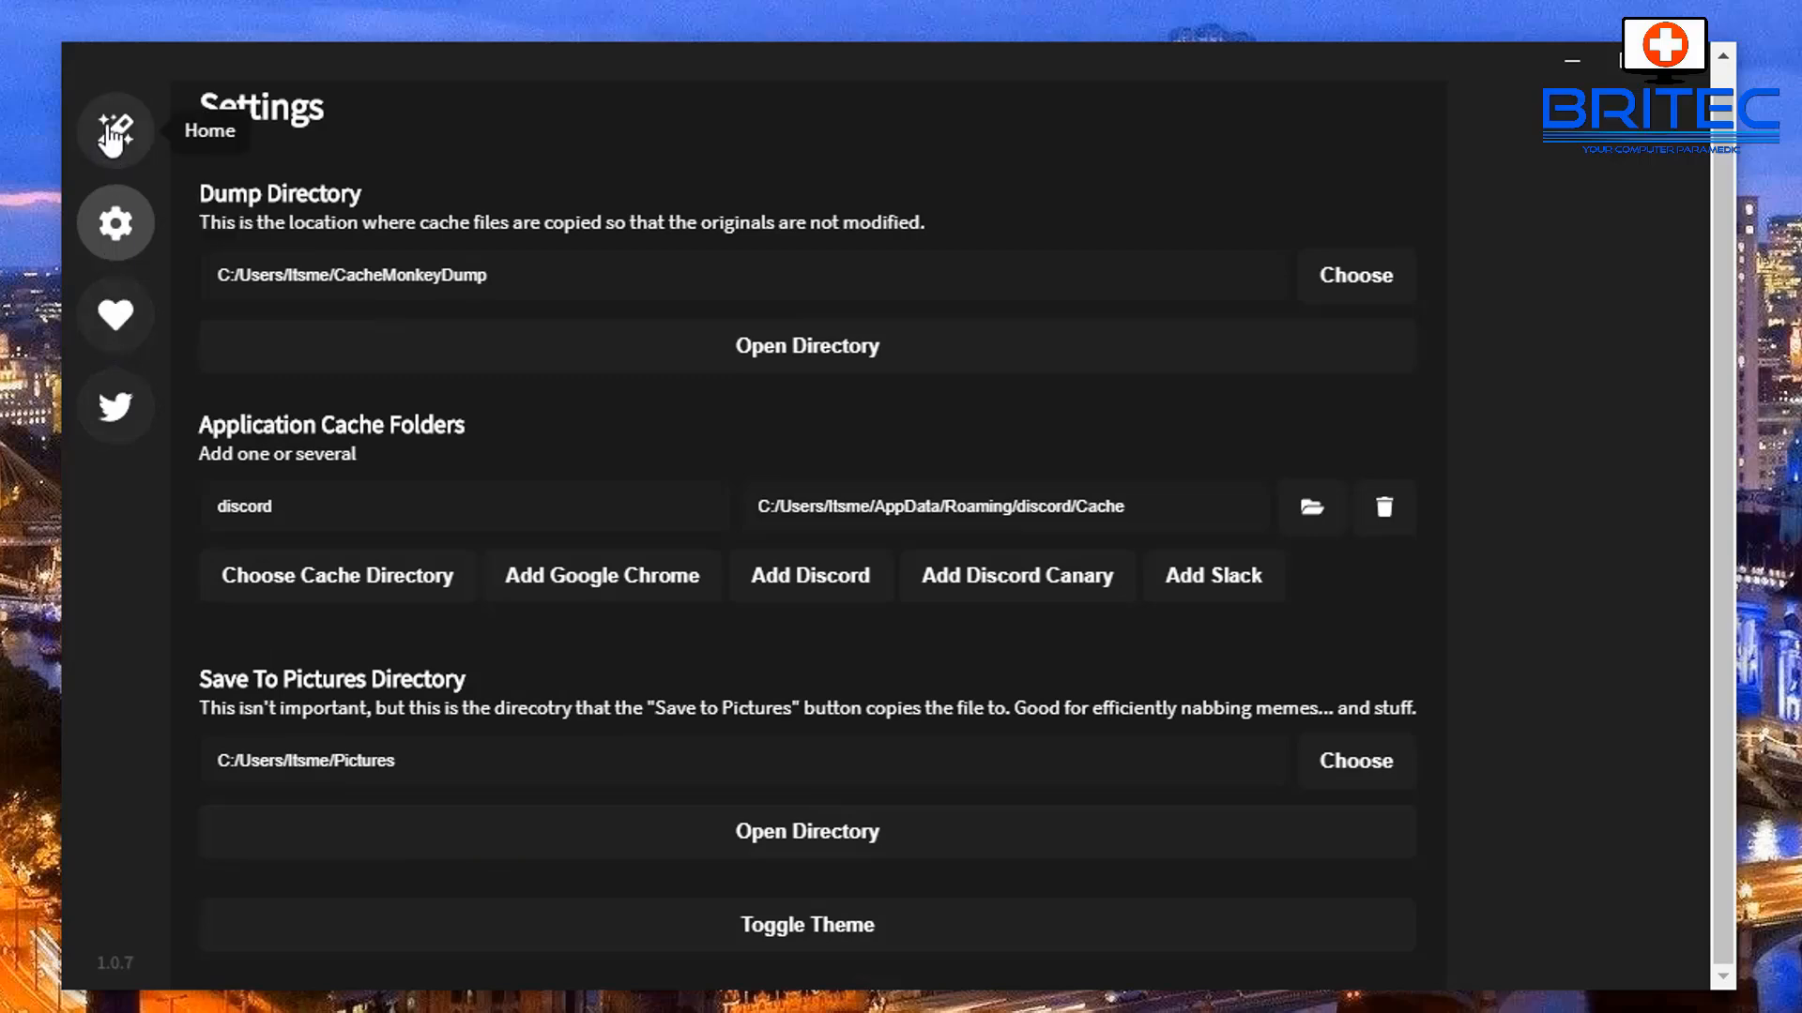
click(114, 129)
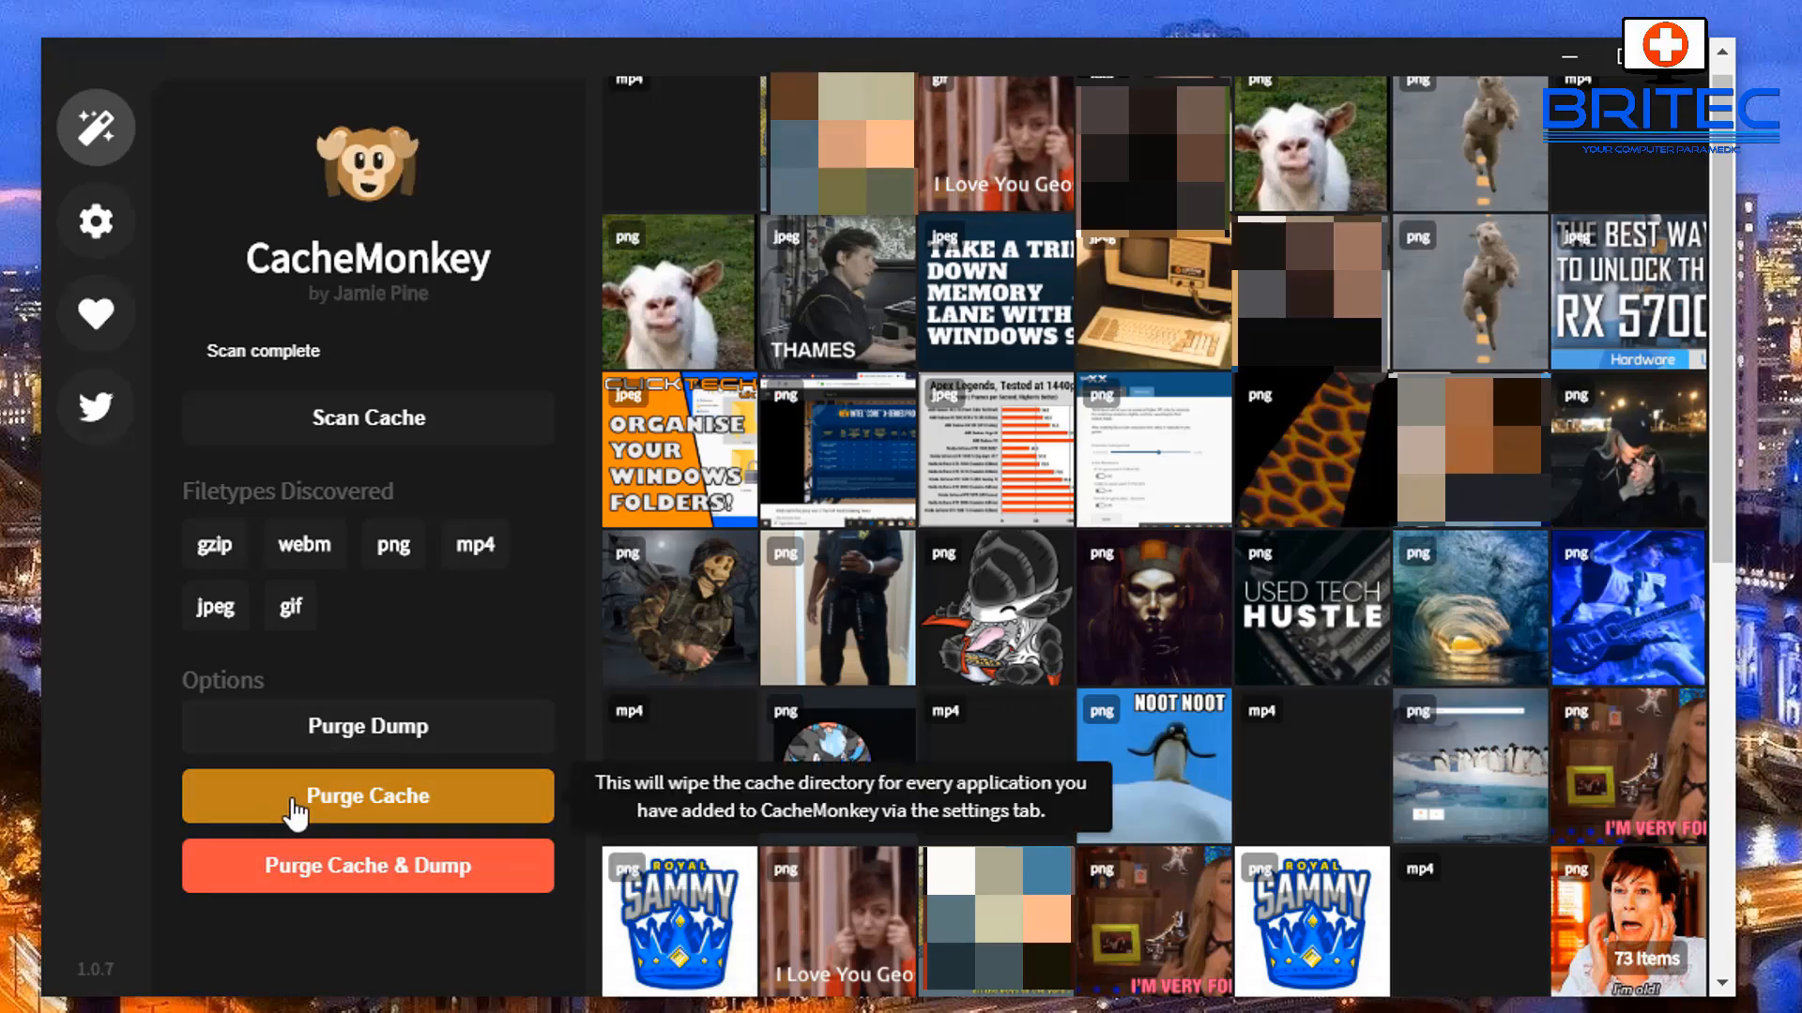
mouse_move(330, 881)
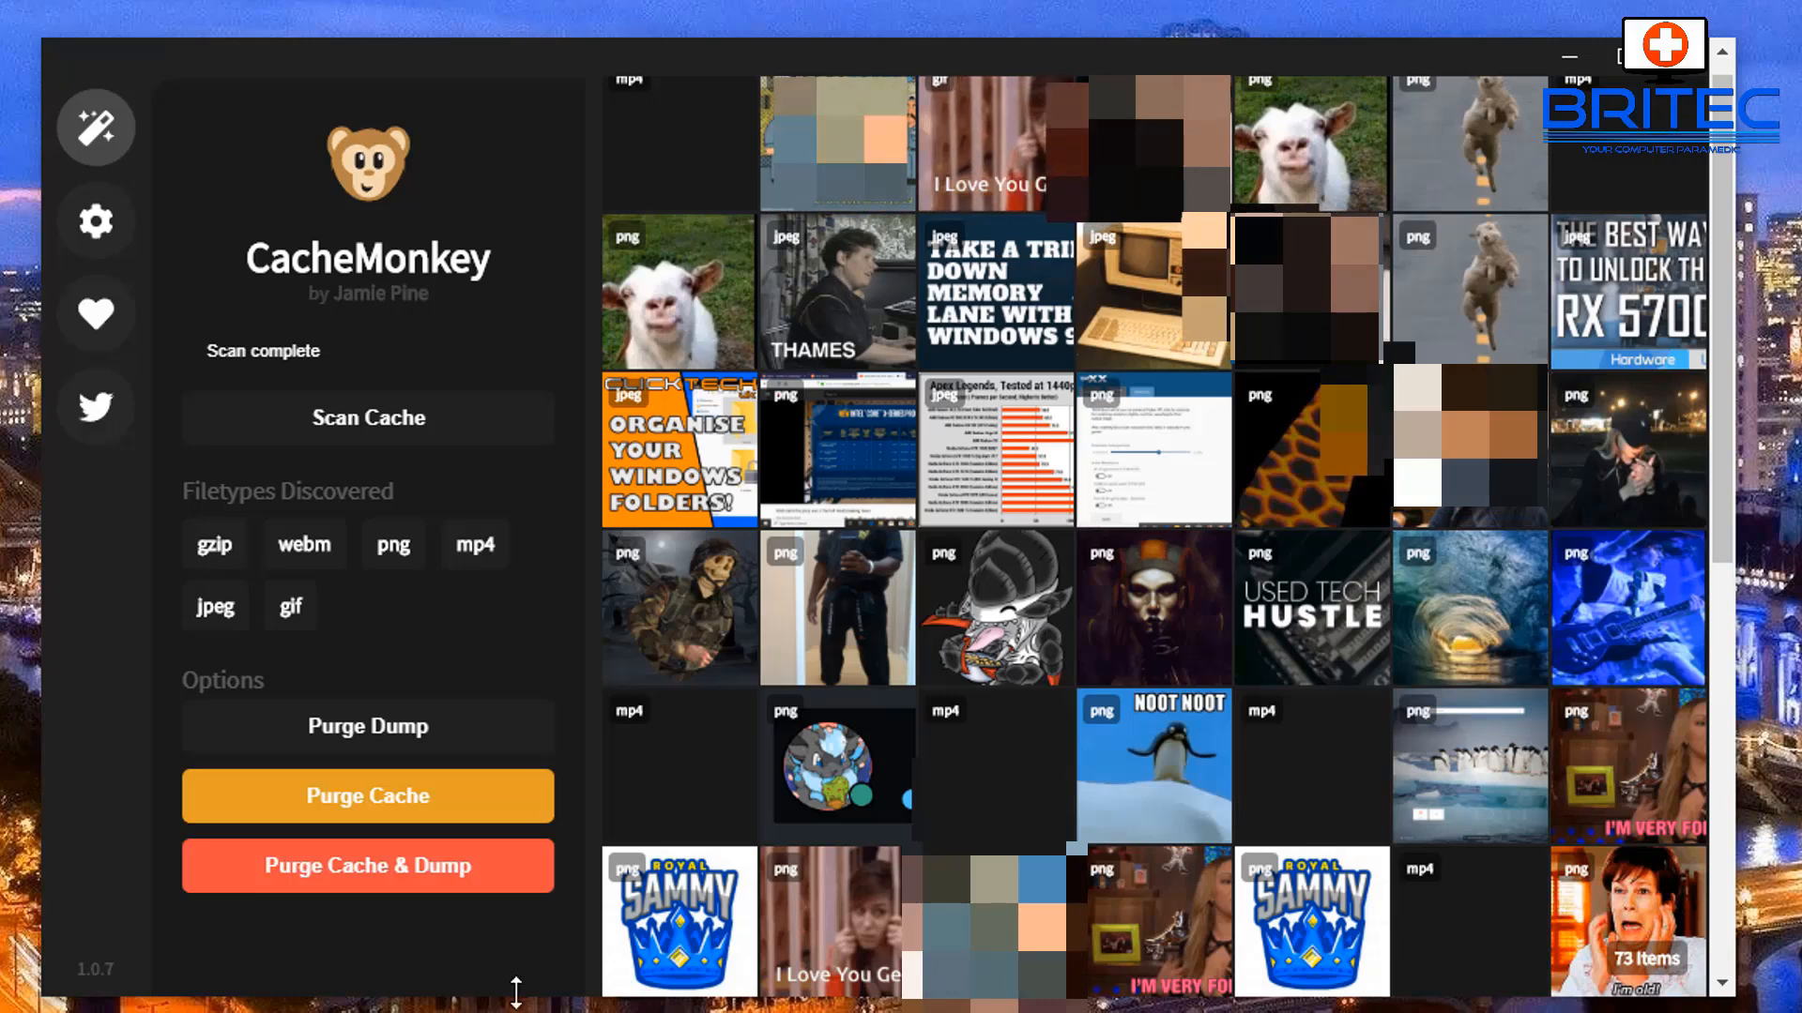
mouse_move(367, 866)
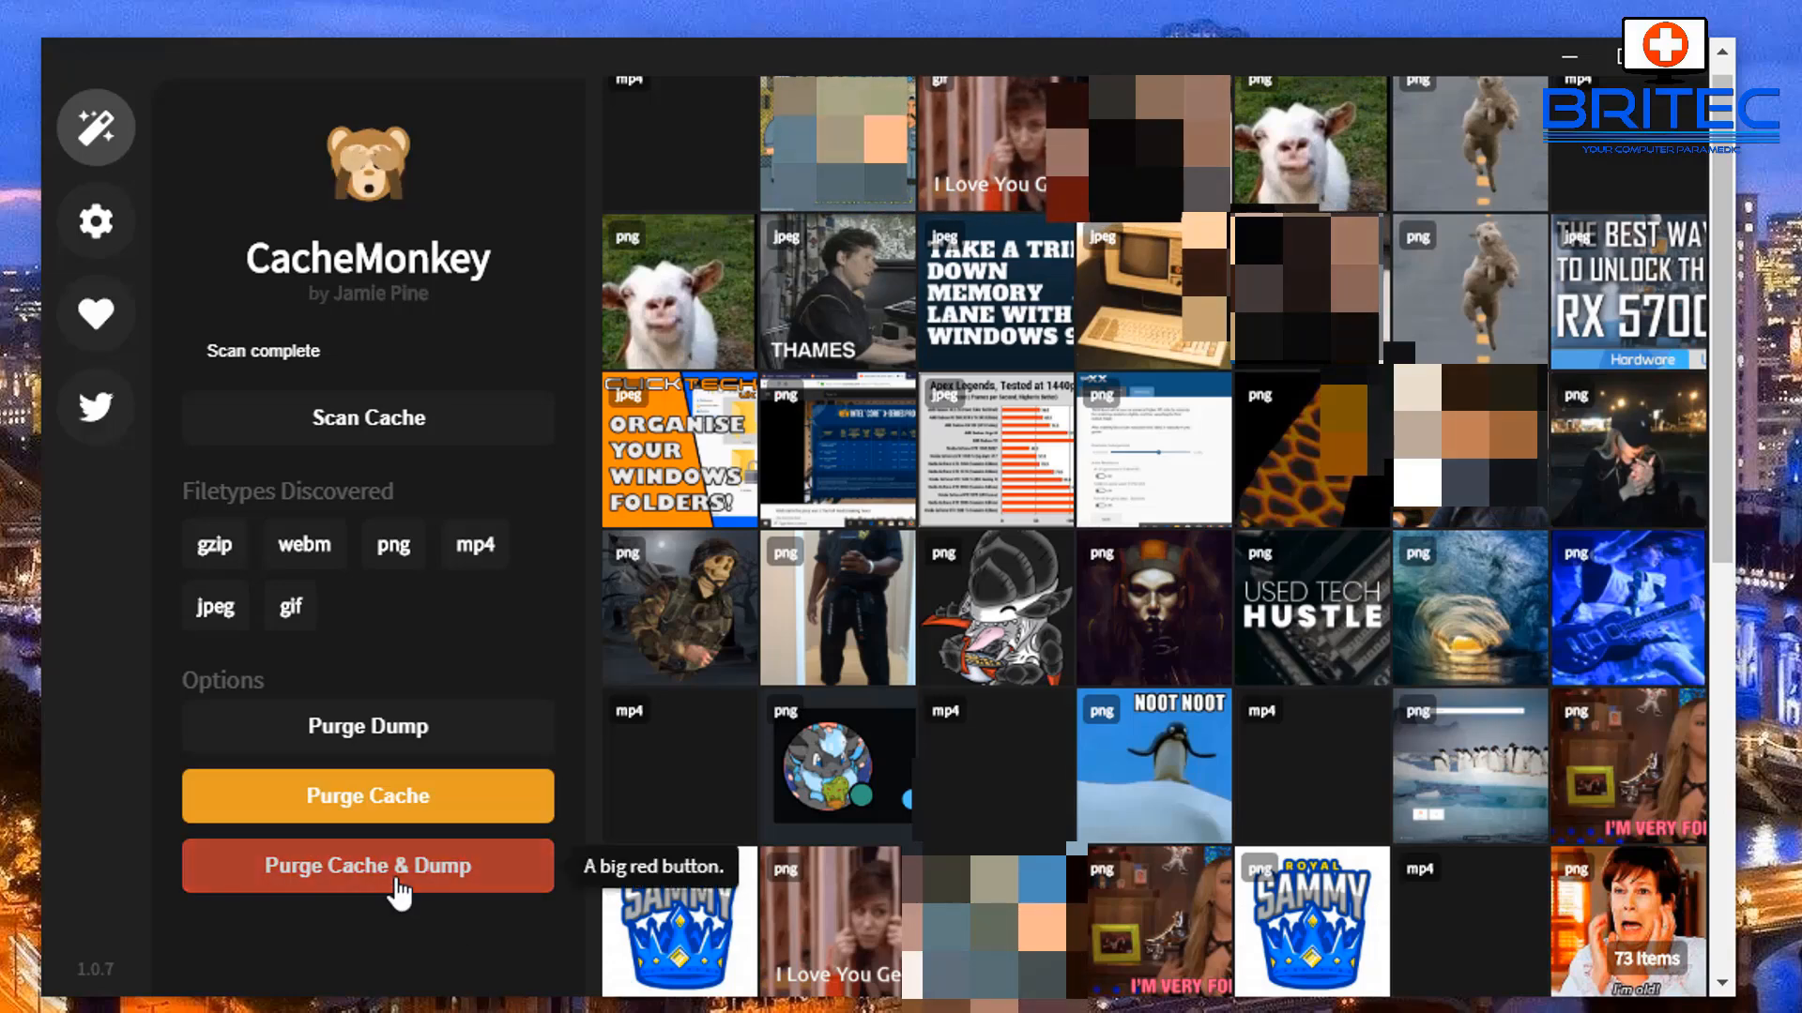
- Purge Cache & Dump so 0 items remain, then close CacheMonkey
click(368, 865)
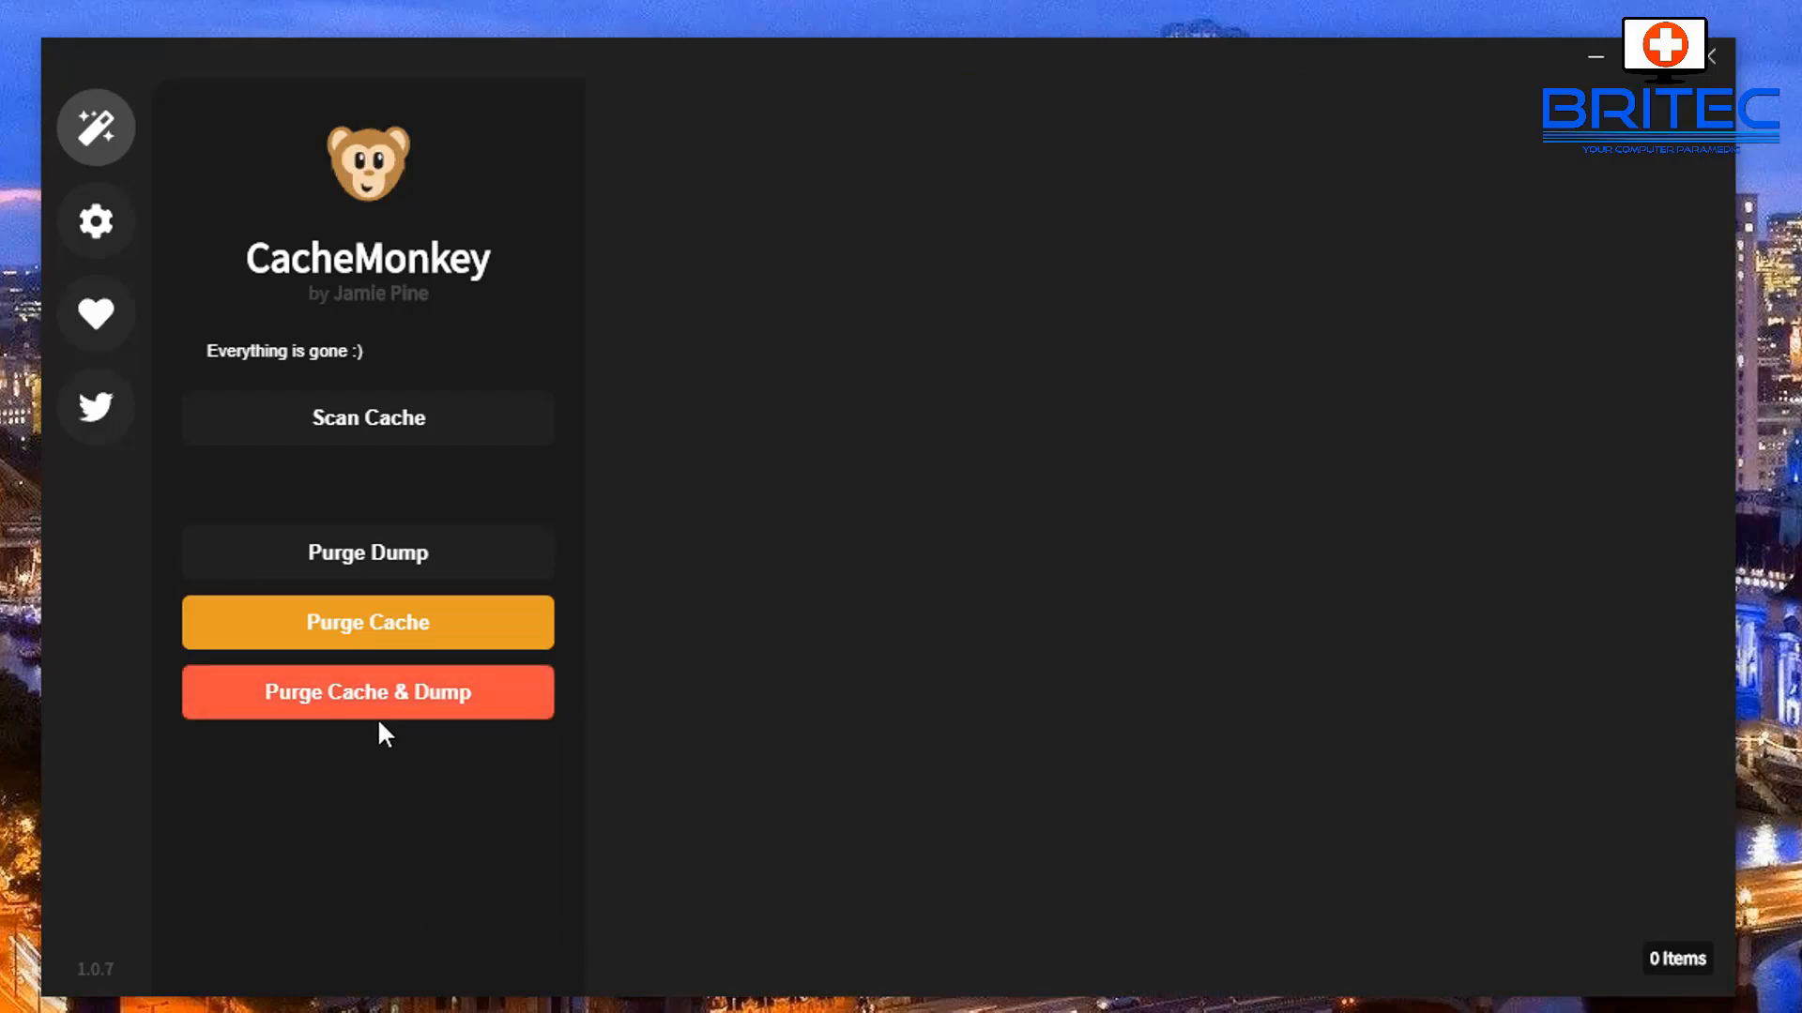
mouse_move(770, 931)
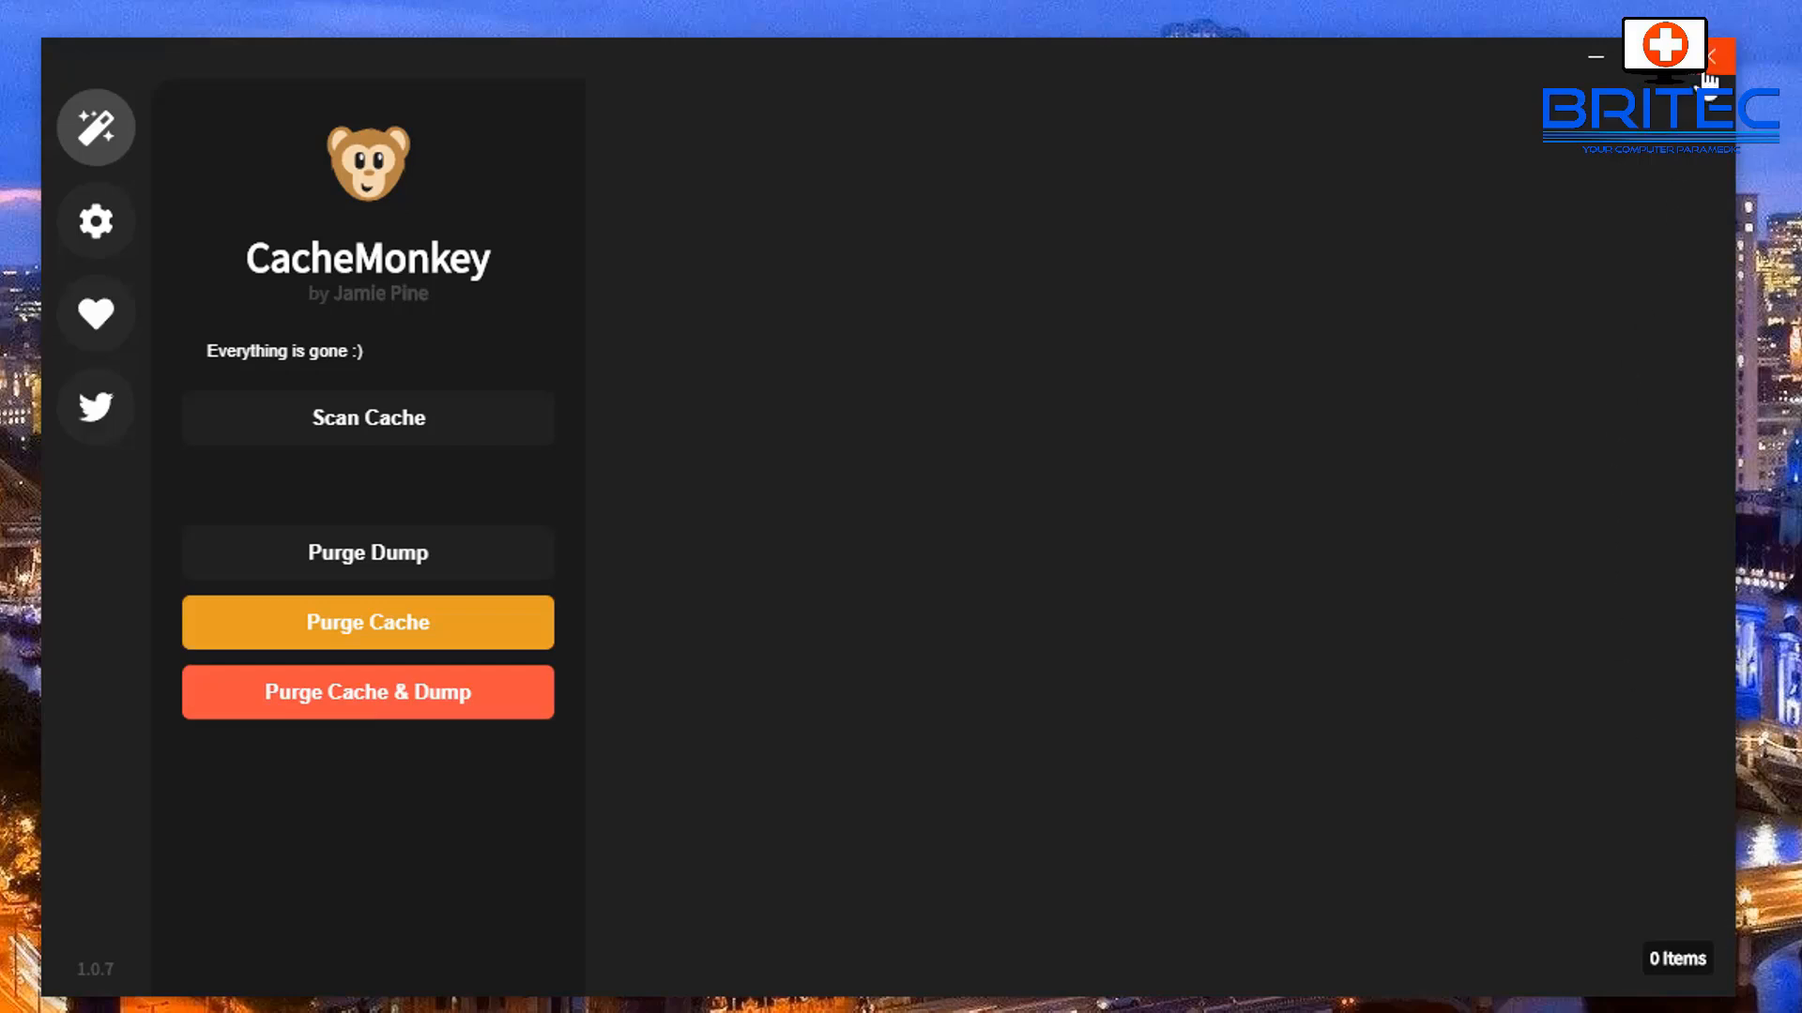
click(368, 417)
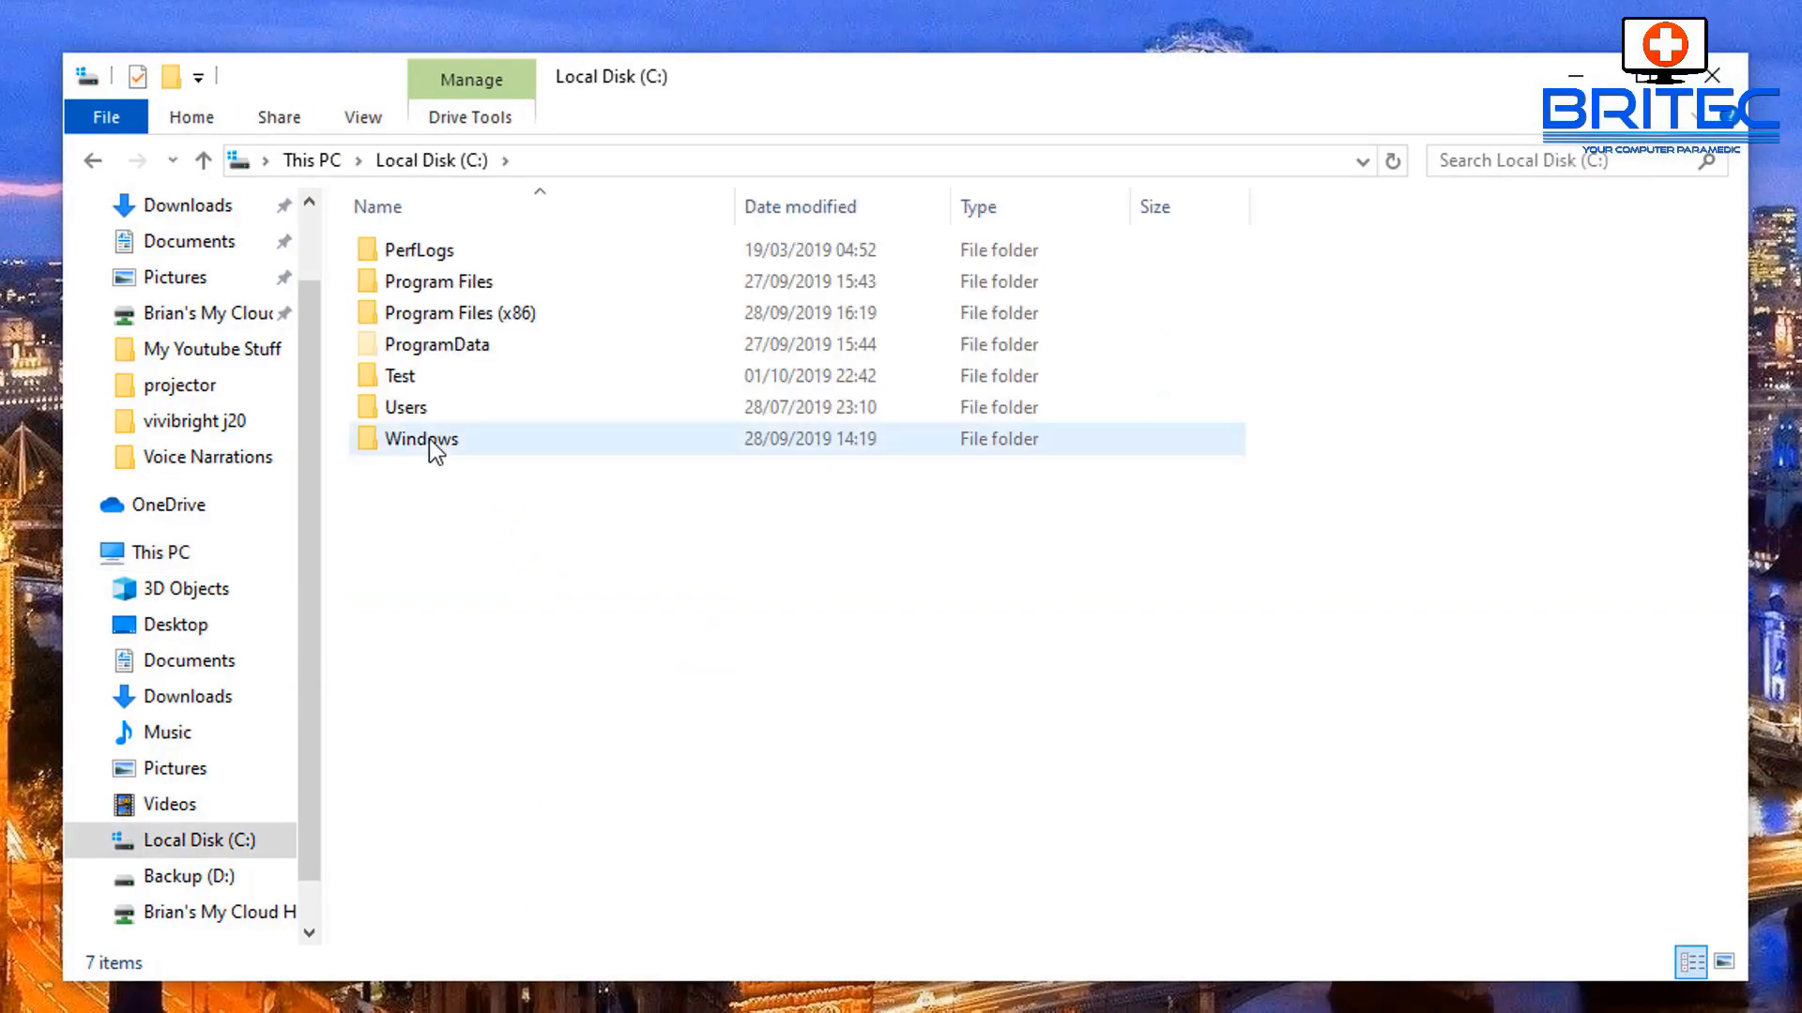
- Navigate Users, profile folder, AppData, Roaming into Discord toward its empty Cache folder
double_click(404, 408)
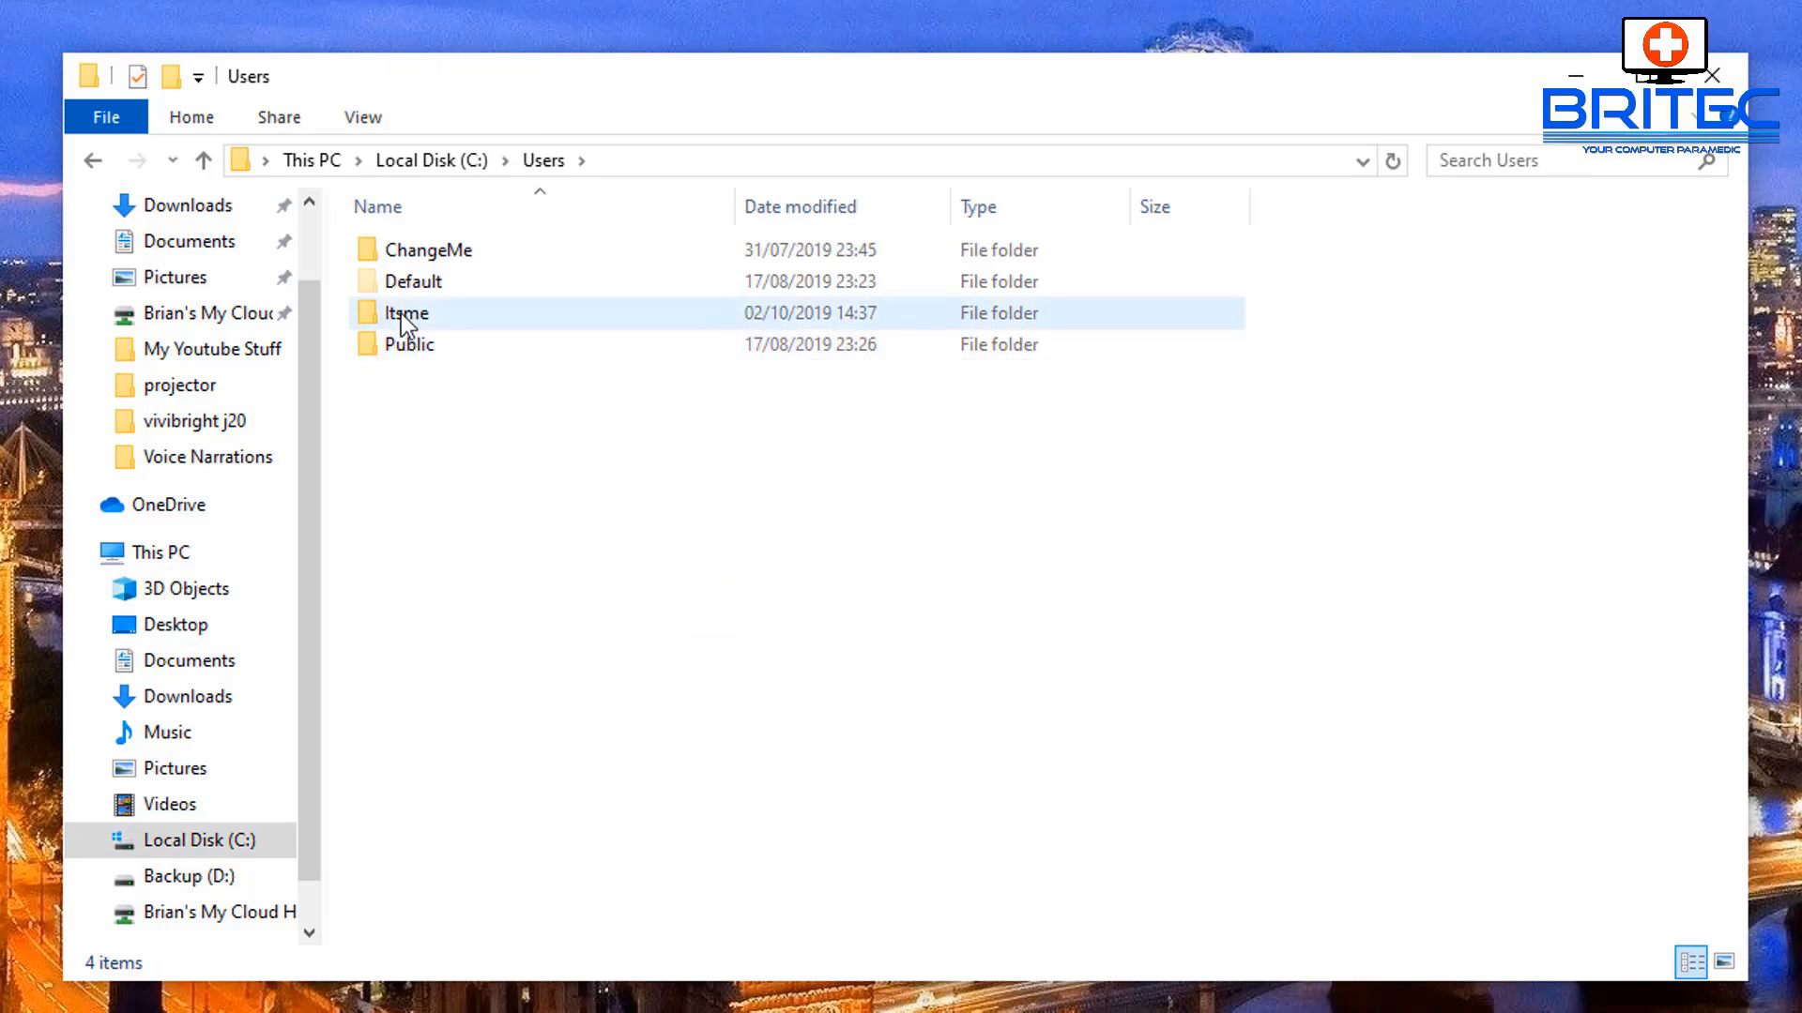
double_click(407, 313)
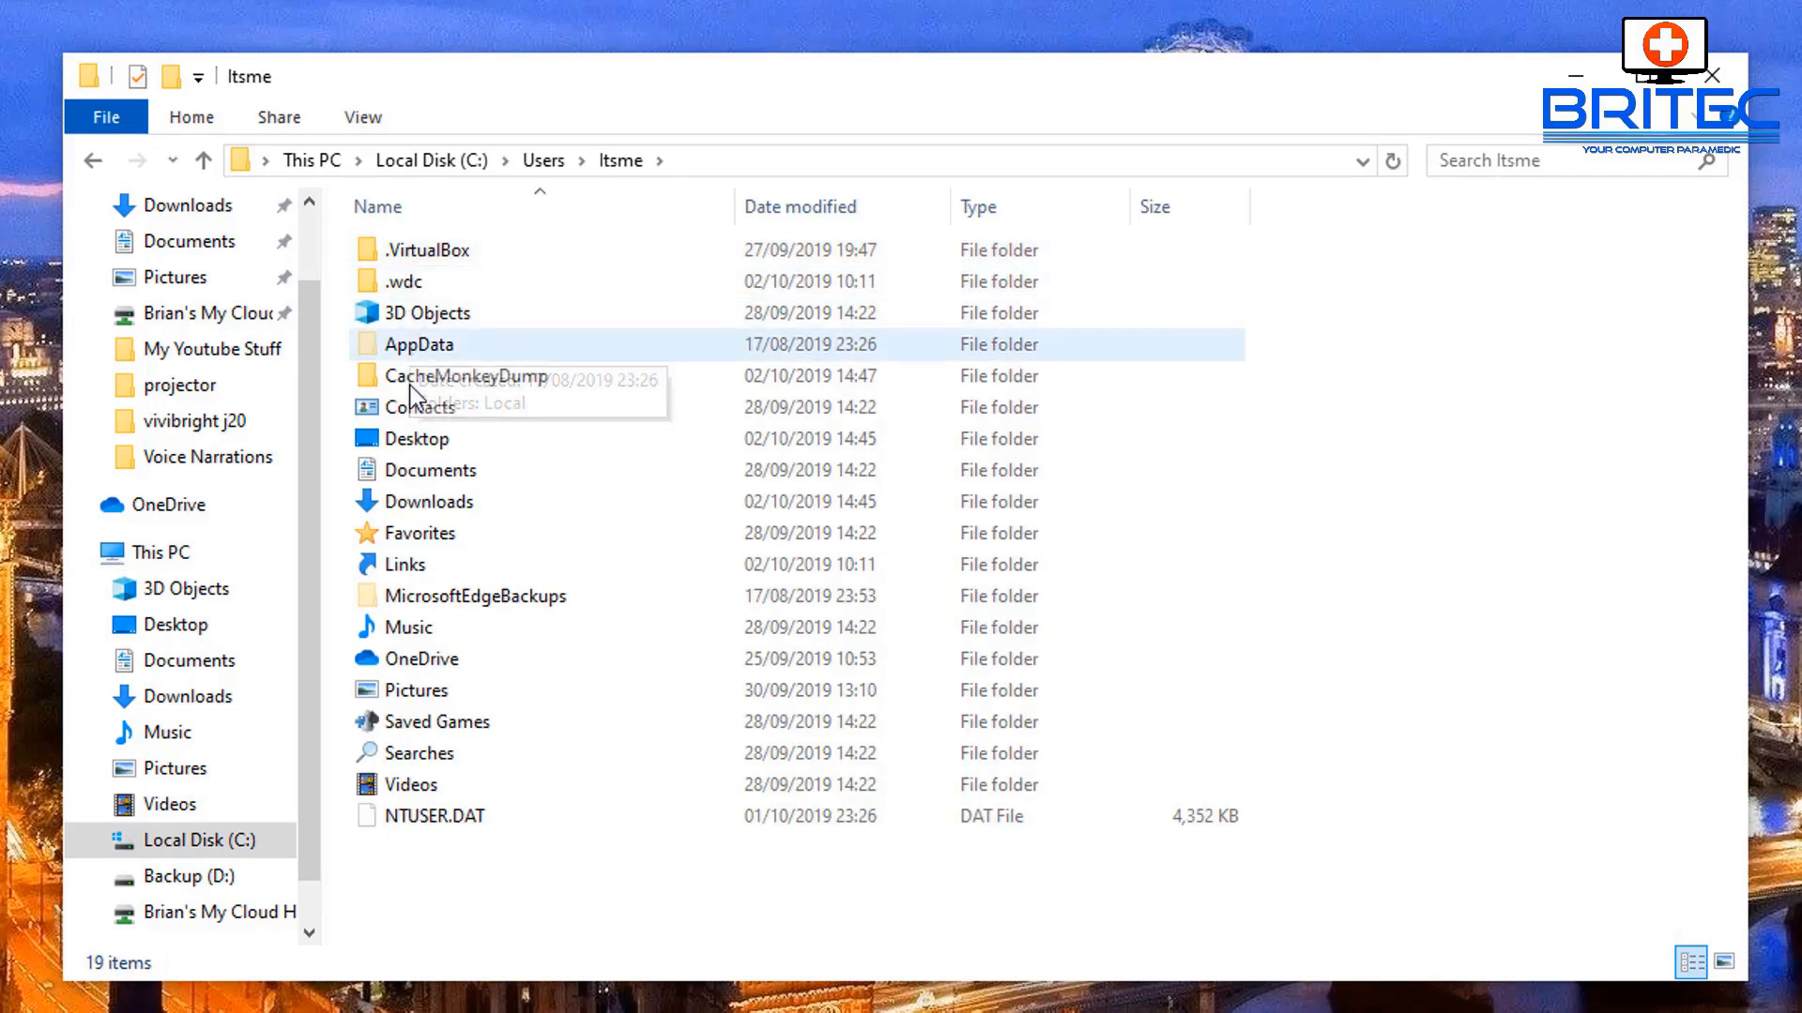
click(417, 343)
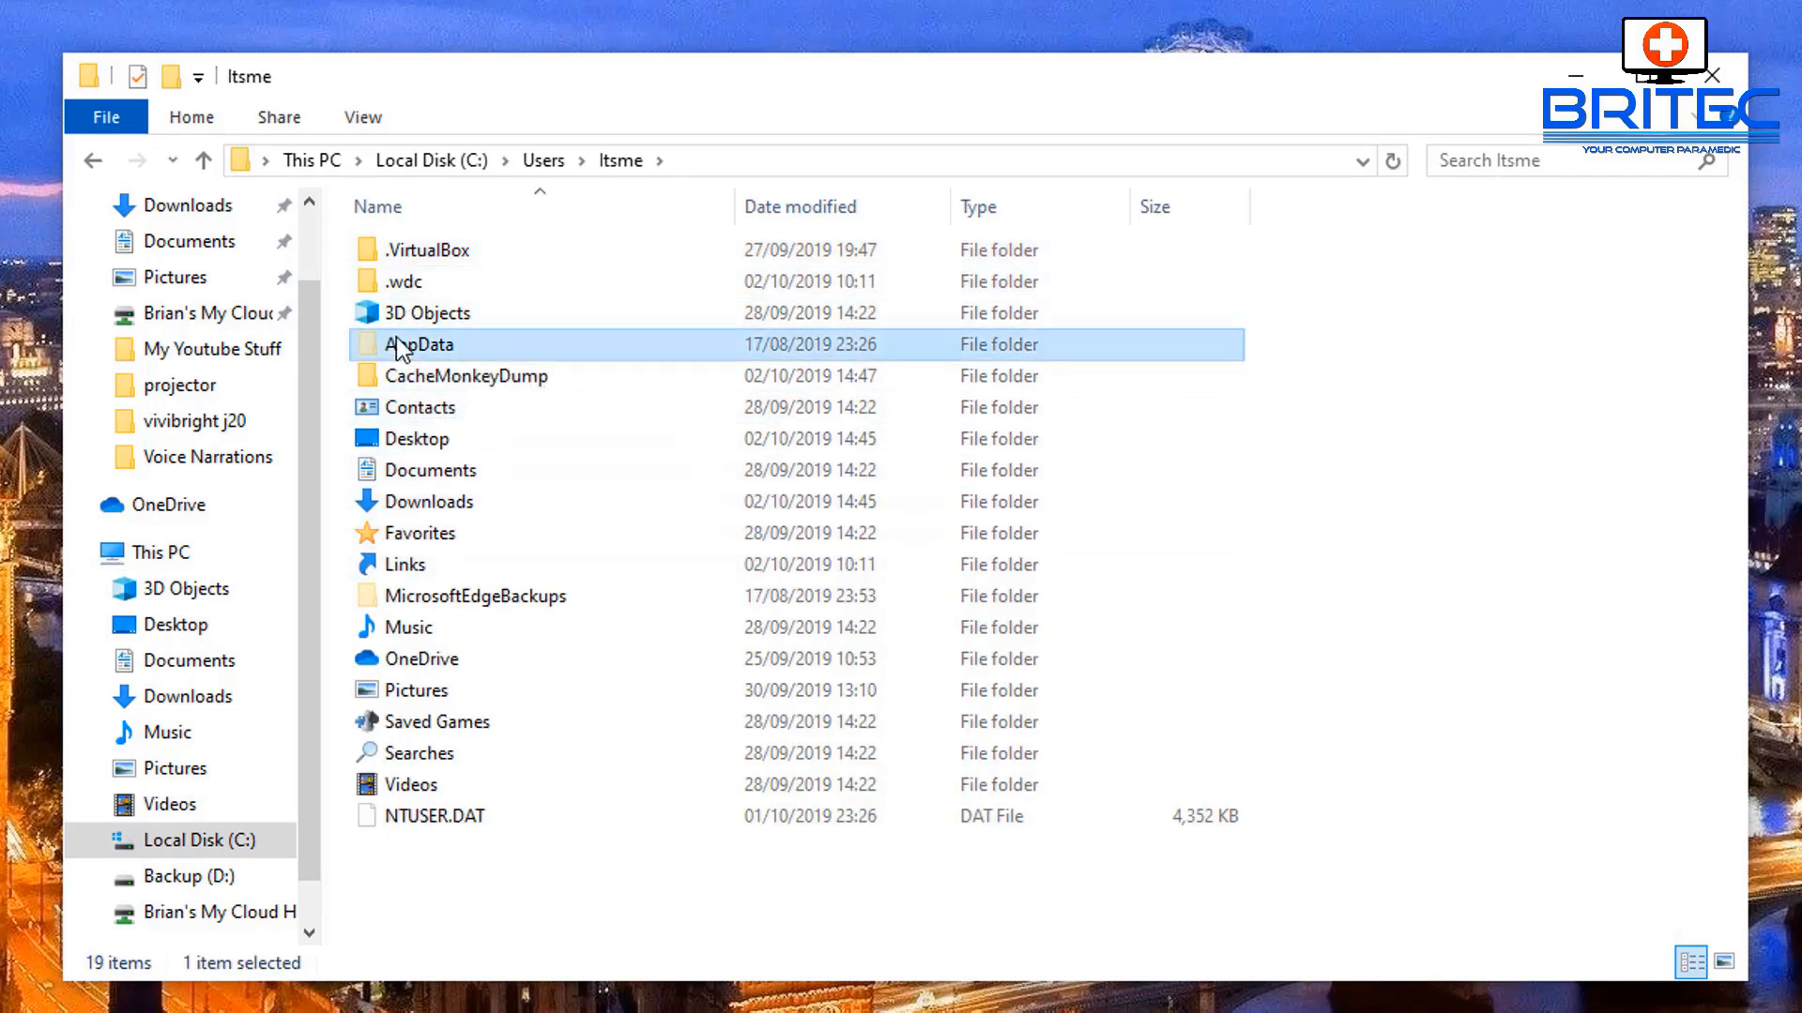
double_click(419, 344)
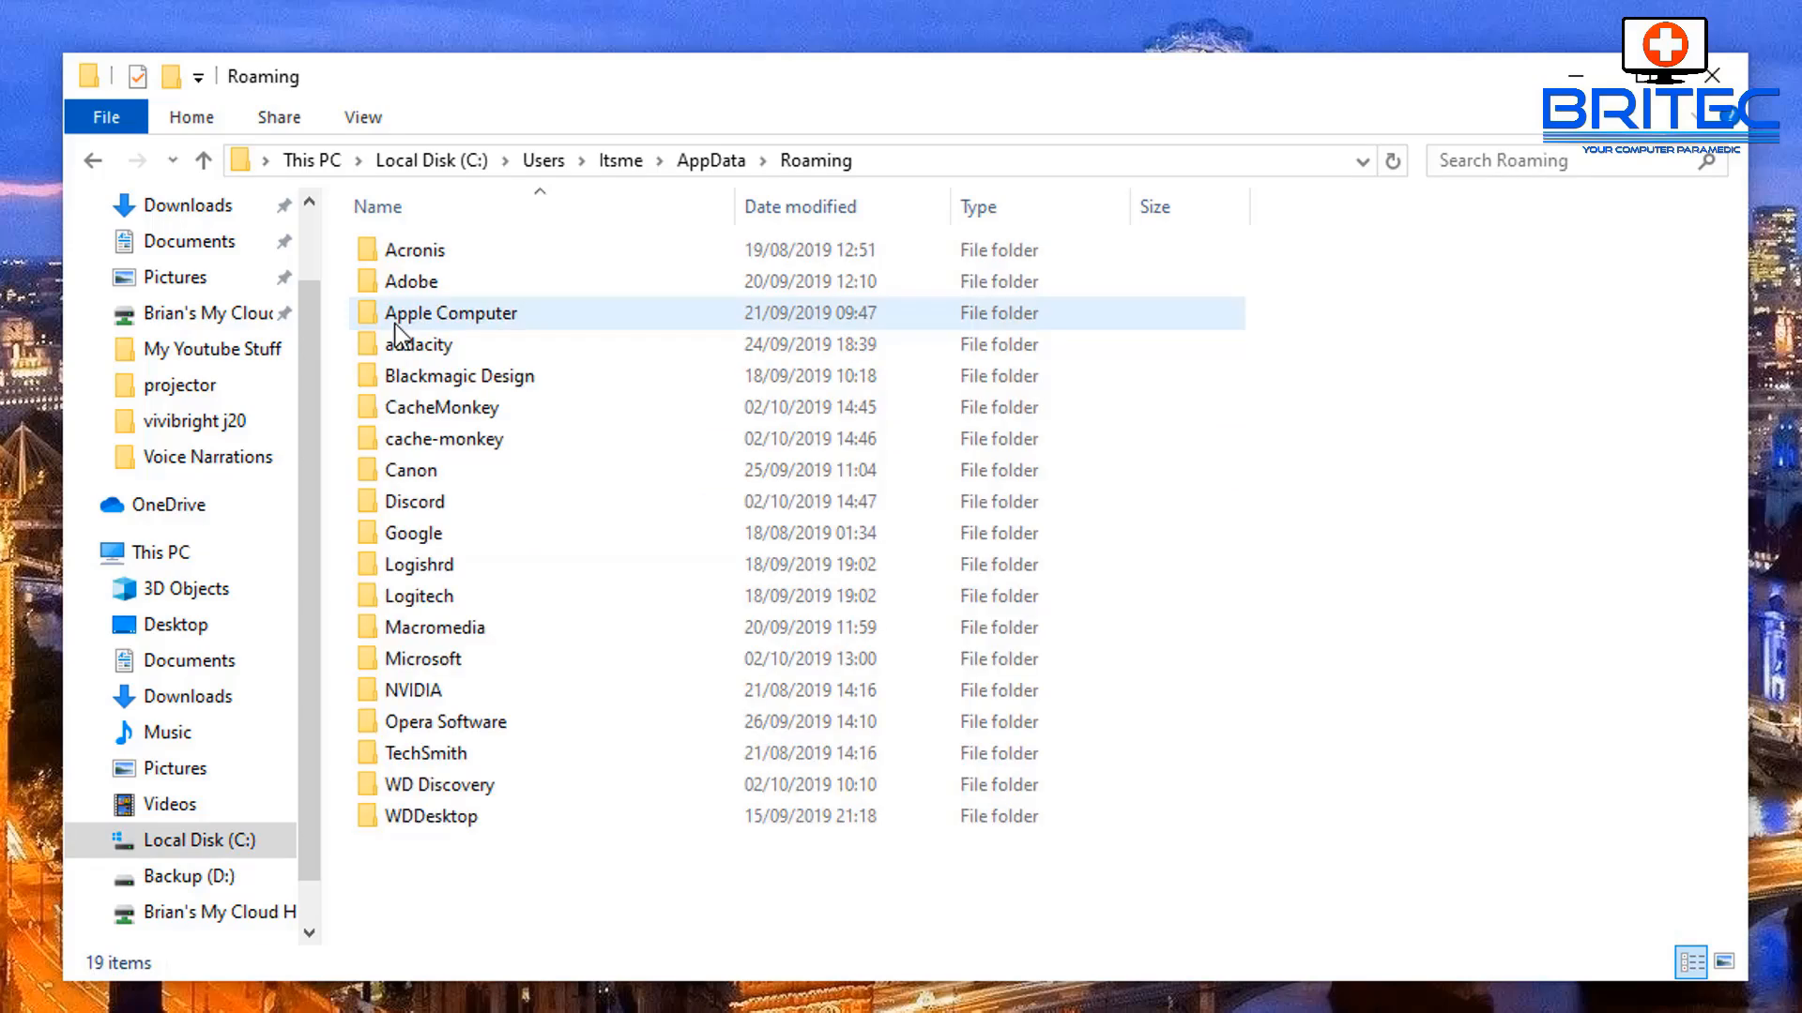
click(411, 501)
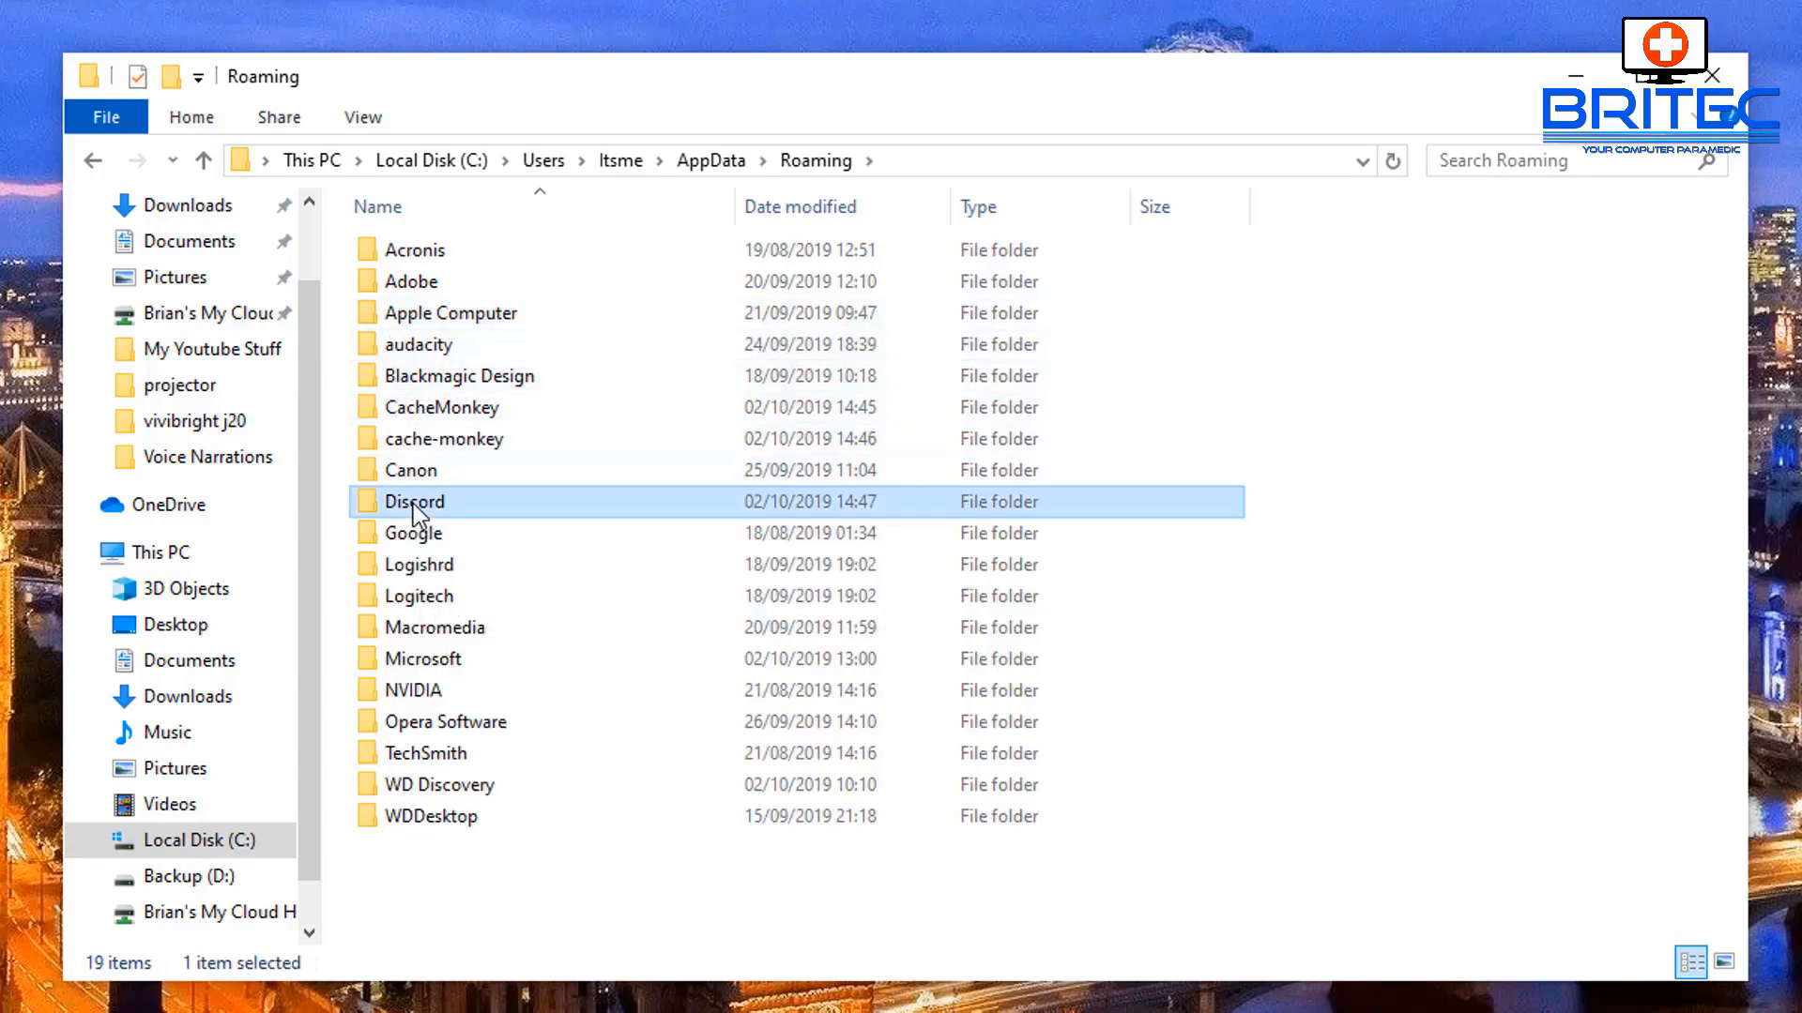
double_click(411, 502)
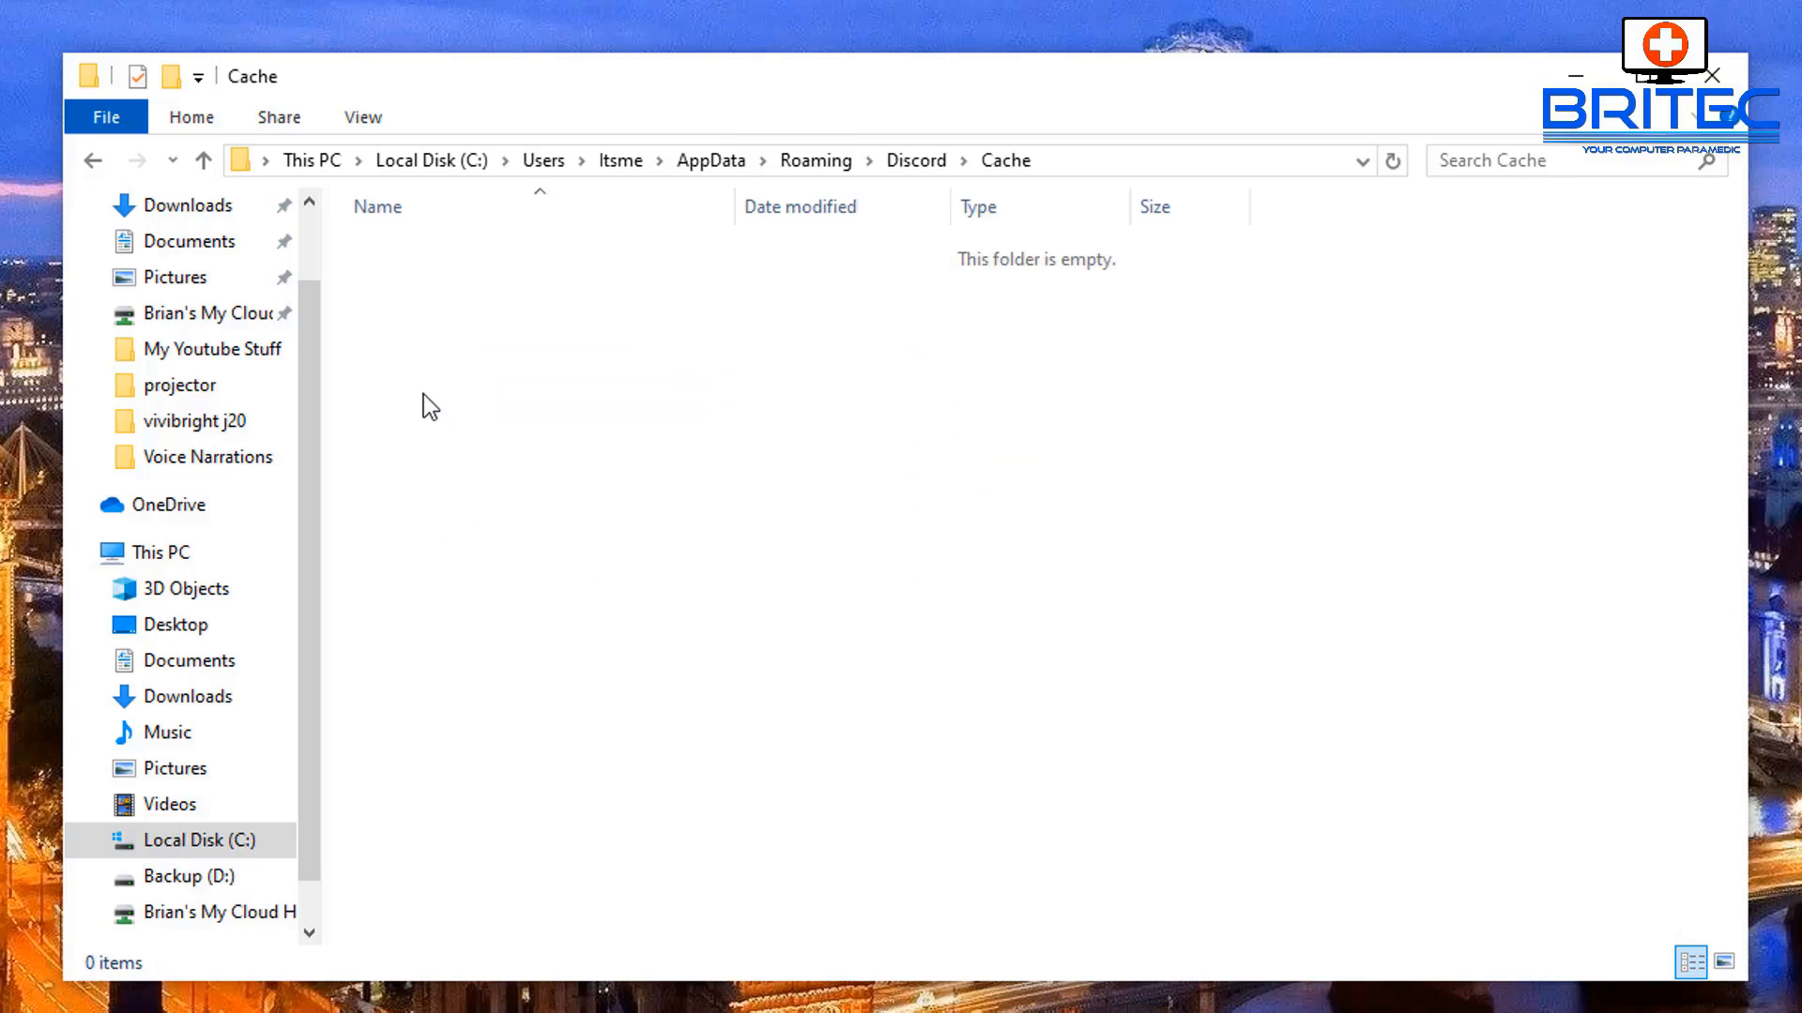
mouse_move(1154, 784)
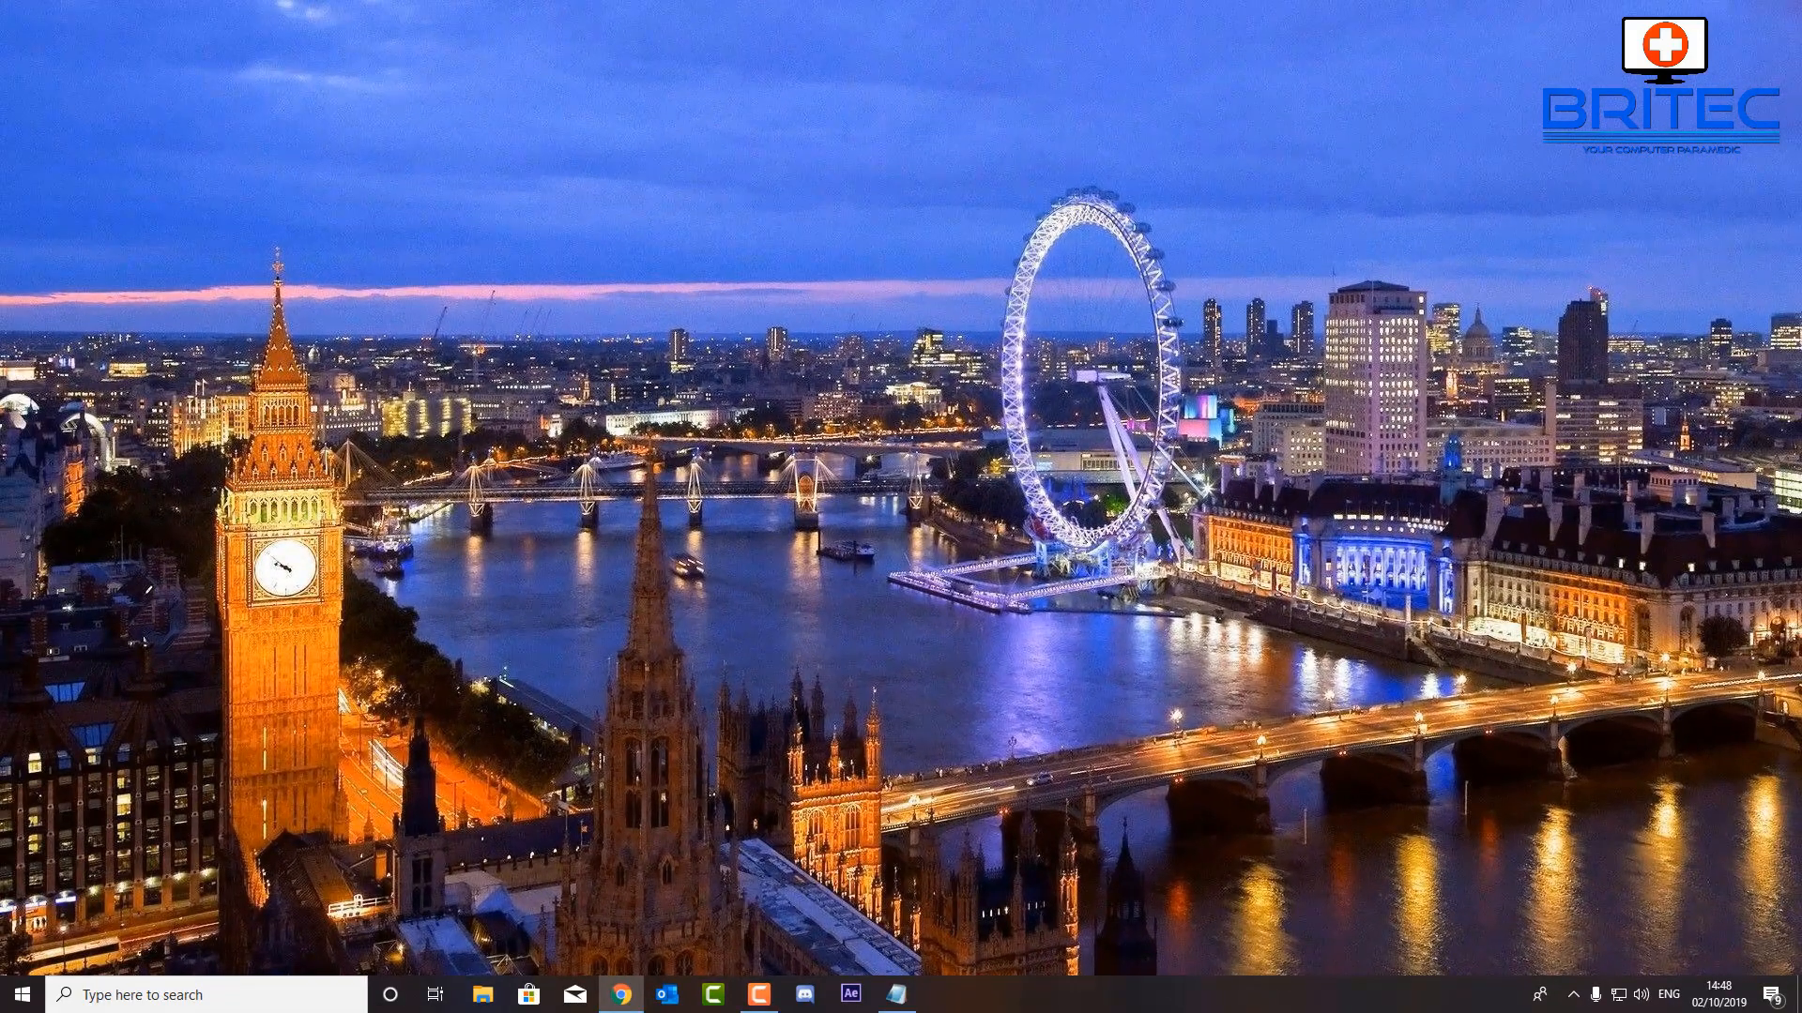
- Launch Discord and scroll through the Britec Chat Server #rules channel
click(756, 994)
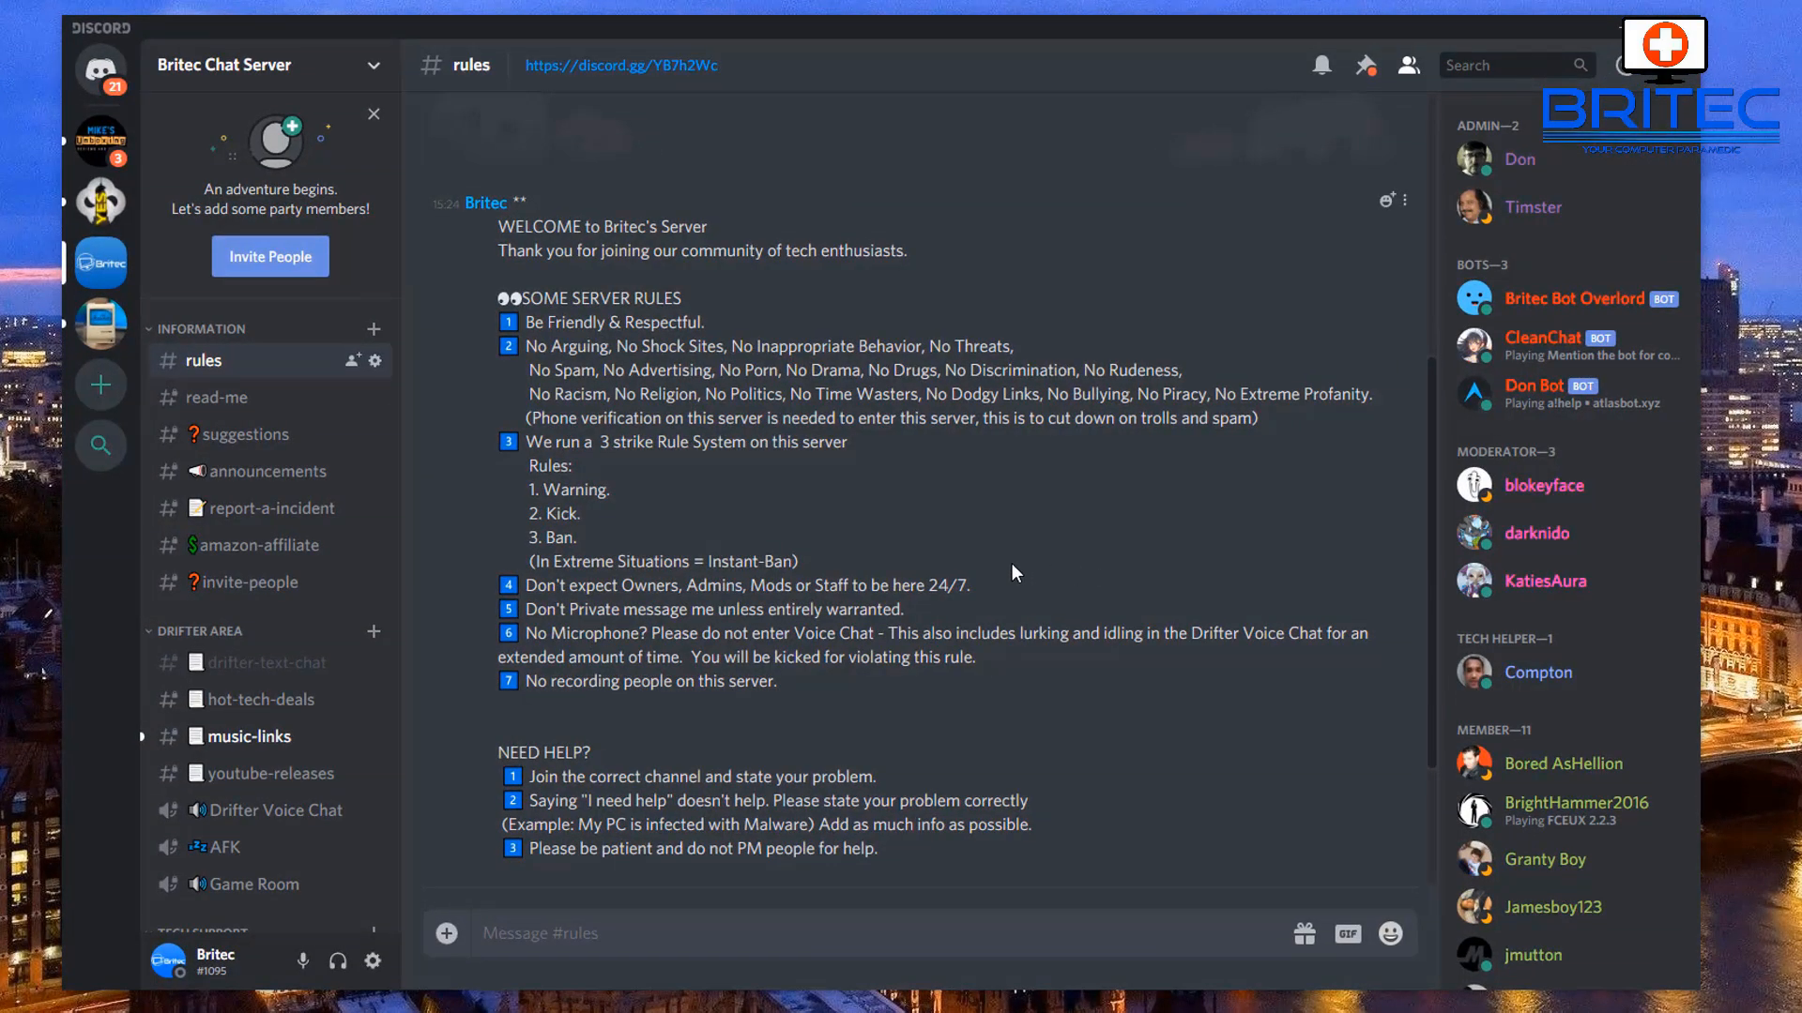
mouse_move(843, 547)
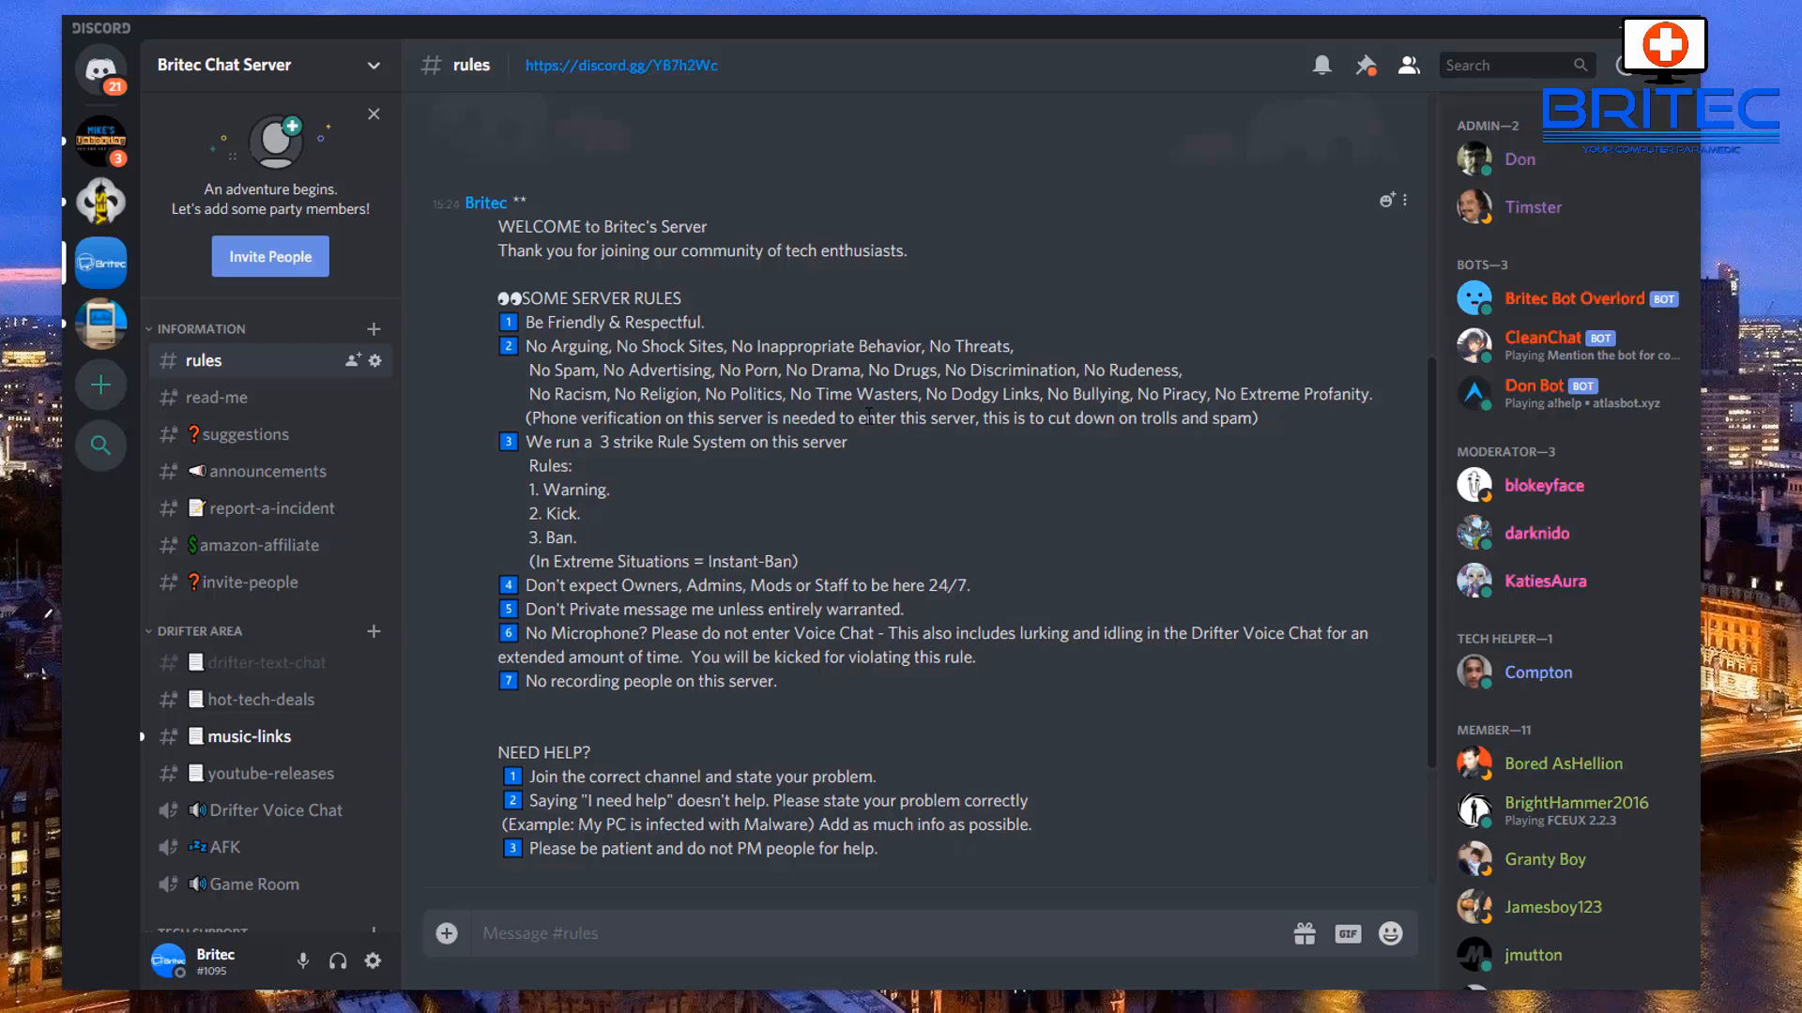
mouse_move(735, 475)
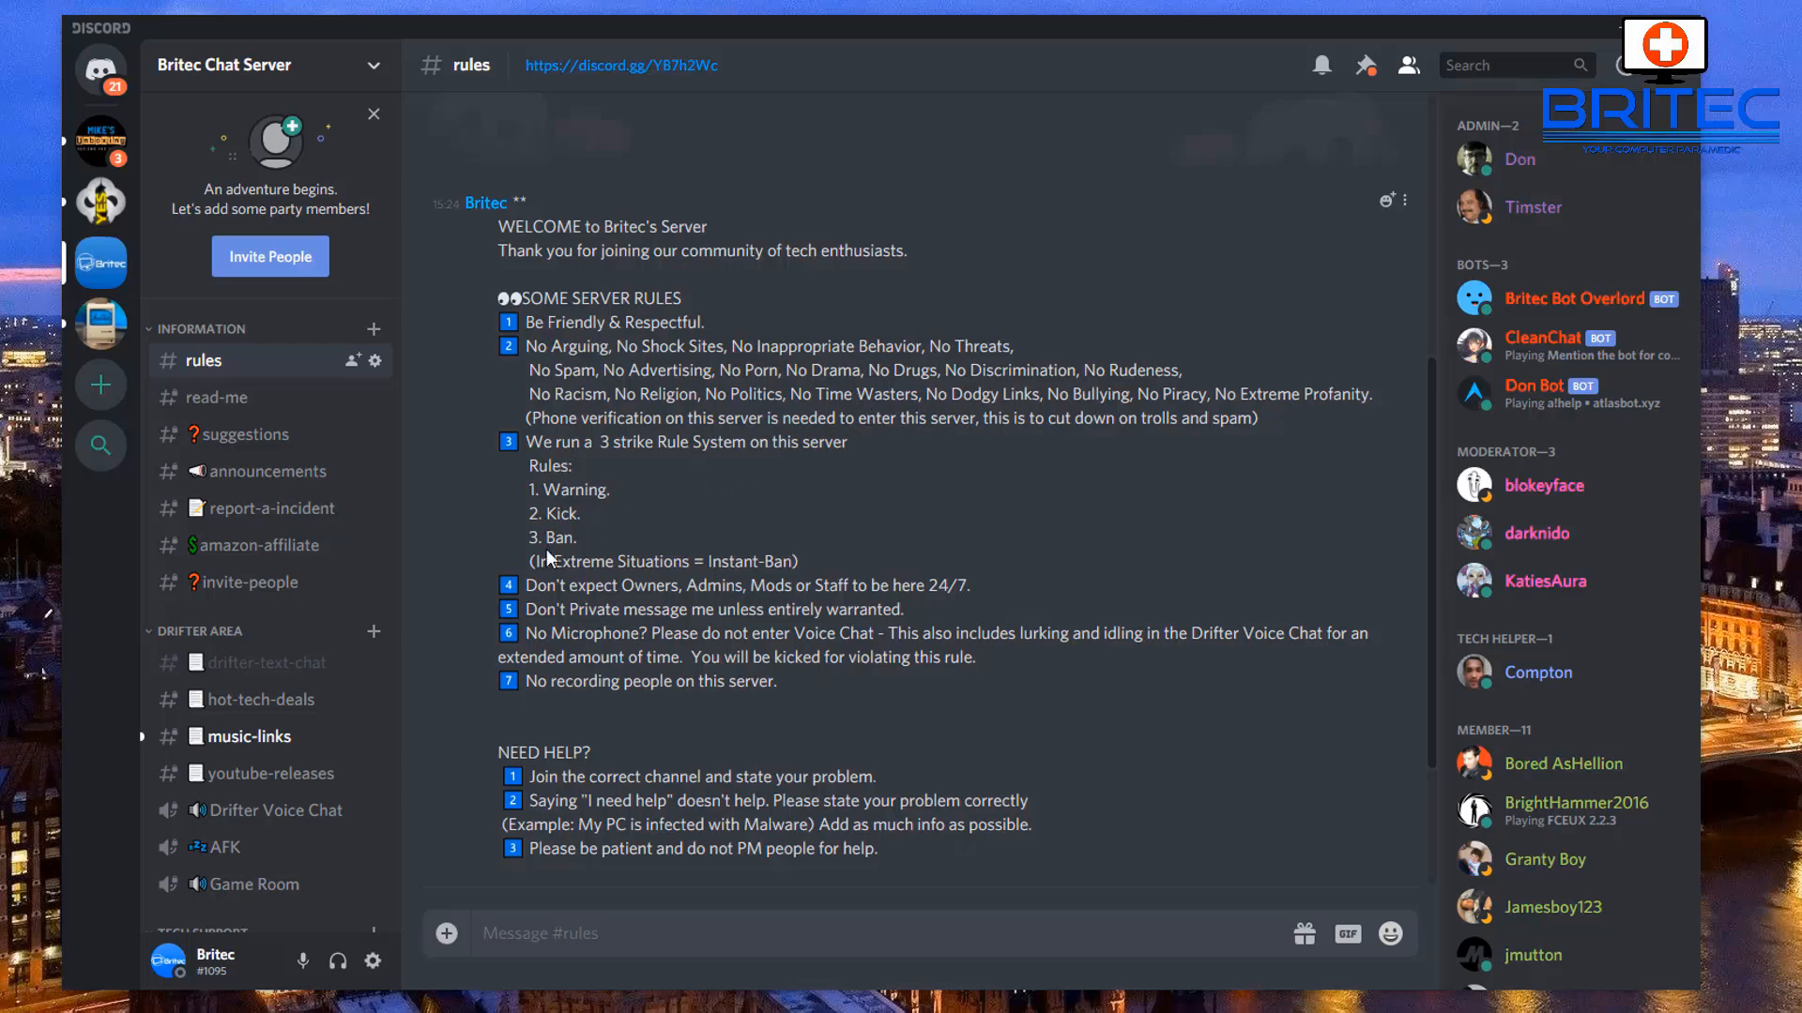
mouse_move(1434, 361)
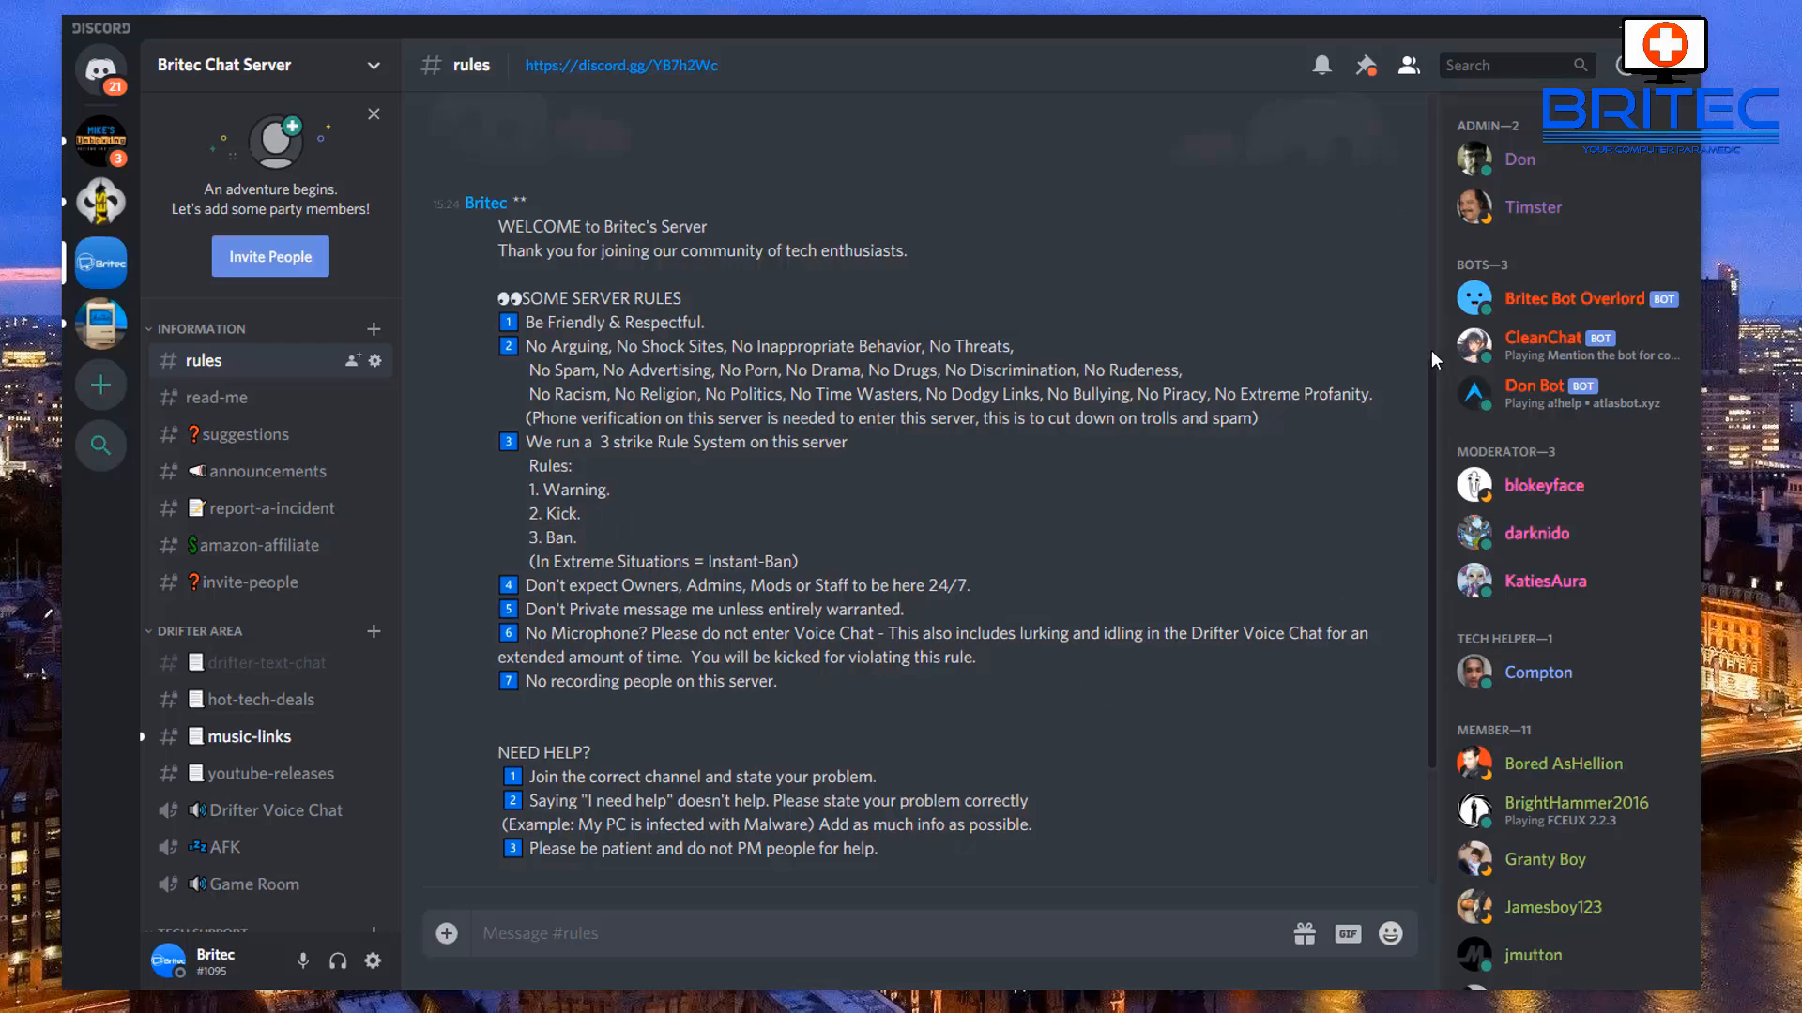
scroll(down, 3)
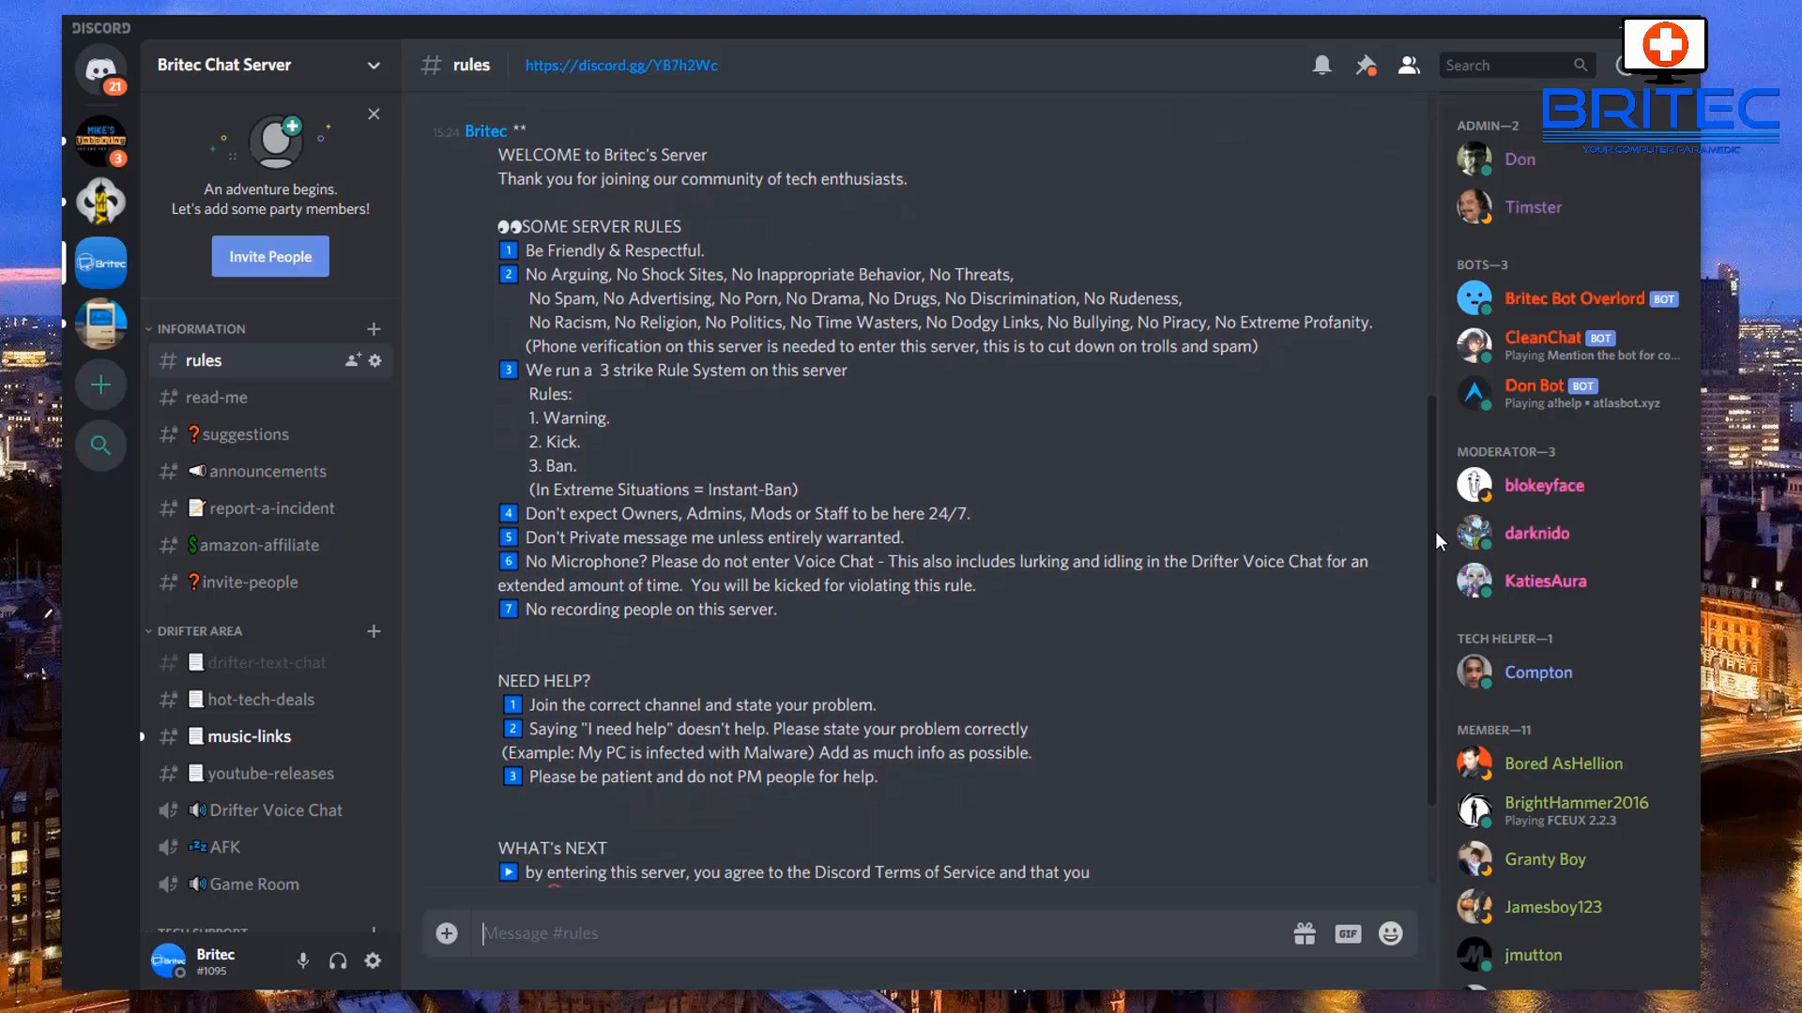
scroll(down, 3)
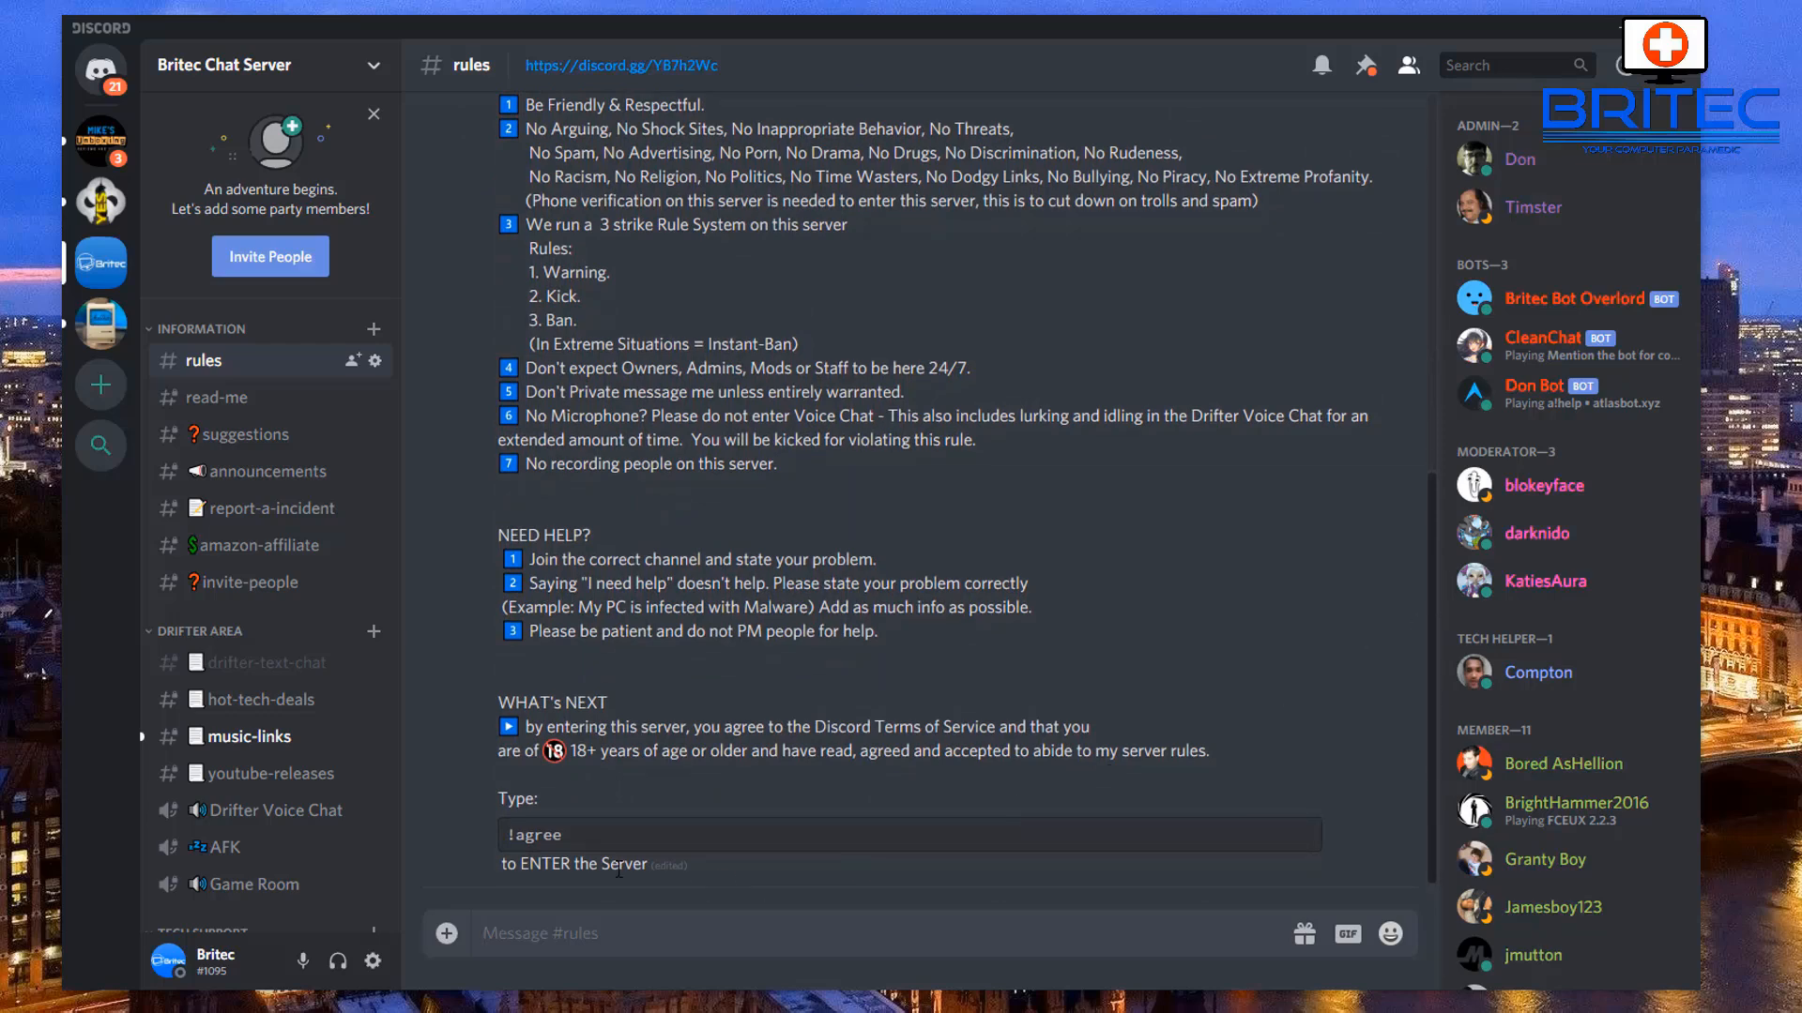
mouse_move(565, 860)
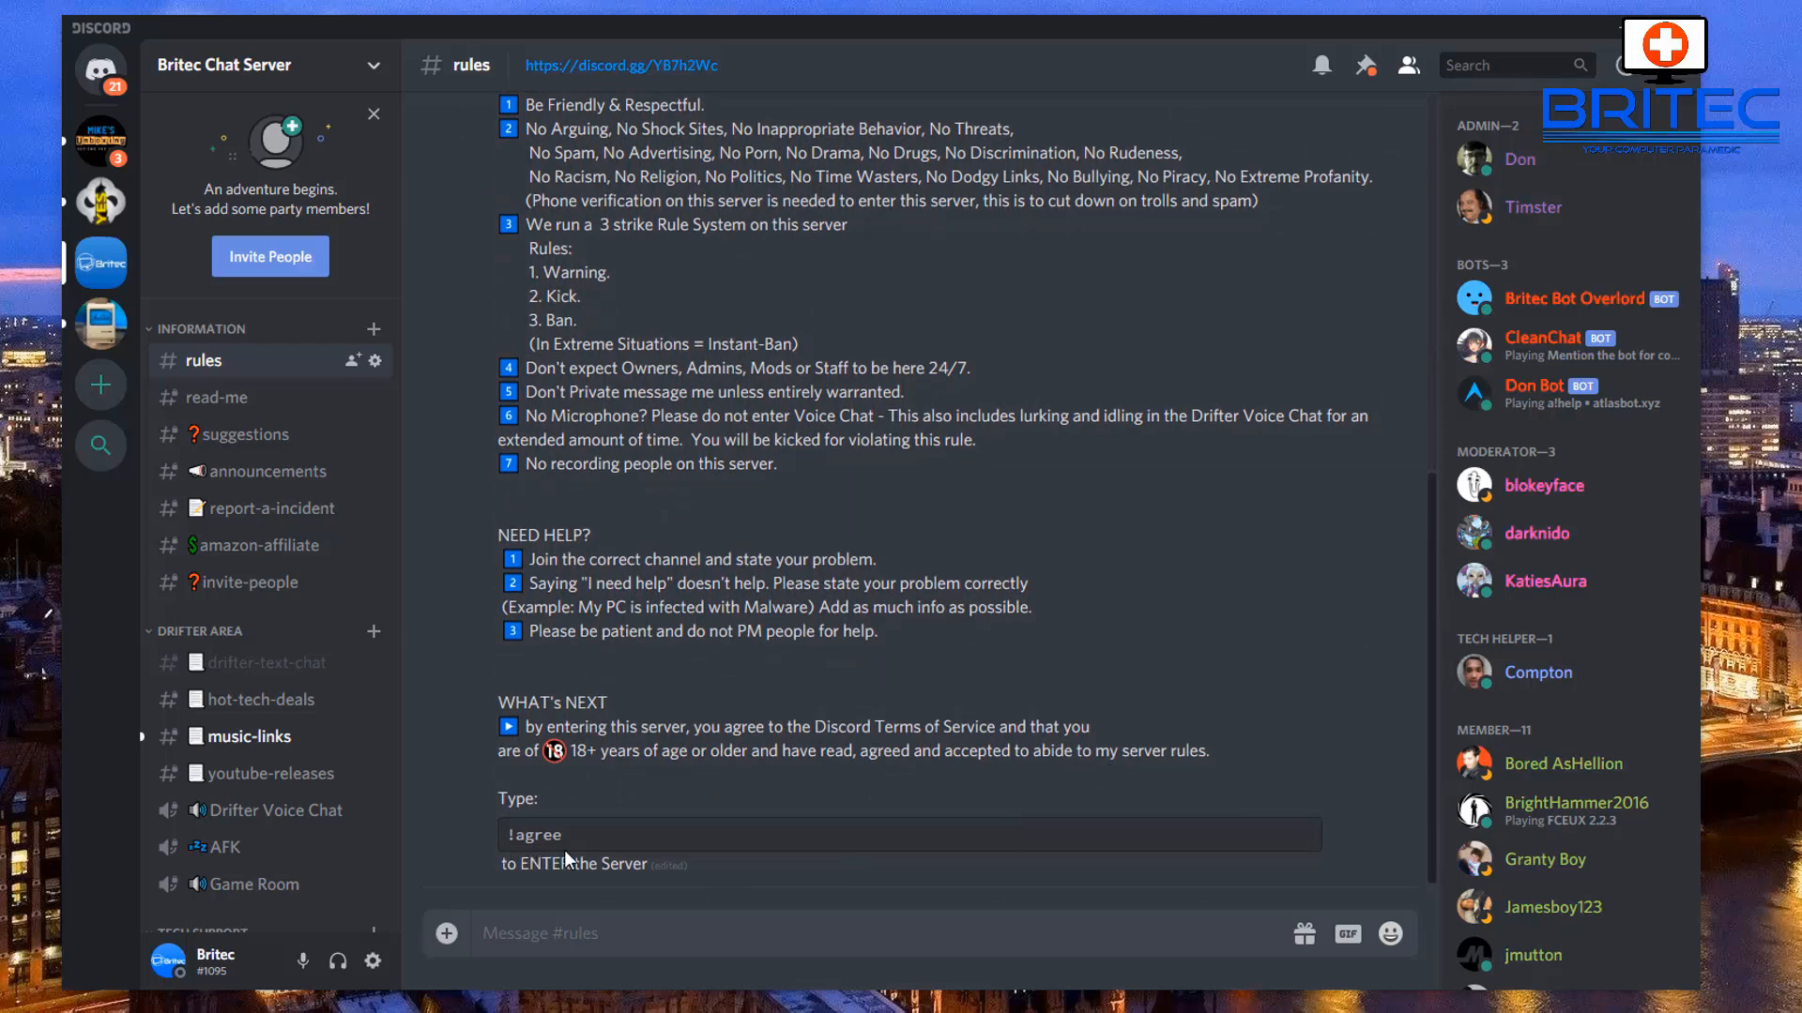
mouse_move(871, 861)
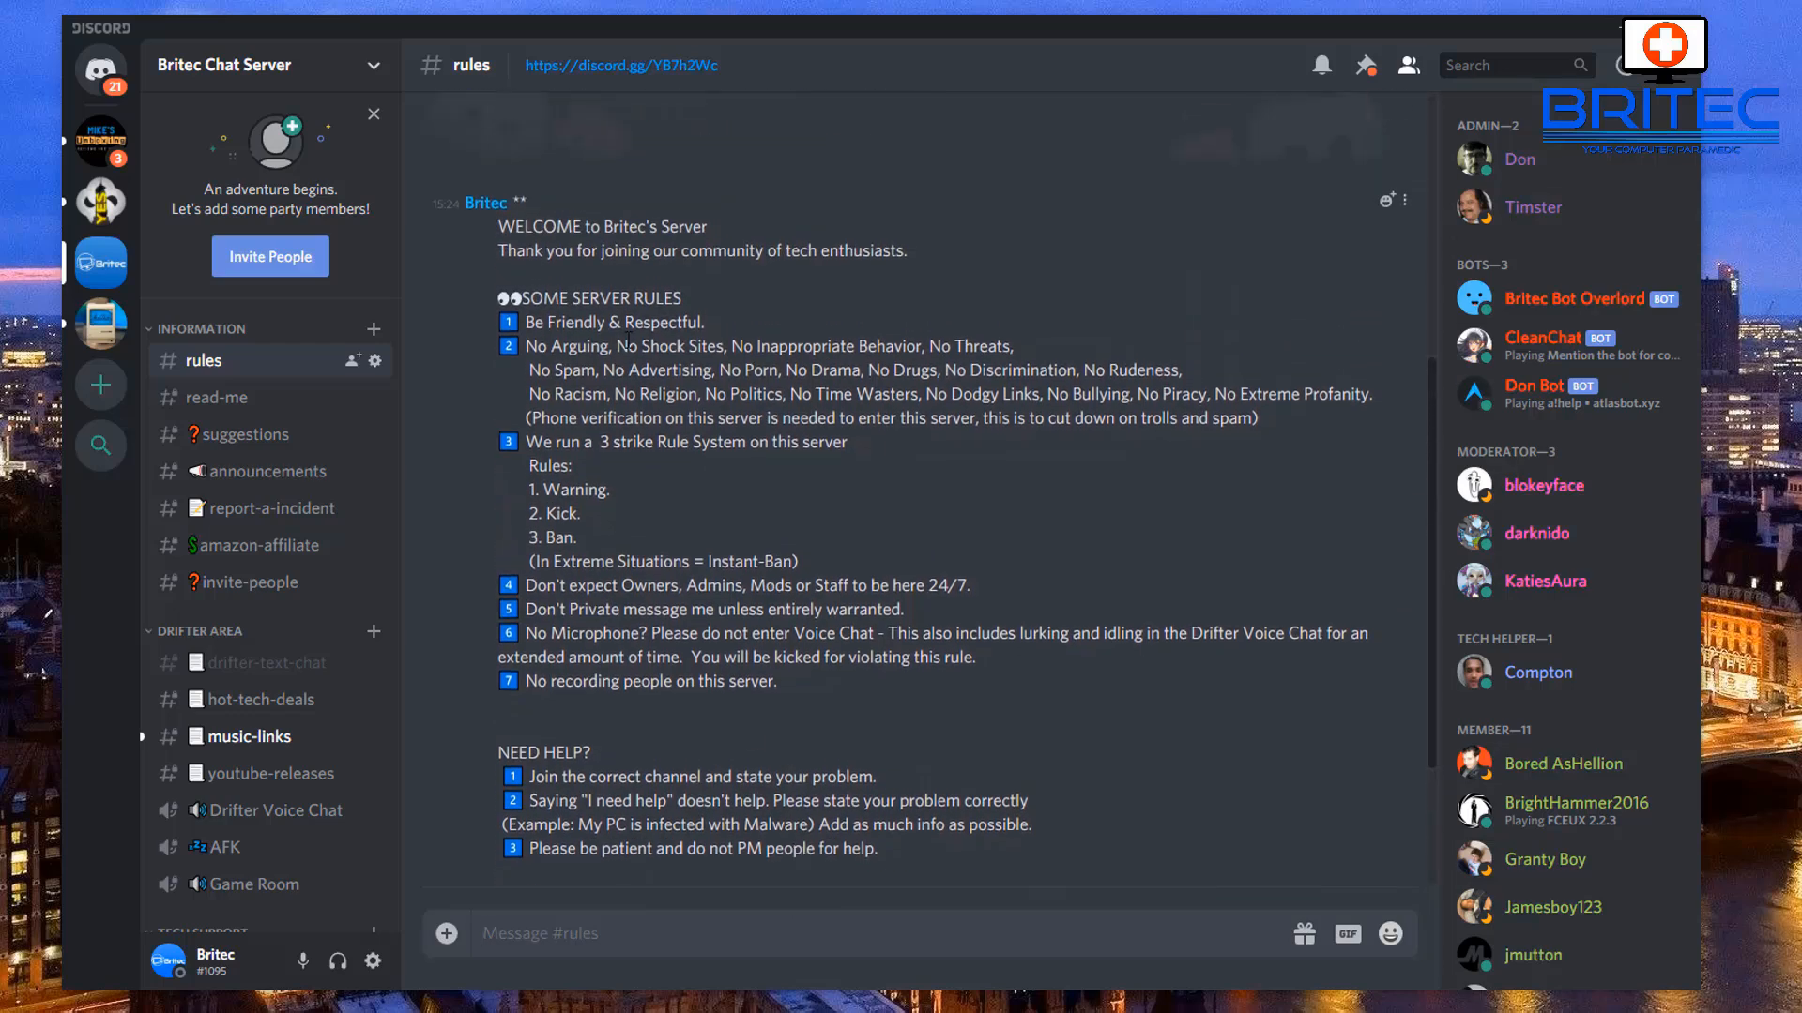
mouse_move(897, 708)
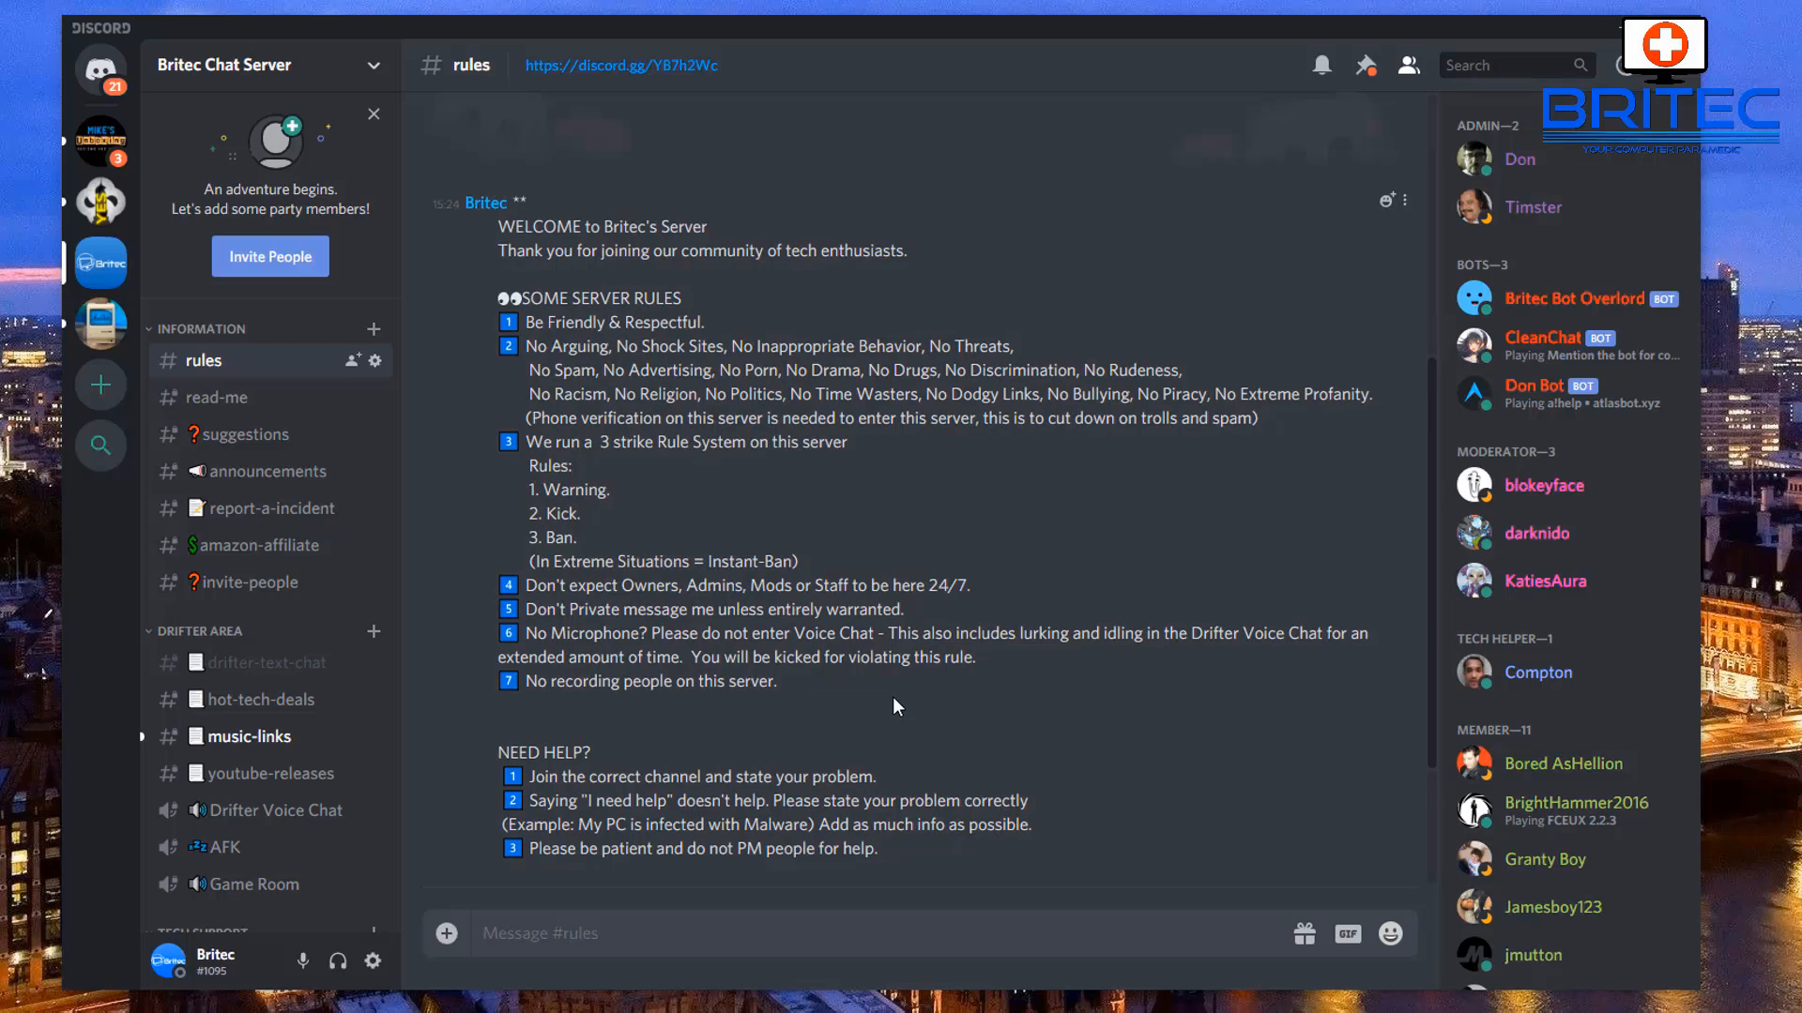
mouse_move(563, 571)
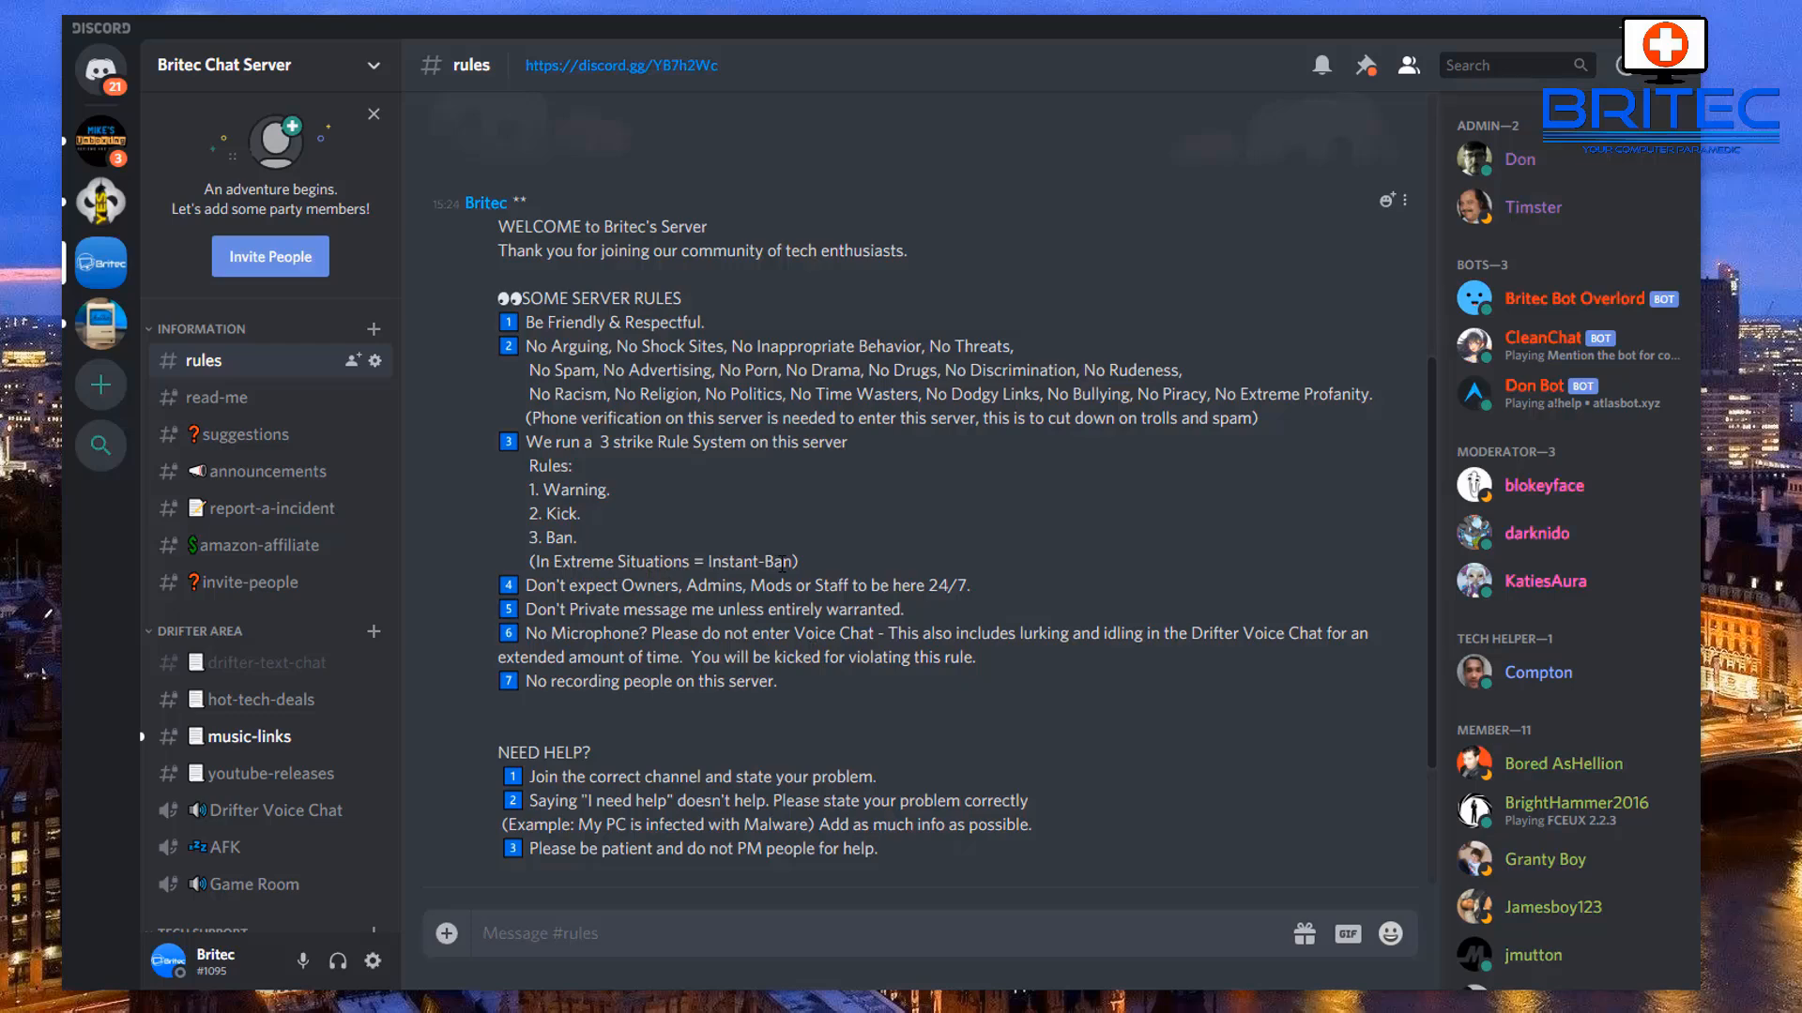
mouse_move(1168, 713)
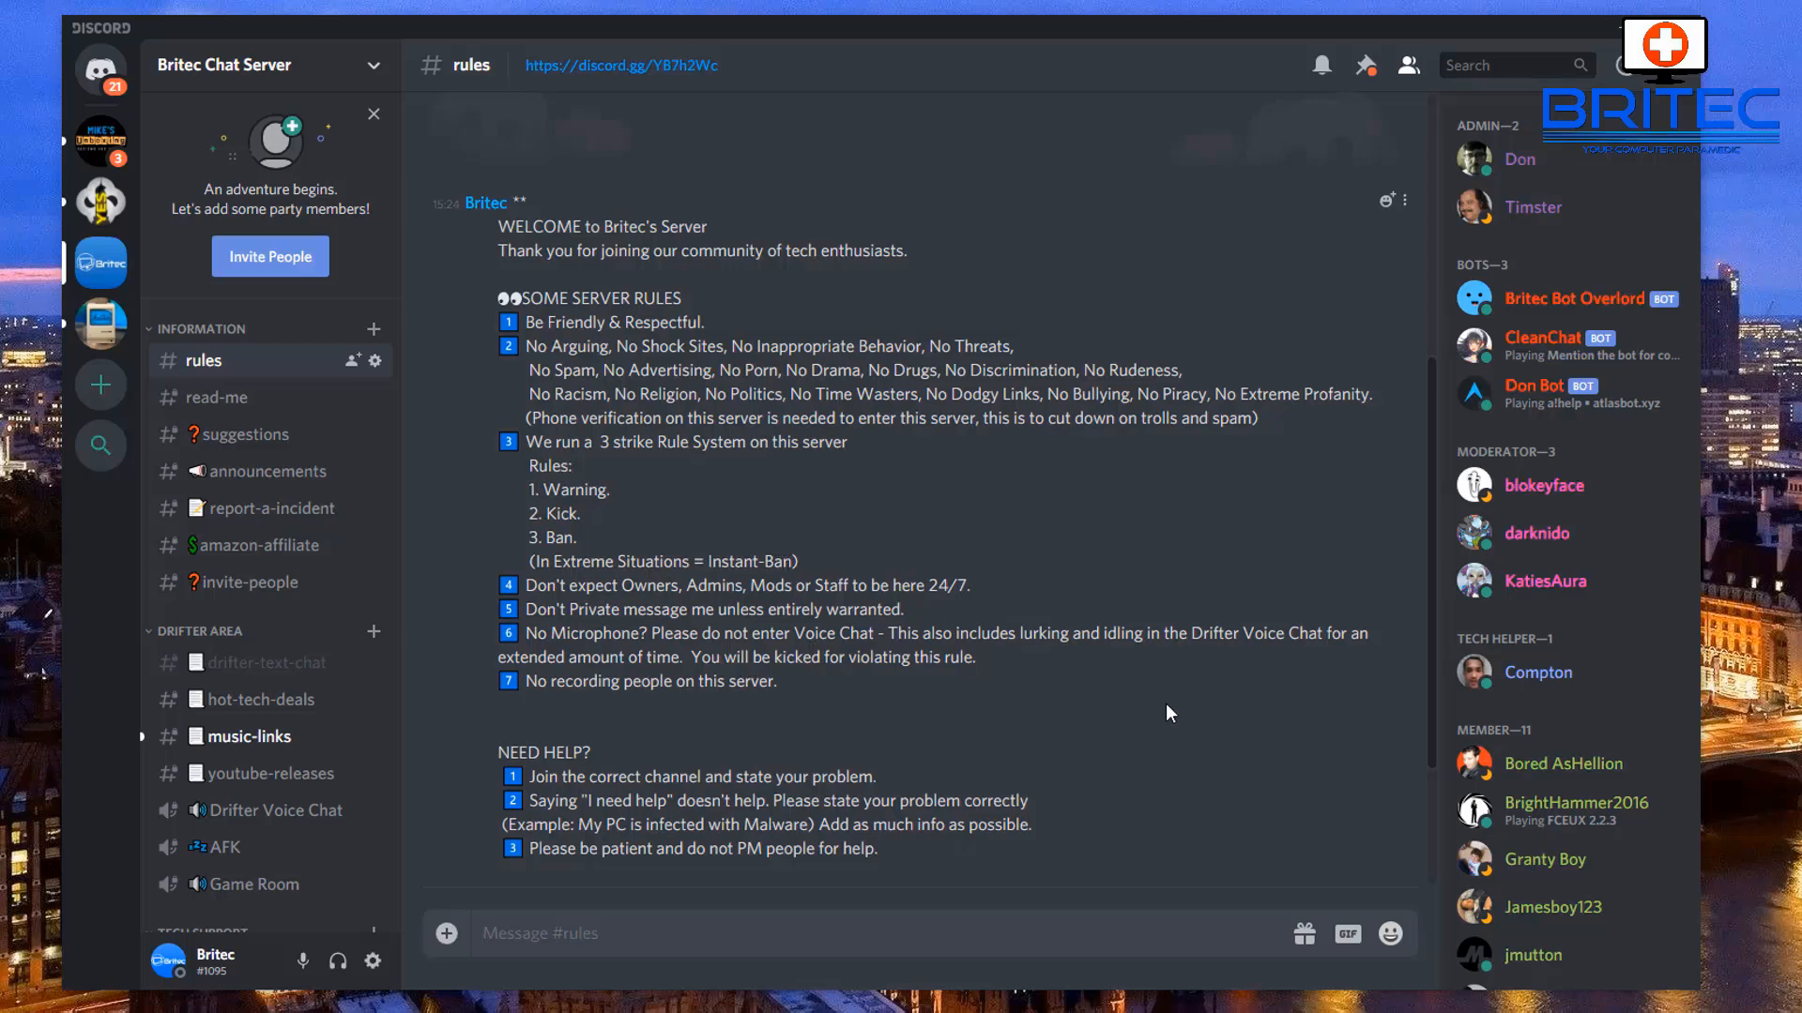
mouse_move(1220, 732)
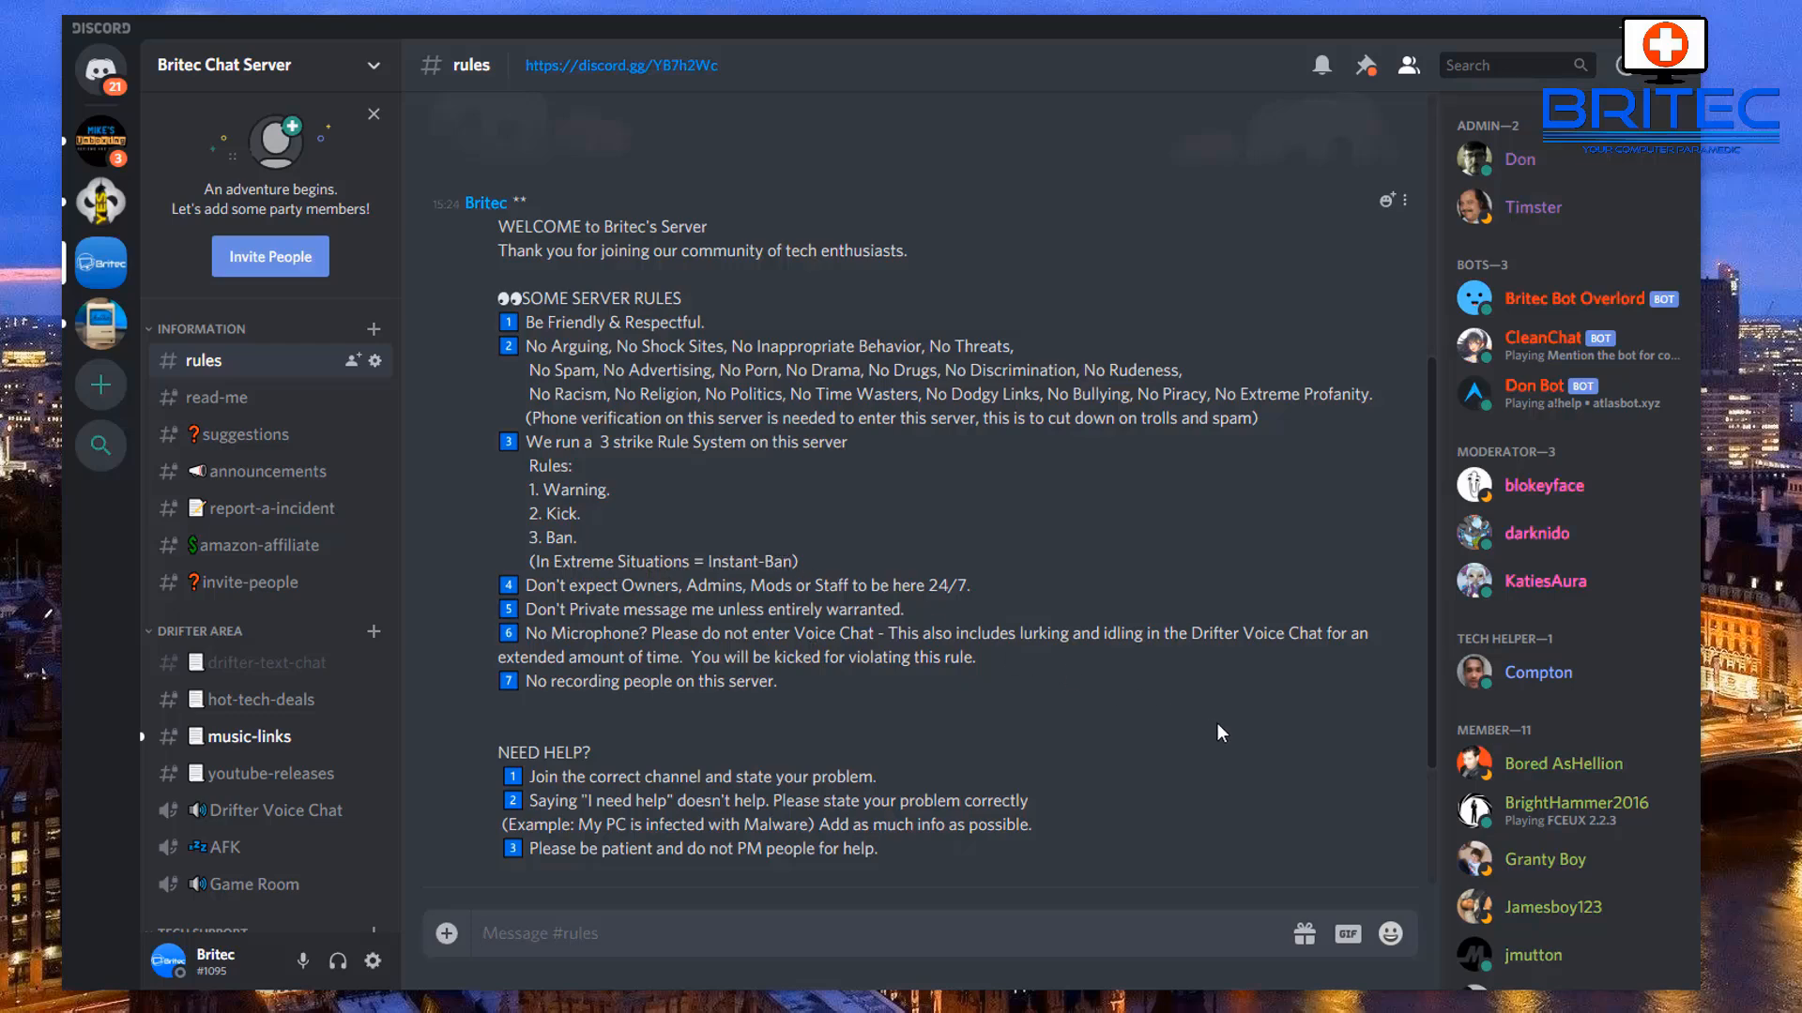
mouse_move(1226, 732)
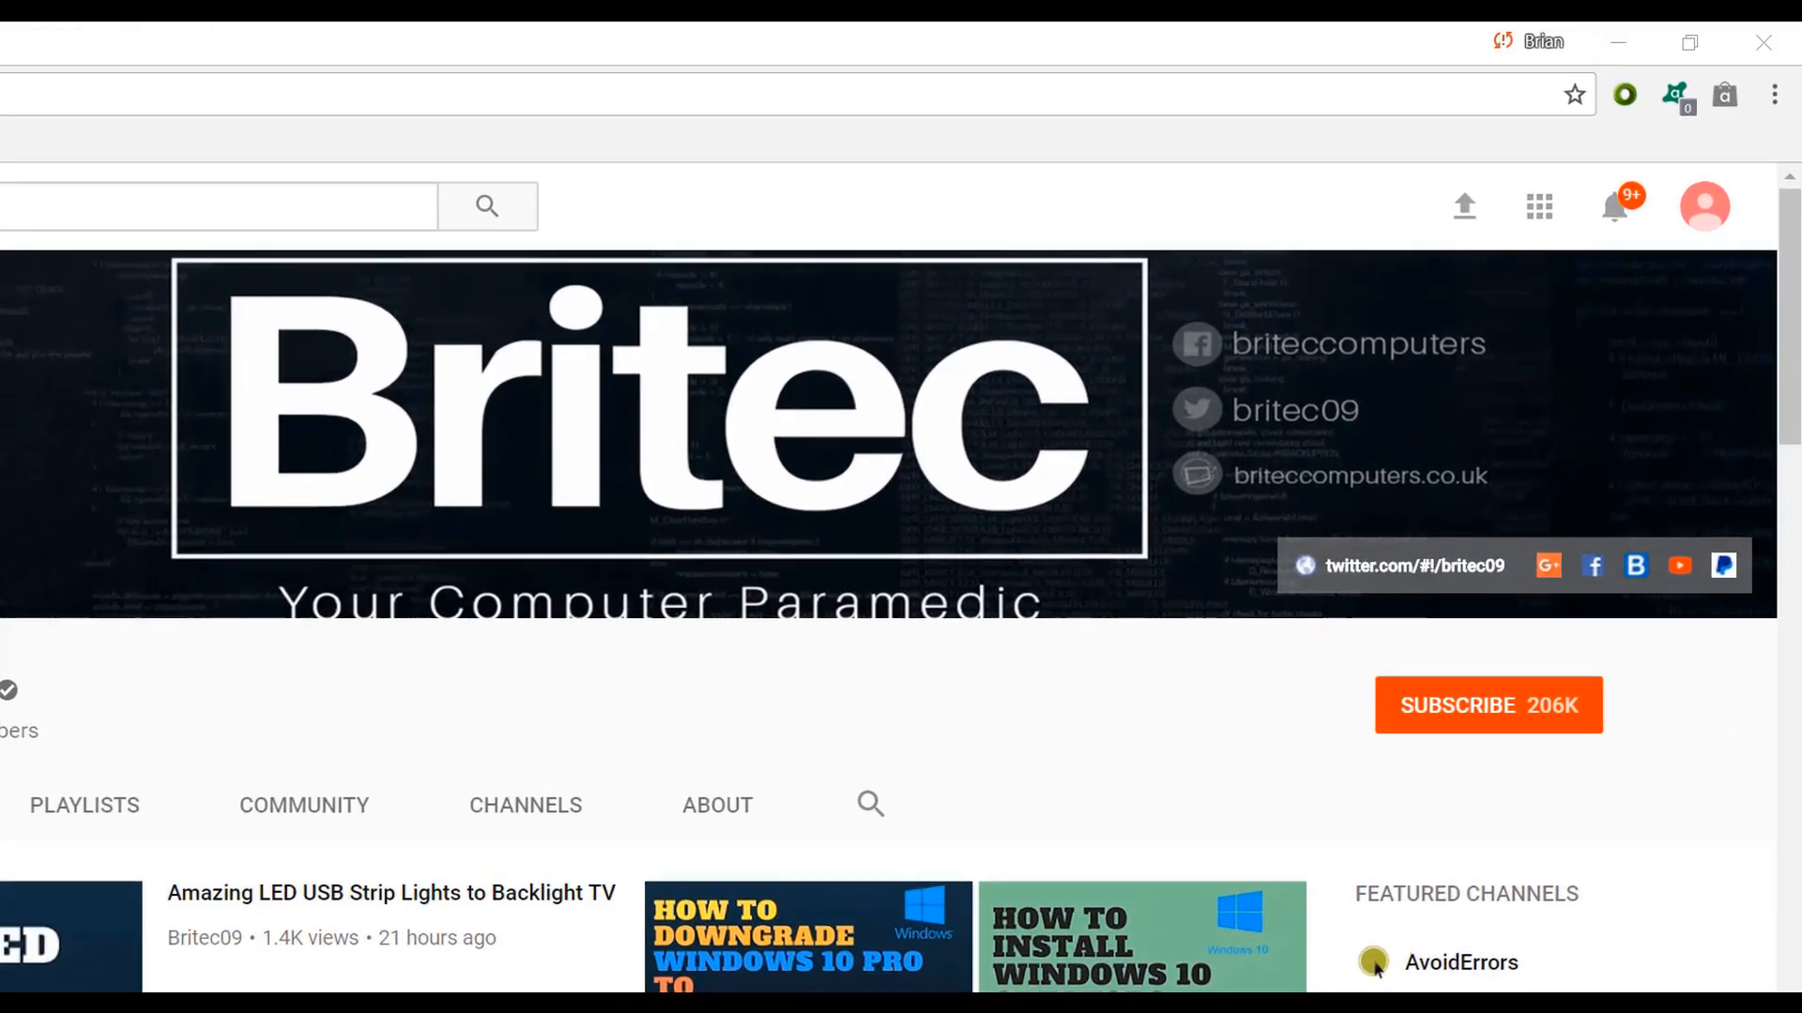
mouse_move(1588, 805)
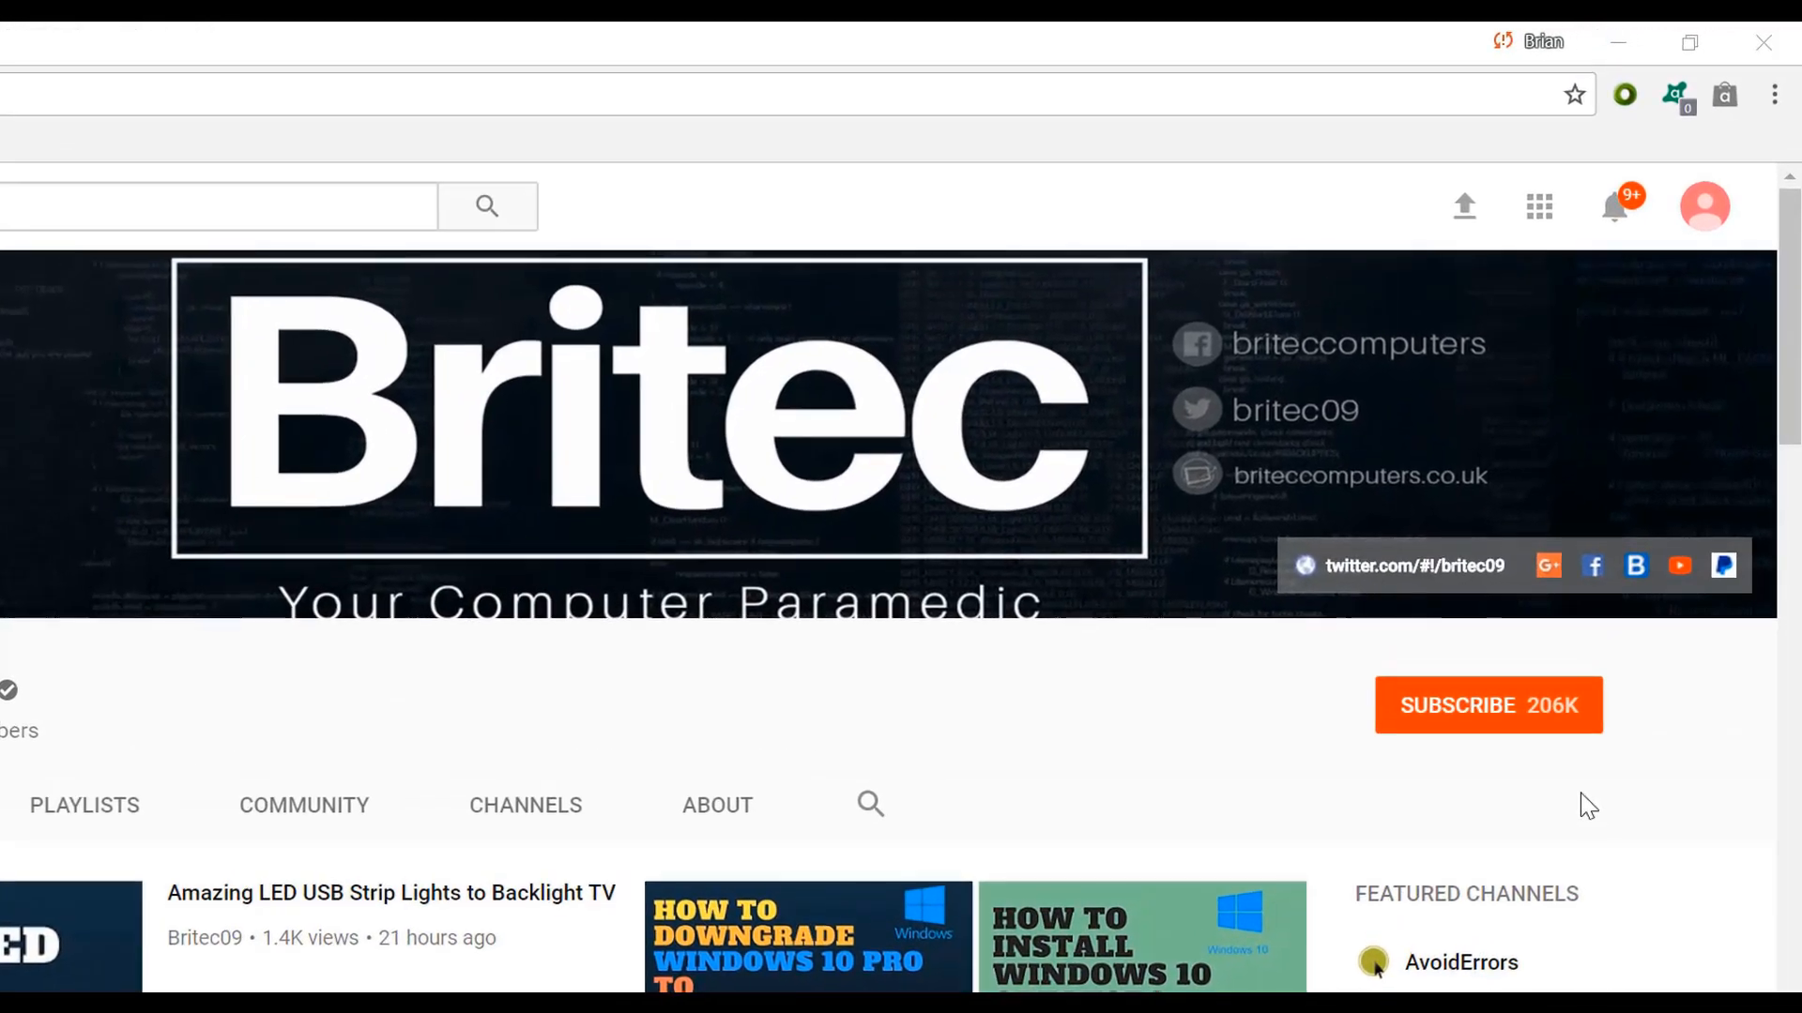
- Subscribe to the Britec YouTube channel
click(1488, 704)
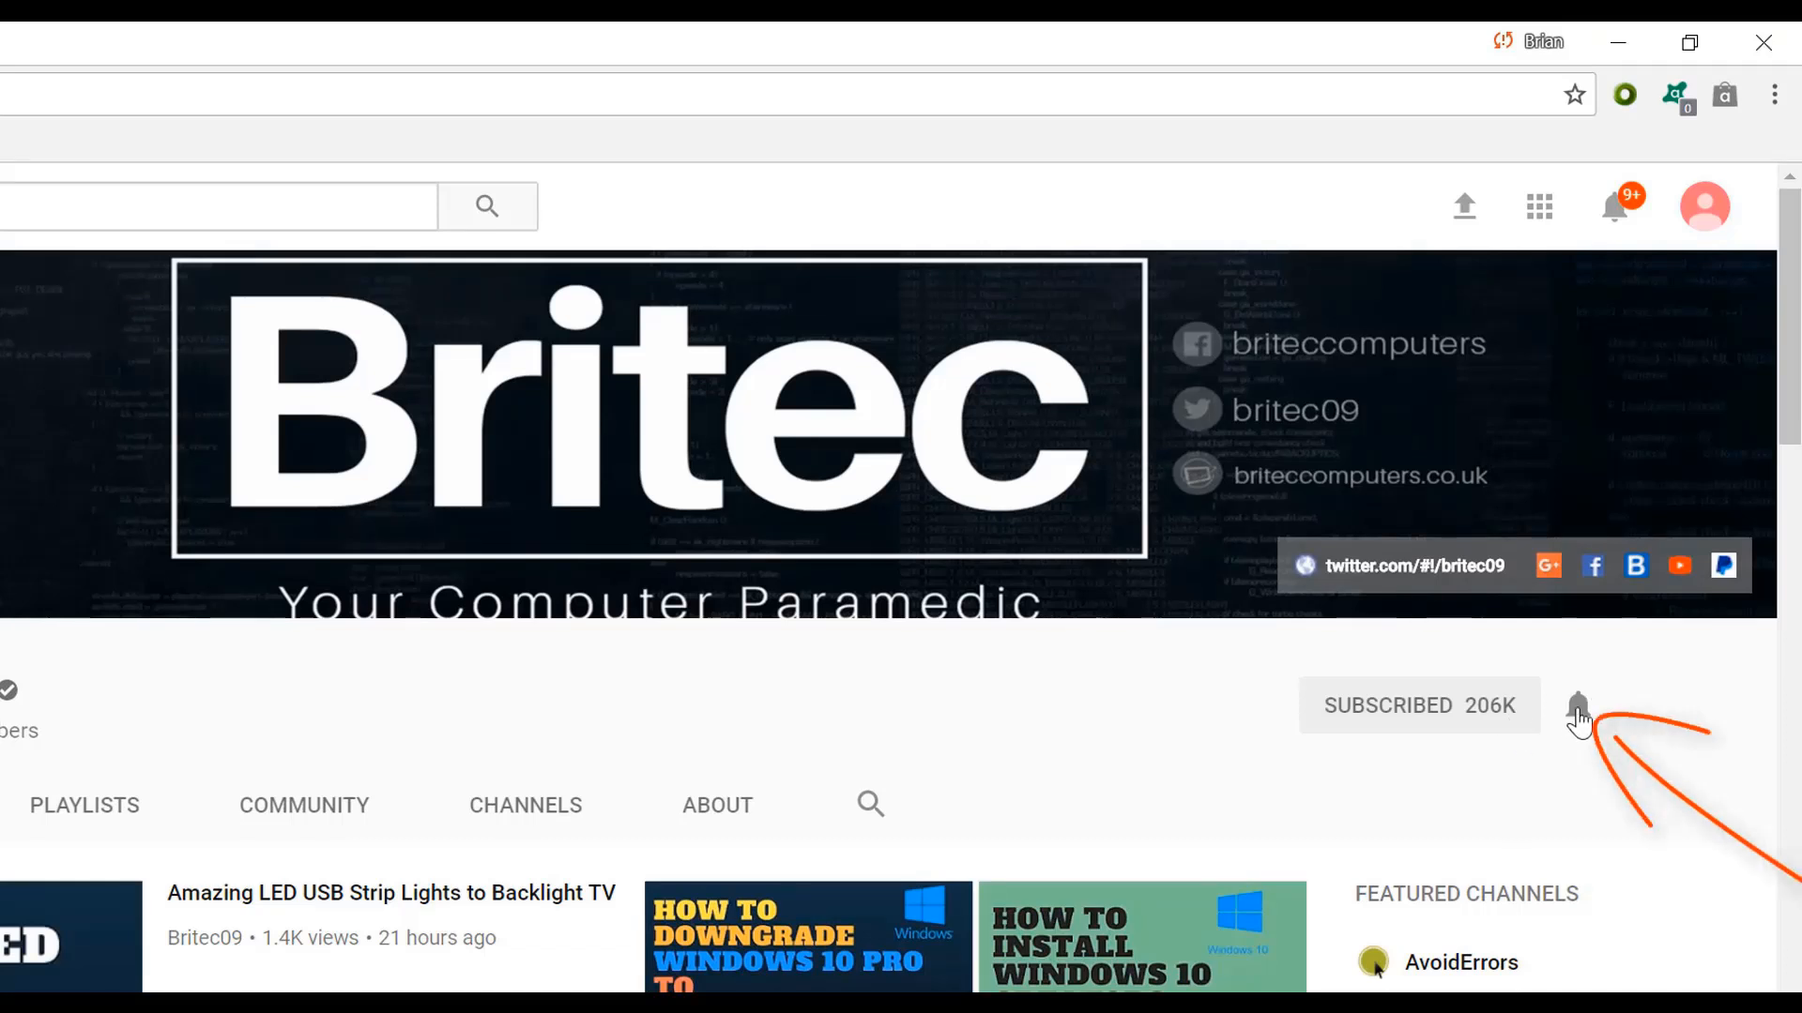
mouse_move(1565, 848)
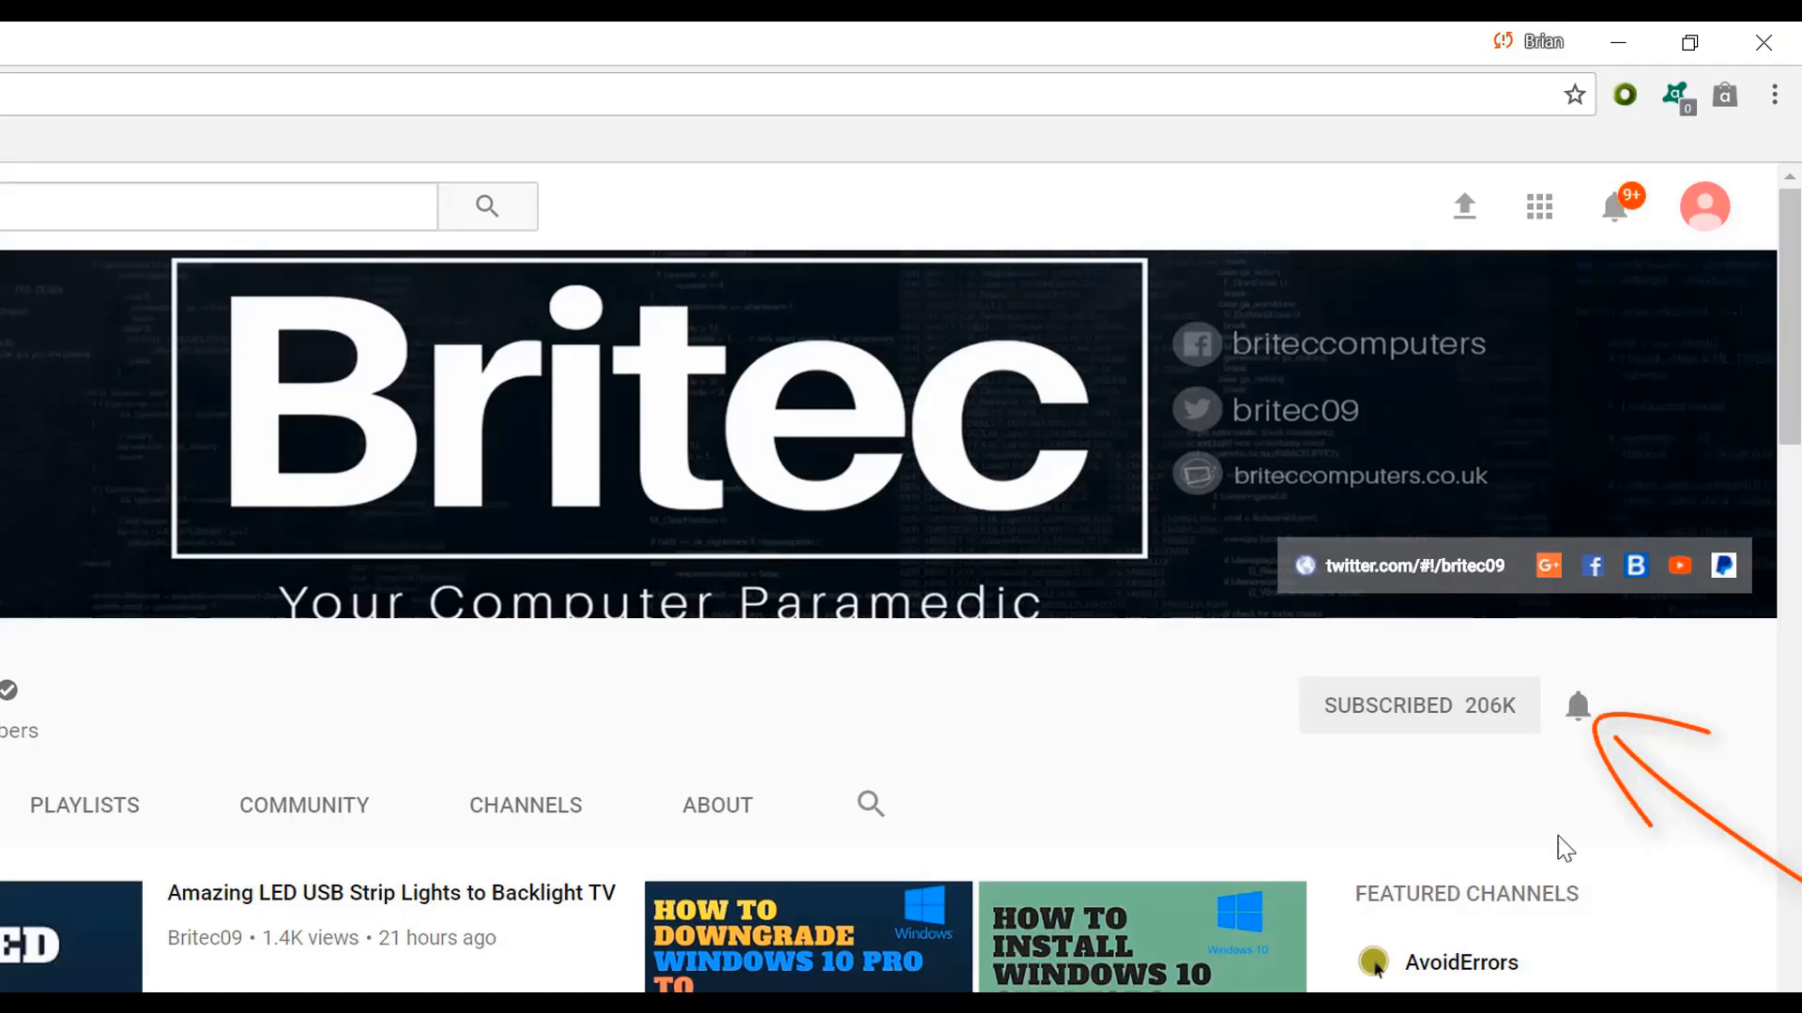